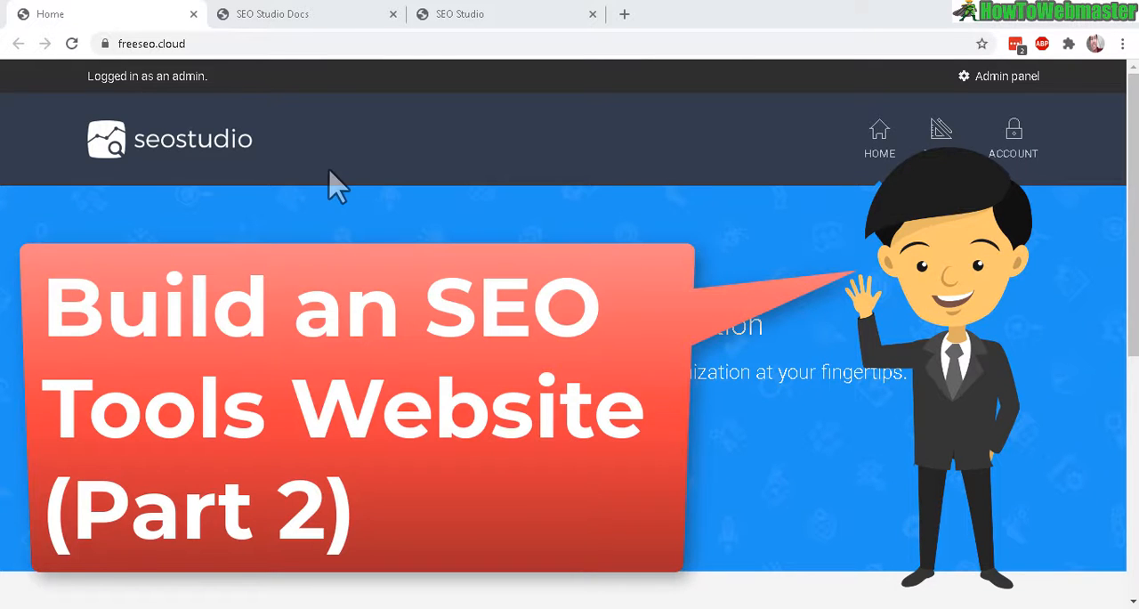
{"action": "mouse_move", "coordinate": [905, 384]}
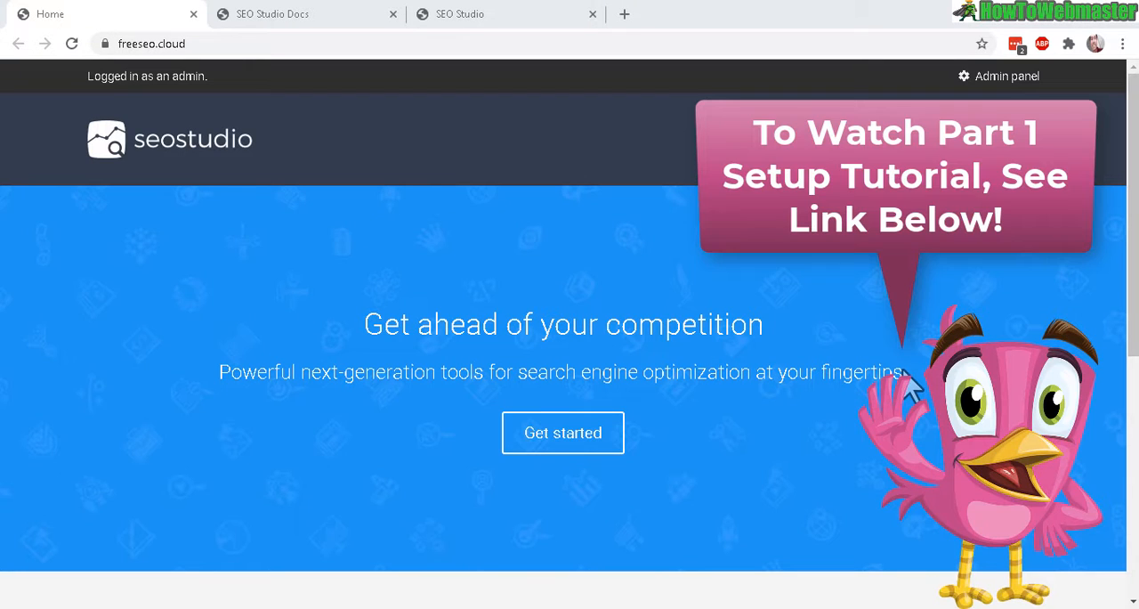
{"action": "mouse_move", "coordinate": [857, 323]}
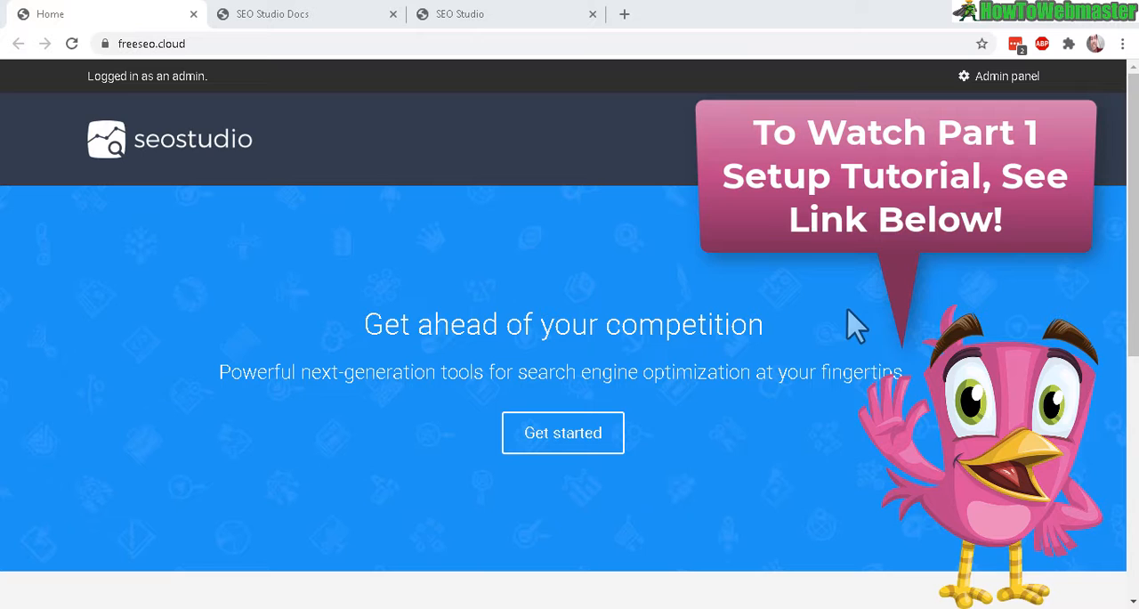
Browse the tools page, then view the Docs' 'What should I do after installation?' section.
{"action": "left_click", "coordinate": [563, 433]}
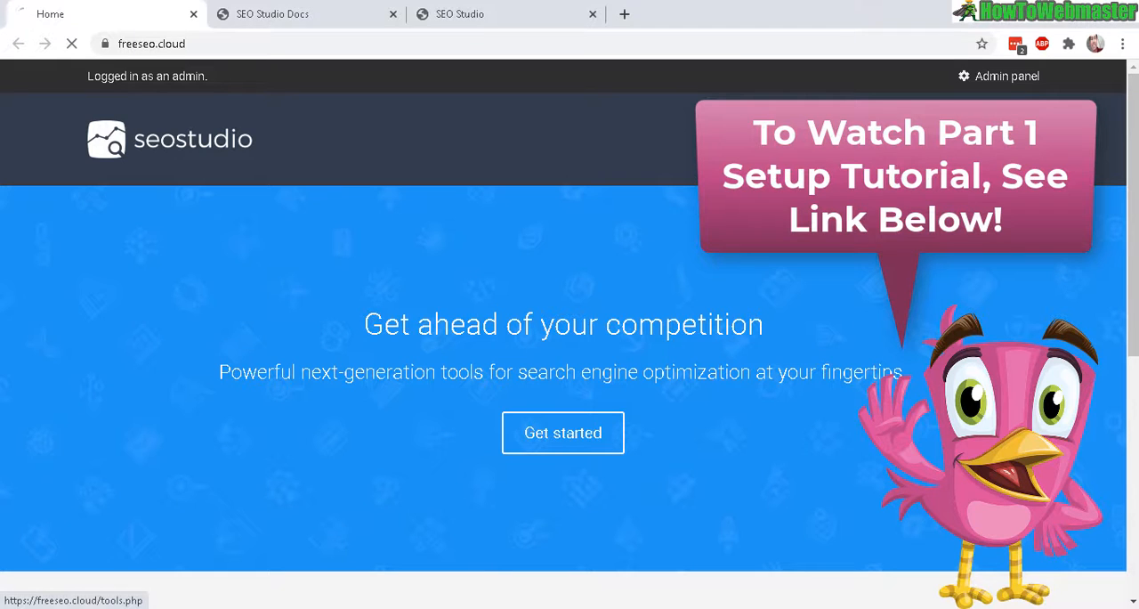
{"action": "left_click", "coordinate": [563, 433]}
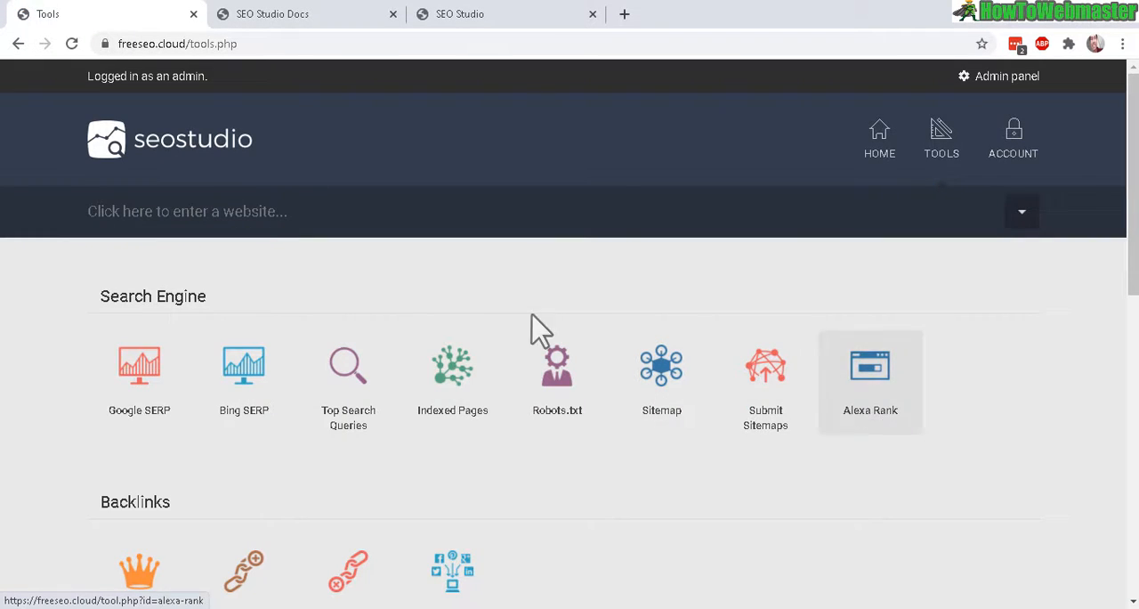
{"action": "scroll", "scroll_direction": "down", "scroll_amount": 3}
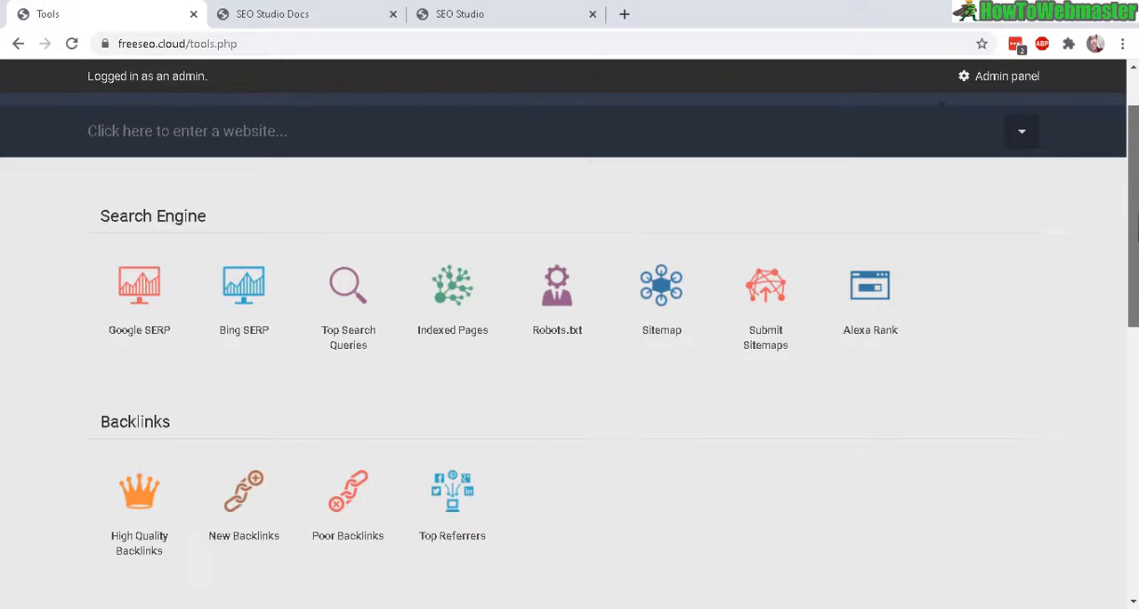
{"action": "scroll", "scroll_direction": "down", "scroll_amount": 3}
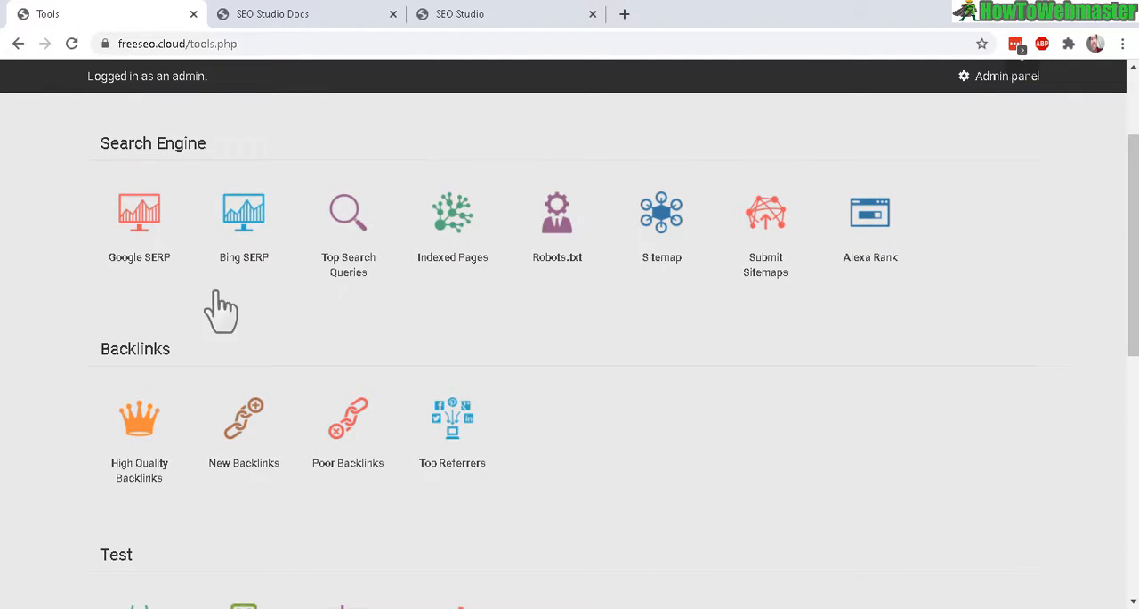
{"action": "mouse_move", "coordinate": [190, 314]}
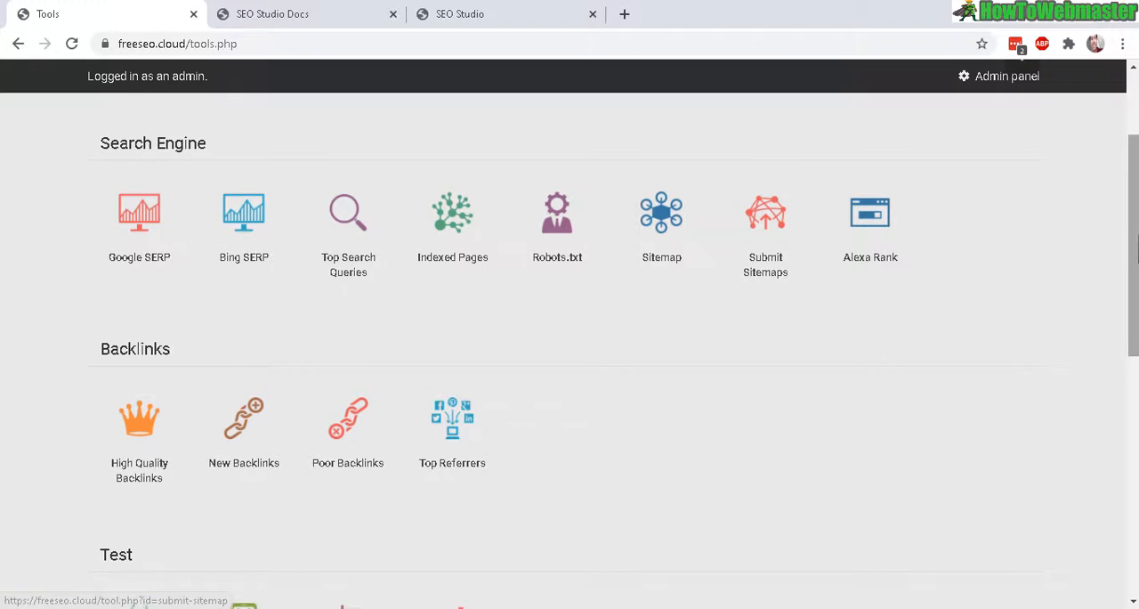
{"action": "scroll", "scroll_direction": "up", "scroll_amount": 3}
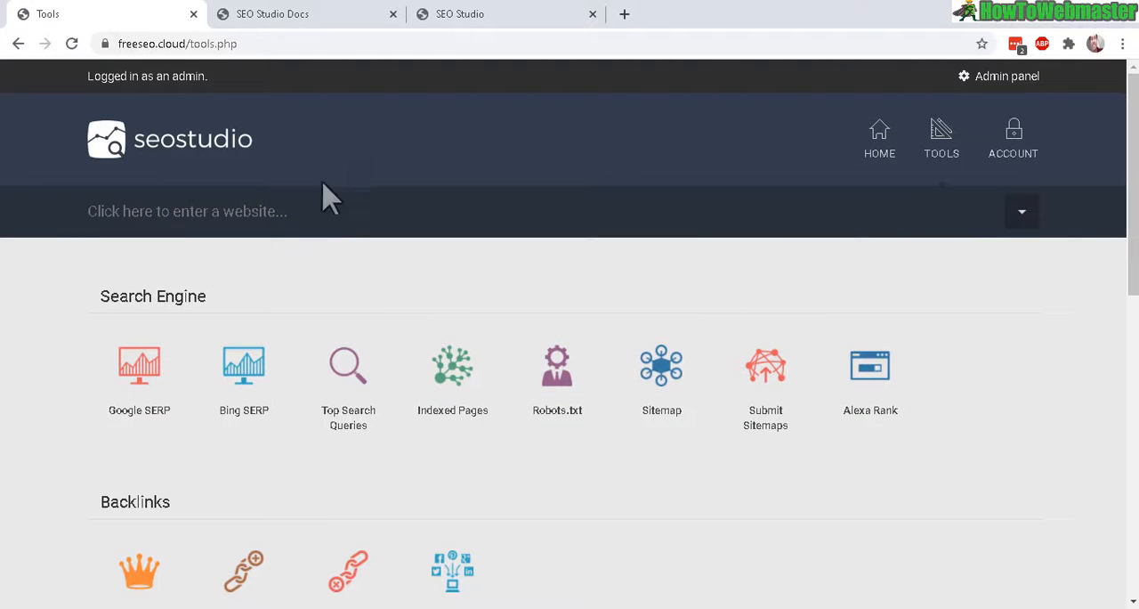
{"action": "left_click", "coordinate": [307, 13]}
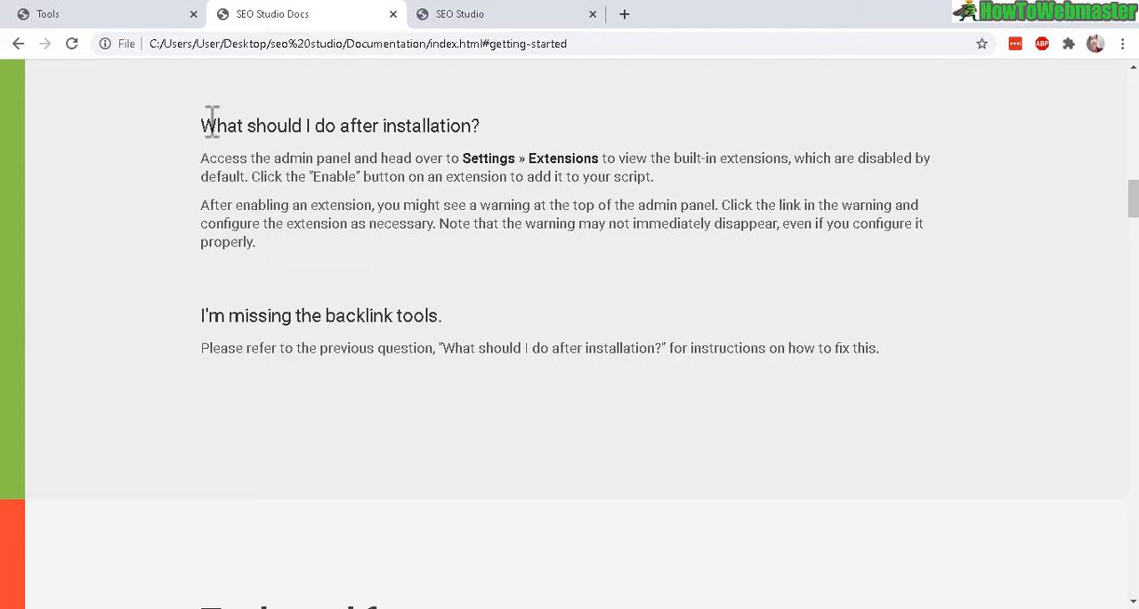
{"action": "mouse_move", "coordinate": [468, 174]}
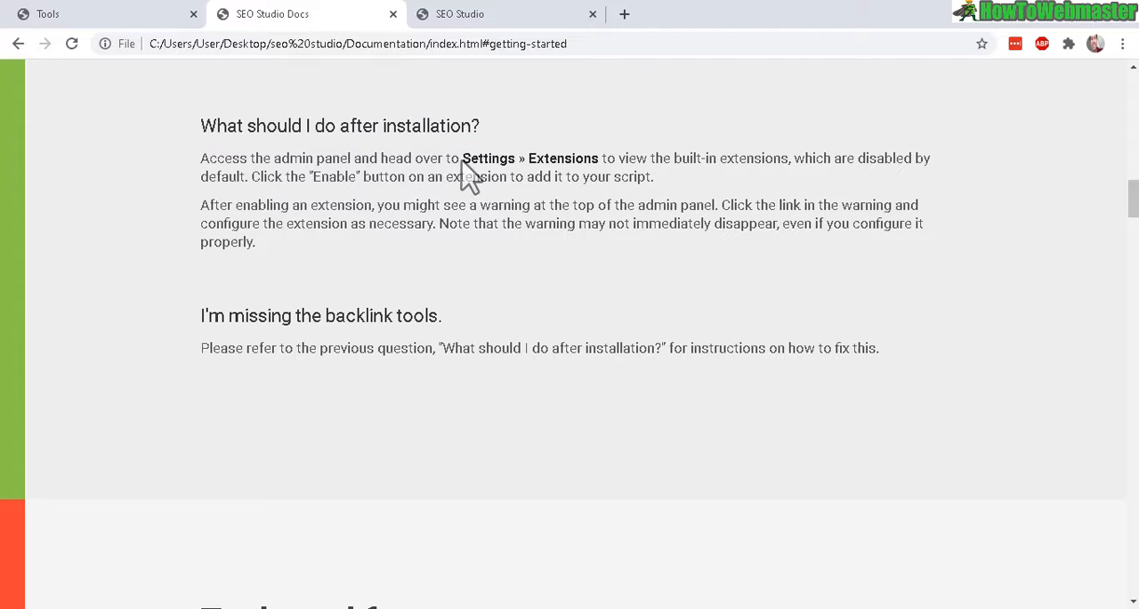
{"action": "left_click_drag", "start_coordinate": [461, 157], "coordinate": [614, 158]}
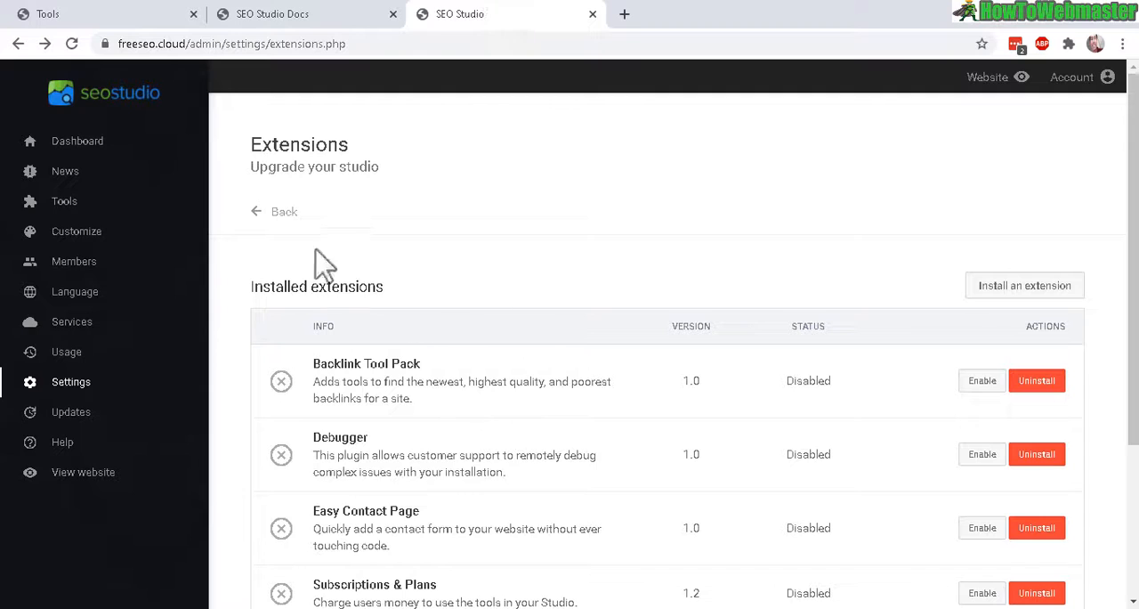
{"action": "mouse_move", "coordinate": [328, 209]}
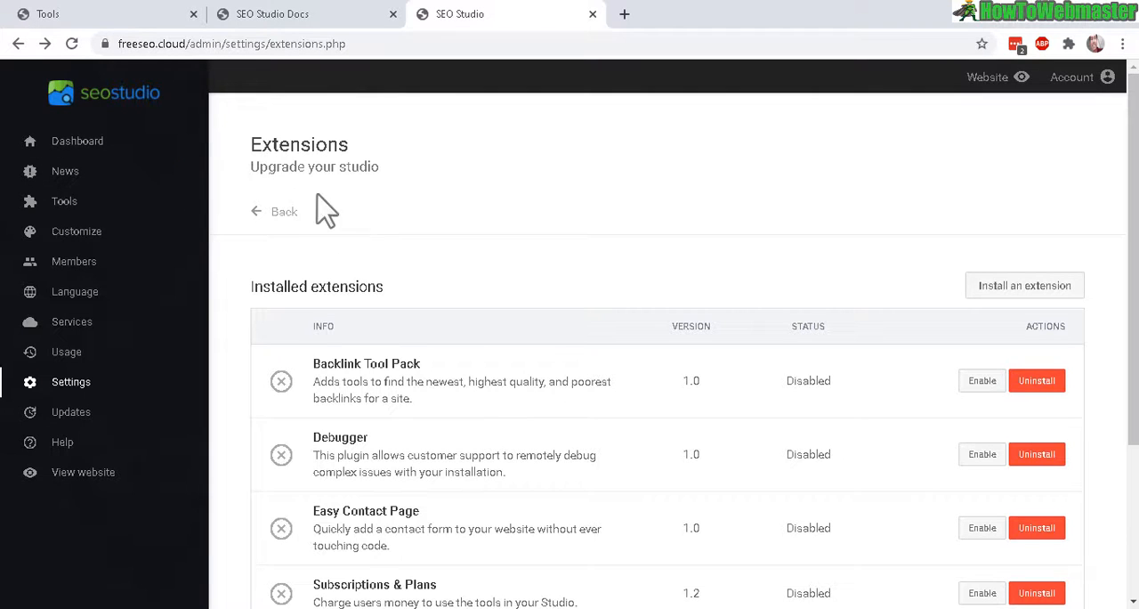
{"action": "mouse_move", "coordinate": [151, 141]}
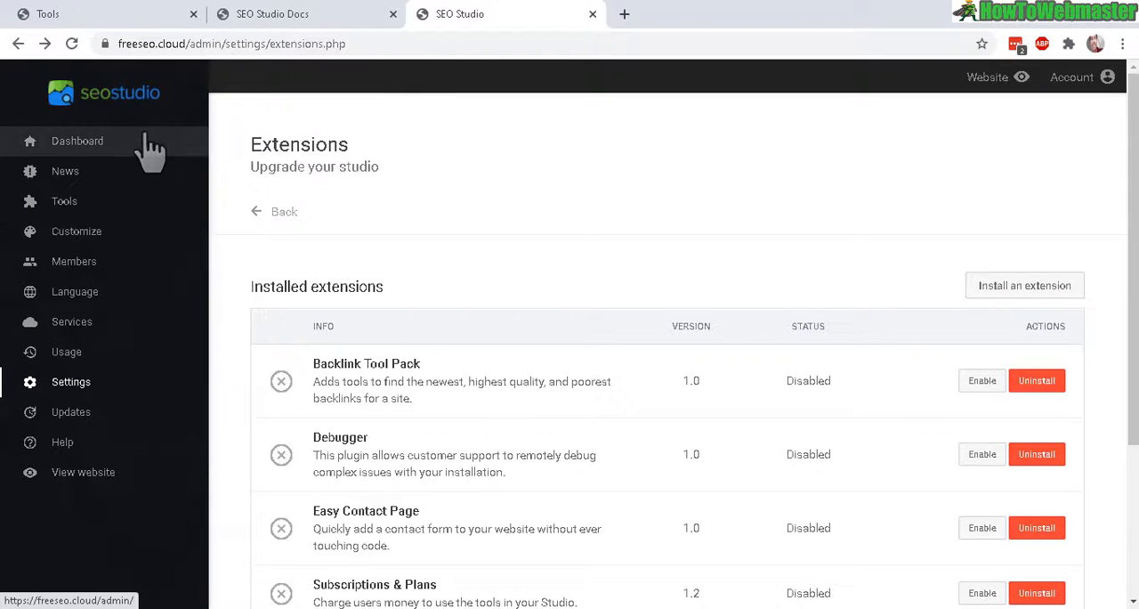
{"action": "mouse_move", "coordinate": [71, 381]}
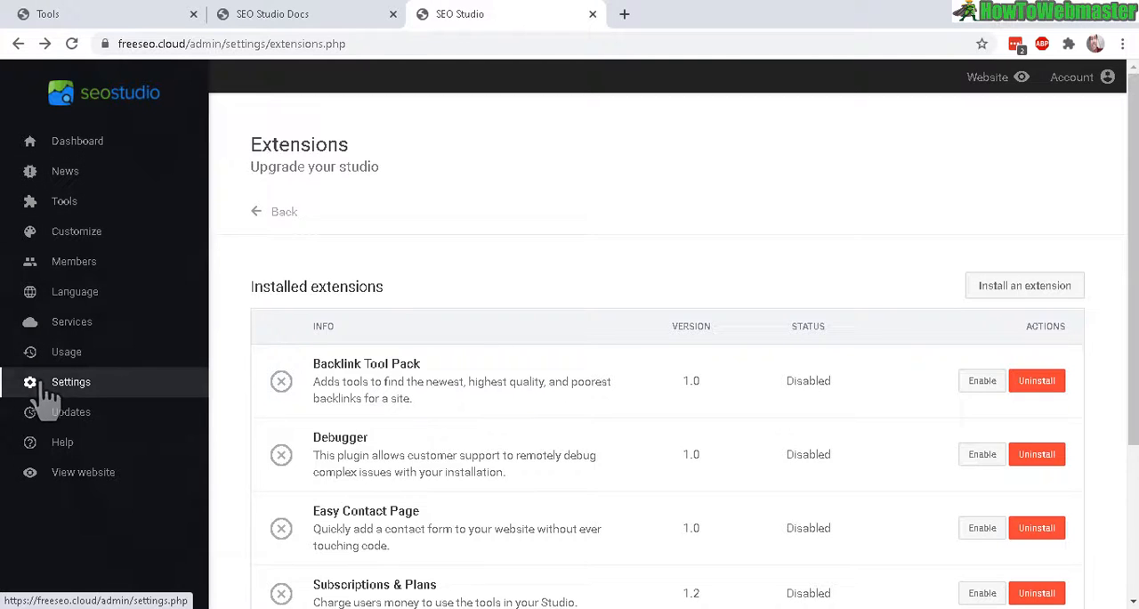
{"action": "left_click", "coordinate": [71, 381]}
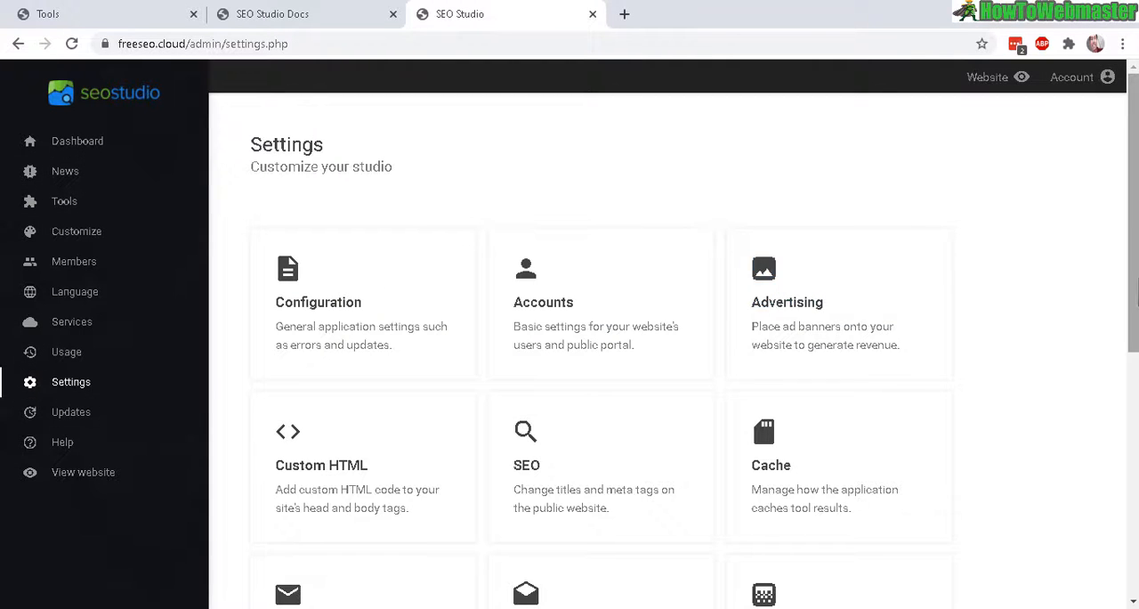
{"action": "left_click", "coordinate": [310, 384]}
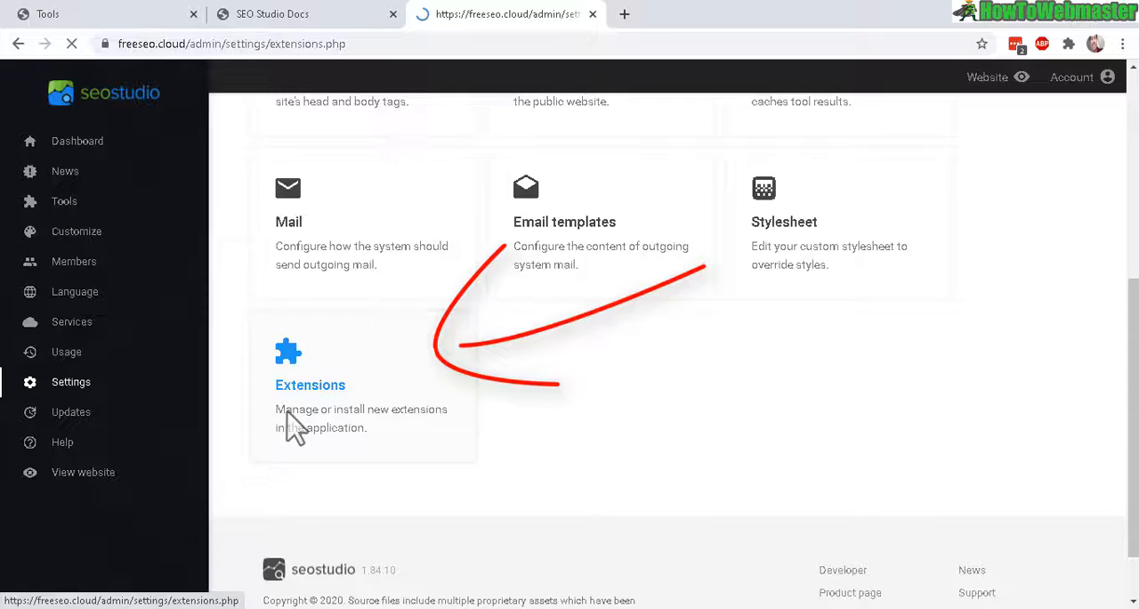
{"action": "left_click", "coordinate": [310, 385]}
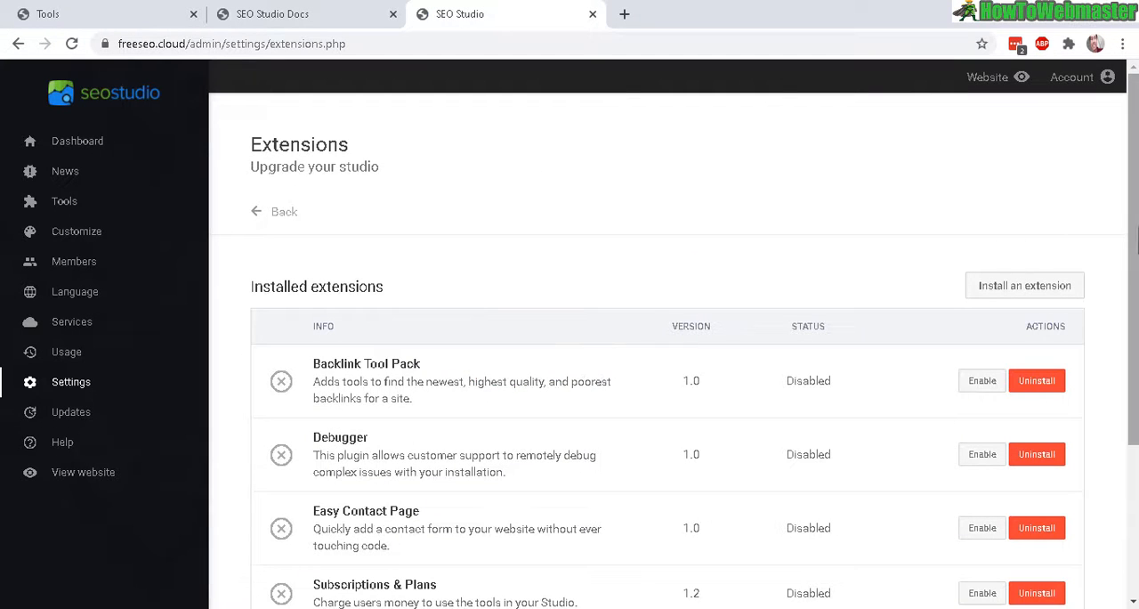
{"action": "scroll", "scroll_direction": "down", "scroll_amount": 3}
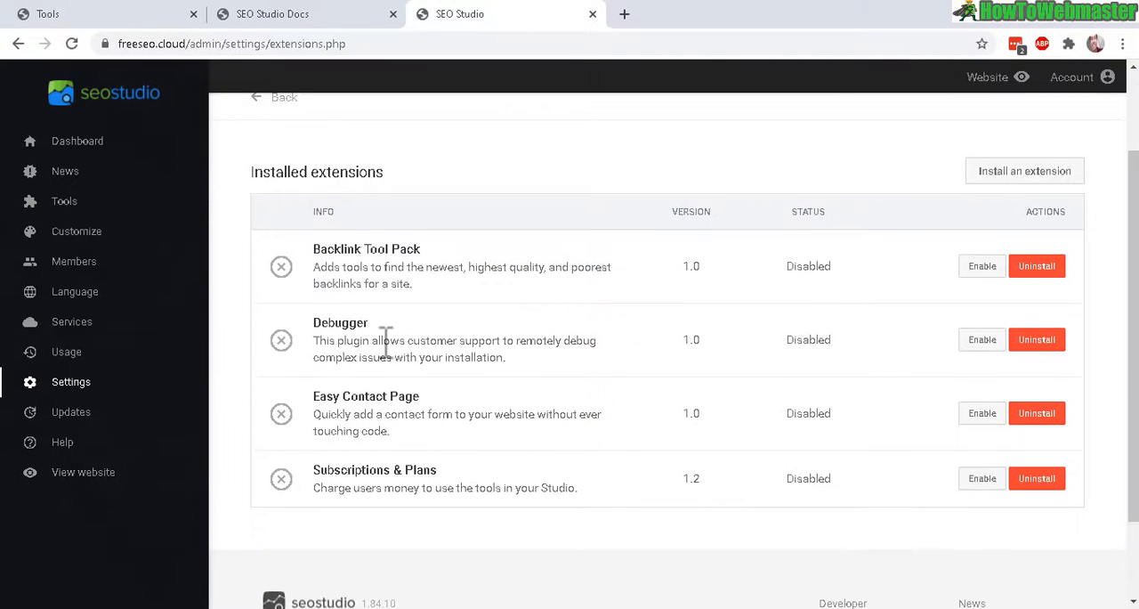
{"action": "double_click", "coordinate": [348, 249]}
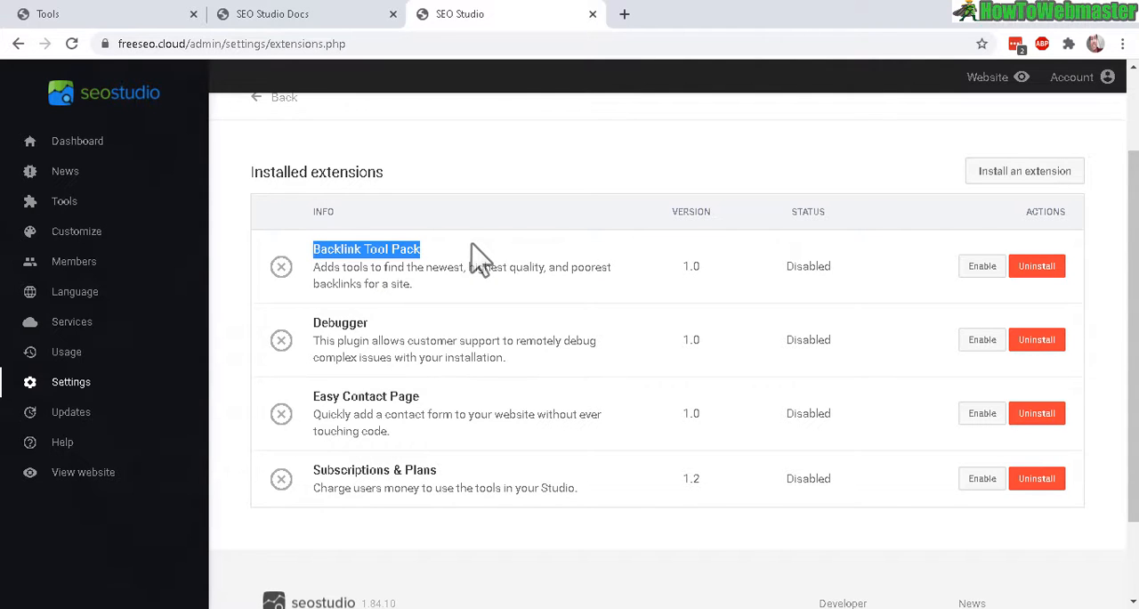
{"action": "mouse_move", "coordinate": [712, 325]}
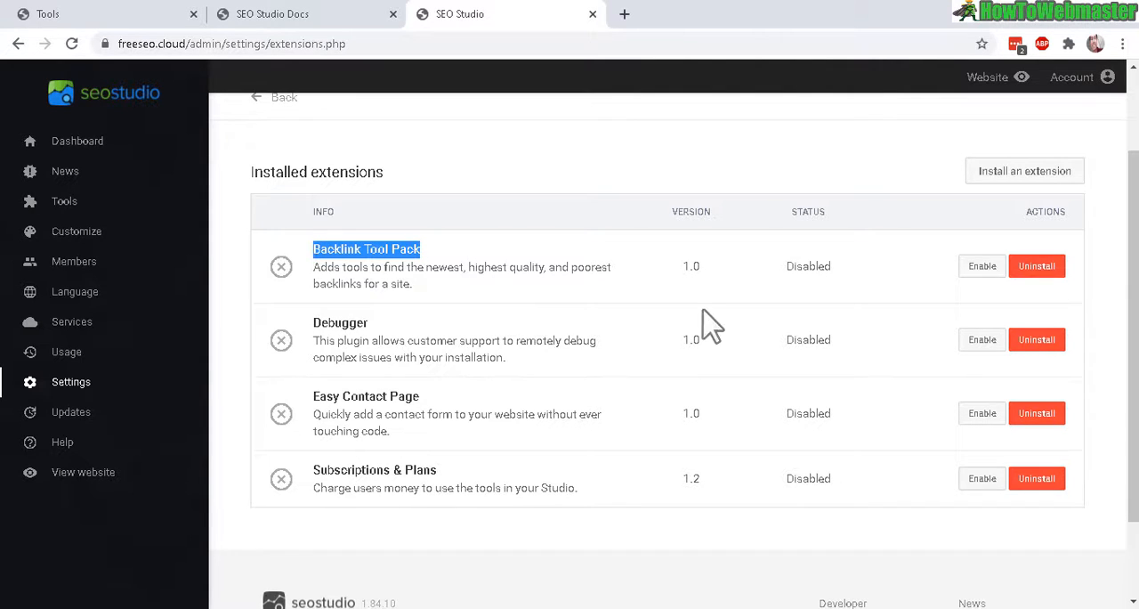
{"action": "mouse_move", "coordinate": [982, 266]}
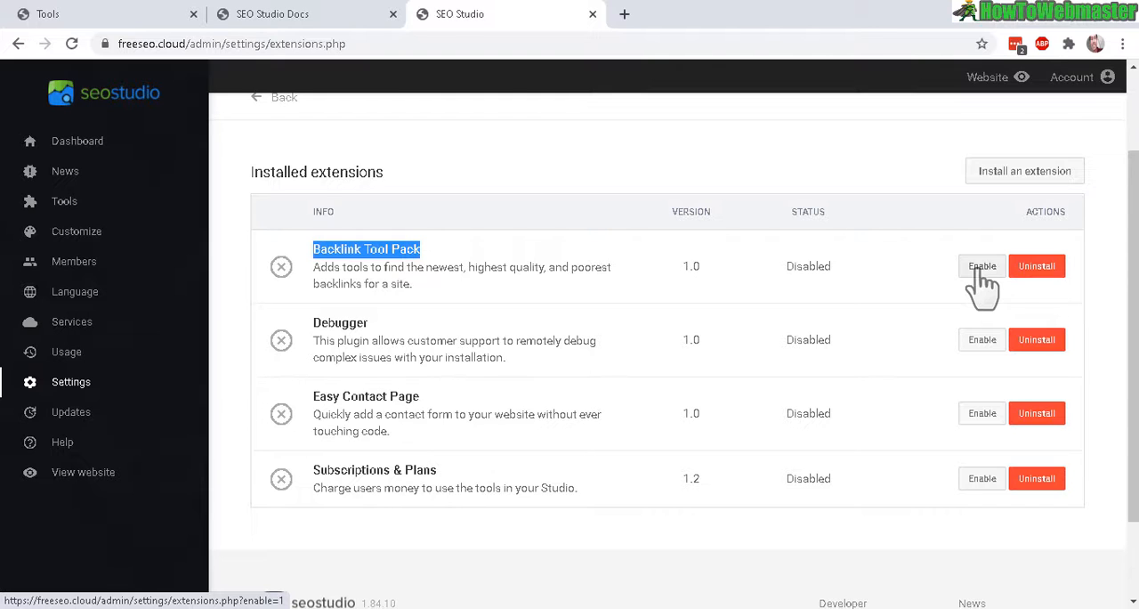
Enable the Backlink Tool Pack and open the SEOprofiler website in a new tab.
{"action": "left_click", "coordinate": [982, 265]}
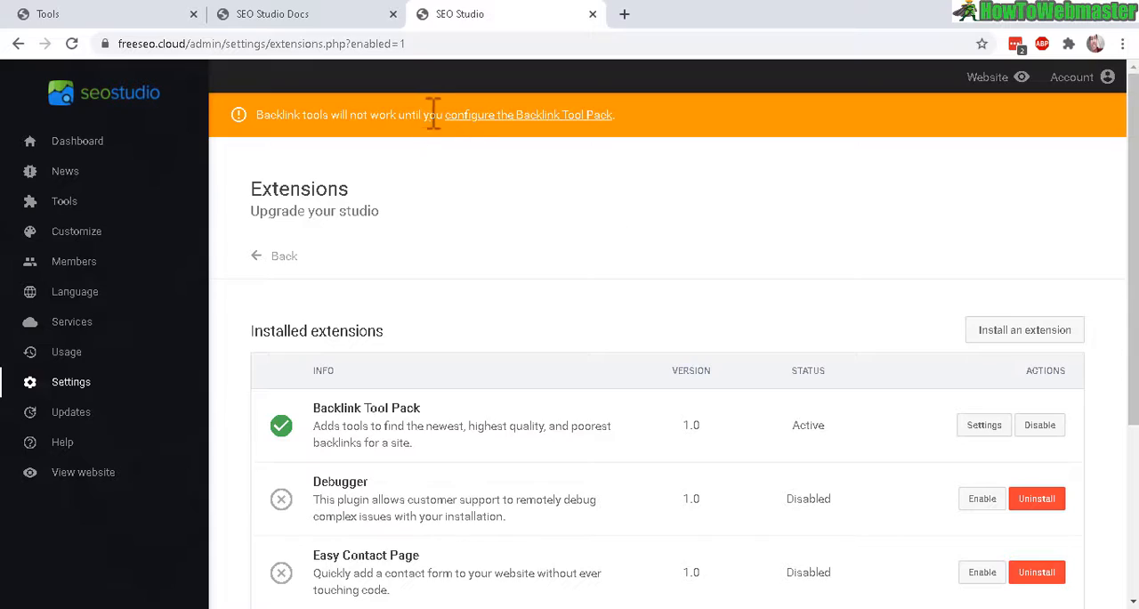
{"action": "mouse_move", "coordinate": [530, 115]}
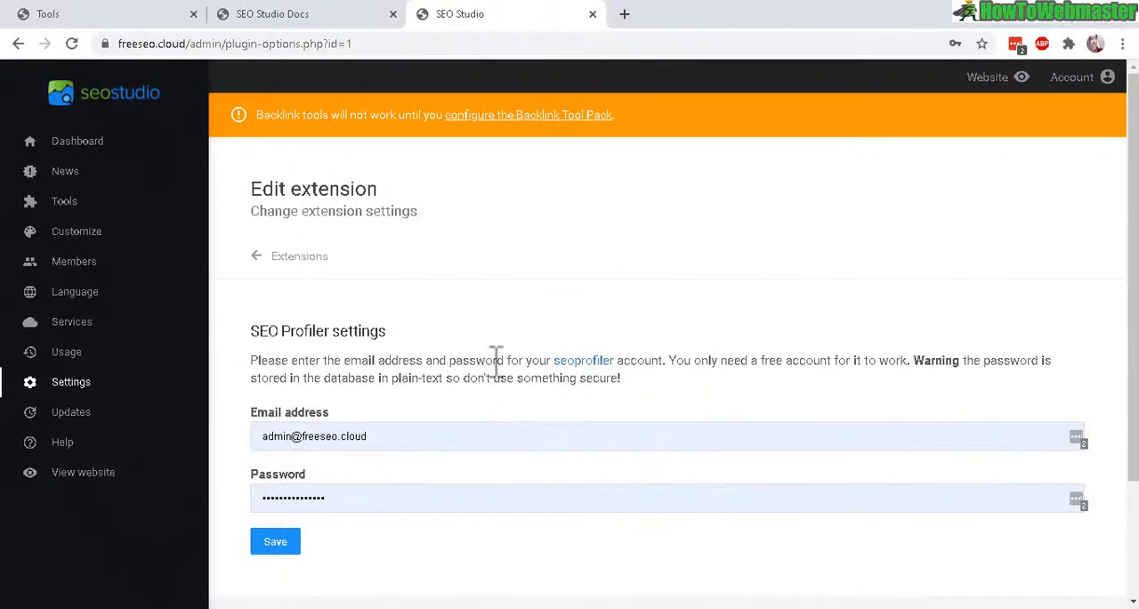
{"action": "mouse_move", "coordinate": [583, 360]}
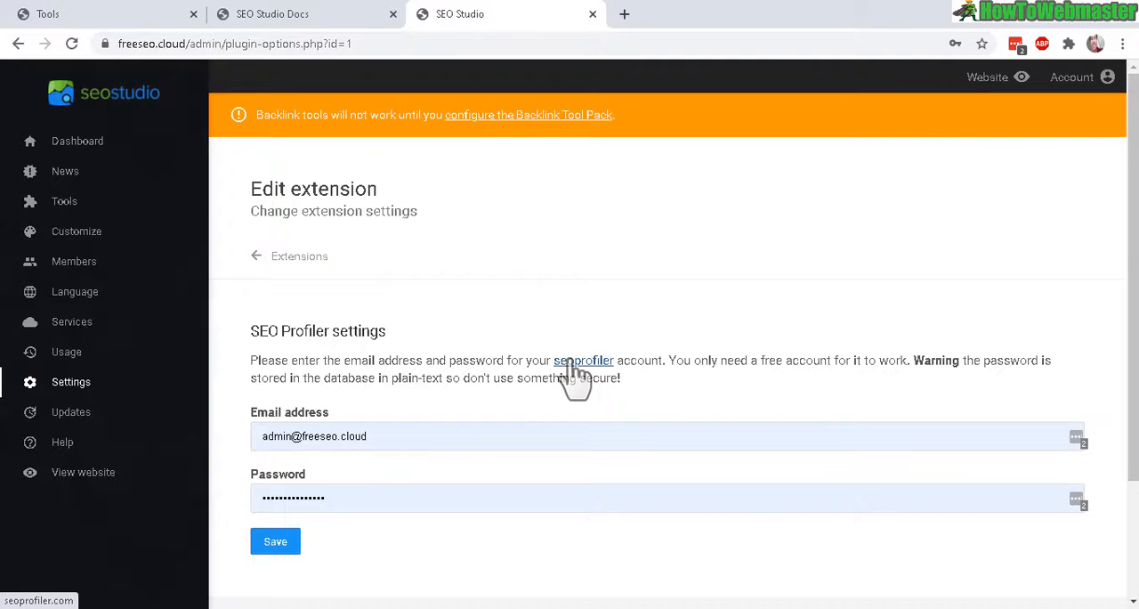
{"action": "left_click", "coordinate": [583, 361]}
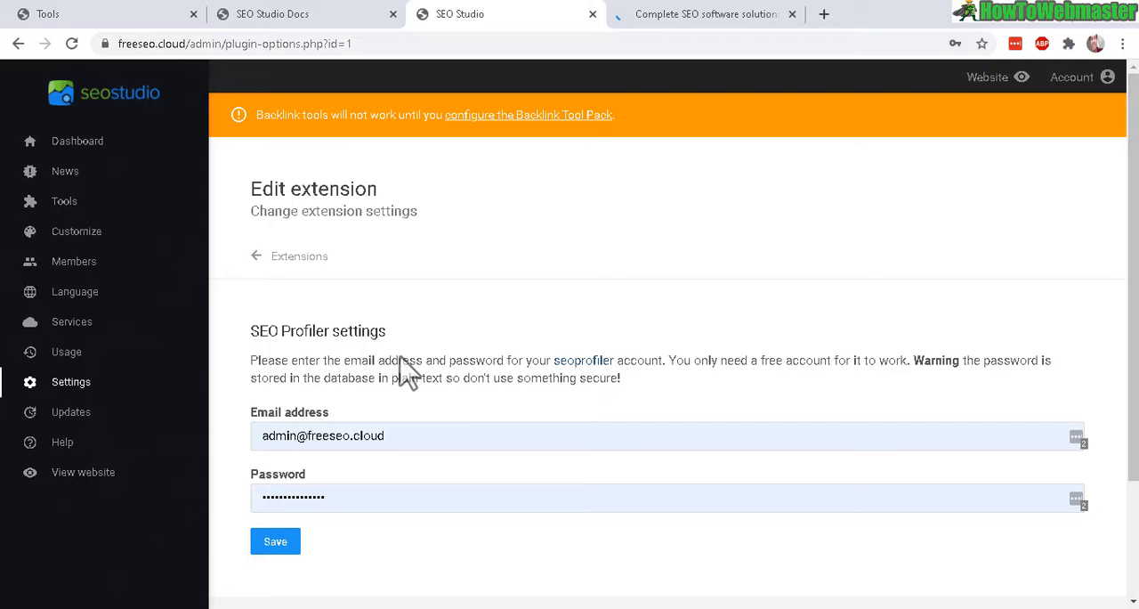
{"action": "mouse_move", "coordinate": [681, 417]}
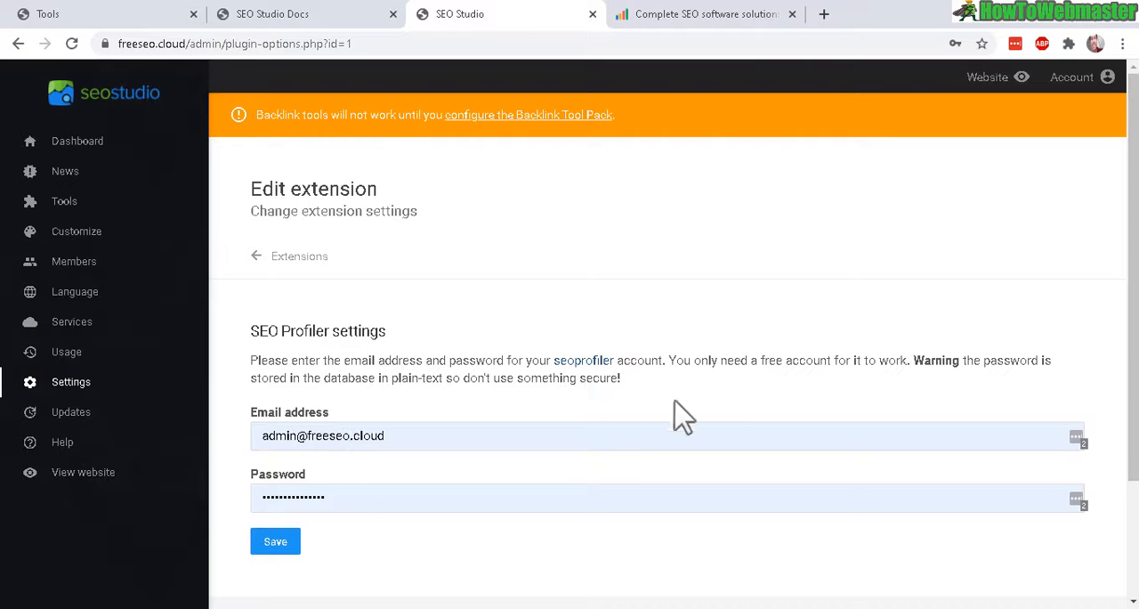
{"action": "double_click", "coordinate": [785, 360]}
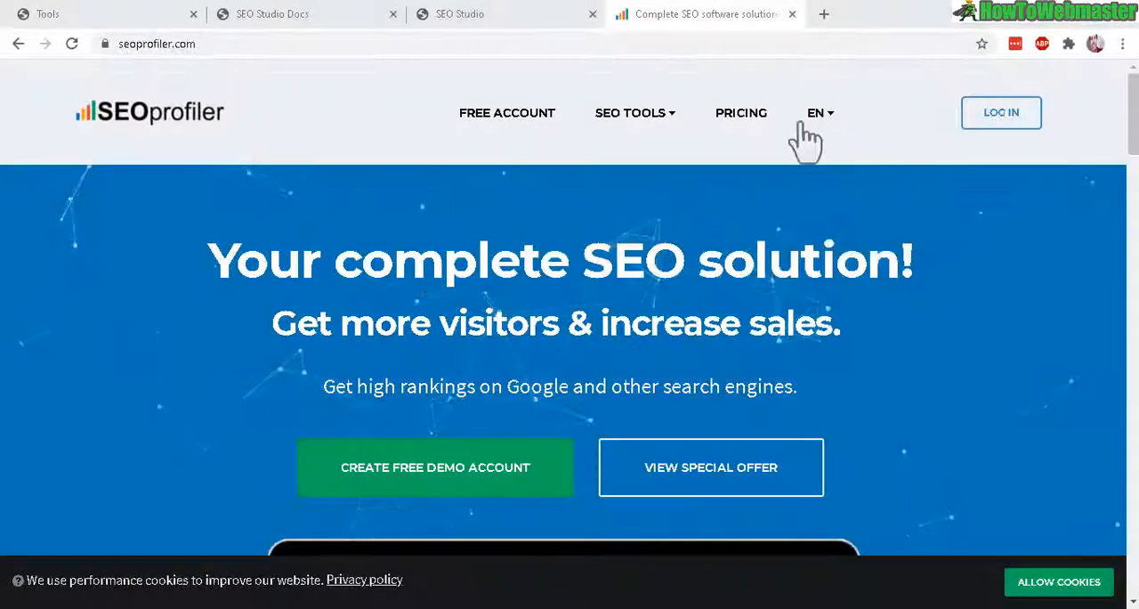
{"action": "mouse_move", "coordinate": [392, 169]}
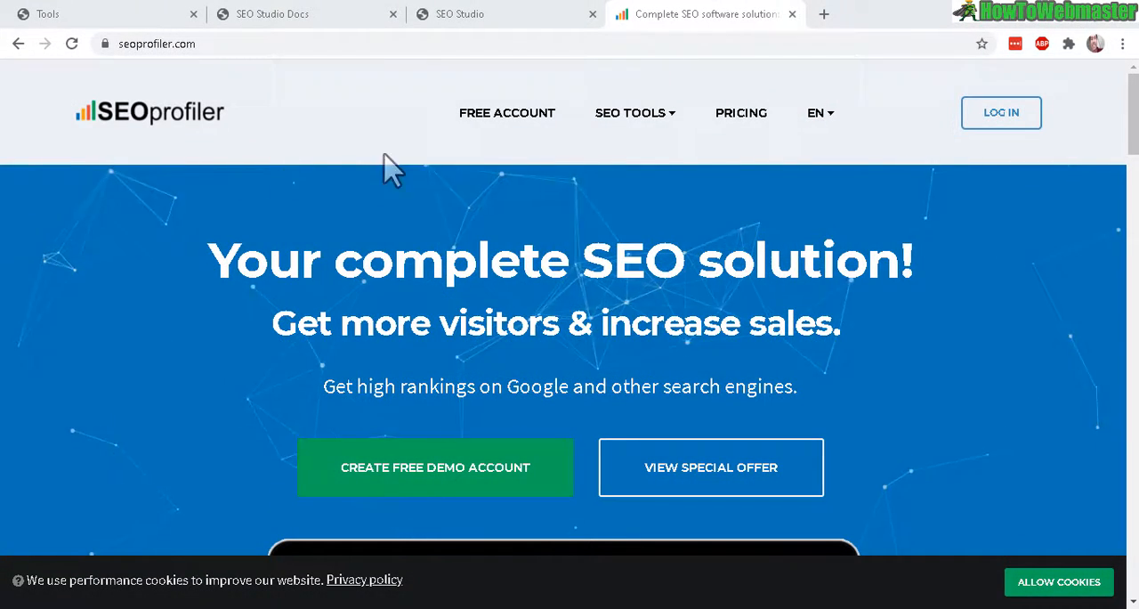
{"action": "mouse_move", "coordinate": [529, 134]}
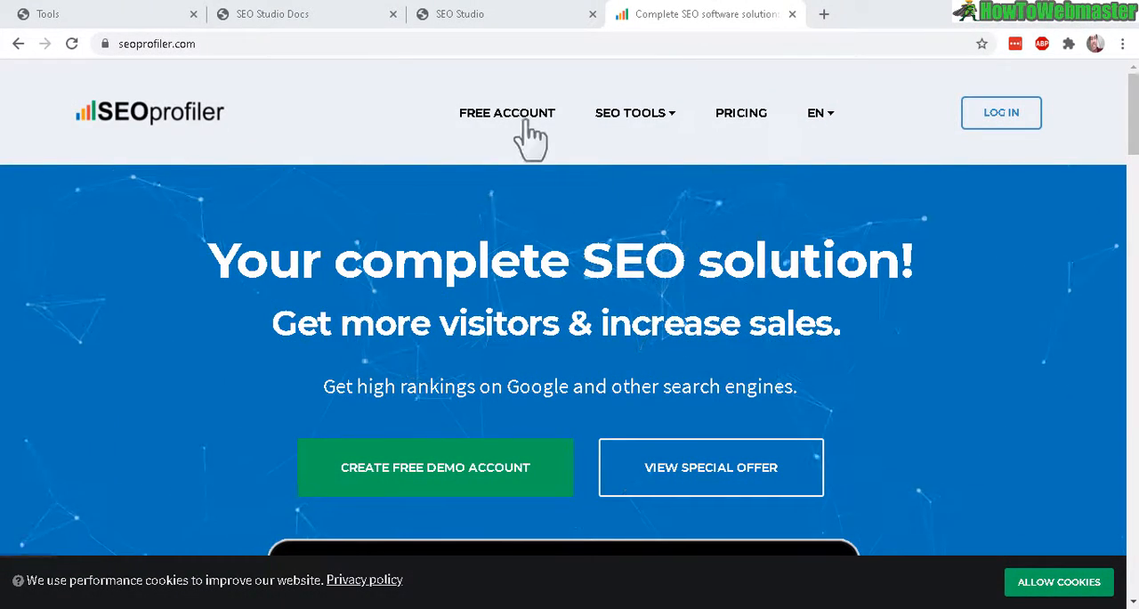
{"action": "mouse_move", "coordinate": [507, 22]}
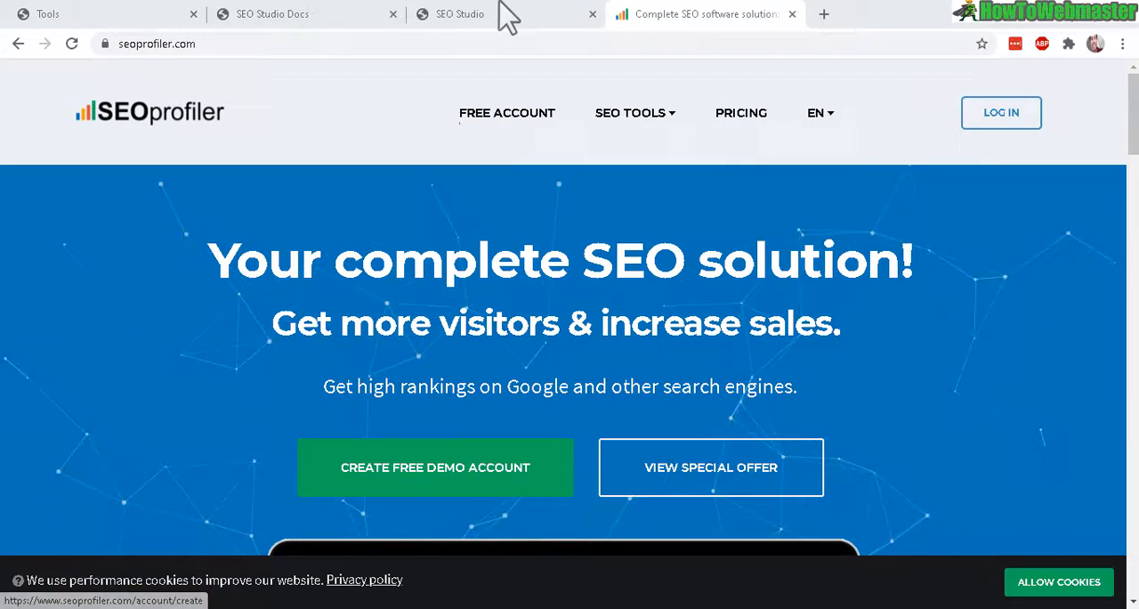
View SEOprofiler's free account offer, then return to the SEO Studio admin tab.
{"action": "left_click", "coordinate": [459, 14]}
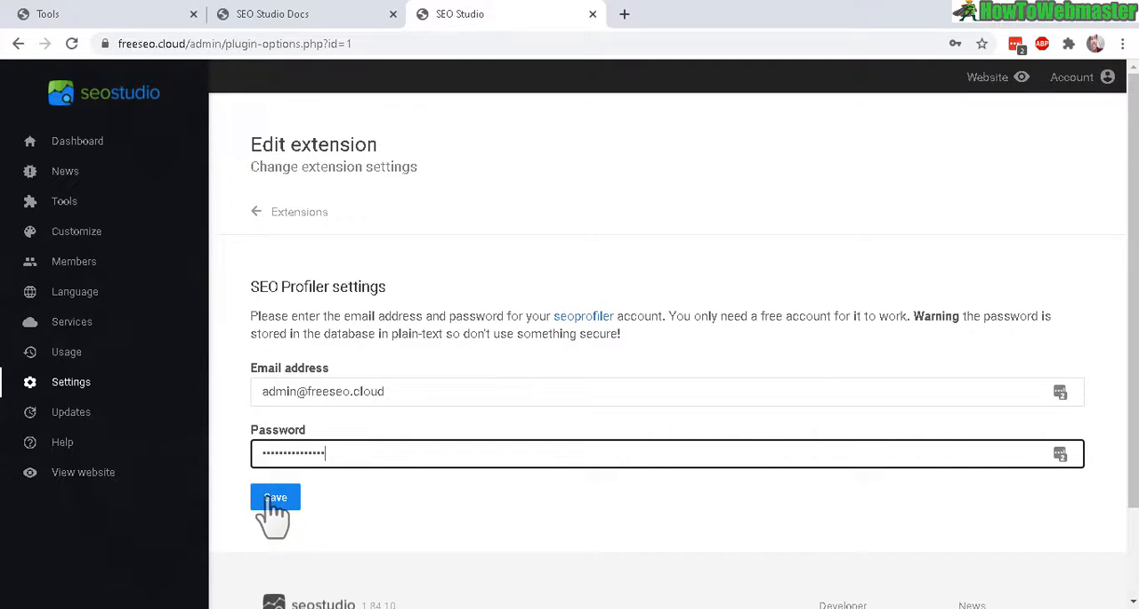
Save the entered SEO Profiler email and password on the Edit extension page.
{"action": "left_click", "coordinate": [275, 496]}
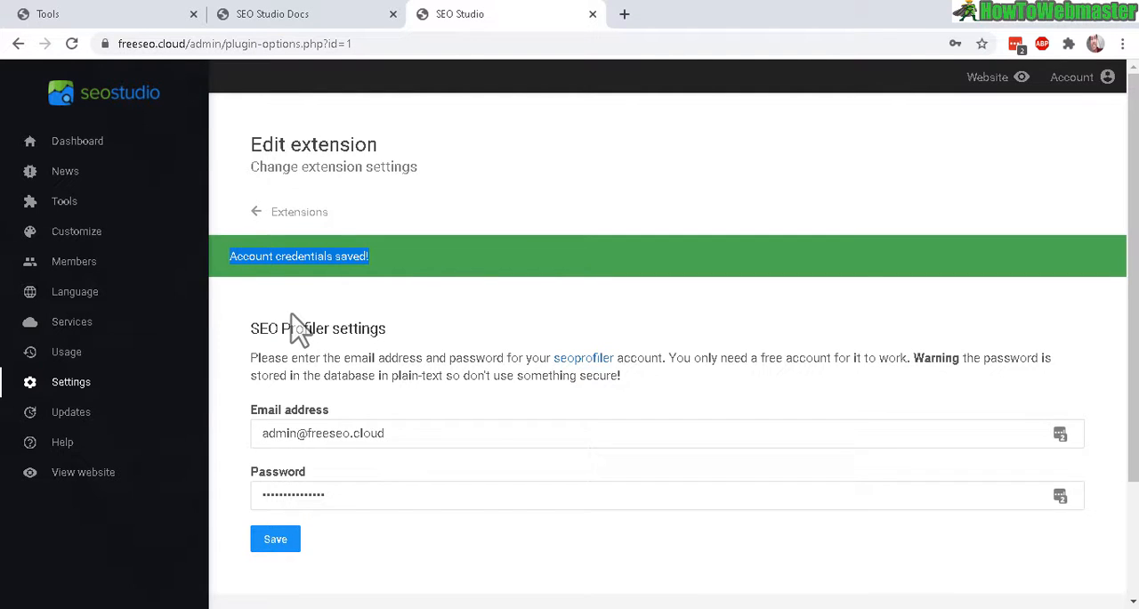
Return to Installed extensions and check which, like Subscriptions & Plans, remain disabled.
{"action": "left_click", "coordinate": [299, 212]}
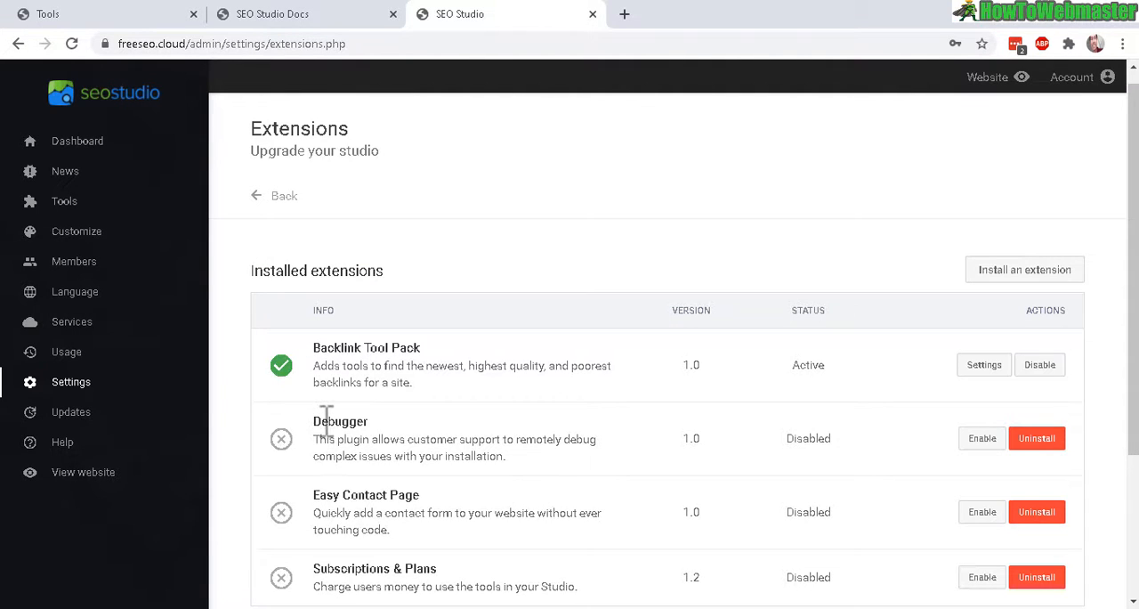
{"action": "scroll", "scroll_direction": "down", "scroll_amount": 3}
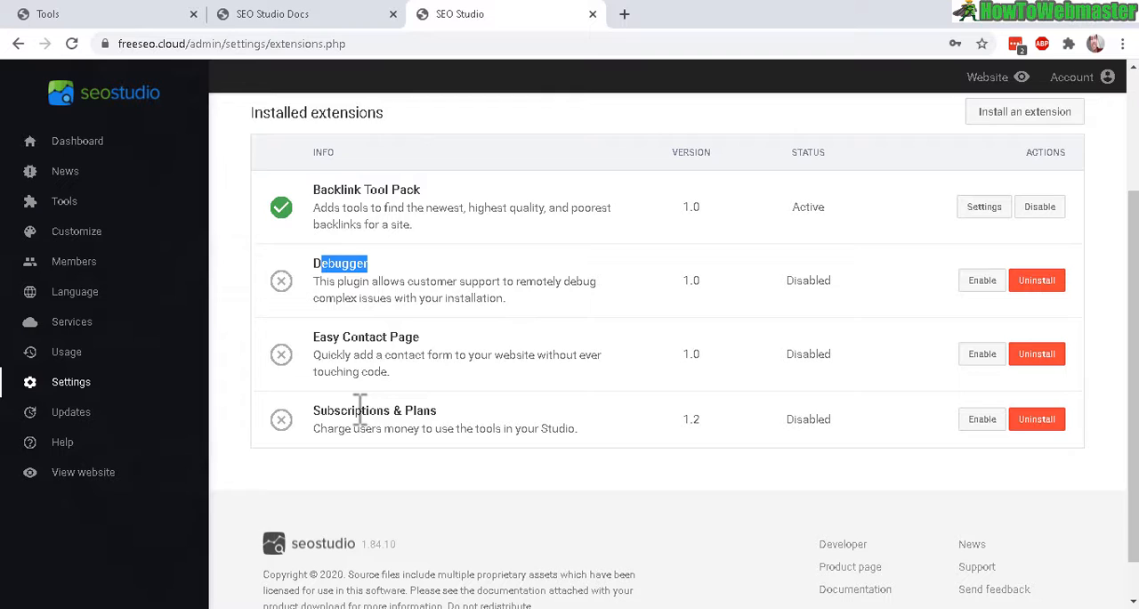
{"action": "double_click", "coordinate": [374, 411]}
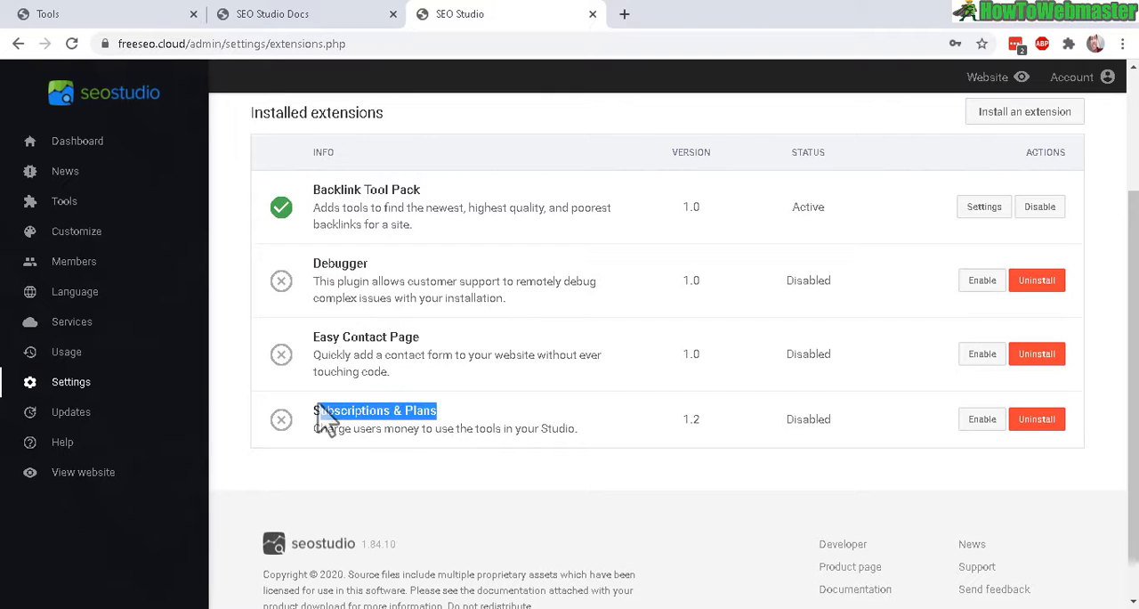
{"action": "mouse_move", "coordinate": [459, 405]}
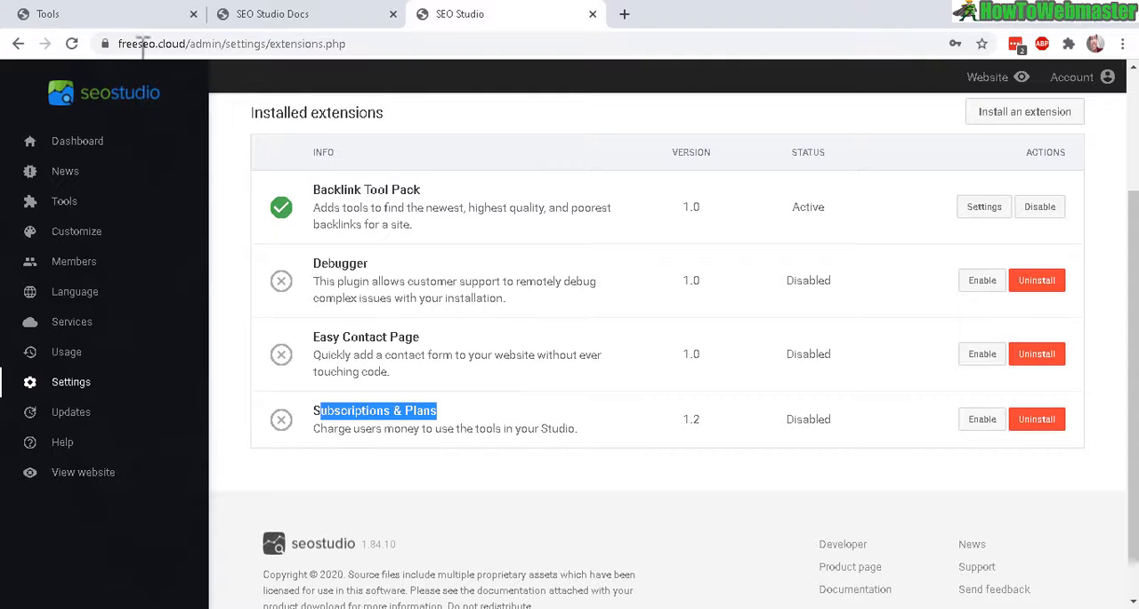
{"action": "mouse_move", "coordinate": [530, 280]}
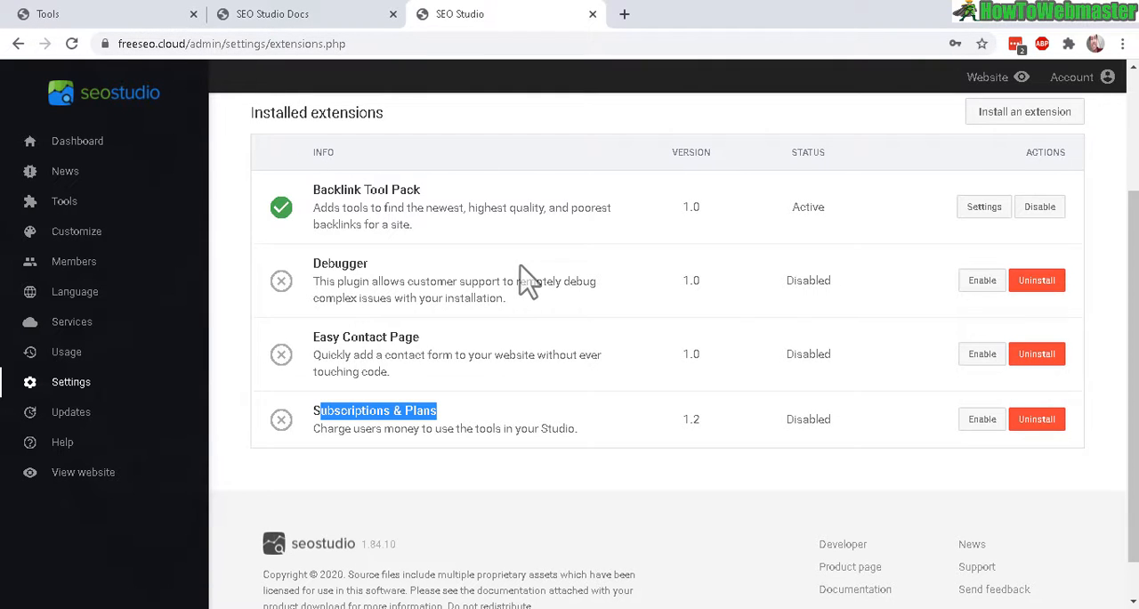
{"action": "mouse_move", "coordinate": [356, 334]}
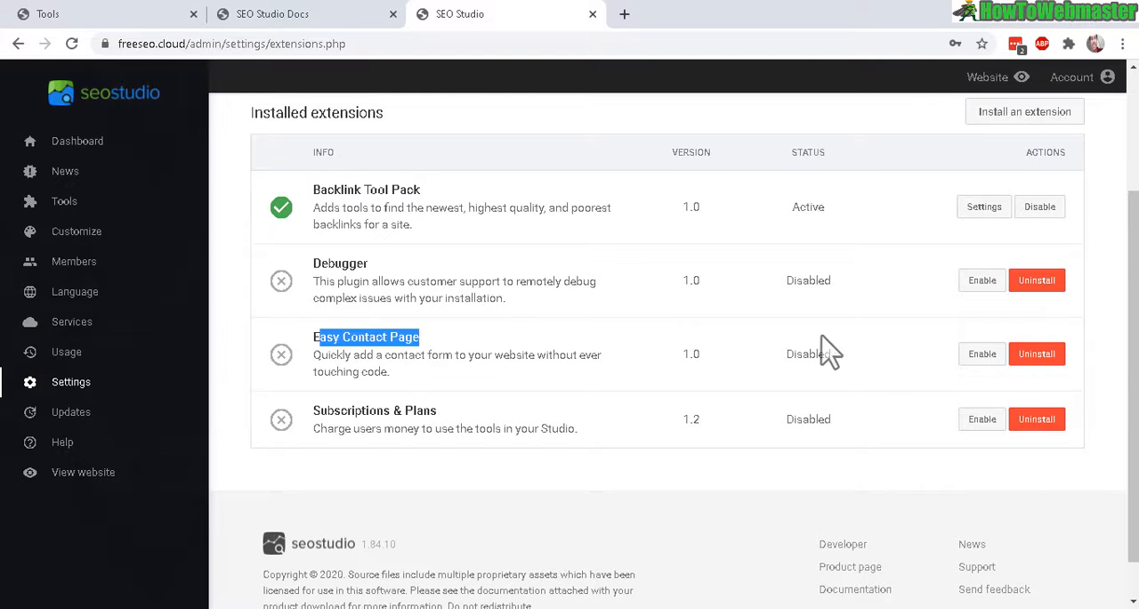
Enable Easy Contact Page, open its configuration, and scroll to the Contact options.
{"action": "left_click", "coordinate": [981, 353]}
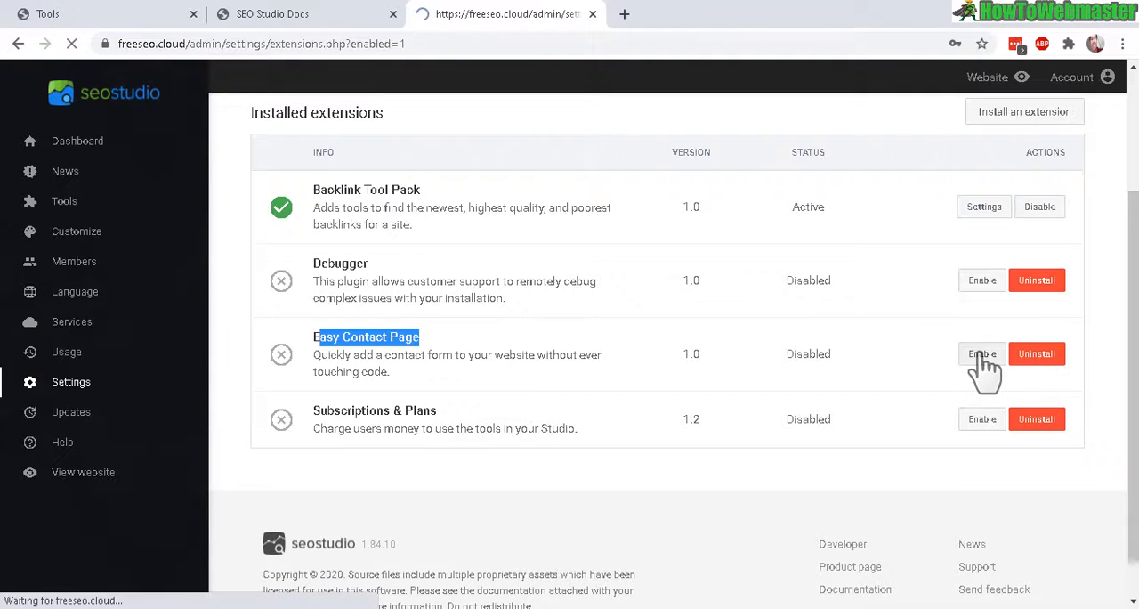
{"action": "left_click", "coordinate": [982, 353]}
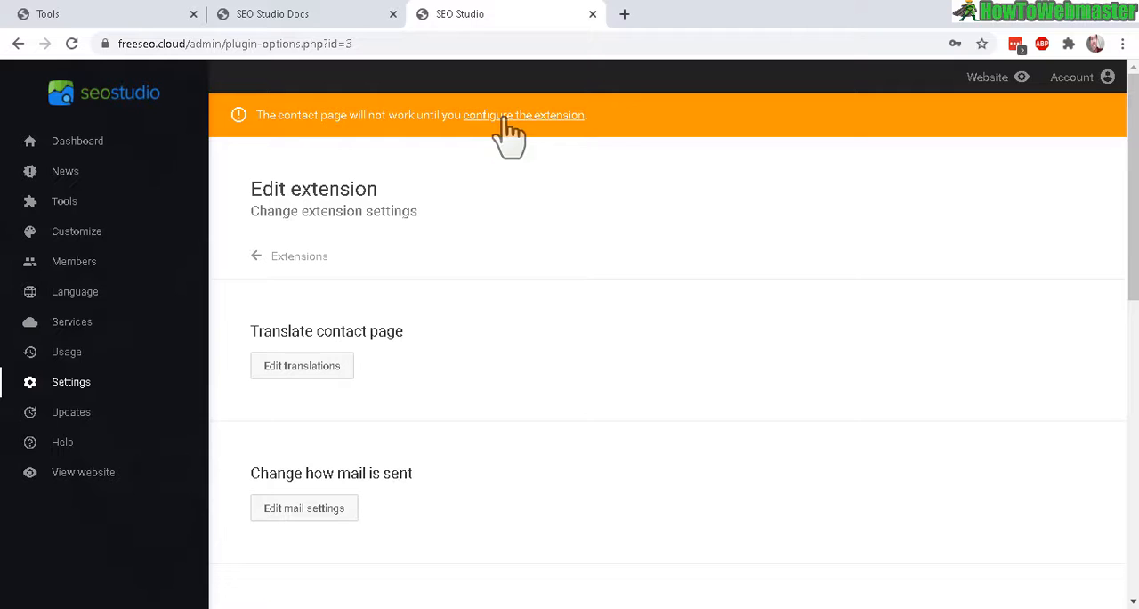
{"action": "mouse_move", "coordinate": [538, 424]}
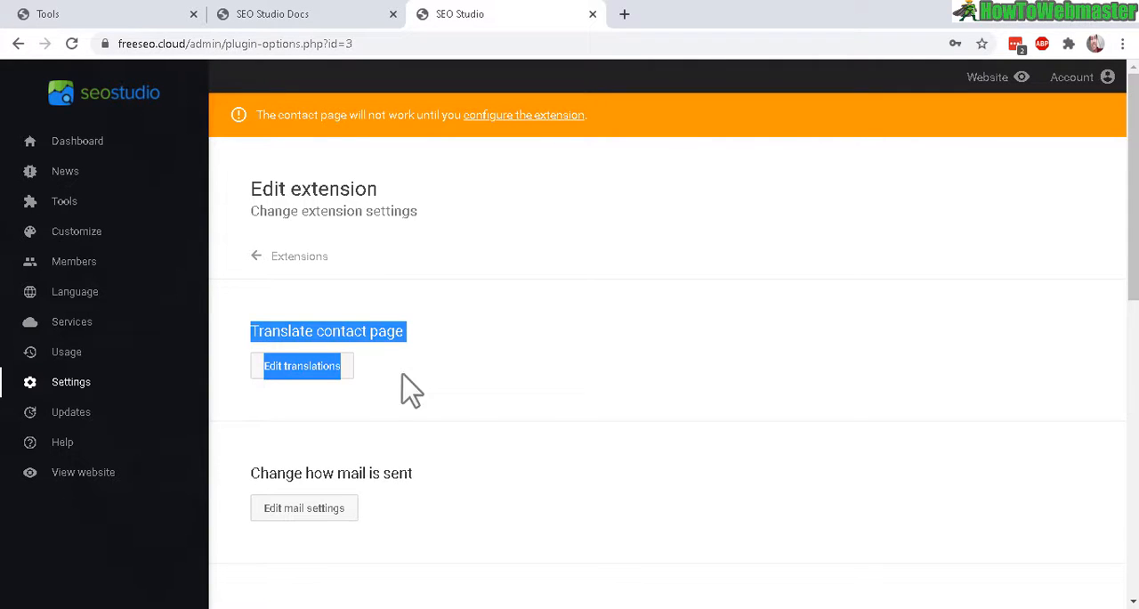
{"action": "scroll", "scroll_direction": "down", "scroll_amount": 3}
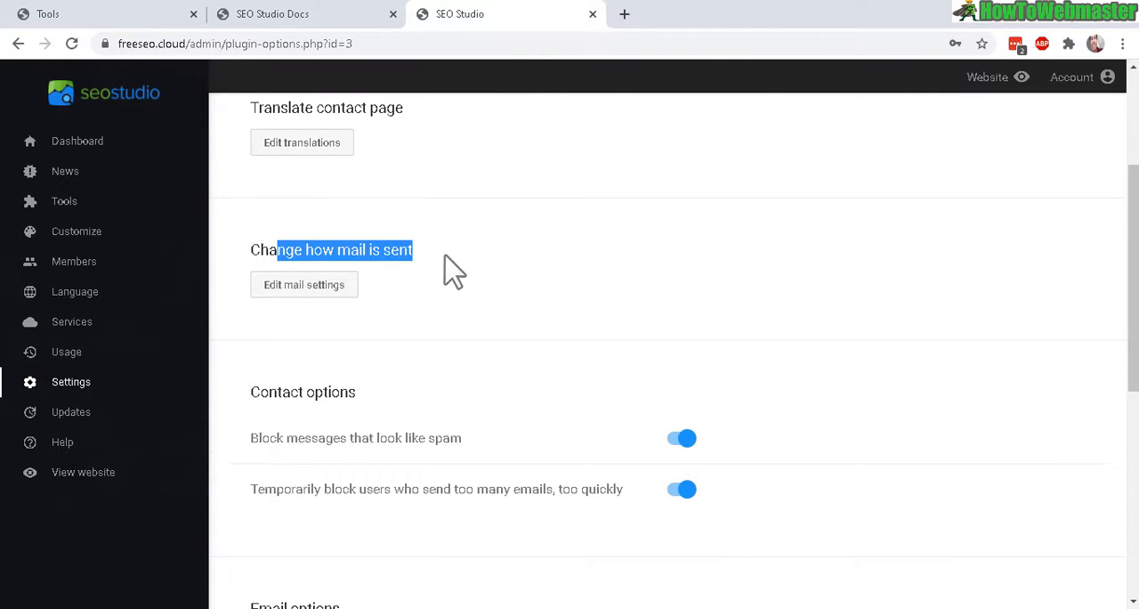
Keep PHP mail as the method and set From Address and From Name 'FreeSEO.cloud Support'.
{"action": "left_click", "coordinate": [304, 284]}
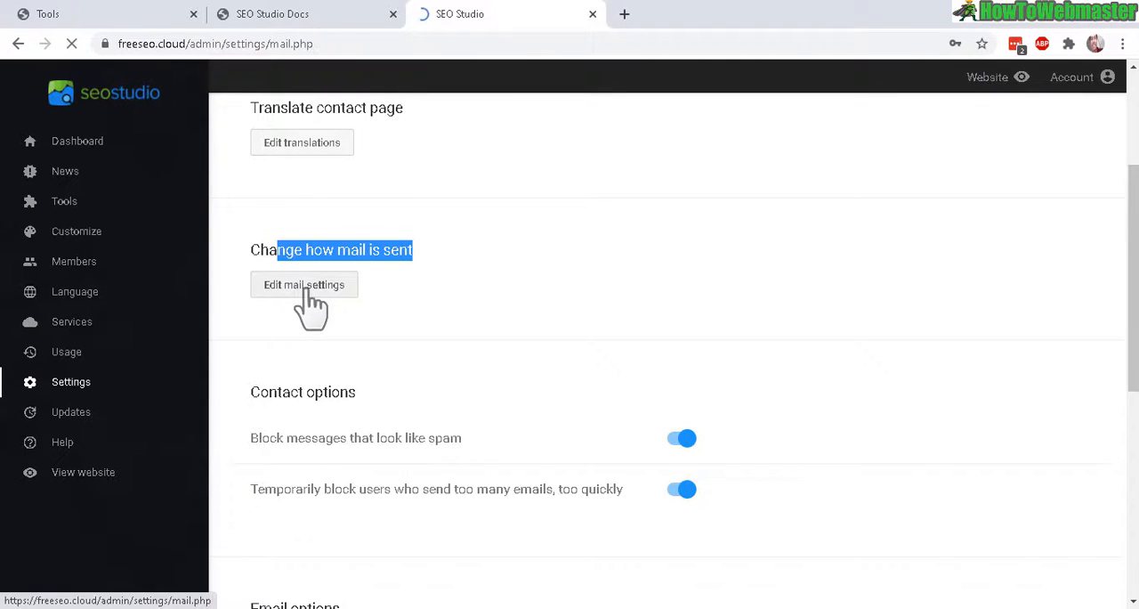
{"action": "left_click", "coordinate": [303, 284]}
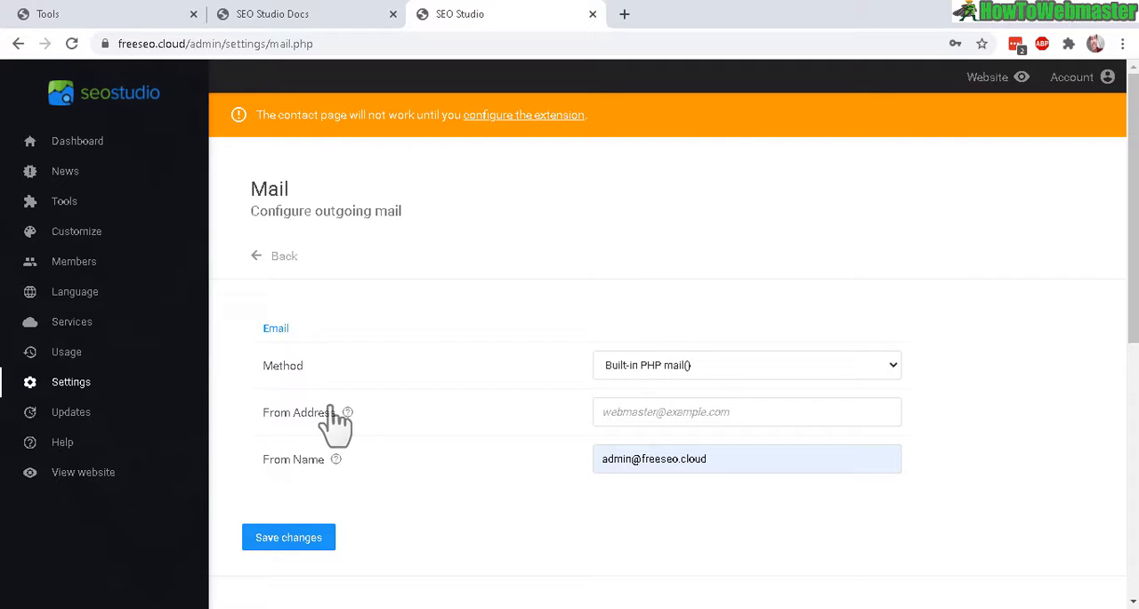
{"action": "mouse_move", "coordinate": [459, 390]}
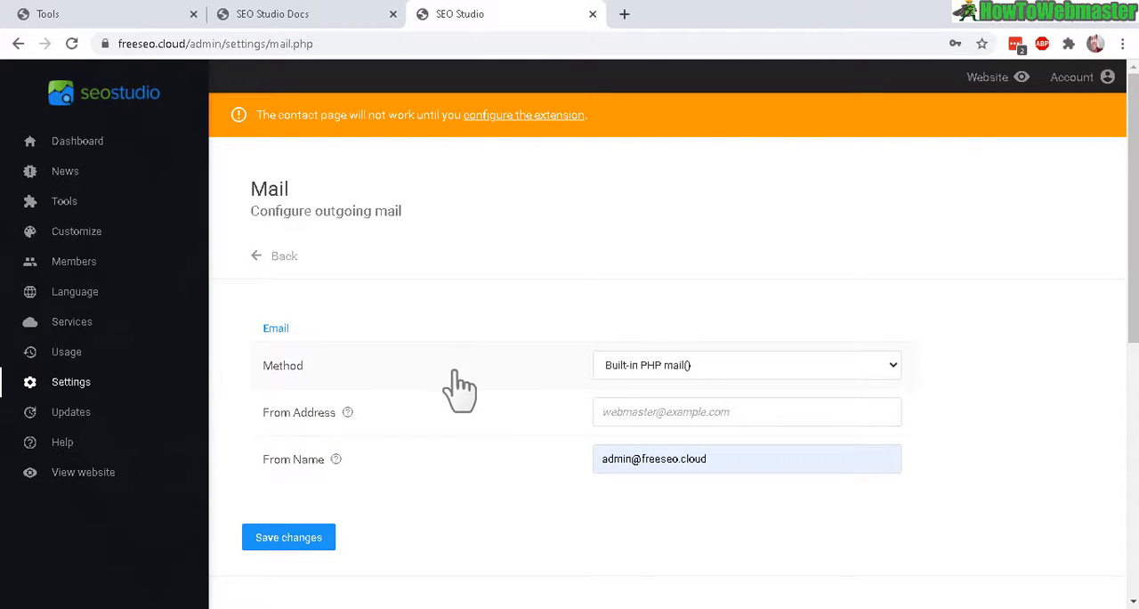
{"action": "mouse_move", "coordinate": [697, 374]}
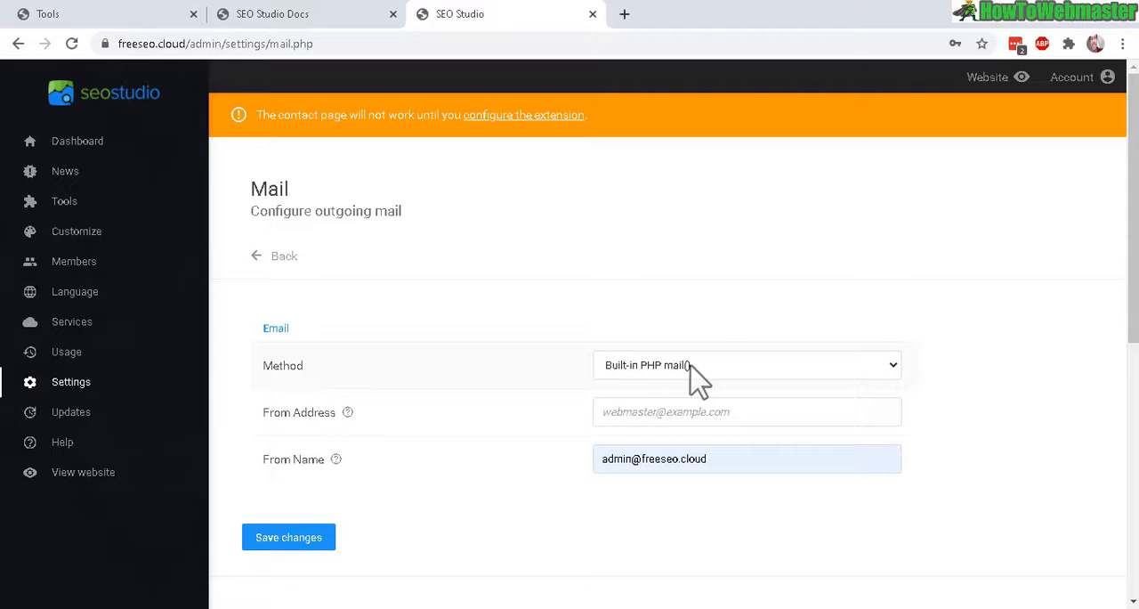
{"action": "mouse_move", "coordinate": [941, 442]}
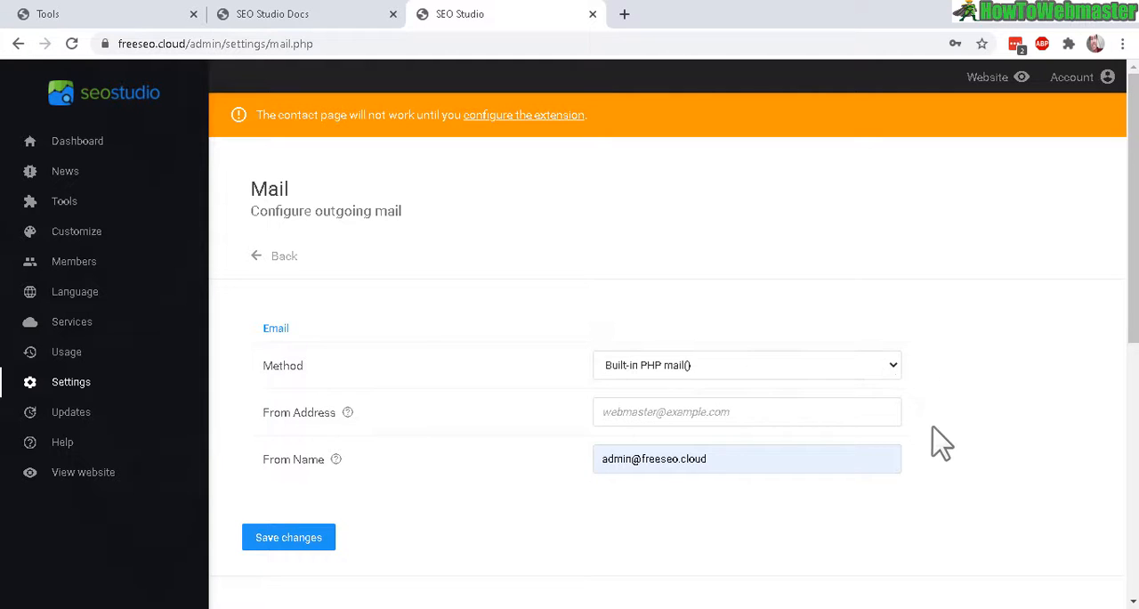
{"action": "left_click", "coordinate": [747, 365]}
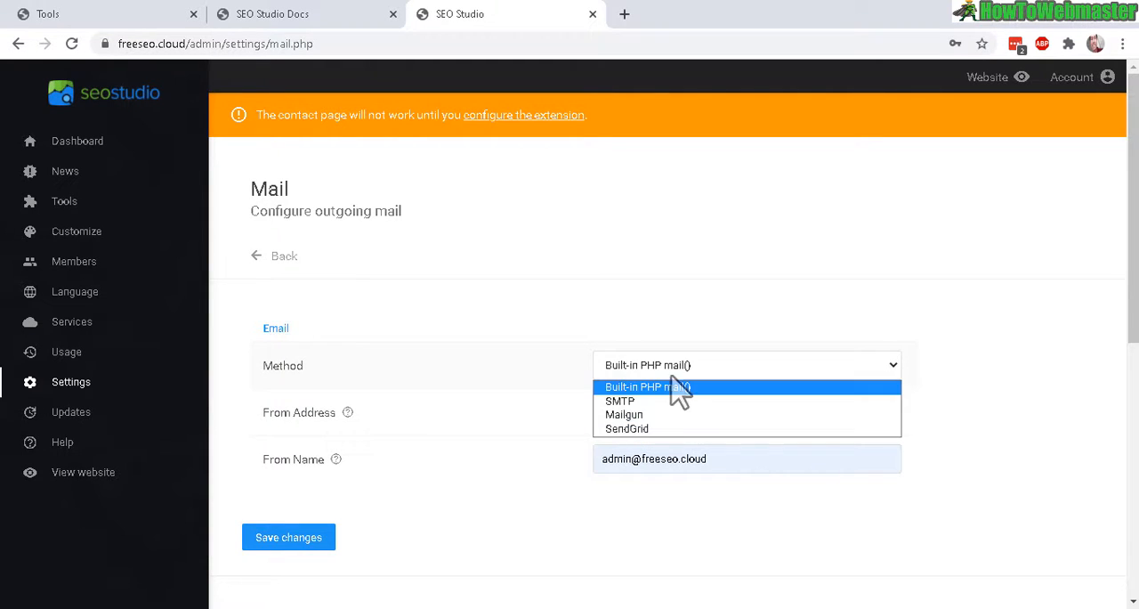
{"action": "mouse_move", "coordinate": [646, 401]}
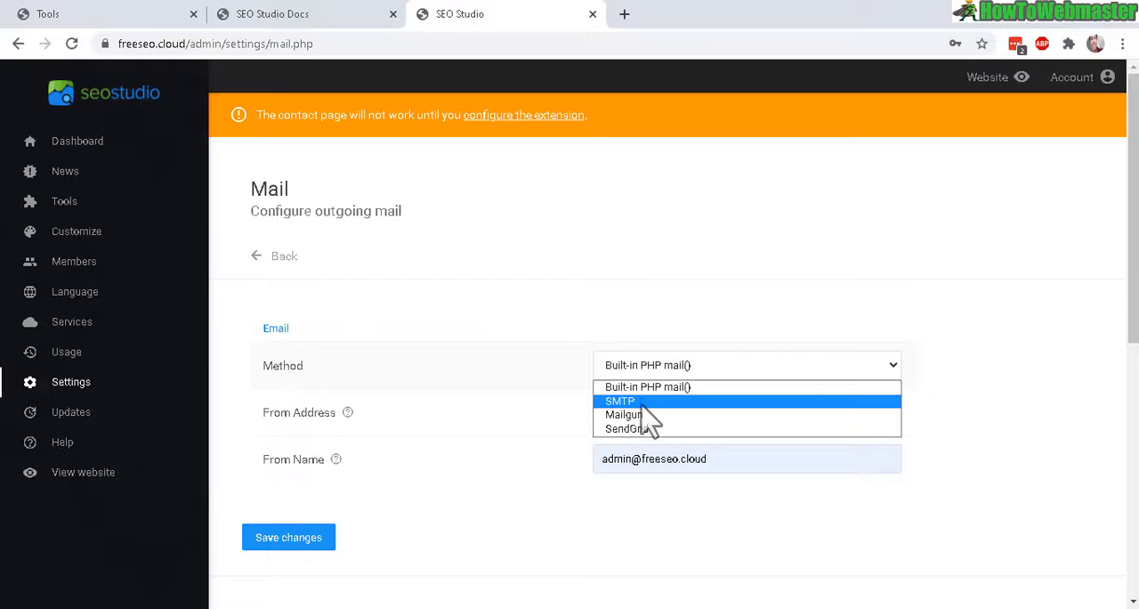
{"action": "left_click", "coordinate": [647, 386]}
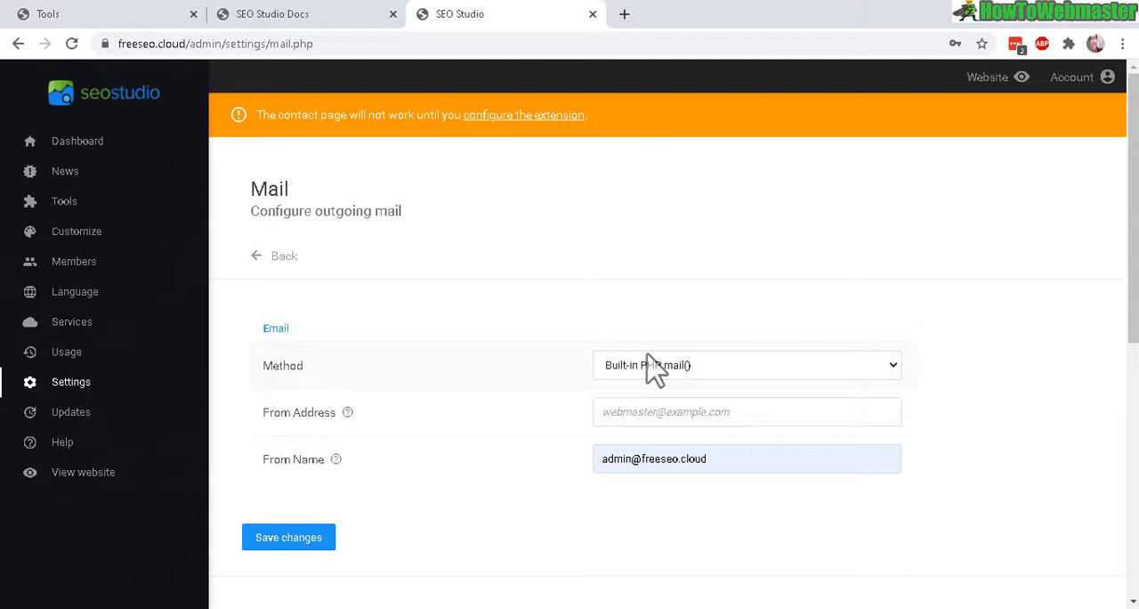
{"action": "mouse_move", "coordinate": [964, 419]}
{"action": "type", "text": "FreeSEO.cloud Support"}
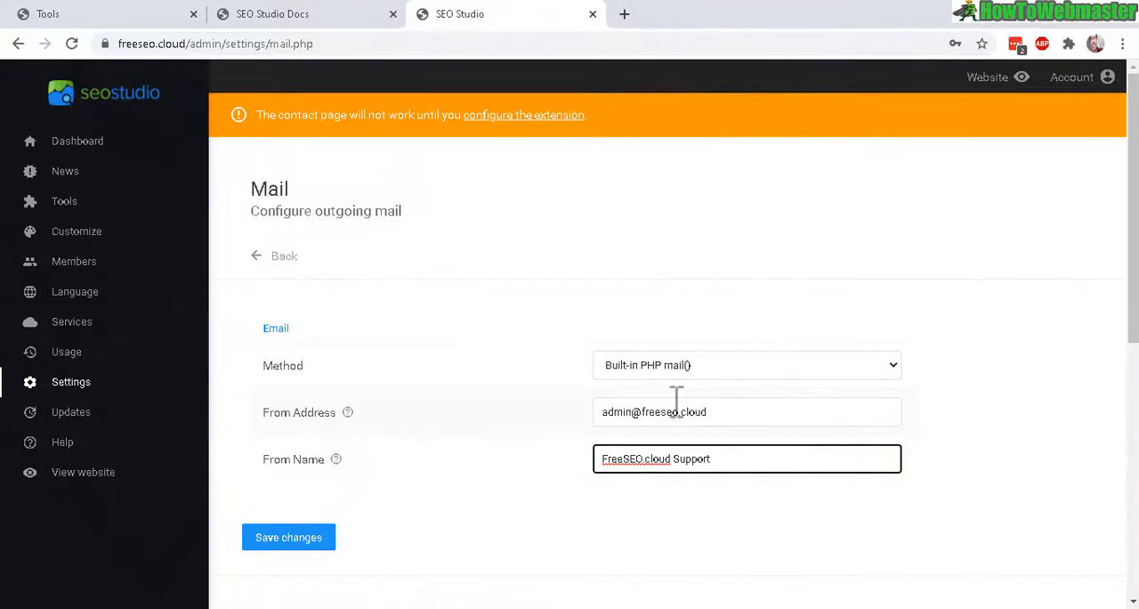
{"action": "left_click", "coordinate": [288, 537]}
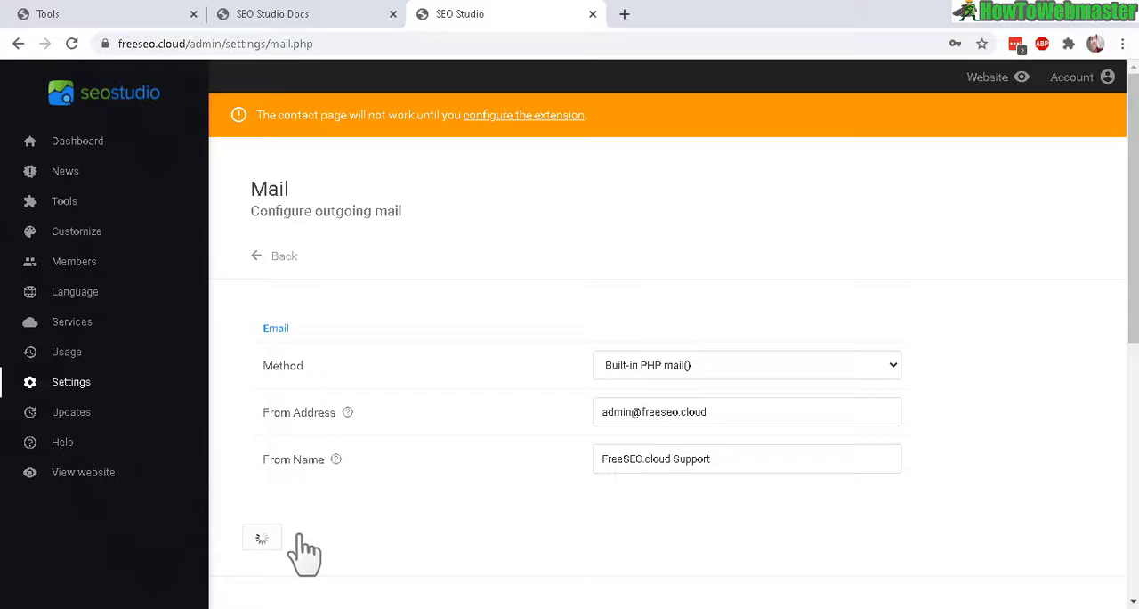
Save the mail settings, then move Robots.txt ahead of Indexed Pages.
{"action": "left_click", "coordinate": [63, 201]}
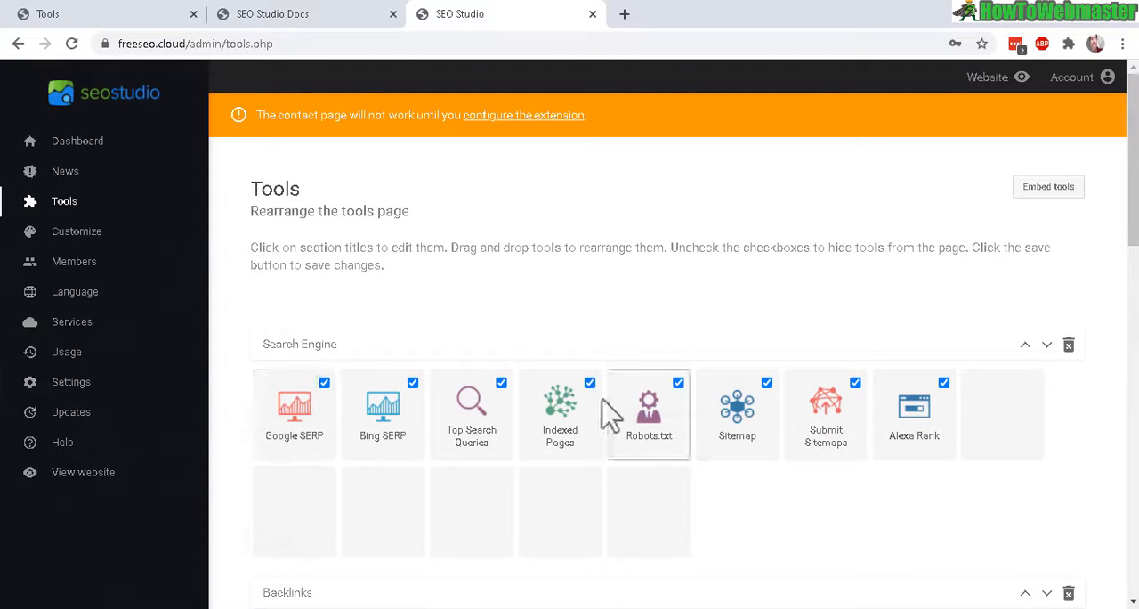
{"action": "mouse_move", "coordinate": [531, 231]}
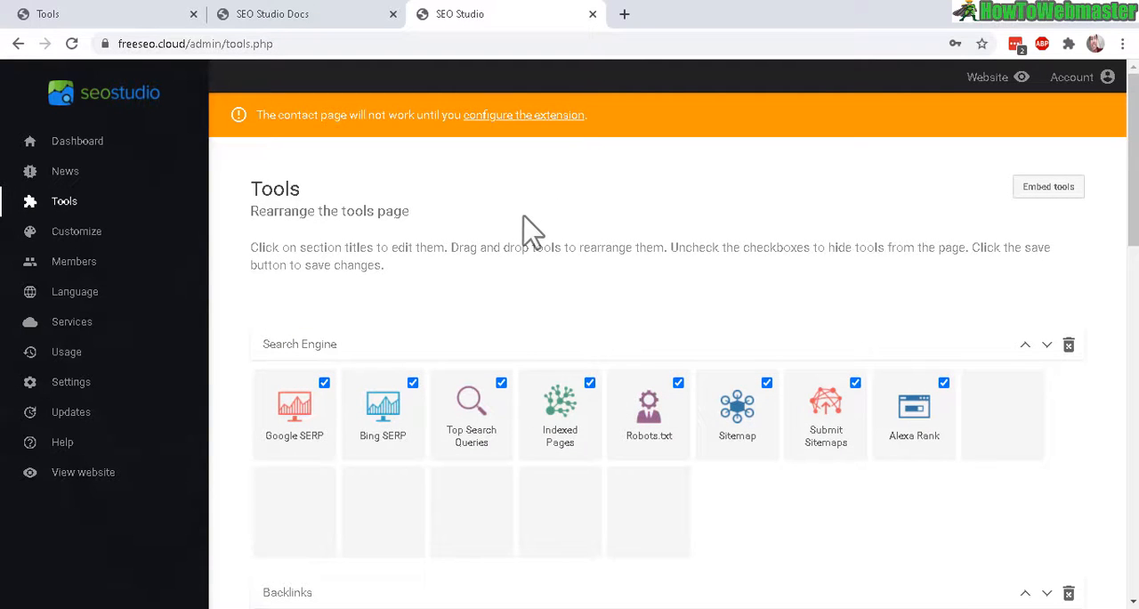
{"action": "mouse_move", "coordinate": [334, 43]}
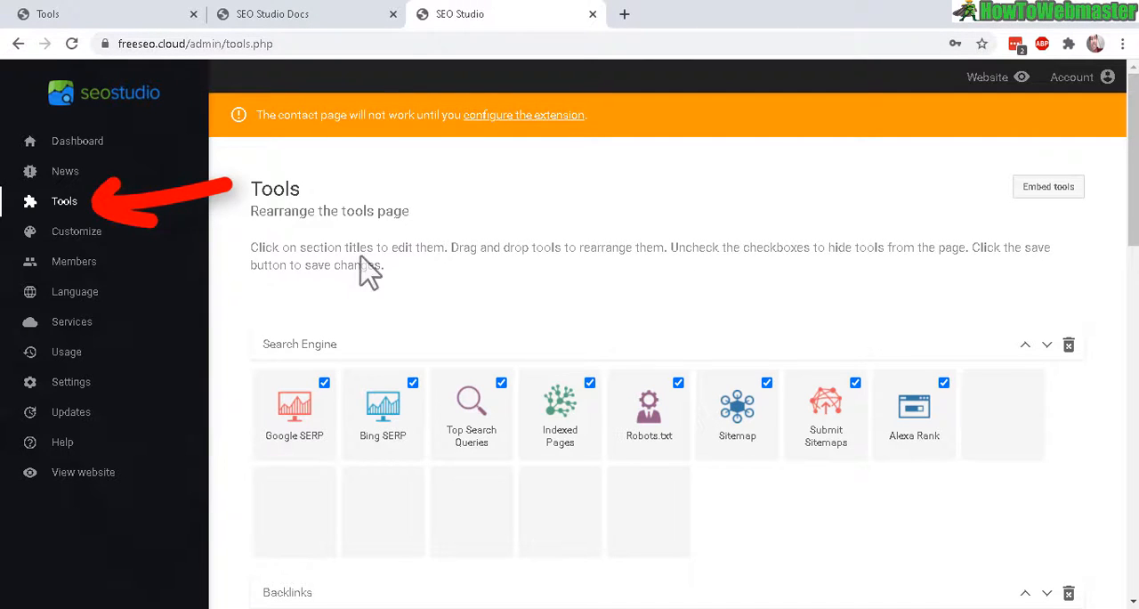
{"action": "mouse_move", "coordinate": [63, 201]}
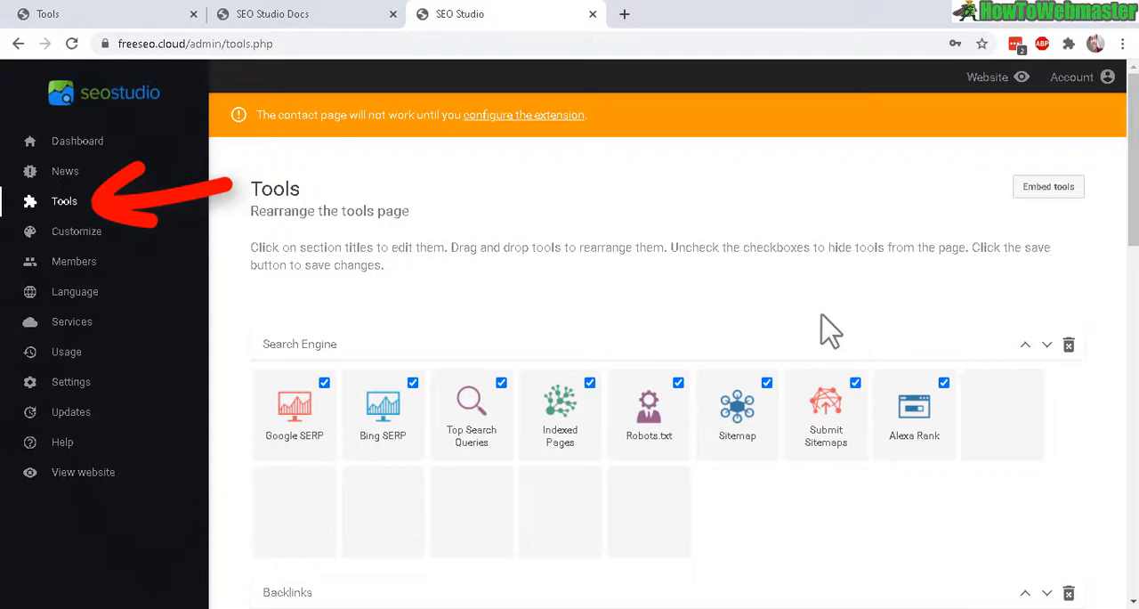
{"action": "scroll", "scroll_direction": "down", "scroll_amount": 3}
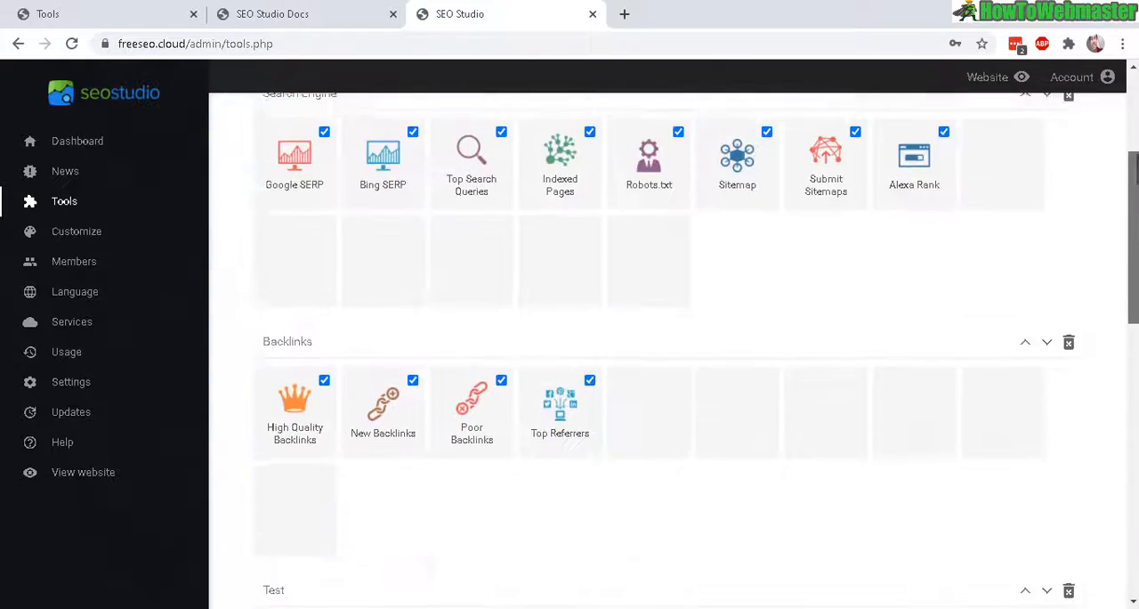
{"action": "scroll", "scroll_direction": "up", "scroll_amount": 3}
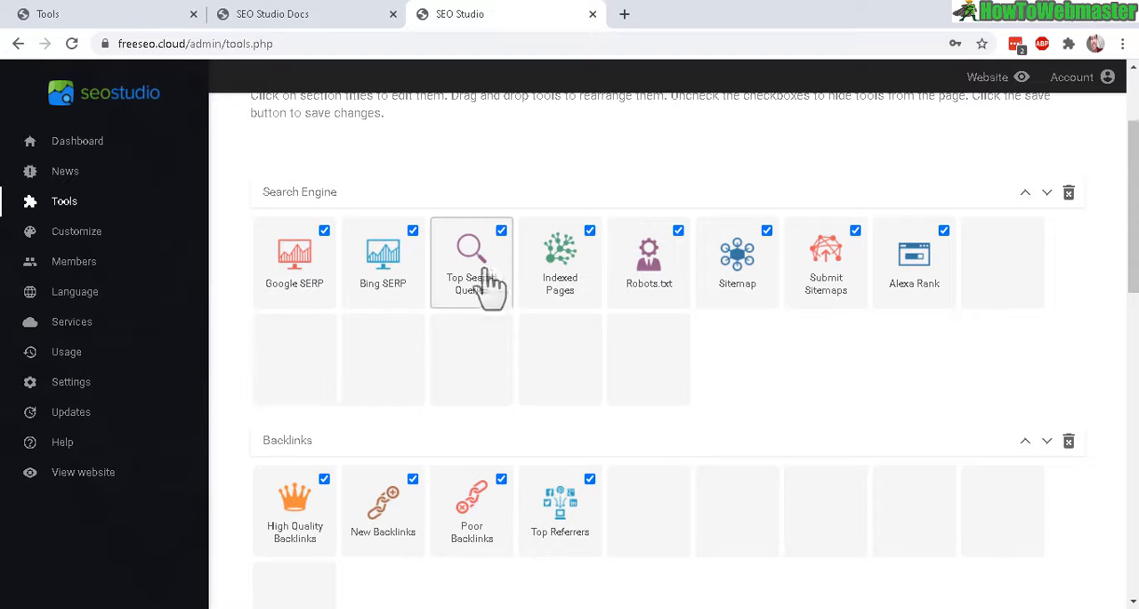
{"action": "mouse_move", "coordinate": [538, 307]}
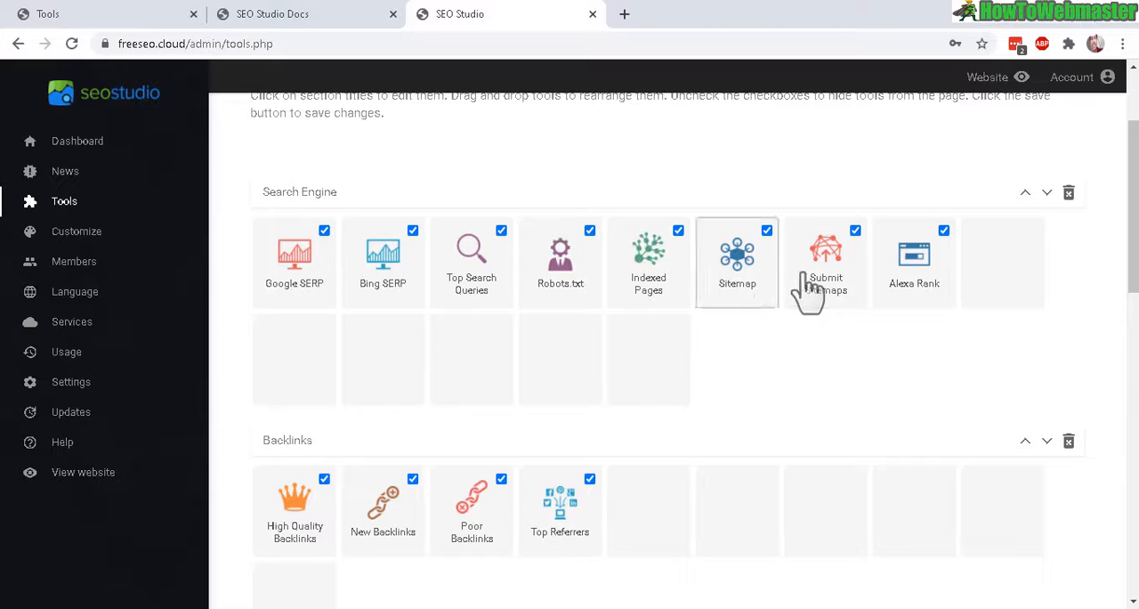
{"action": "left_click_drag", "start_coordinate": [914, 259], "coordinate": [560, 258]}
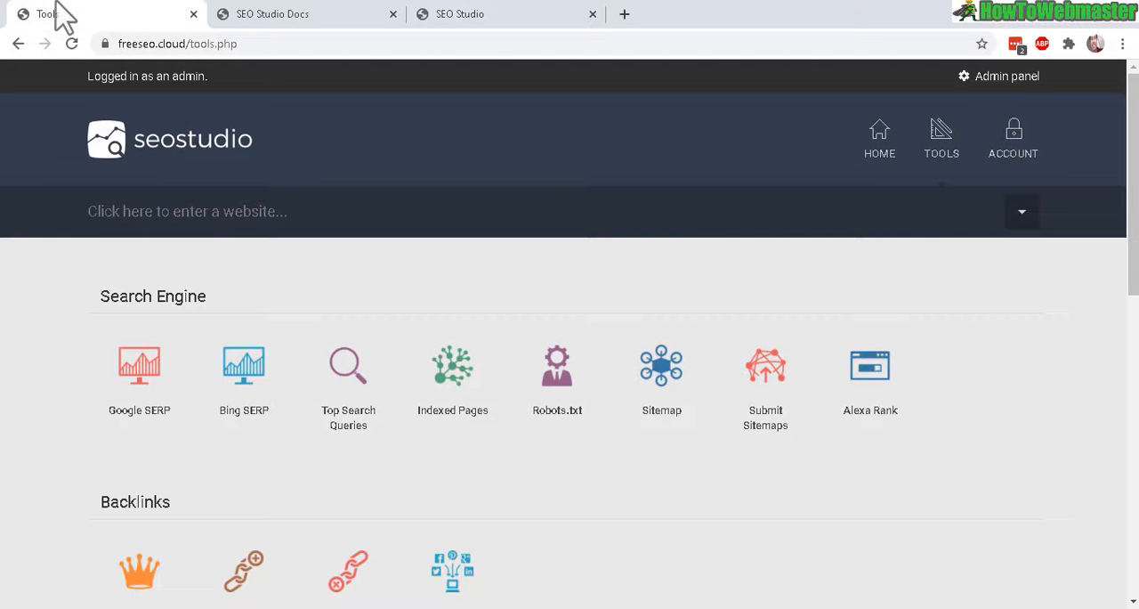
{"action": "mouse_move", "coordinate": [254, 329]}
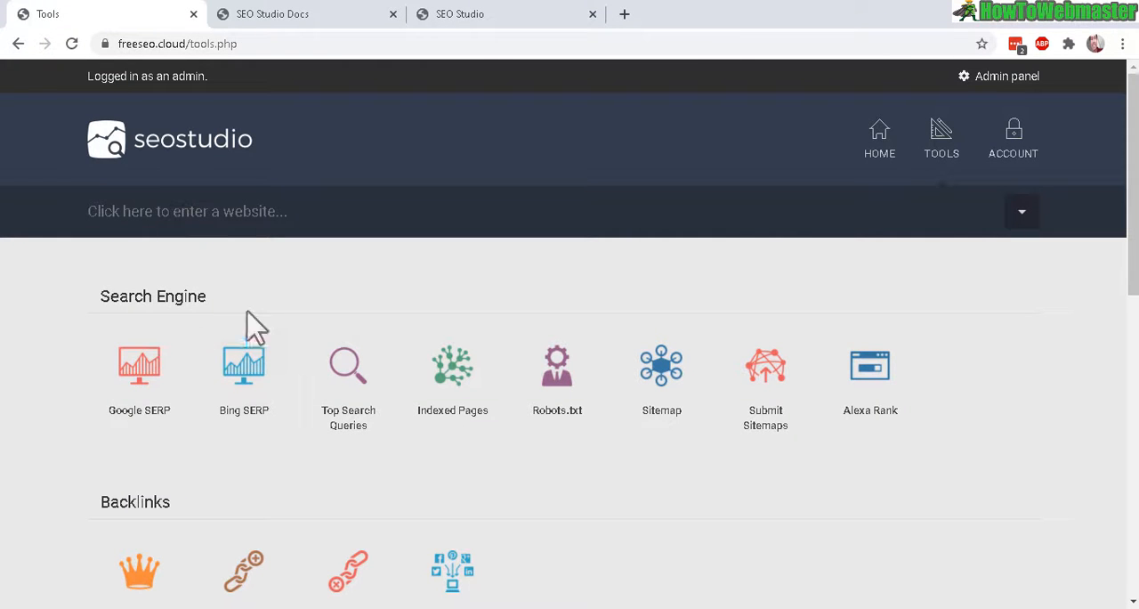
{"action": "mouse_move", "coordinate": [941, 142]}
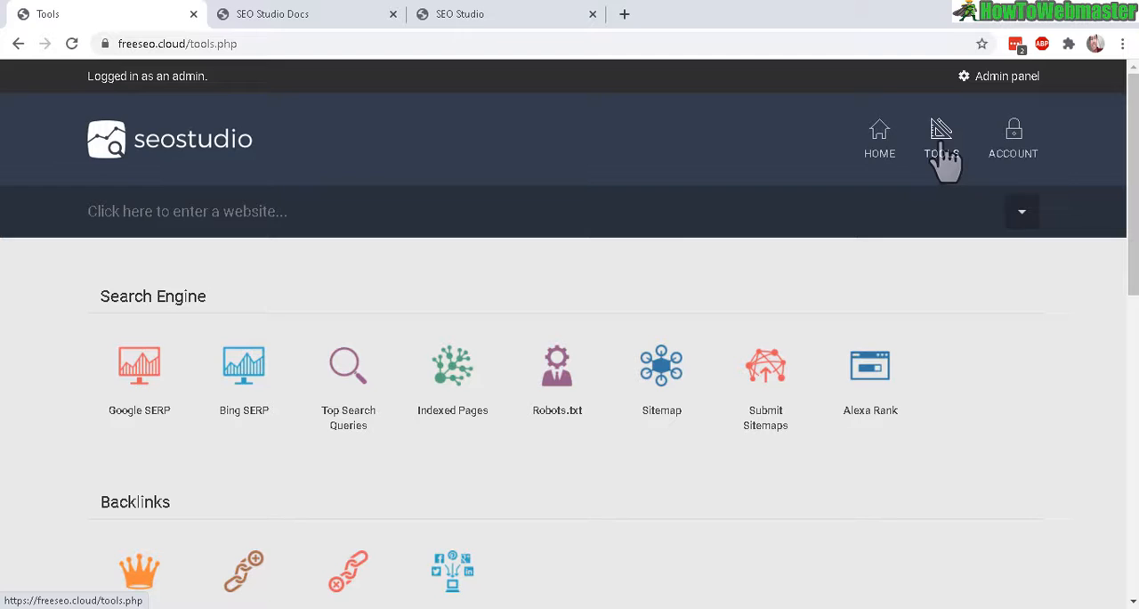
Review the rearranged tool and section order in Admin panel > Tools and save it.
{"action": "left_click", "coordinate": [999, 76]}
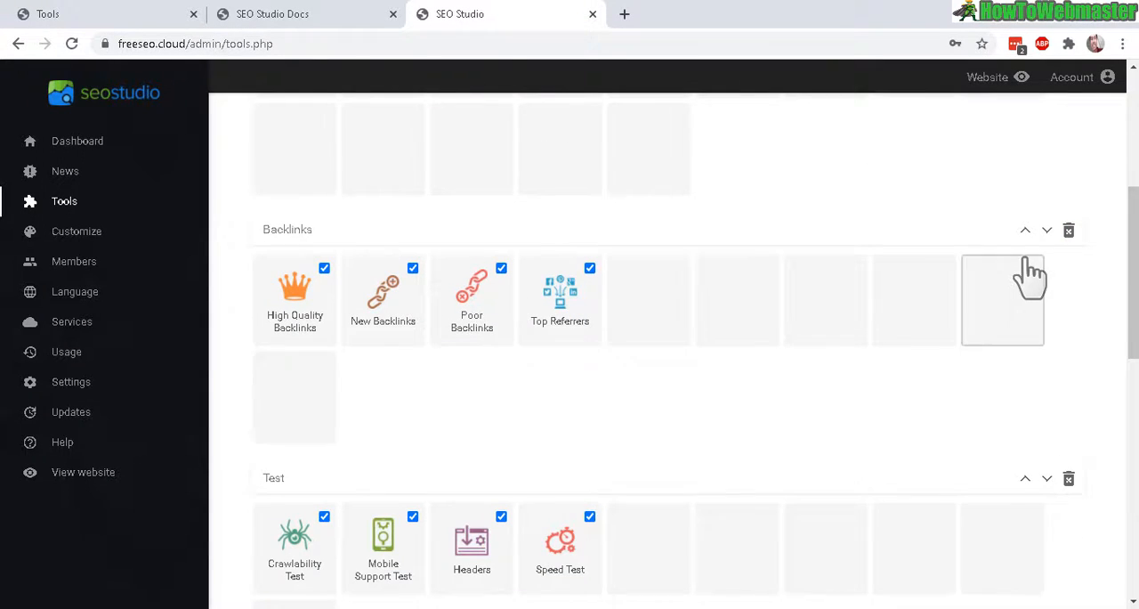
{"action": "scroll", "scroll_direction": "down", "scroll_amount": 3}
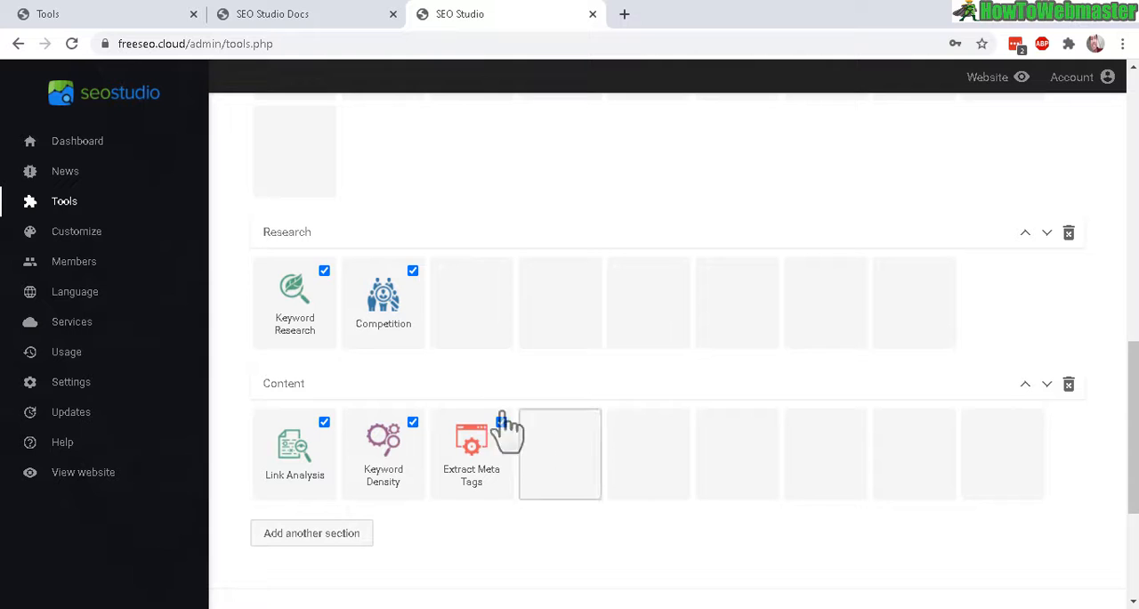
{"action": "scroll", "scroll_direction": "up", "scroll_amount": 3}
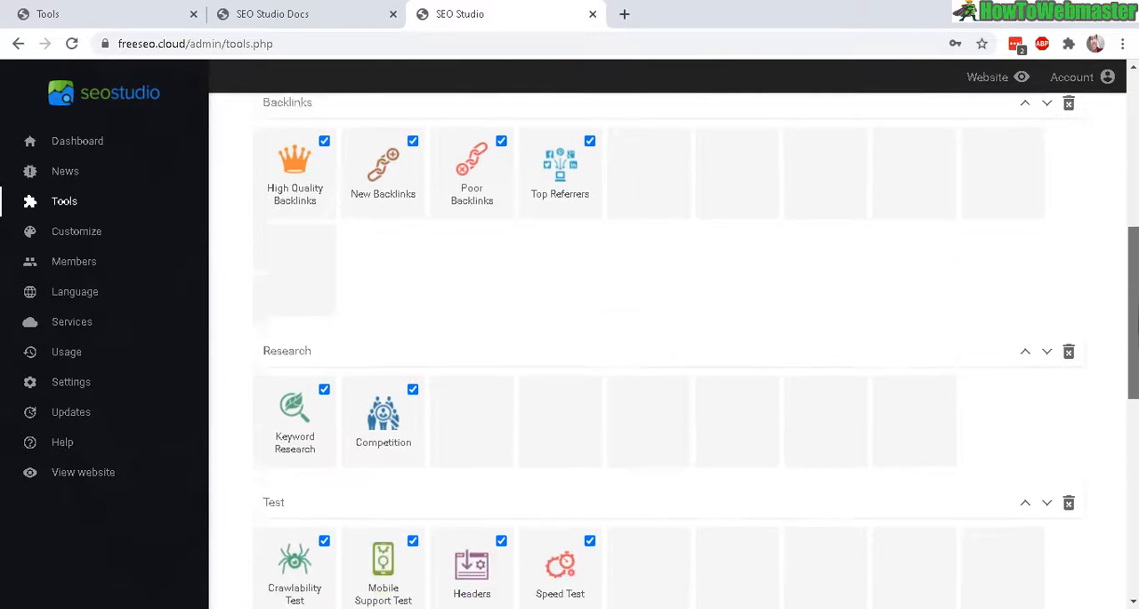
{"action": "scroll", "scroll_direction": "down", "scroll_amount": 3}
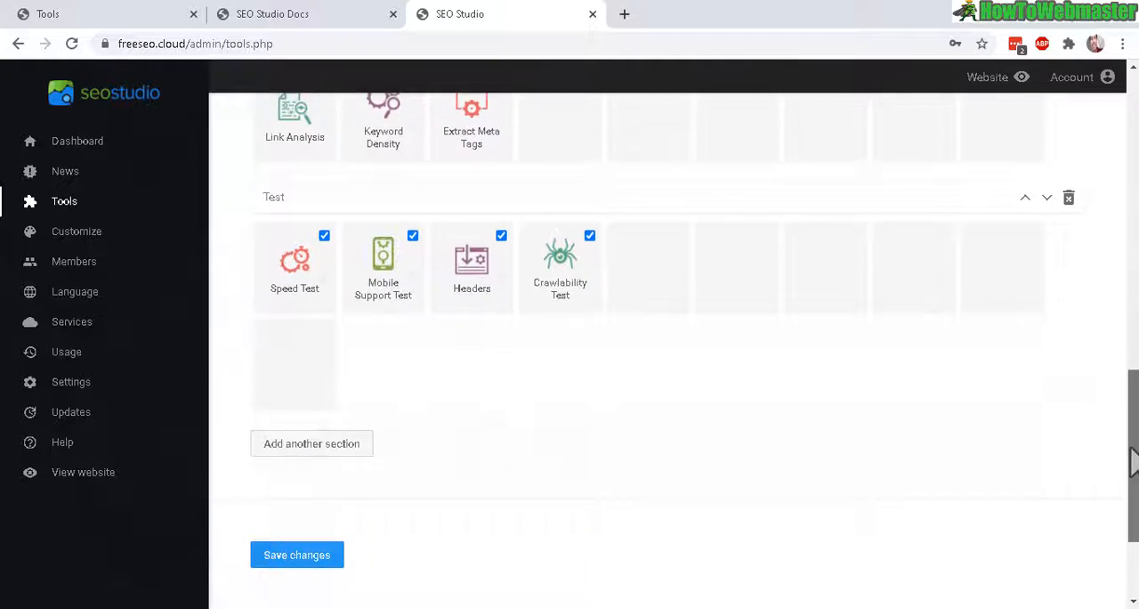
{"action": "left_click", "coordinate": [297, 554]}
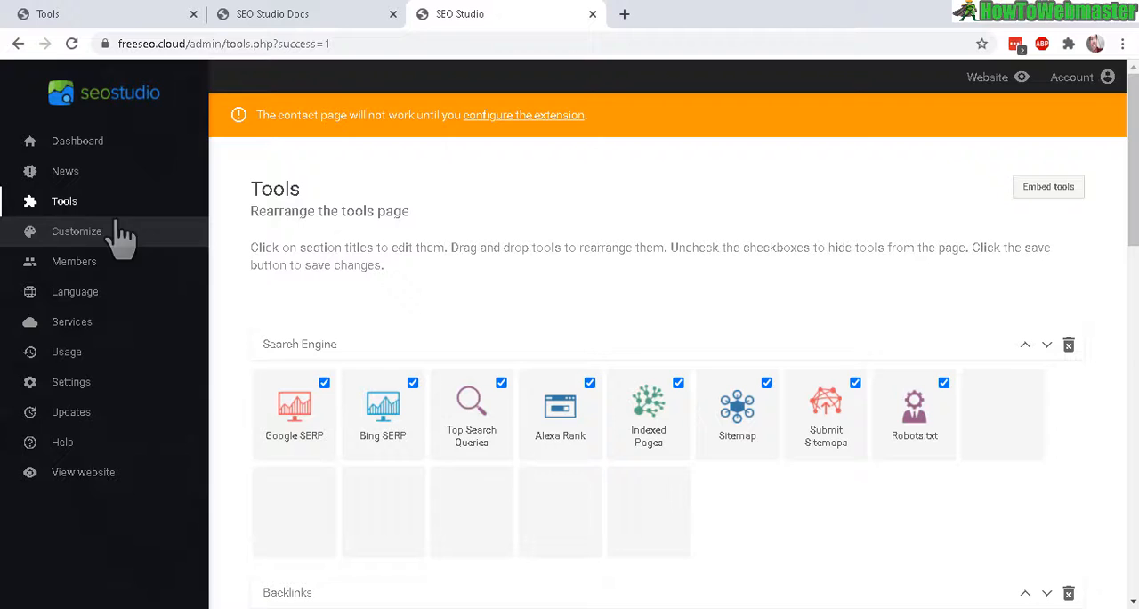
Upload seo-logo.png as the header logo under Customize > Header.
{"action": "left_click", "coordinate": [77, 231]}
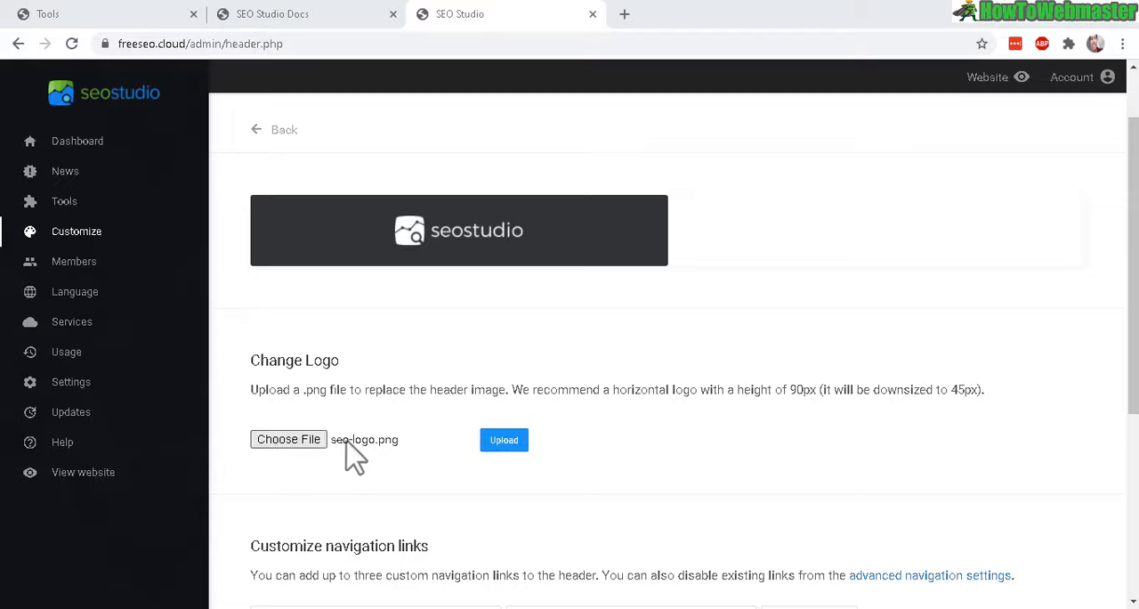
{"action": "left_click", "coordinate": [504, 439]}
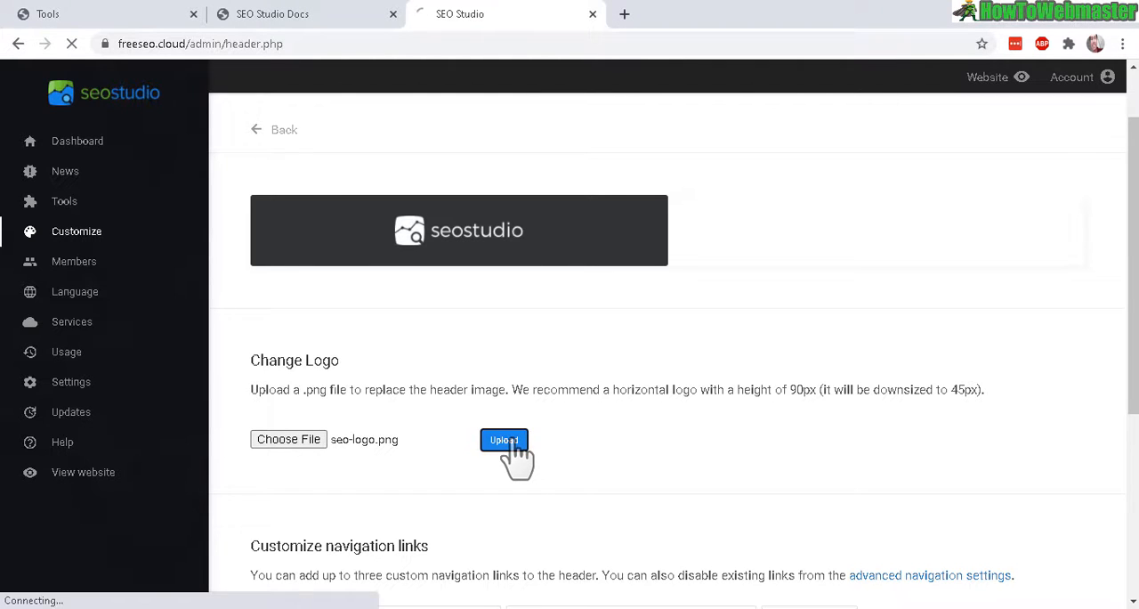
{"action": "left_click", "coordinate": [504, 440]}
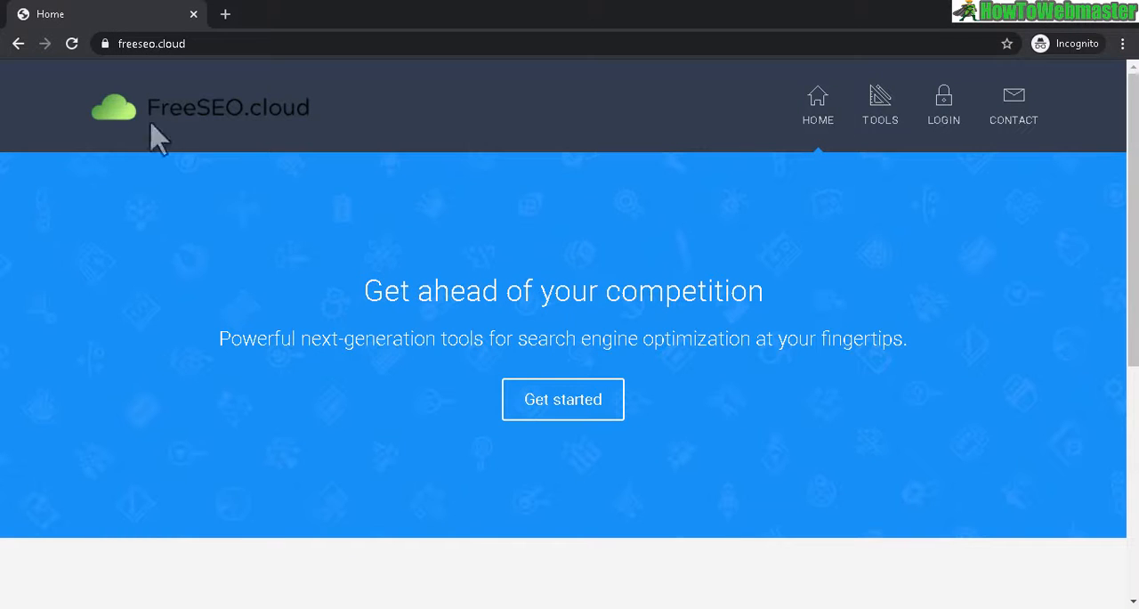
{"action": "mouse_move", "coordinate": [417, 132]}
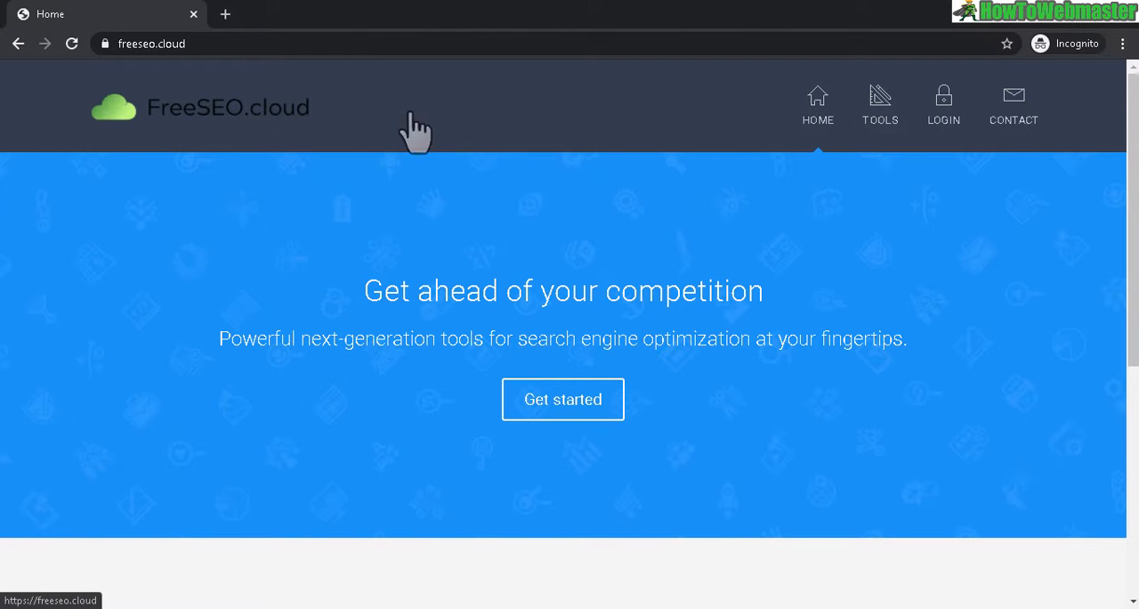
{"action": "mouse_move", "coordinate": [596, 138]}
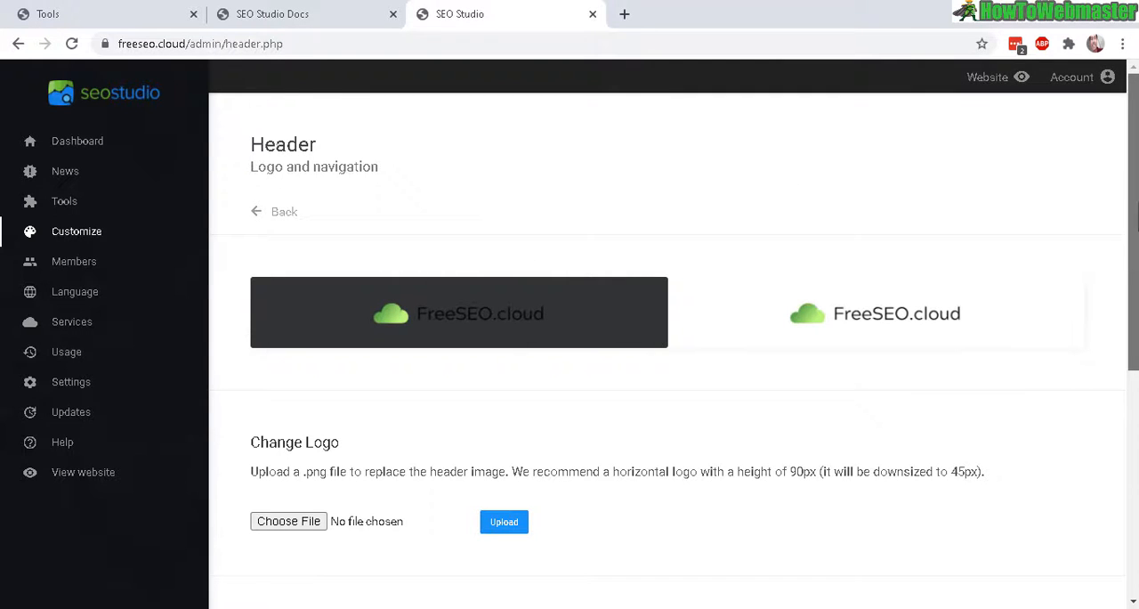
Save Internet Marketing School, TikTok Analytics and My Youtube Channel links, giving YouTube a screen icon.
{"action": "scroll", "scroll_direction": "down", "scroll_amount": 3}
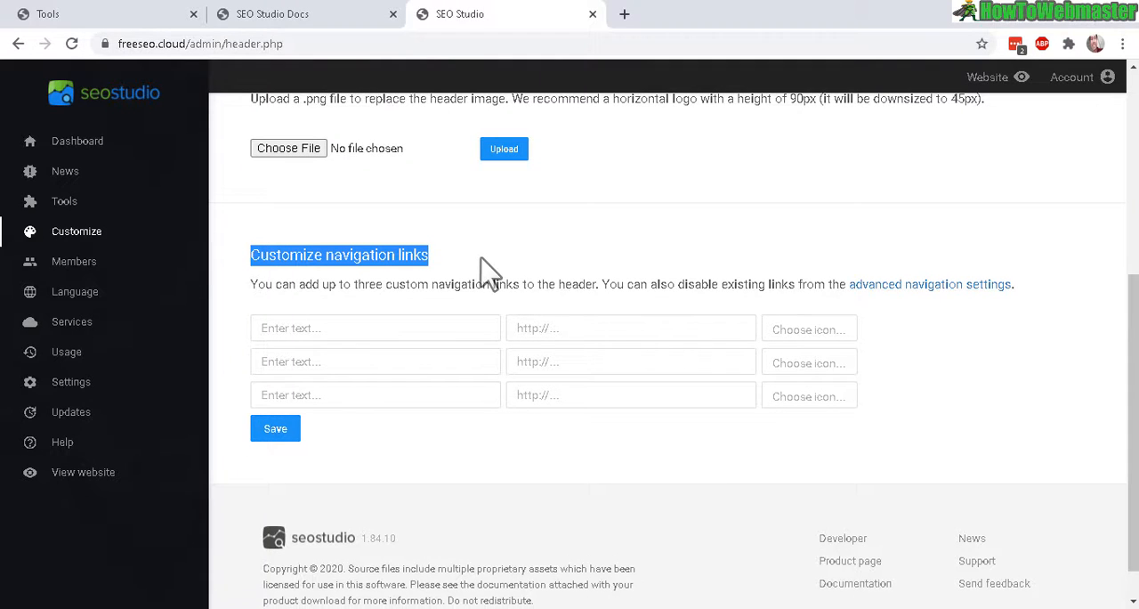
{"action": "mouse_move", "coordinate": [520, 325]}
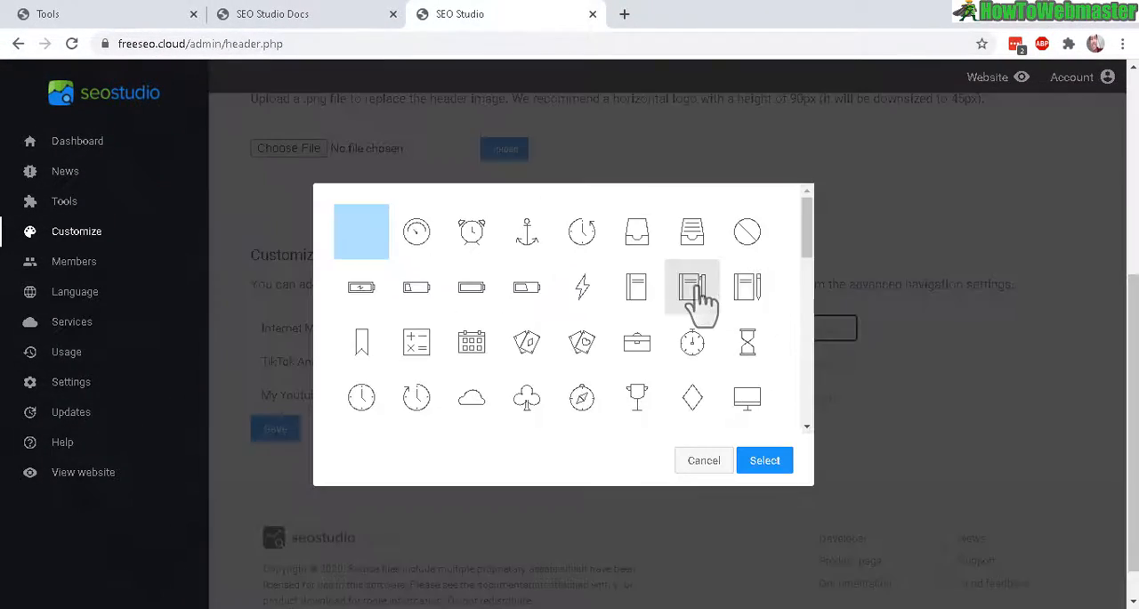
{"action": "mouse_move", "coordinate": [636, 343]}
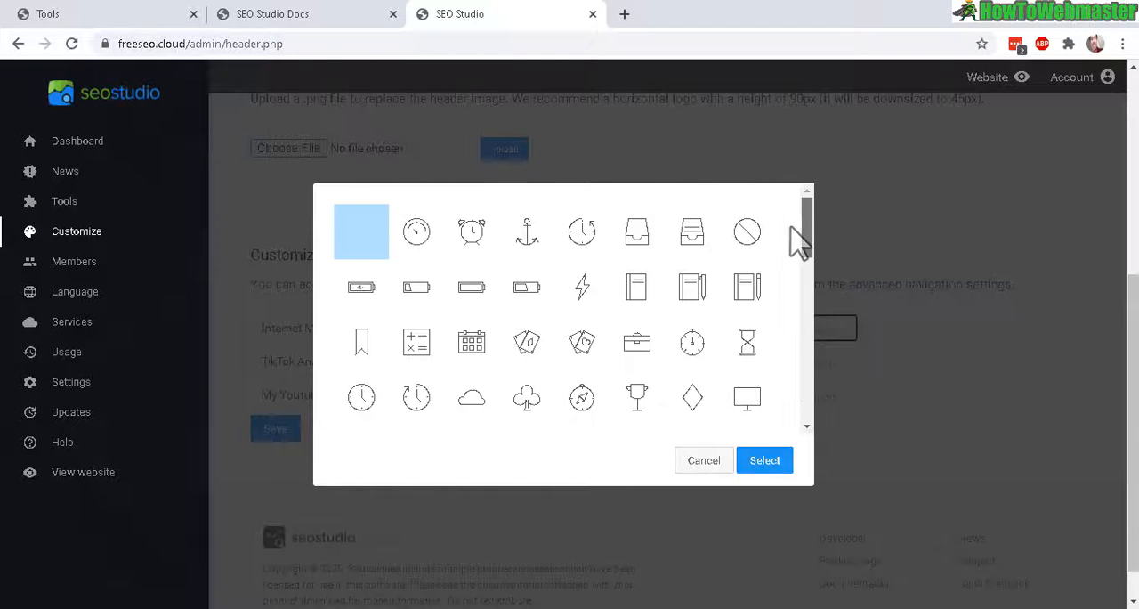
{"action": "left_click", "coordinate": [703, 460]}
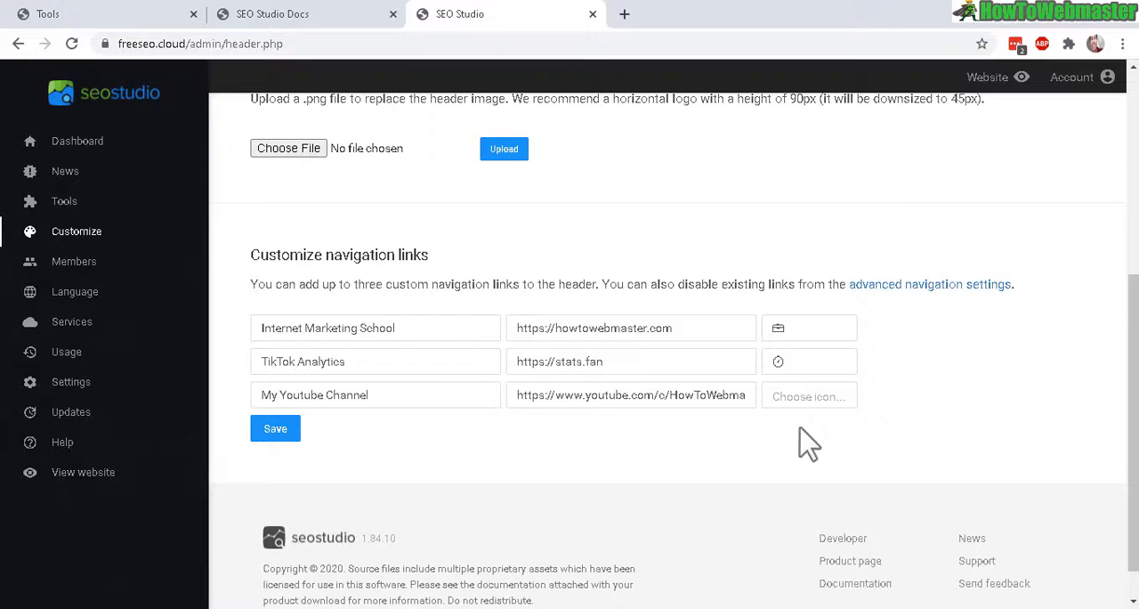
{"action": "left_click", "coordinate": [275, 429]}
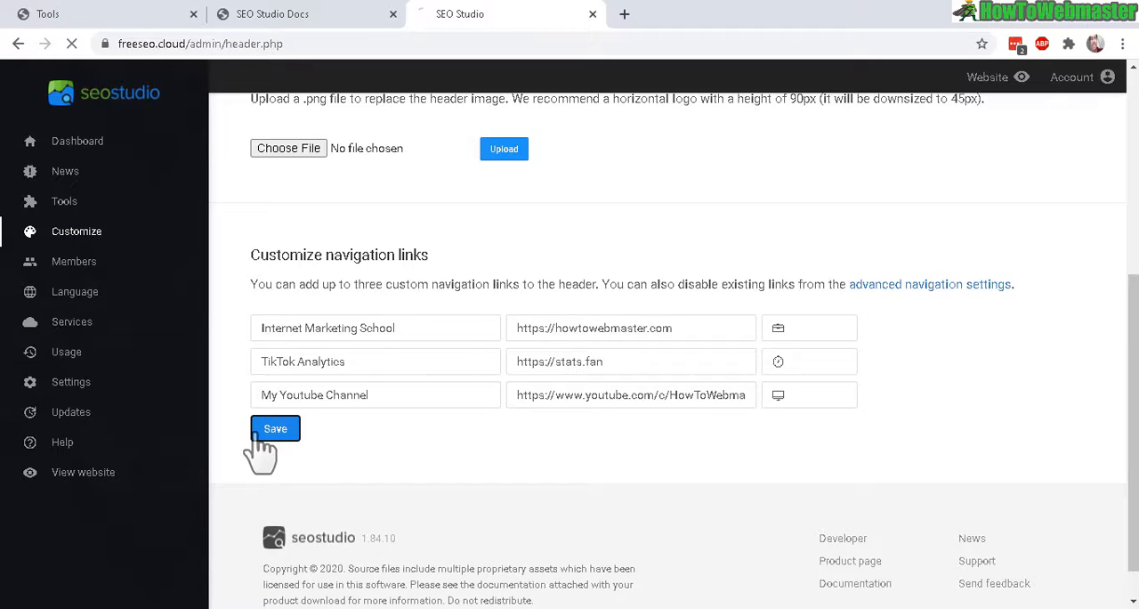
{"action": "left_click", "coordinate": [275, 428]}
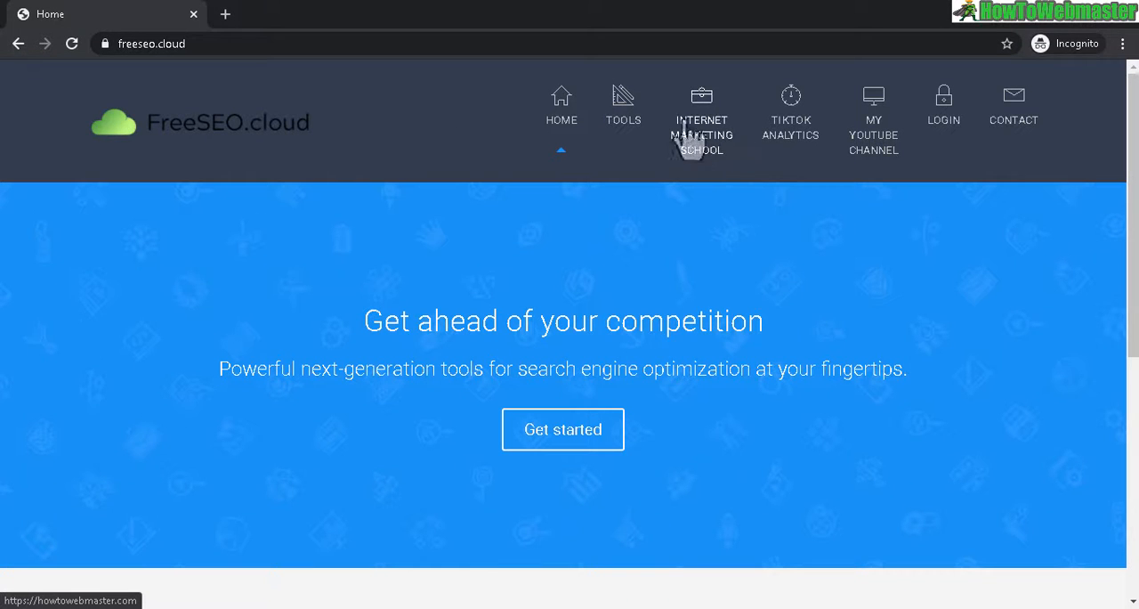
{"action": "mouse_move", "coordinate": [702, 156]}
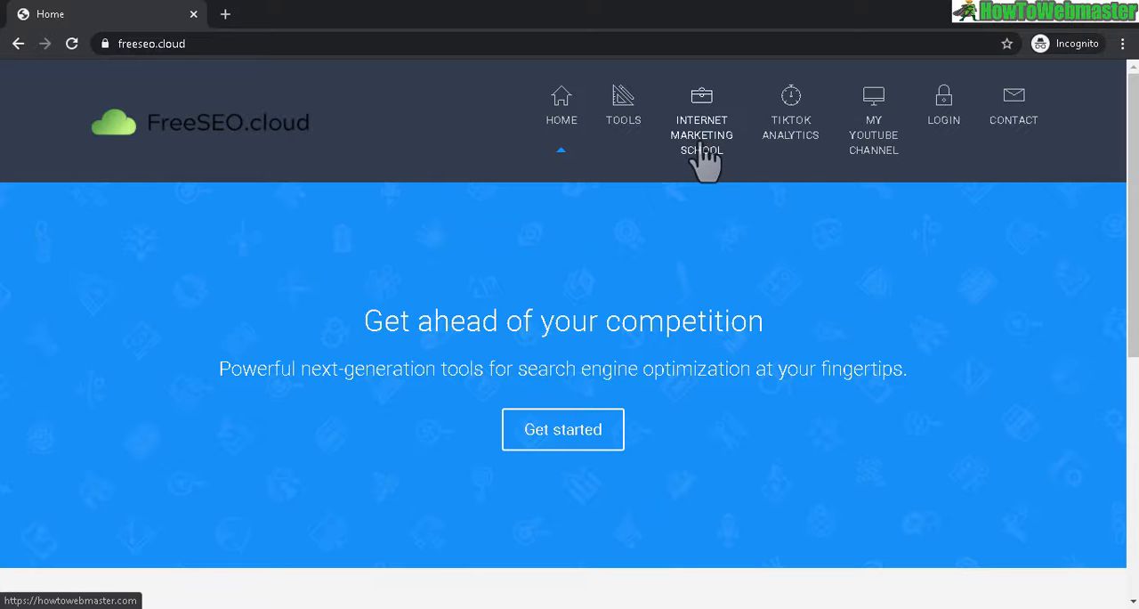
{"action": "mouse_move", "coordinate": [874, 133]}
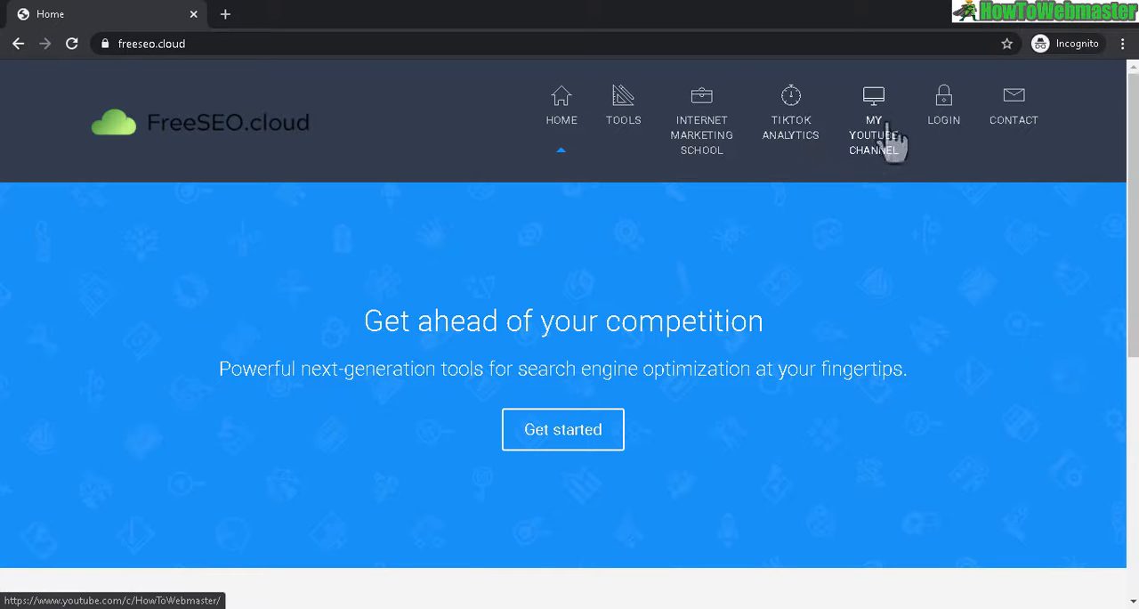
{"action": "mouse_move", "coordinate": [703, 151]}
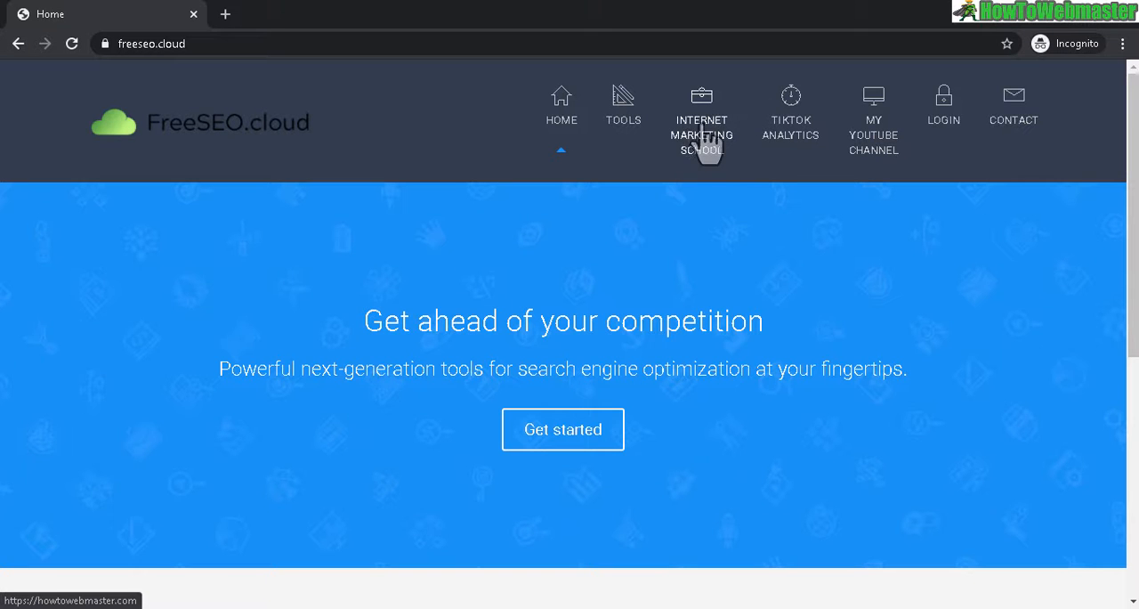
{"action": "mouse_move", "coordinate": [701, 142]}
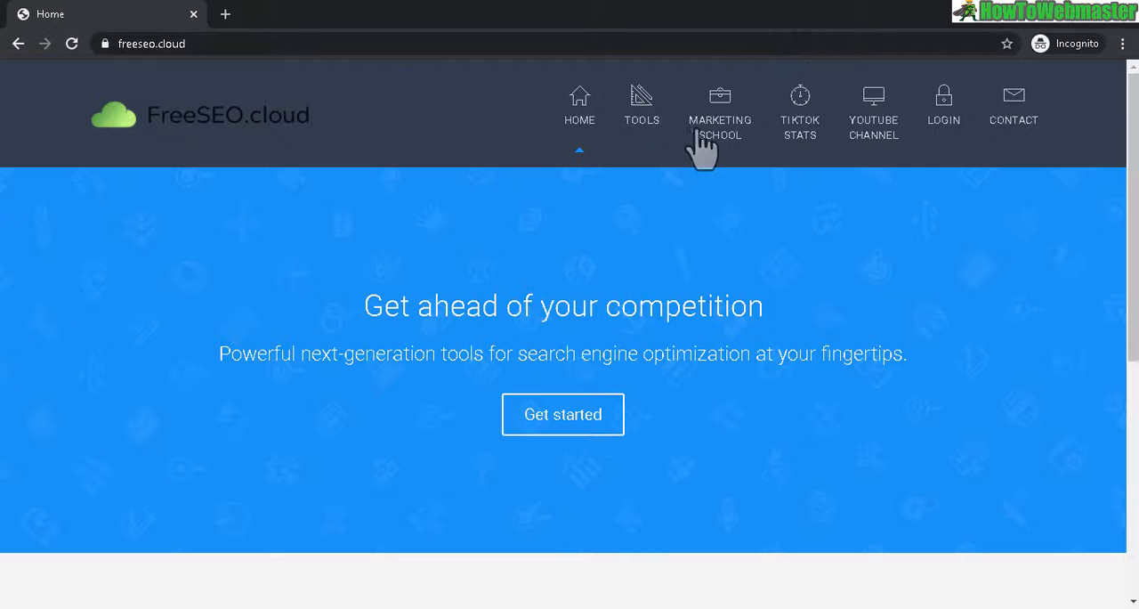
{"action": "mouse_move", "coordinate": [739, 143]}
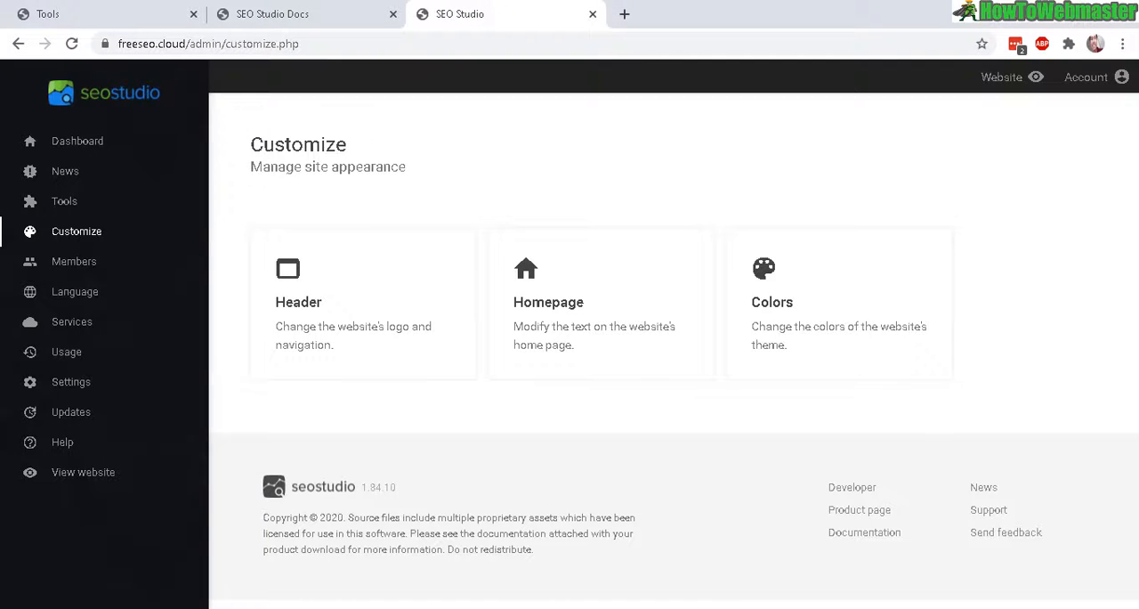
{"action": "mouse_move", "coordinate": [779, 345]}
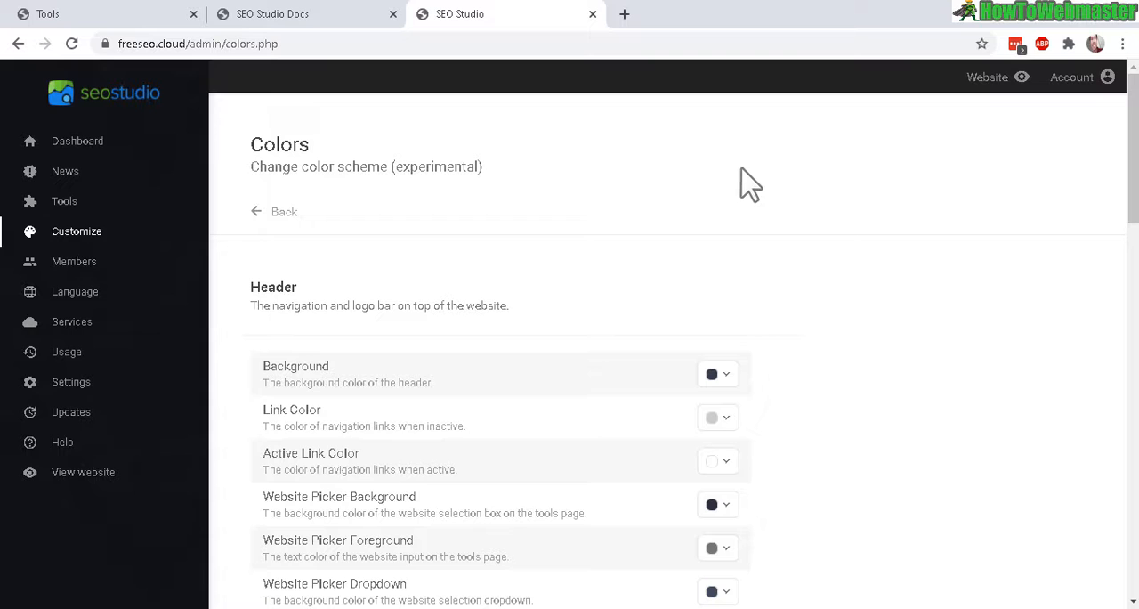
Look over the Header, Jumbotron and Homepage colour options on the Colors page.
{"action": "double_click", "coordinate": [273, 287]}
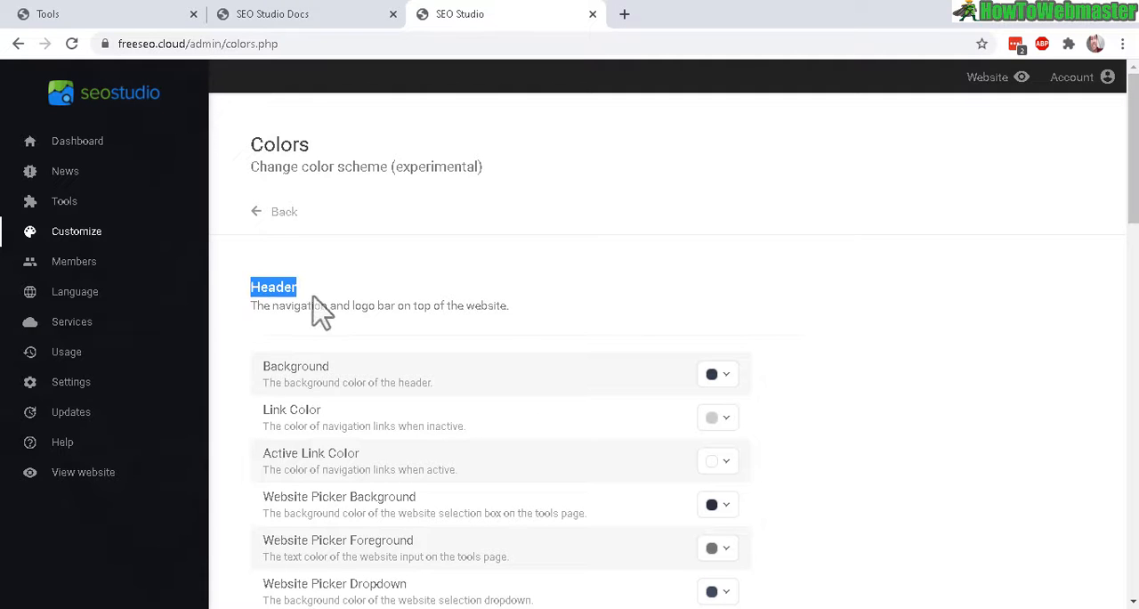
{"action": "scroll", "scroll_direction": "down", "scroll_amount": 3}
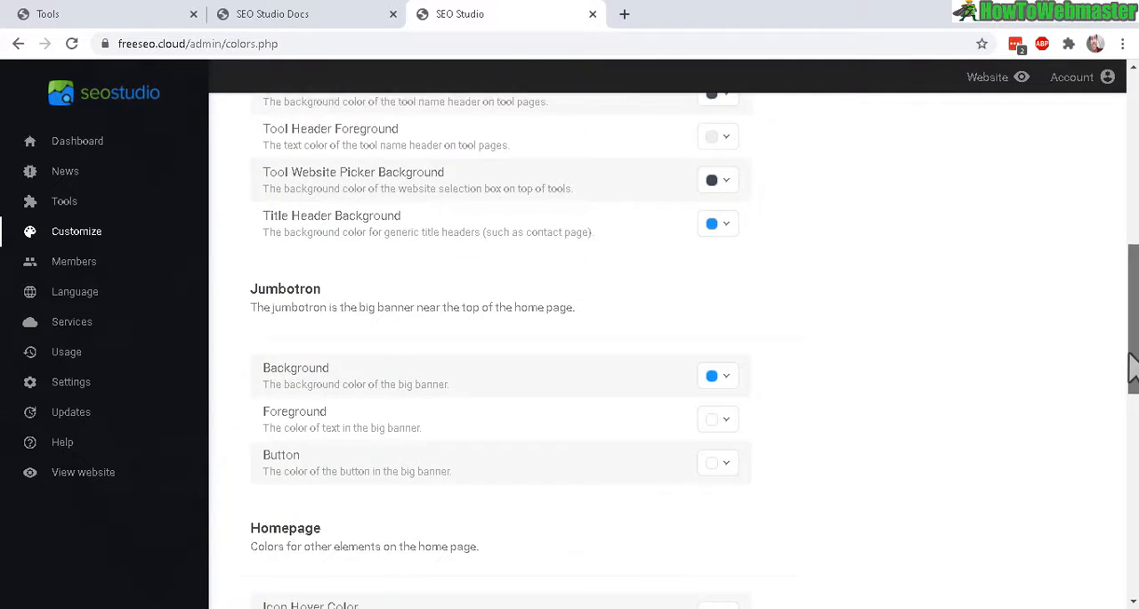
{"action": "scroll", "scroll_direction": "down", "scroll_amount": 3}
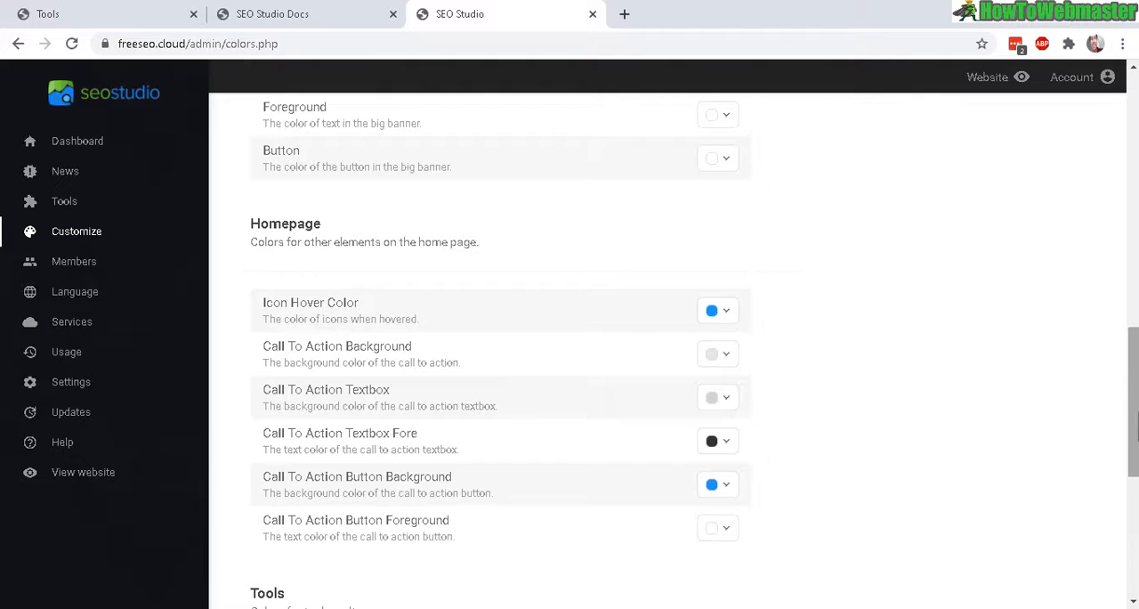
{"action": "scroll", "scroll_direction": "up", "scroll_amount": 3}
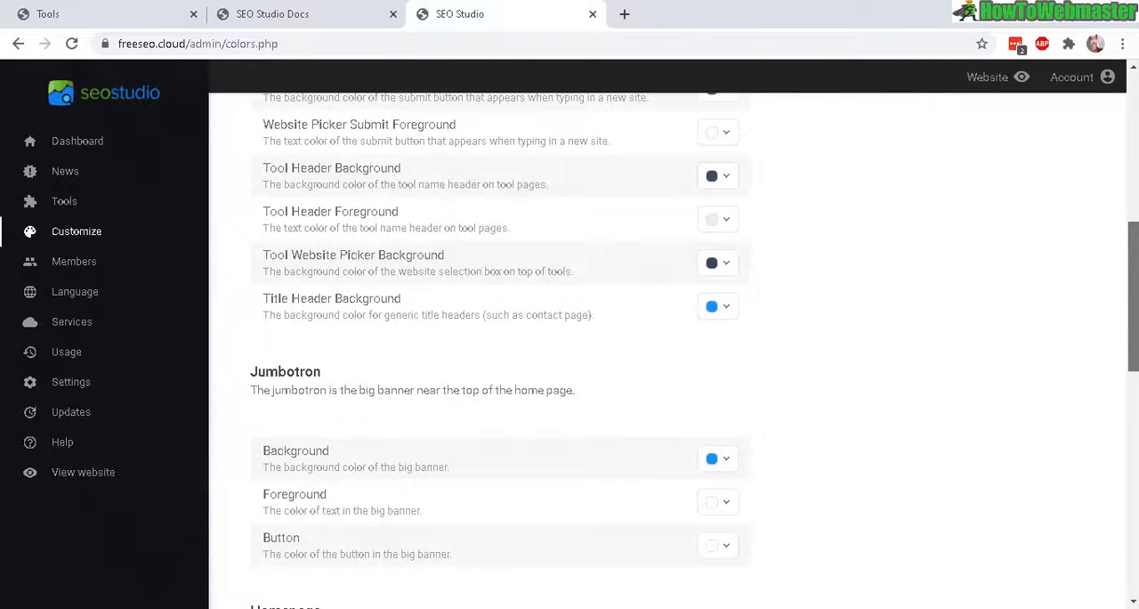
{"action": "scroll", "scroll_direction": "up", "scroll_amount": 3}
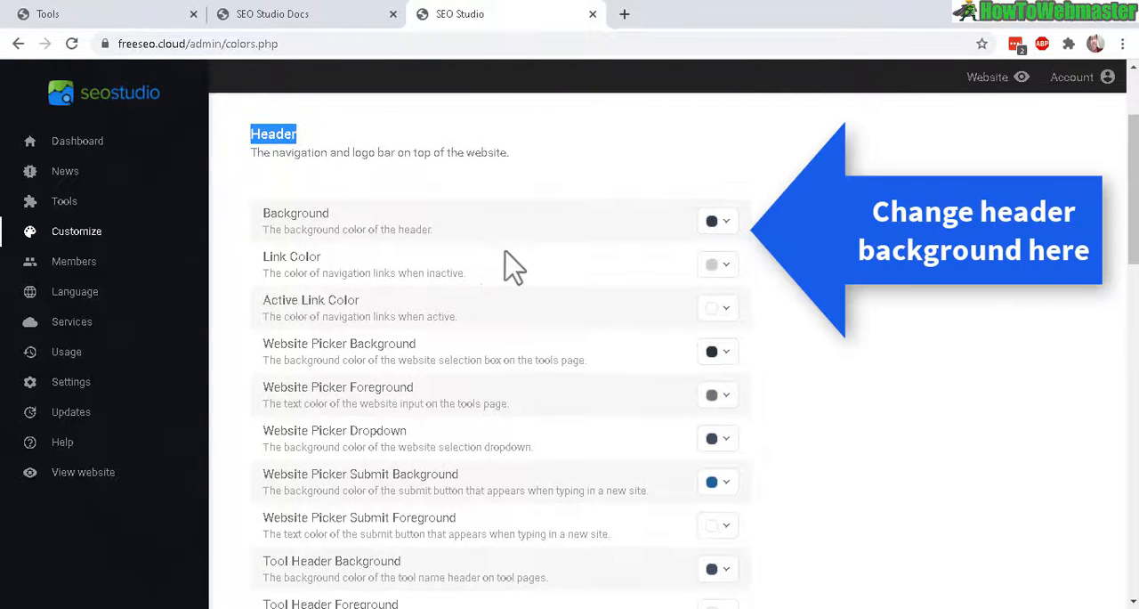
{"action": "mouse_move", "coordinate": [701, 346]}
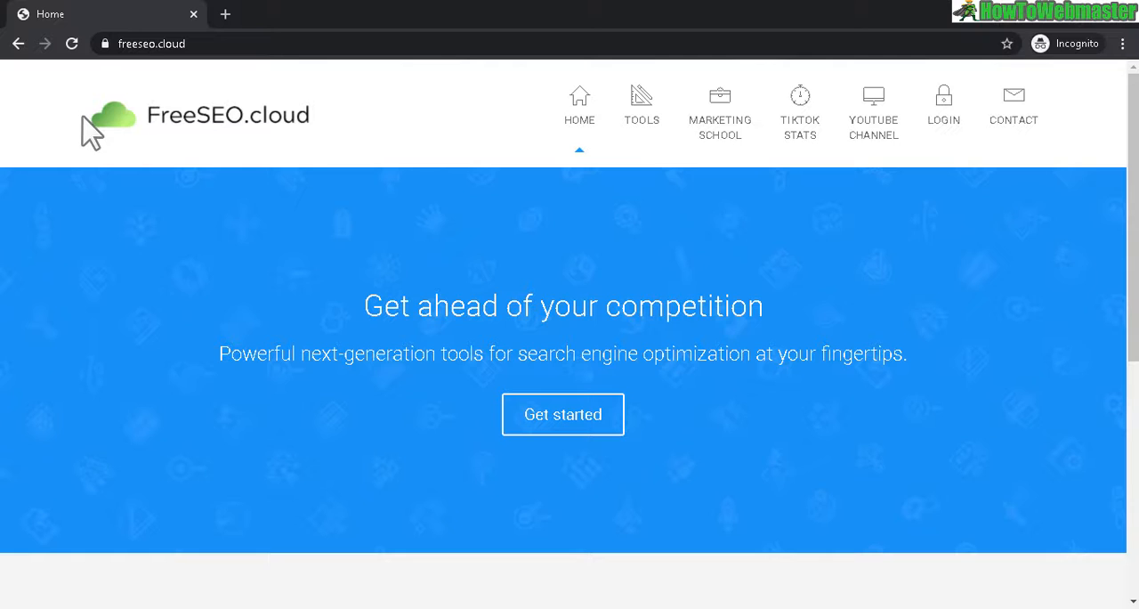
{"action": "mouse_move", "coordinate": [766, 102]}
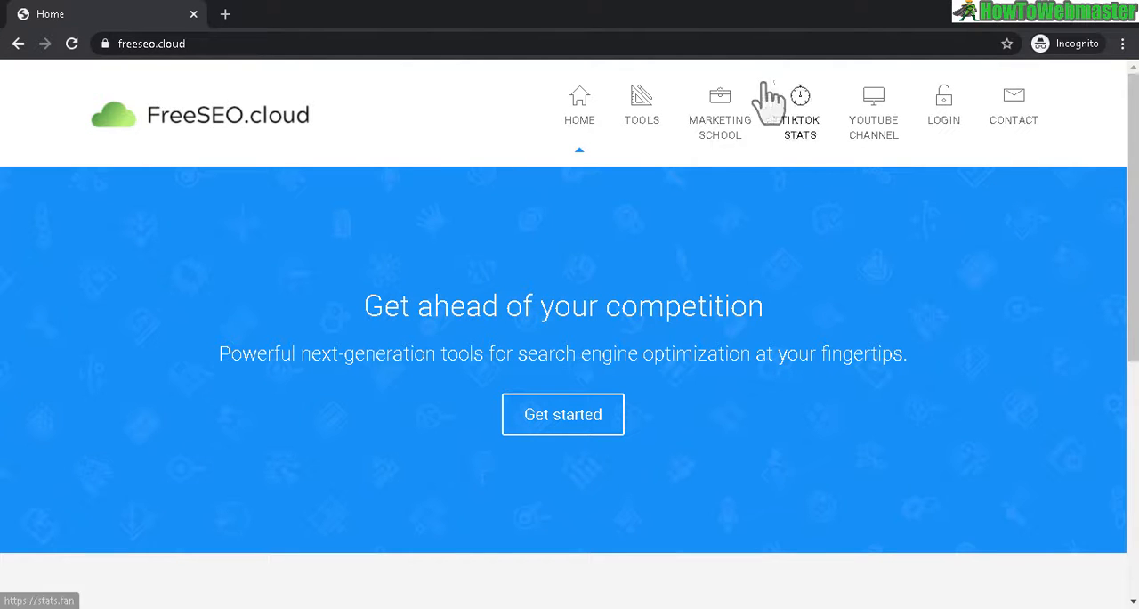
{"action": "mouse_move", "coordinate": [415, 129]}
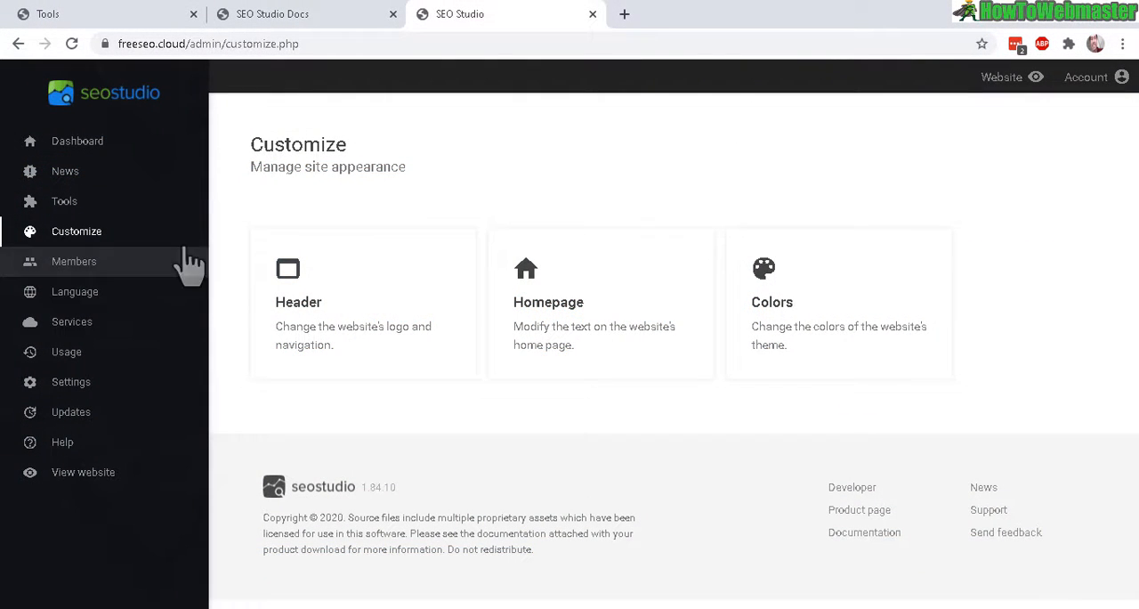
{"action": "mouse_move", "coordinate": [549, 302]}
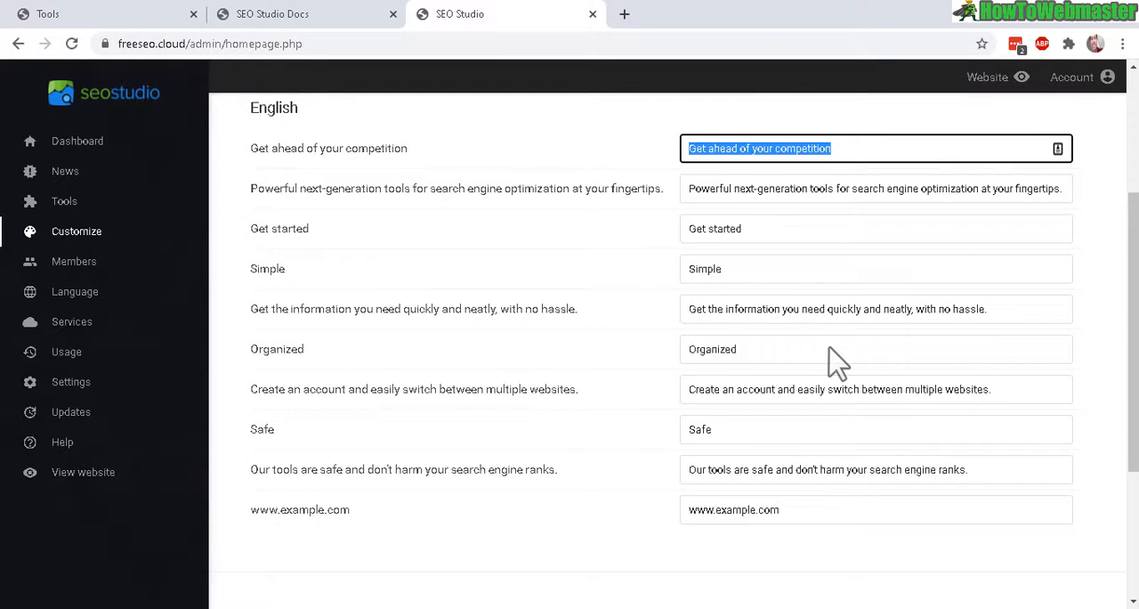
Open the Members area from the sidebar.
{"action": "left_click", "coordinate": [74, 261]}
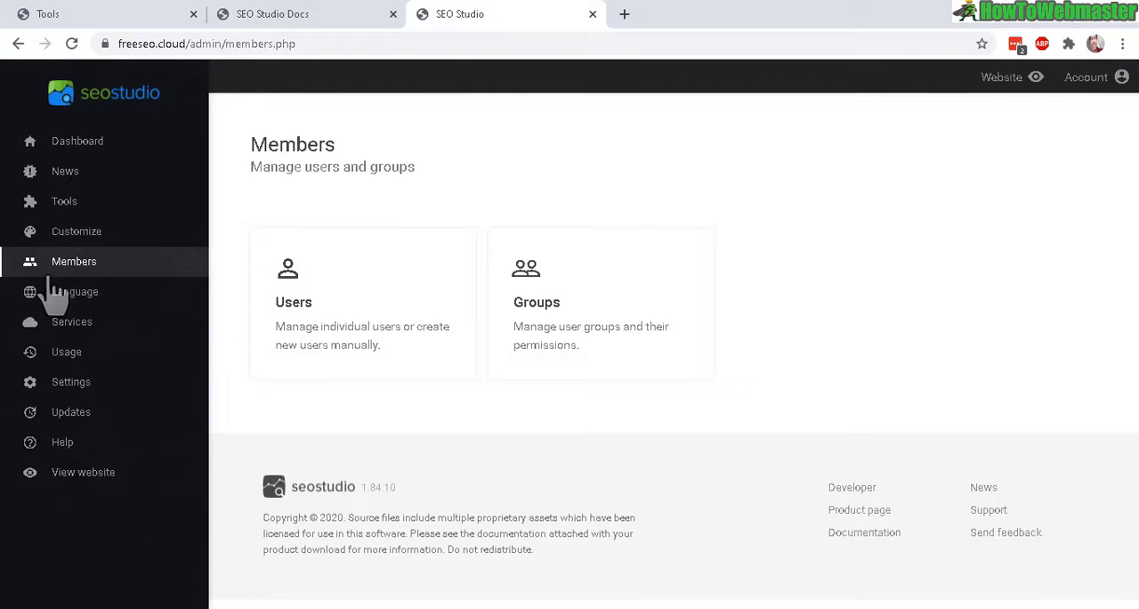
{"action": "mouse_move", "coordinate": [548, 334]}
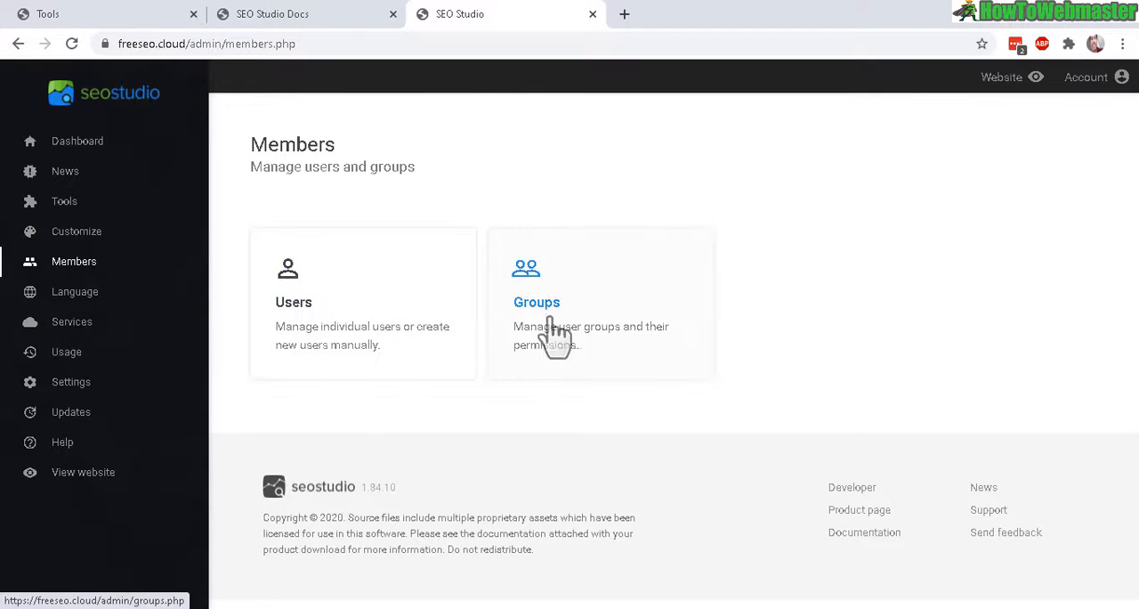
{"action": "mouse_move", "coordinate": [419, 321]}
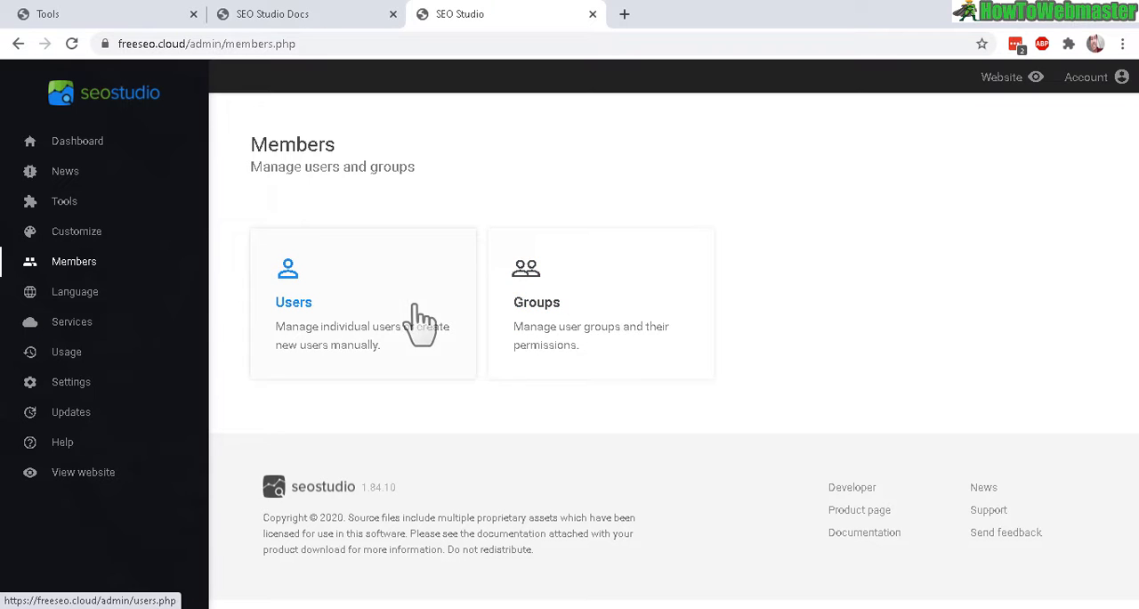
{"action": "mouse_move", "coordinate": [548, 316]}
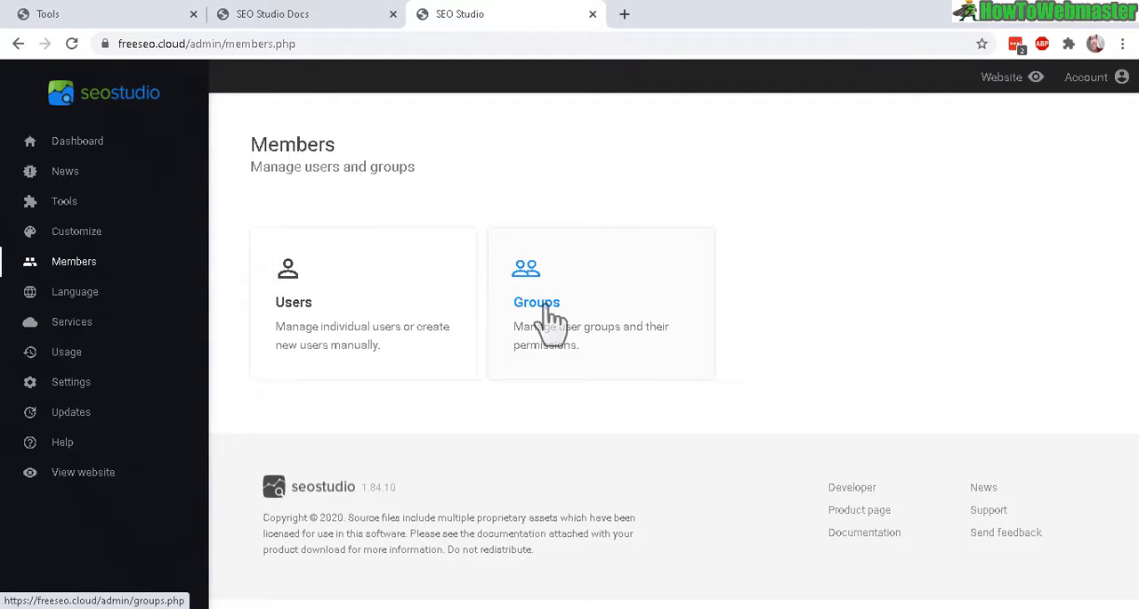
Open the Standard group's settings from the Groups list.
{"action": "left_click", "coordinate": [537, 302]}
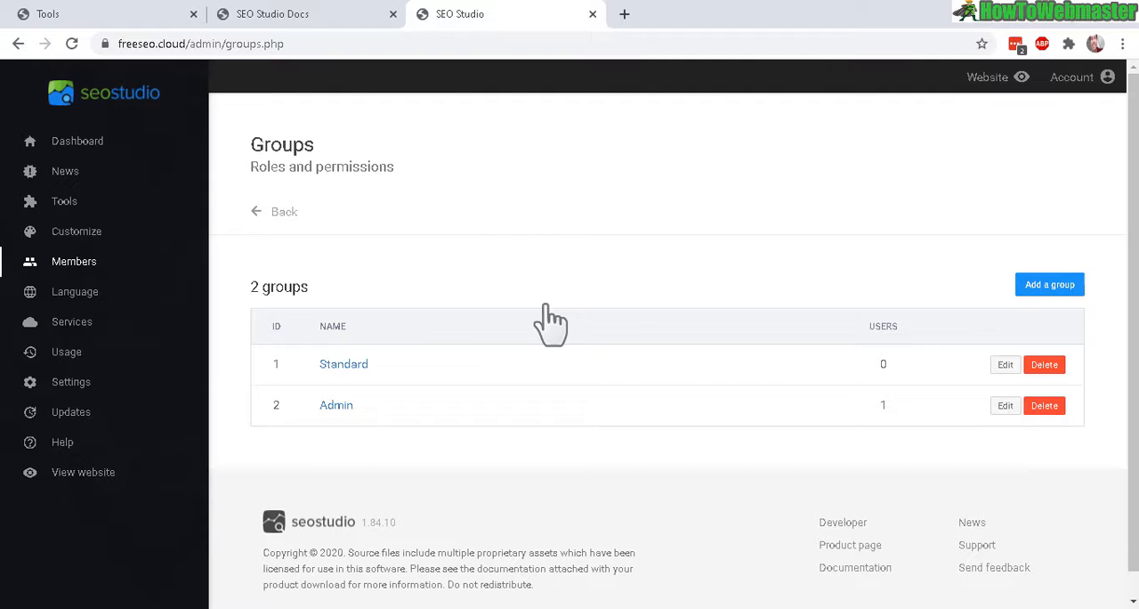
{"action": "mouse_move", "coordinate": [1005, 364]}
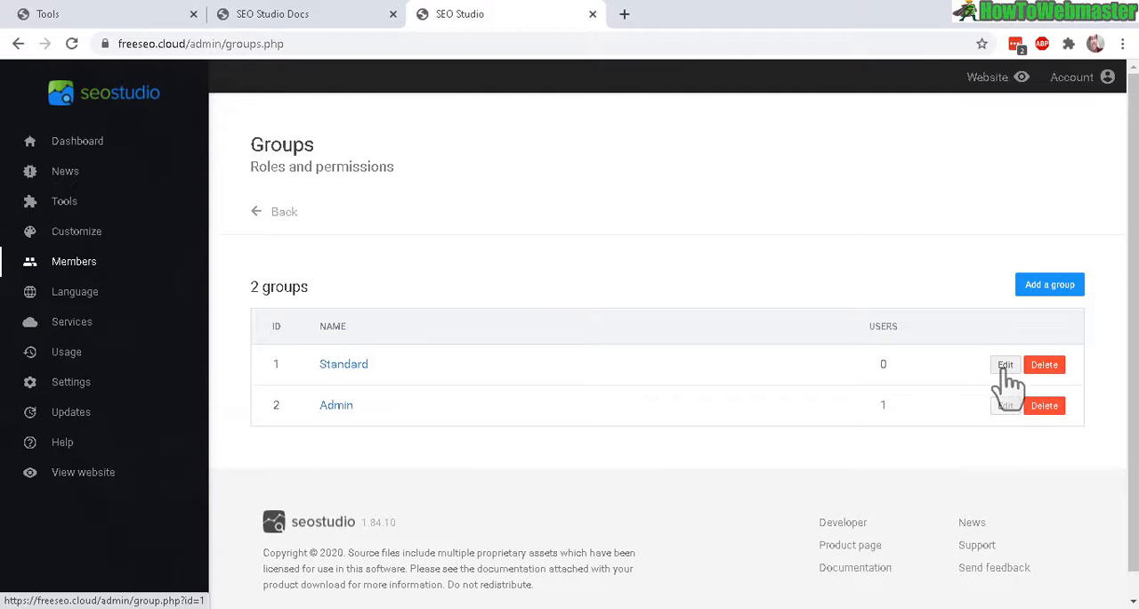
{"action": "left_click", "coordinate": [1004, 364]}
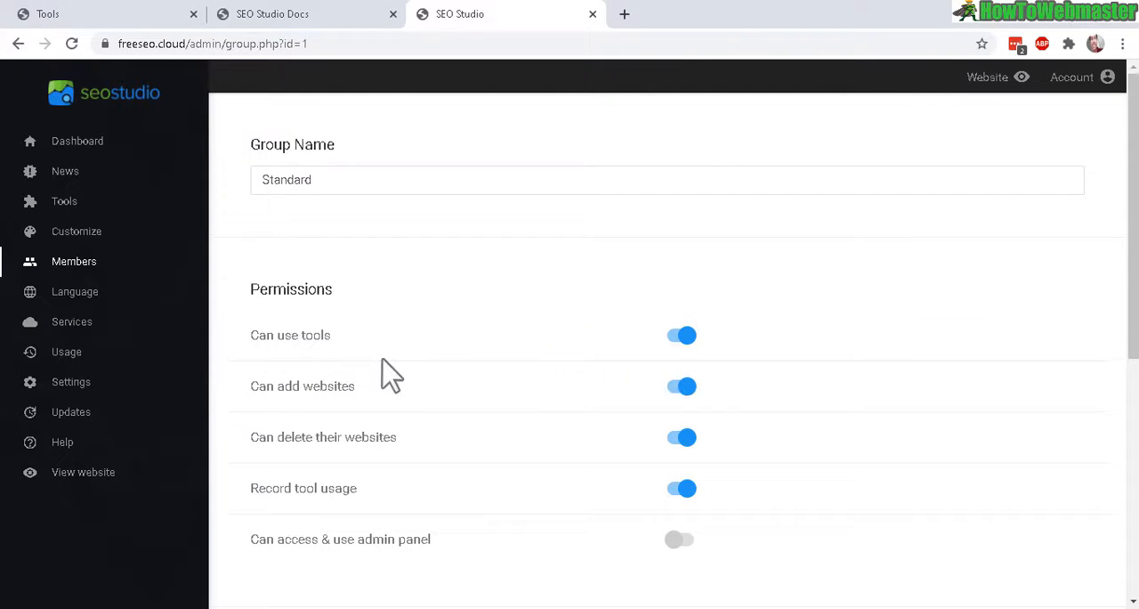
{"action": "scroll", "scroll_direction": "down", "scroll_amount": 3}
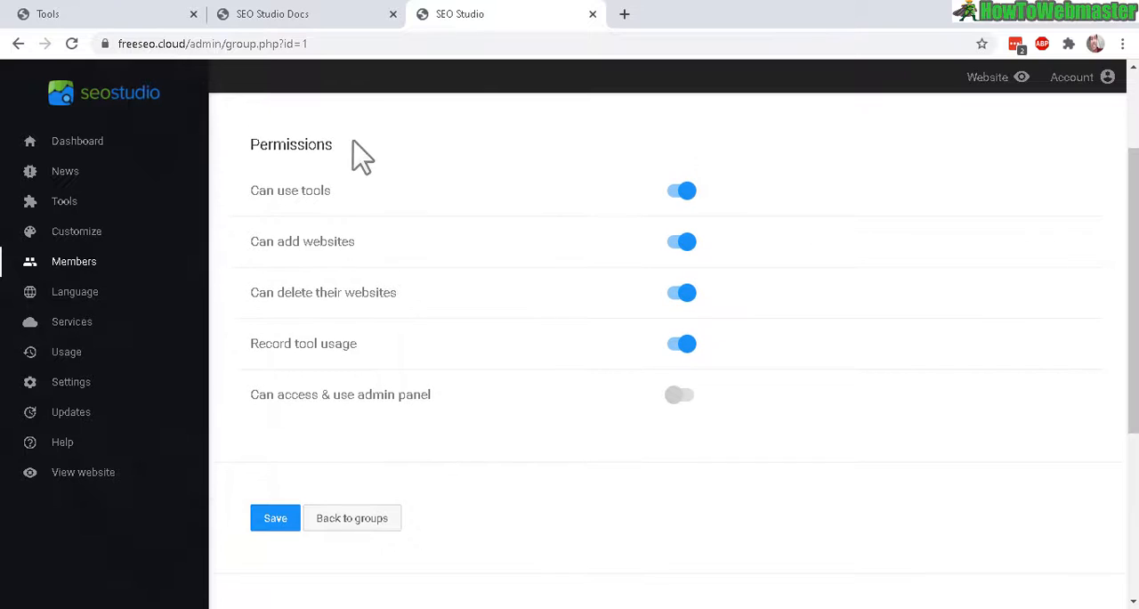
Review the Standard group's permissions: tool use and usage recording on, admin panel access off.
{"action": "double_click", "coordinate": [291, 144]}
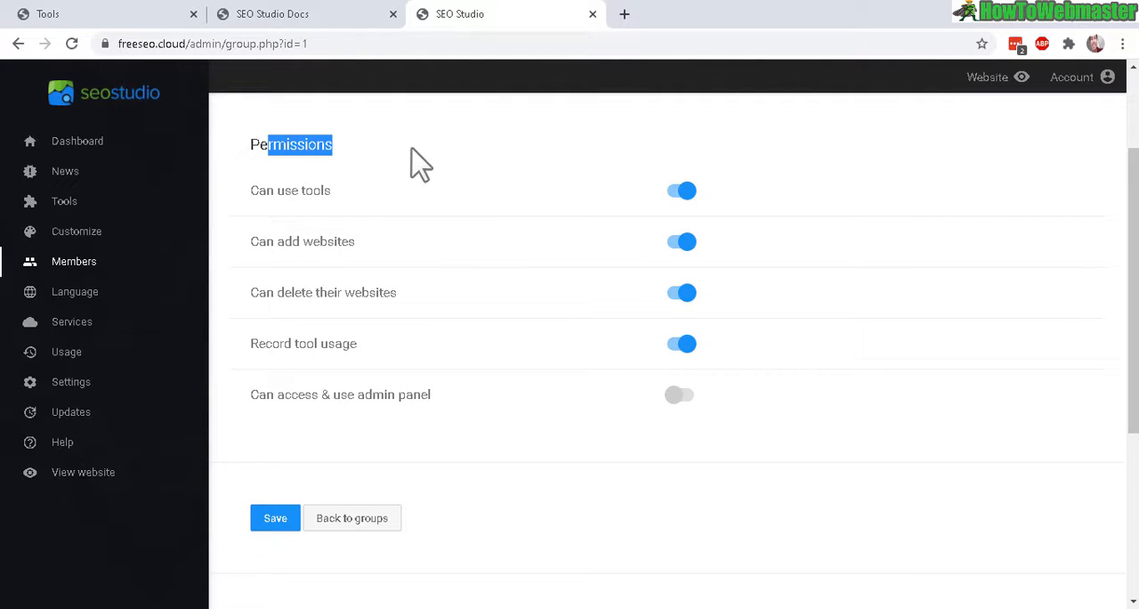
{"action": "mouse_move", "coordinate": [694, 239]}
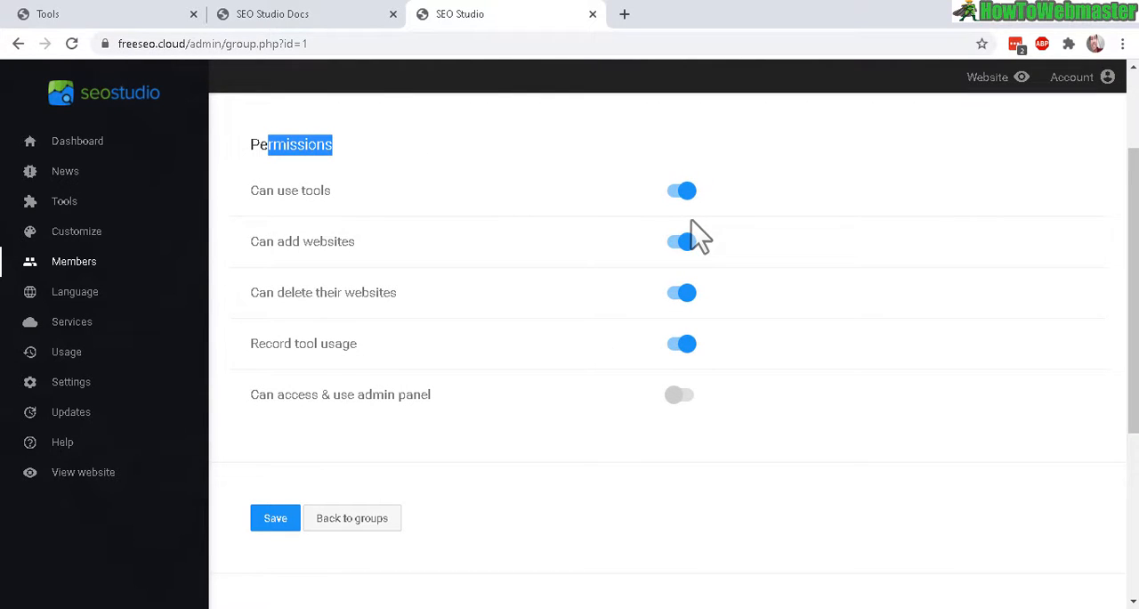
{"action": "left_click", "coordinate": [682, 241]}
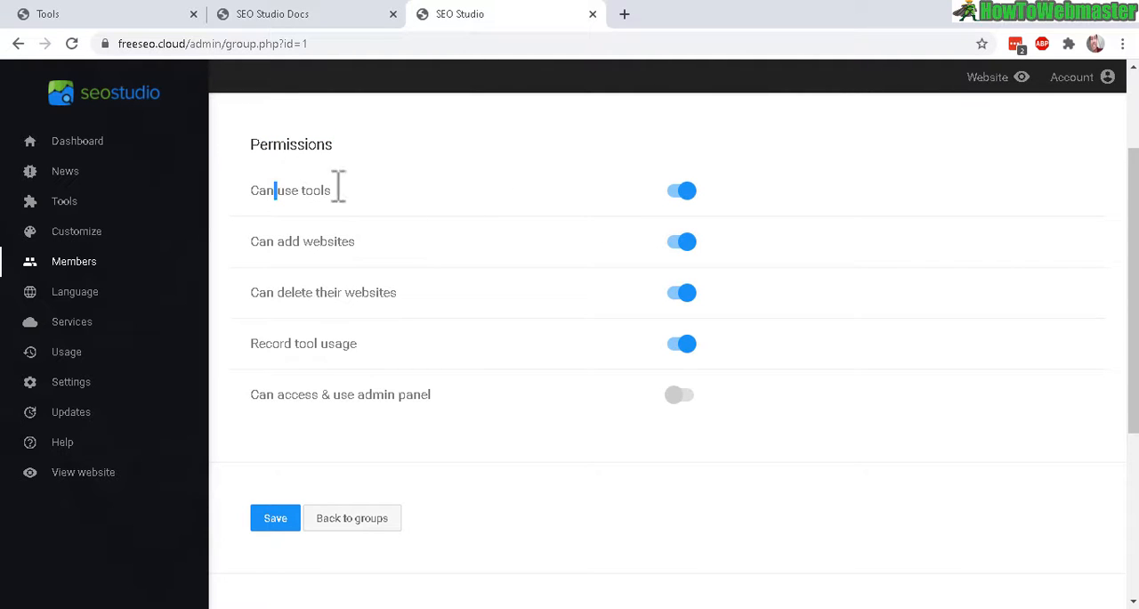
{"action": "double_click", "coordinate": [302, 190]}
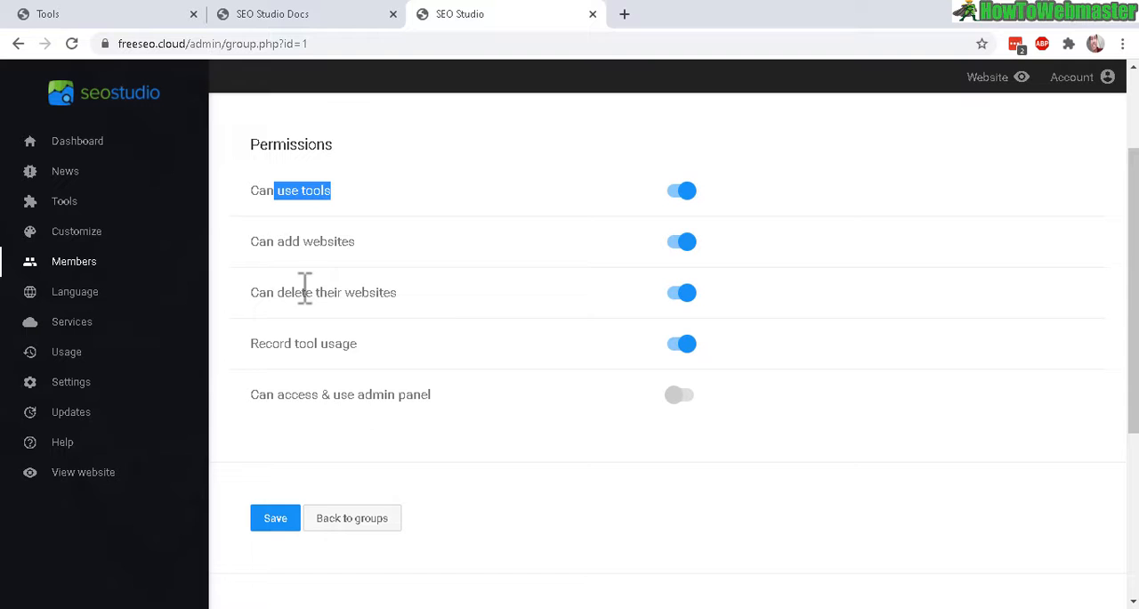
{"action": "double_click", "coordinate": [304, 343]}
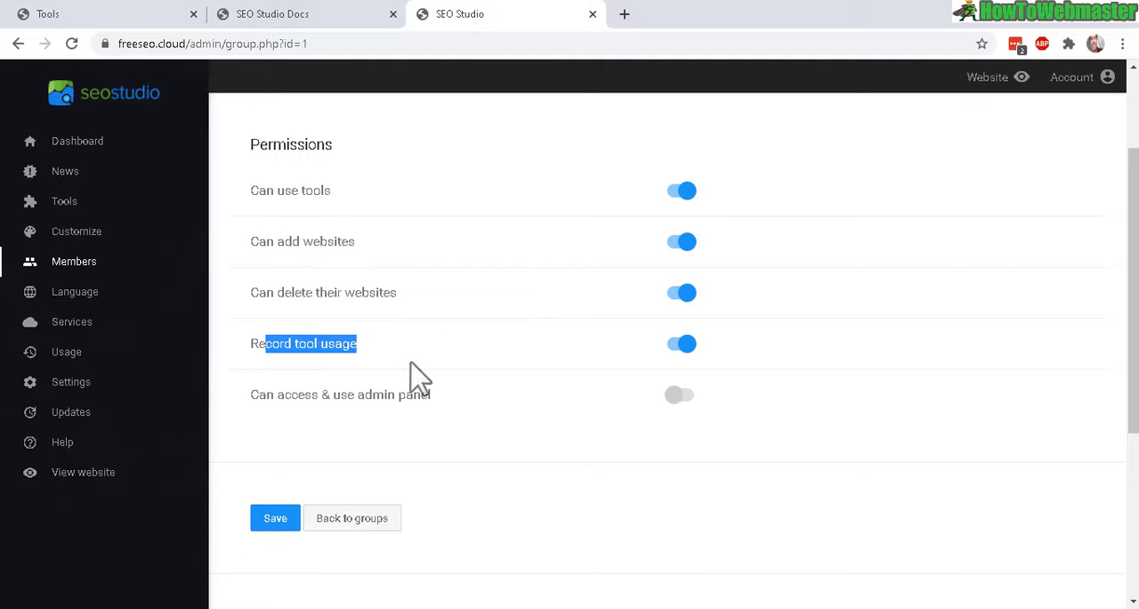
{"action": "mouse_move", "coordinate": [614, 337]}
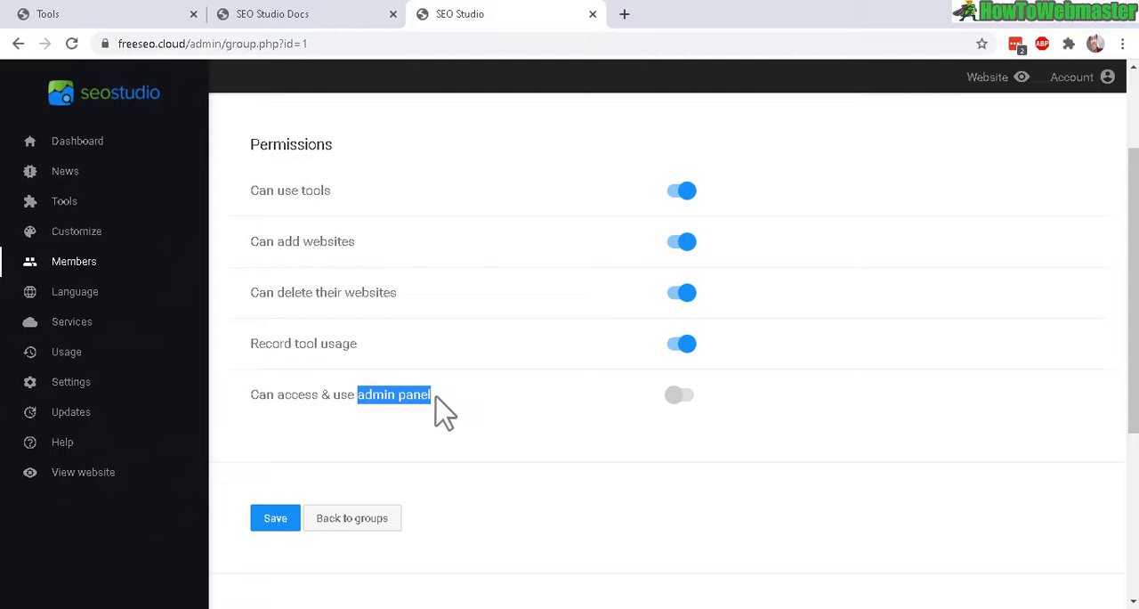
{"action": "mouse_move", "coordinate": [432, 312]}
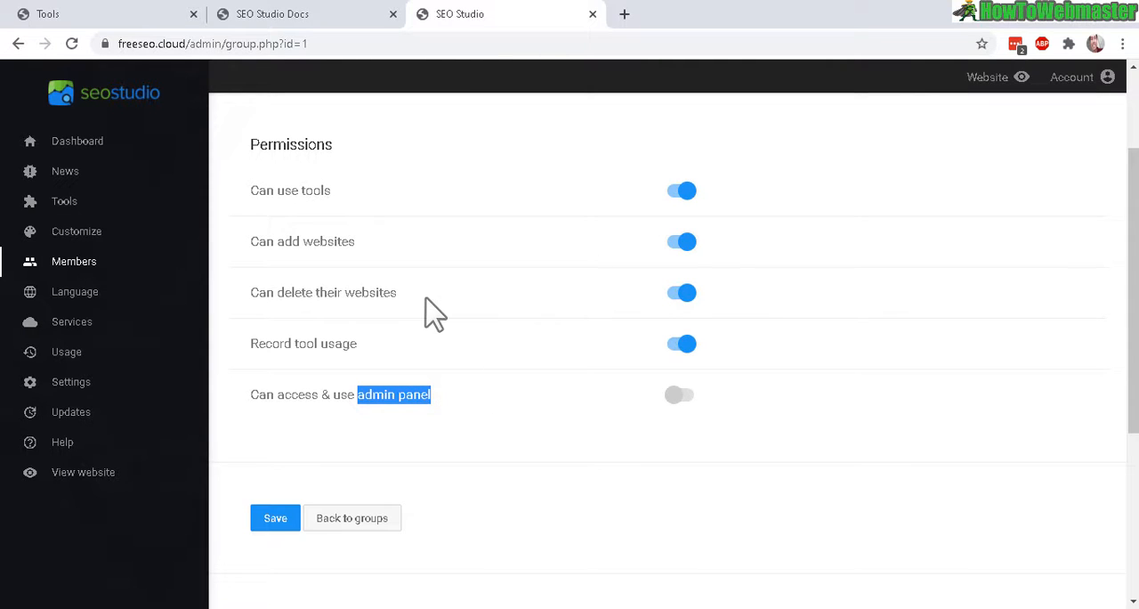
{"action": "left_click", "coordinate": [75, 291]}
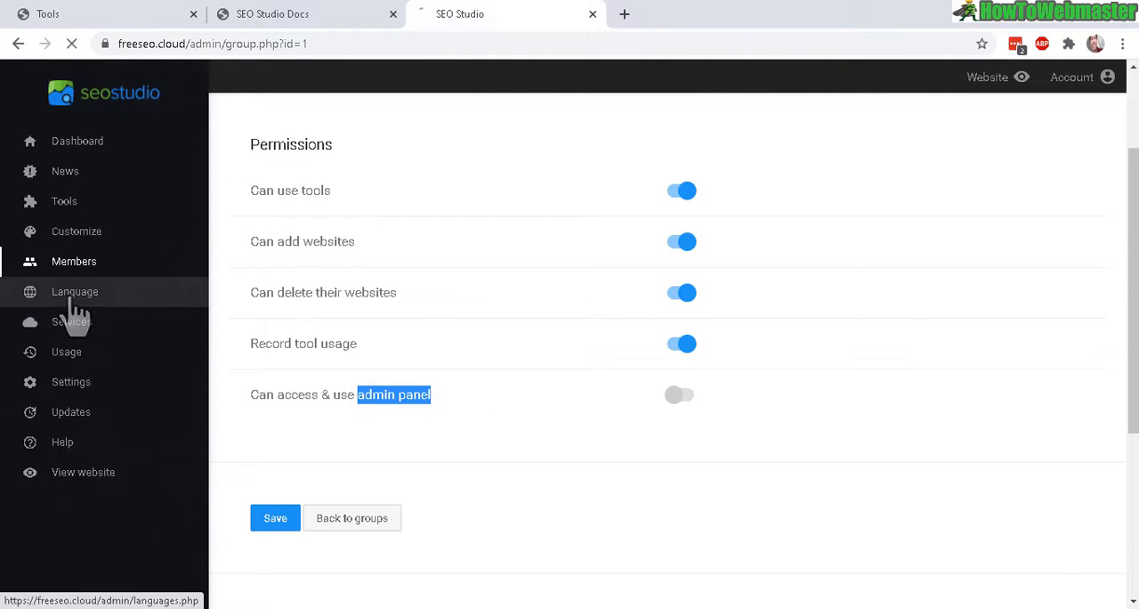
Start a new language translation and inspect phrases such as Email address.
{"action": "left_click", "coordinate": [75, 291]}
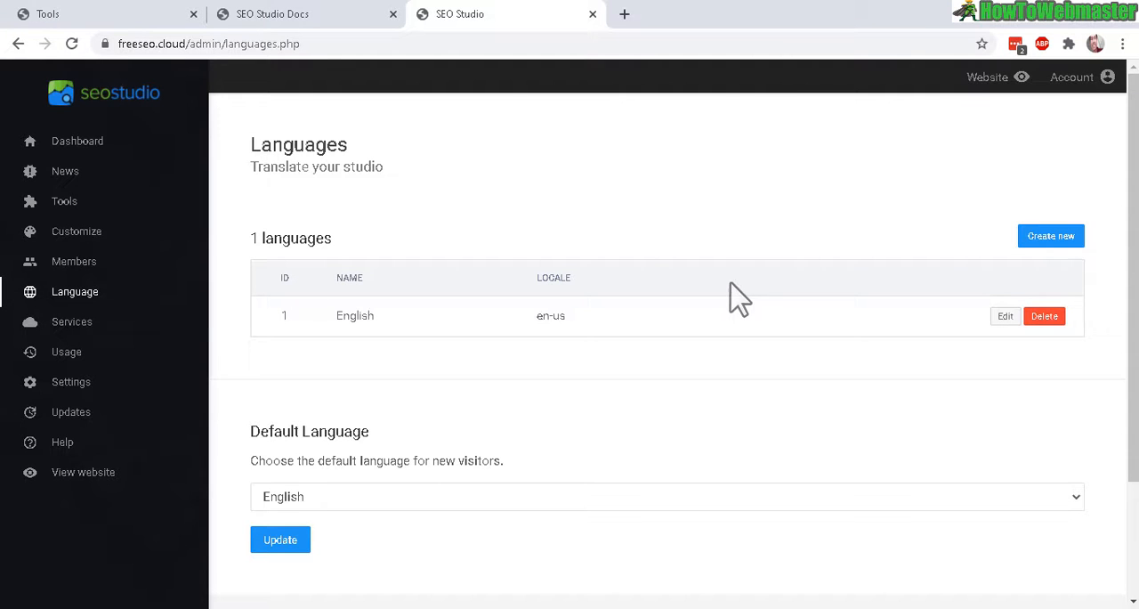
{"action": "left_click", "coordinate": [1051, 236]}
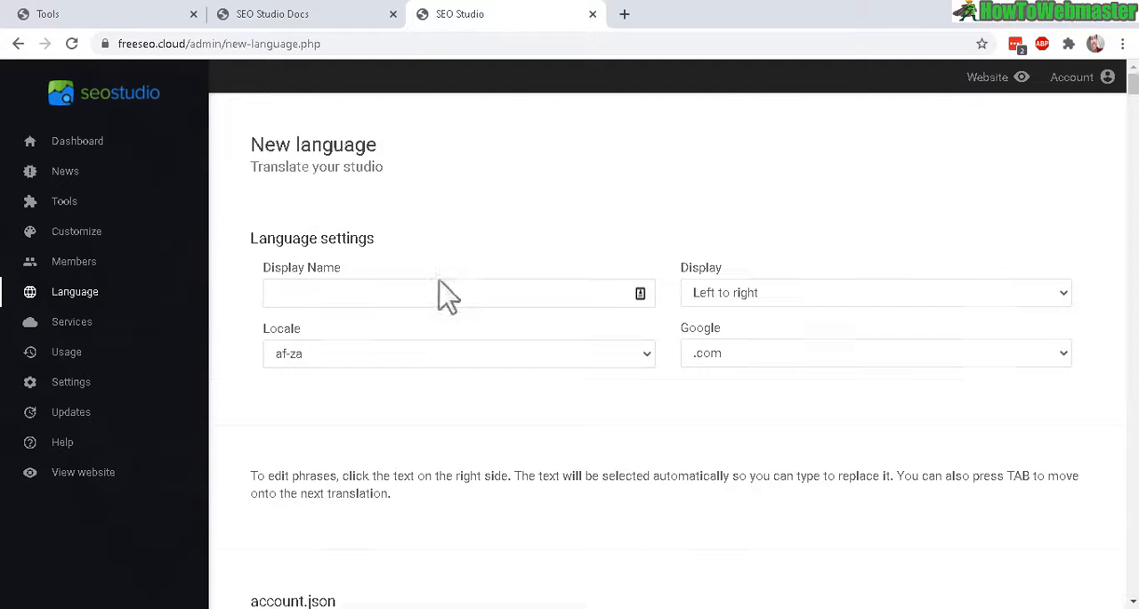
{"action": "scroll", "scroll_direction": "down", "scroll_amount": 3}
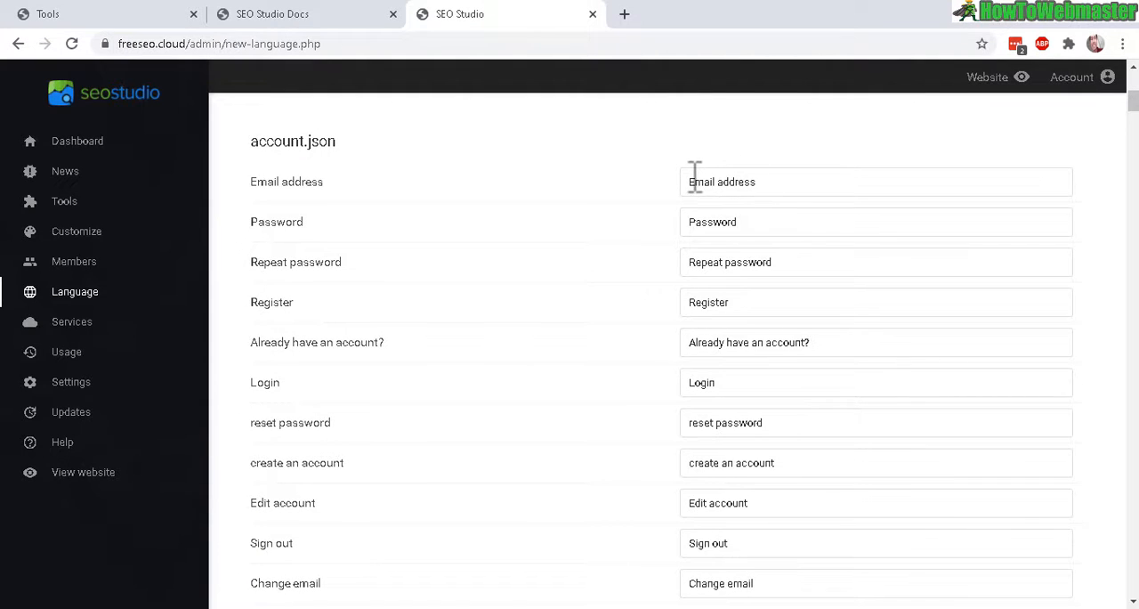
{"action": "double_click", "coordinate": [286, 181]}
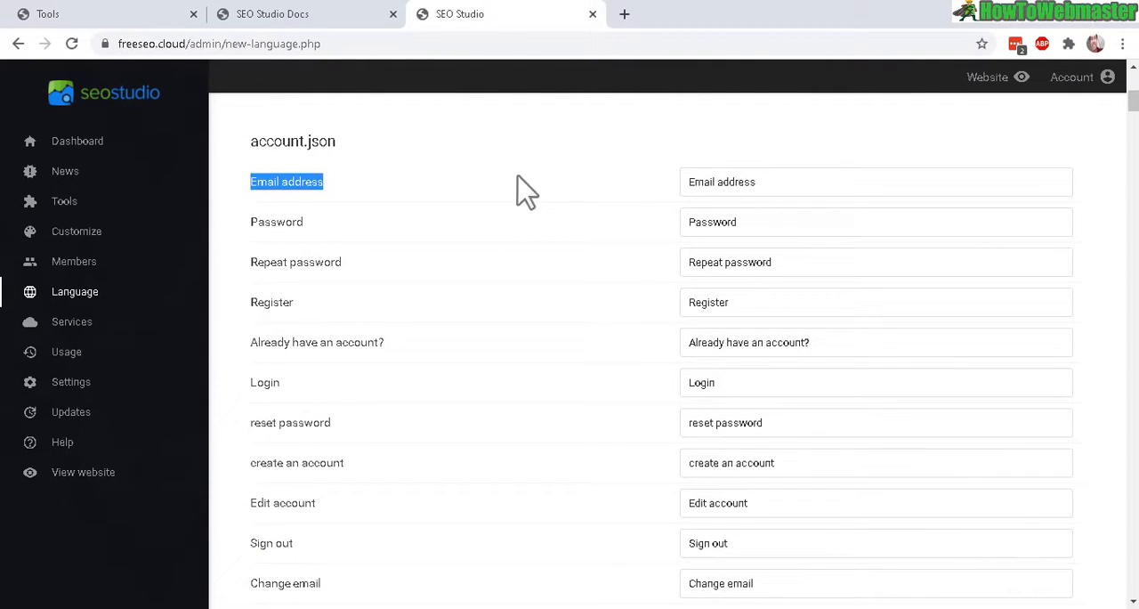
Scroll through the remaining translation phrase fields, then open the Services page.
{"action": "scroll", "scroll_direction": "up", "scroll_amount": 3}
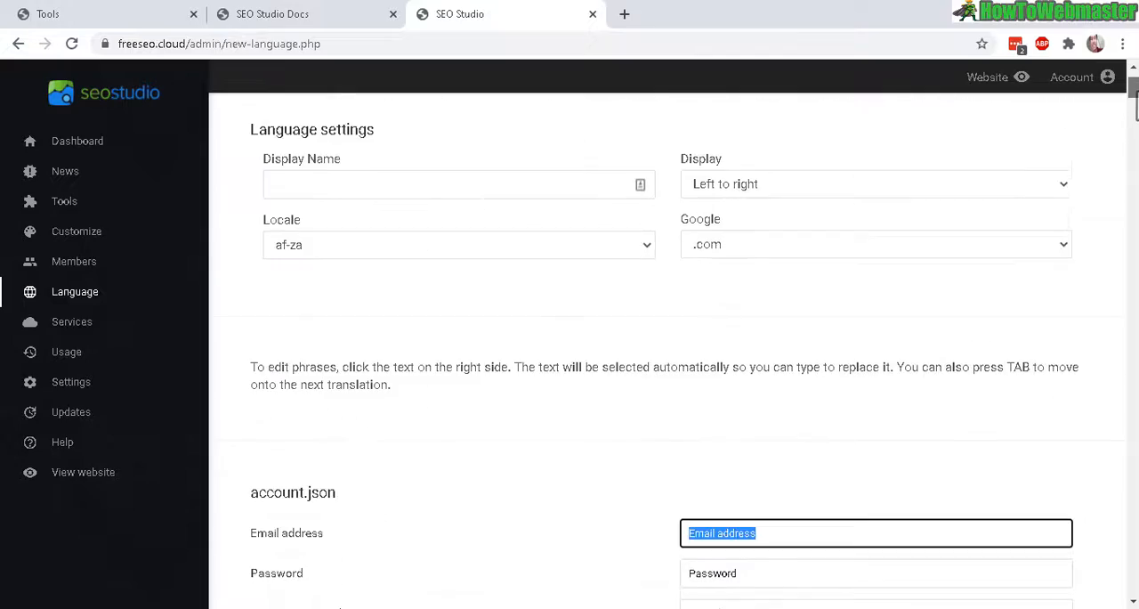
{"action": "scroll", "scroll_direction": "down", "scroll_amount": 3}
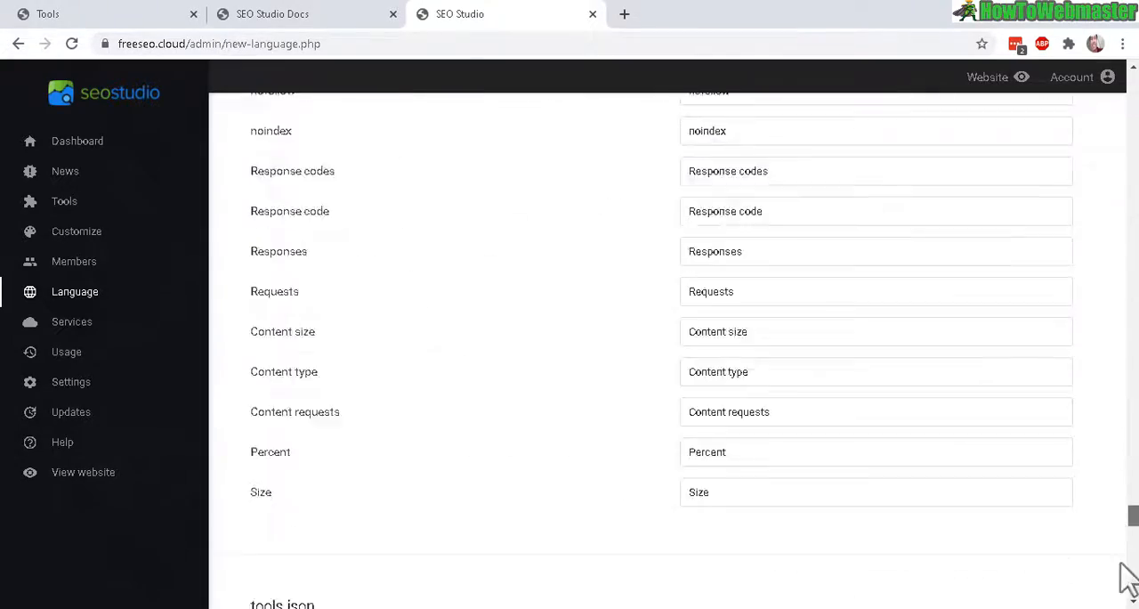
{"action": "scroll", "scroll_direction": "up", "scroll_amount": 3}
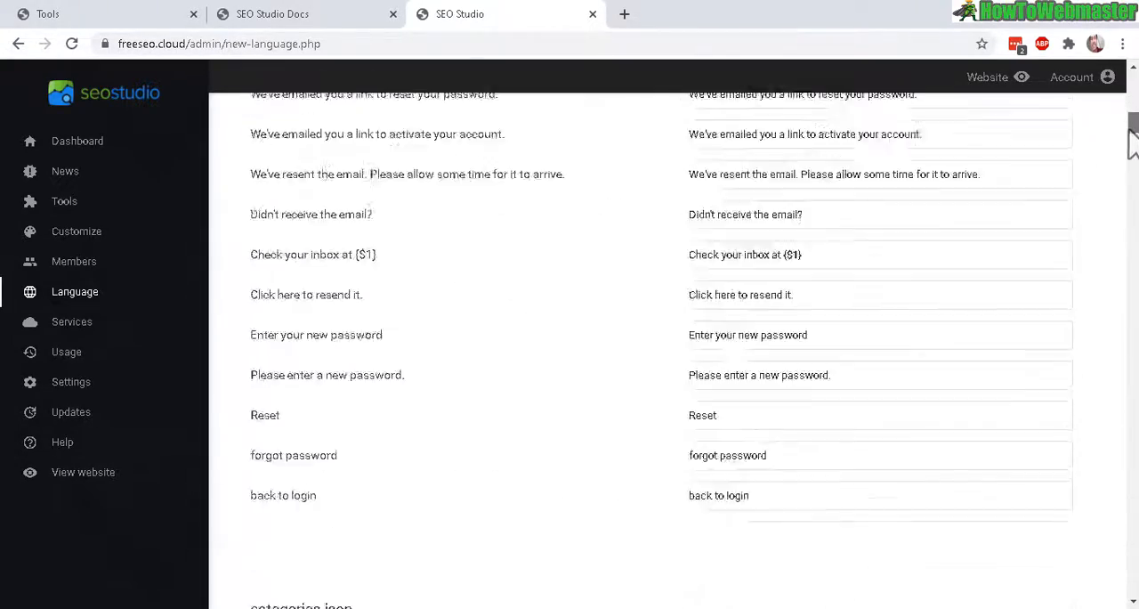
{"action": "scroll", "scroll_direction": "down", "scroll_amount": 3}
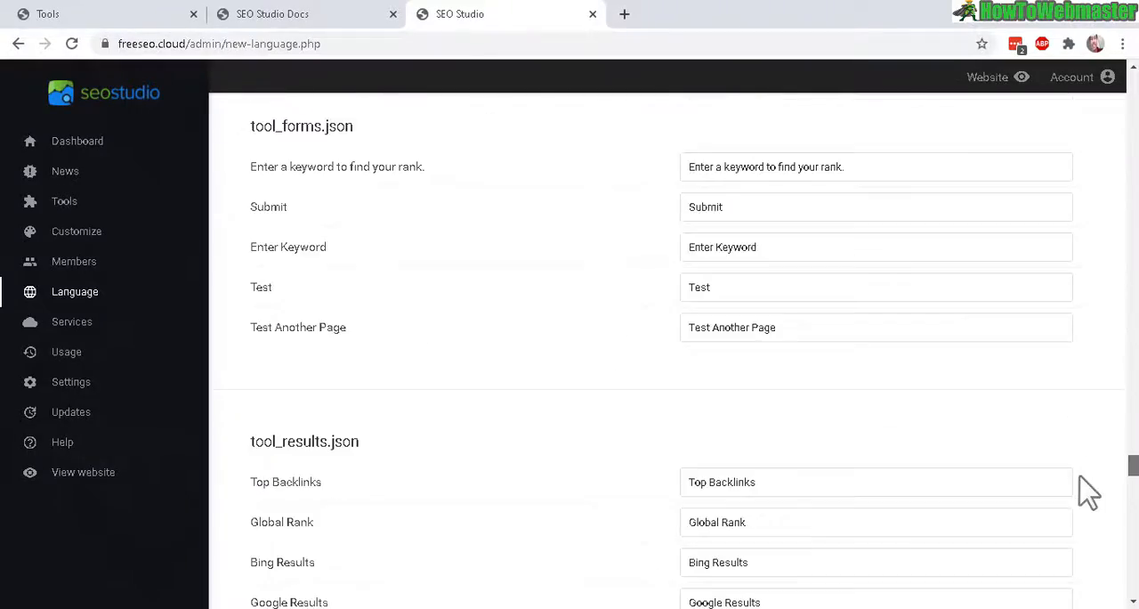
{"action": "scroll", "scroll_direction": "up", "scroll_amount": 3}
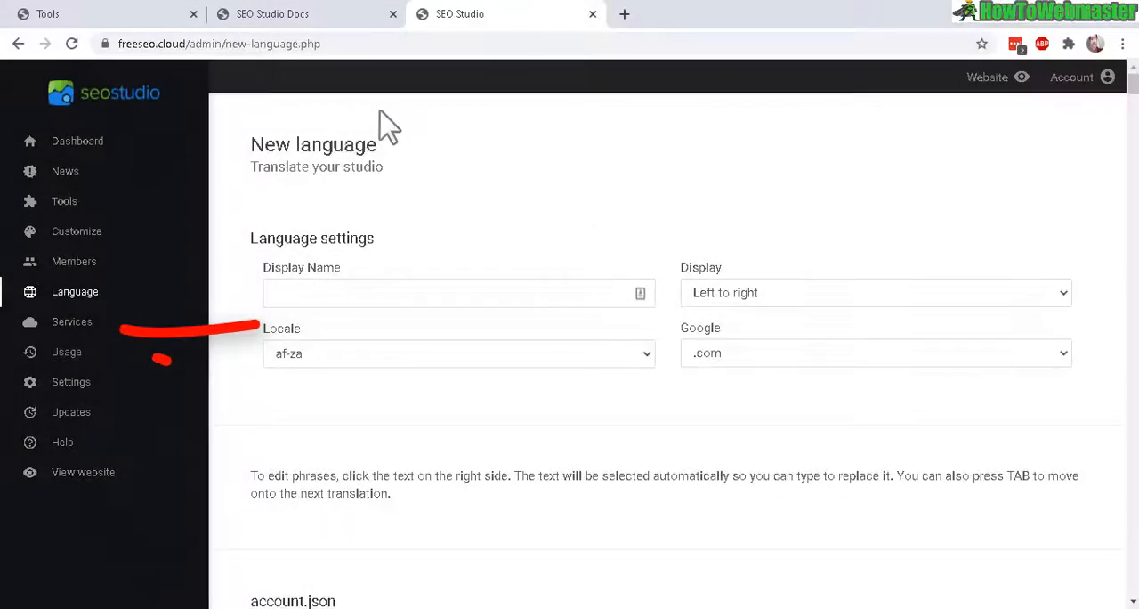
{"action": "left_click", "coordinate": [72, 322]}
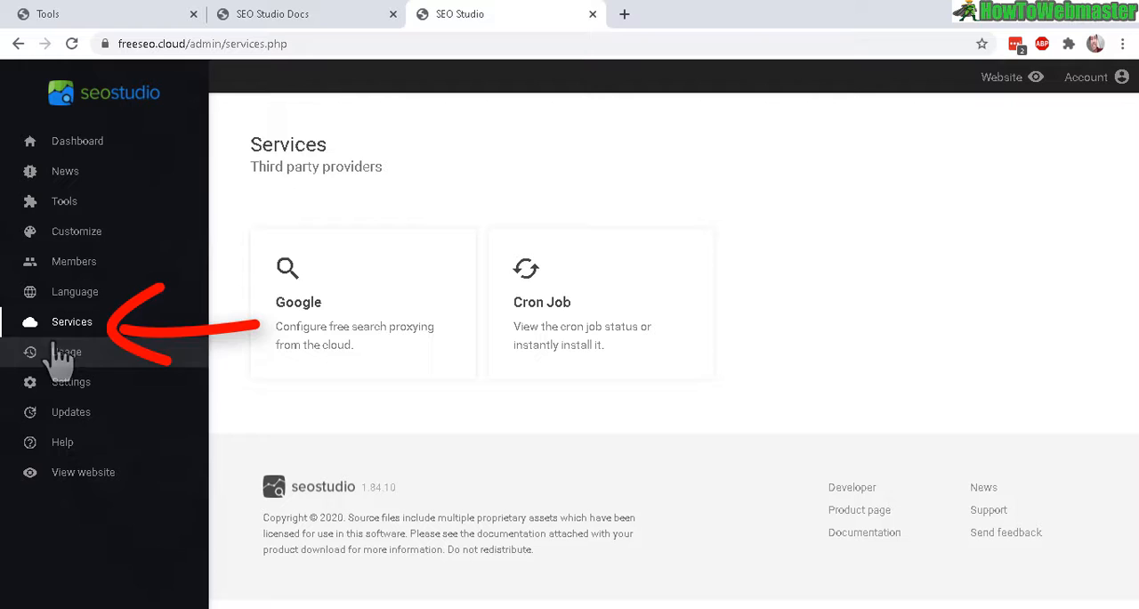
{"action": "mouse_move", "coordinate": [258, 173]}
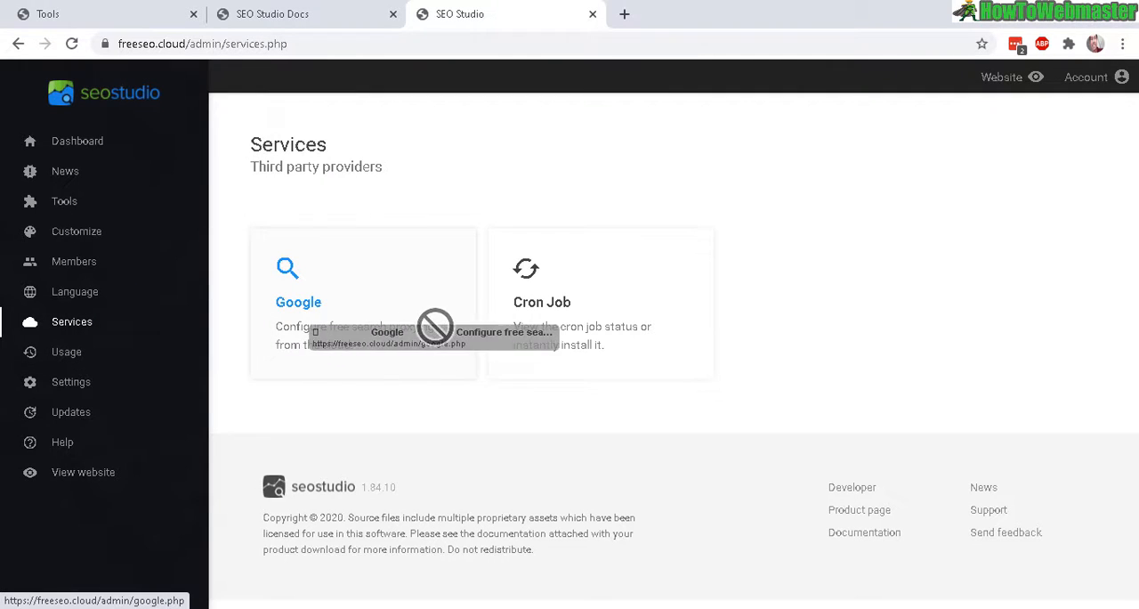
{"action": "mouse_move", "coordinate": [438, 365]}
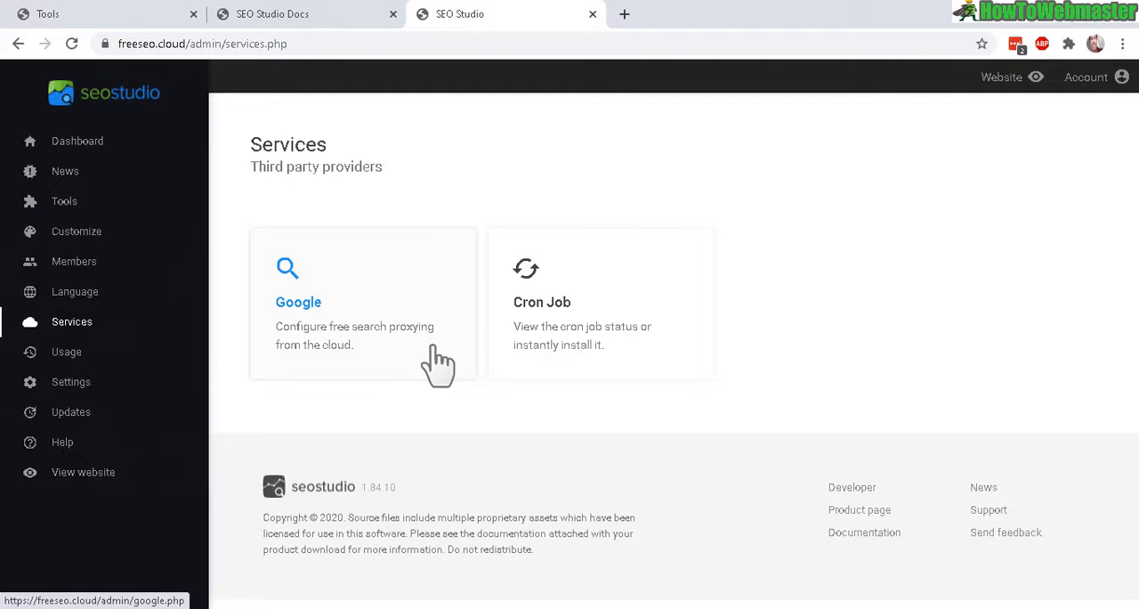
{"action": "mouse_move", "coordinate": [783, 187]}
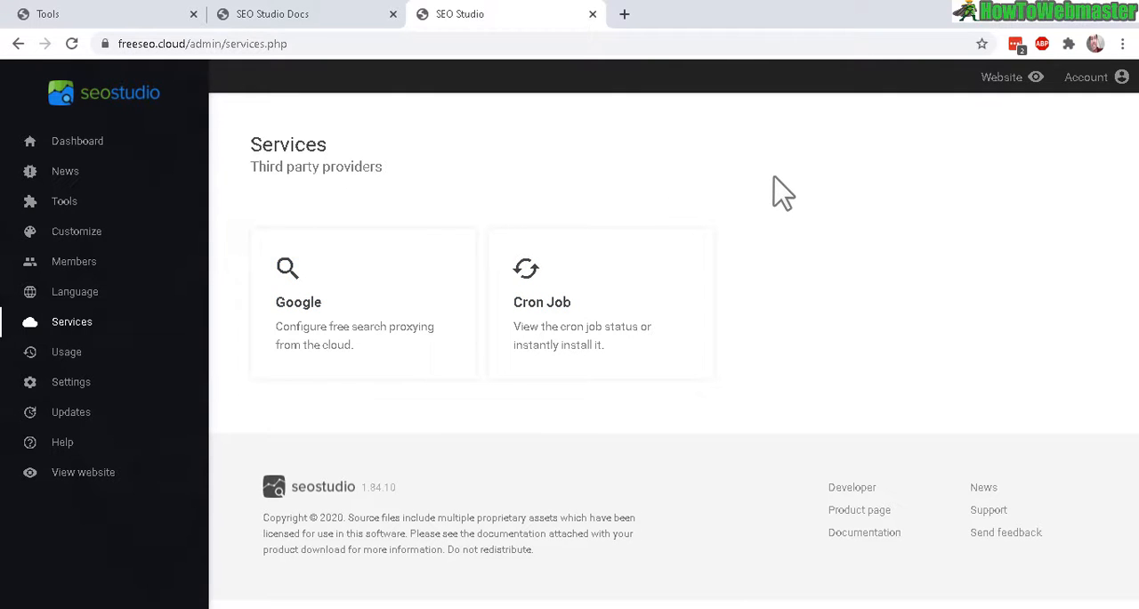
{"action": "mouse_move", "coordinate": [595, 242]}
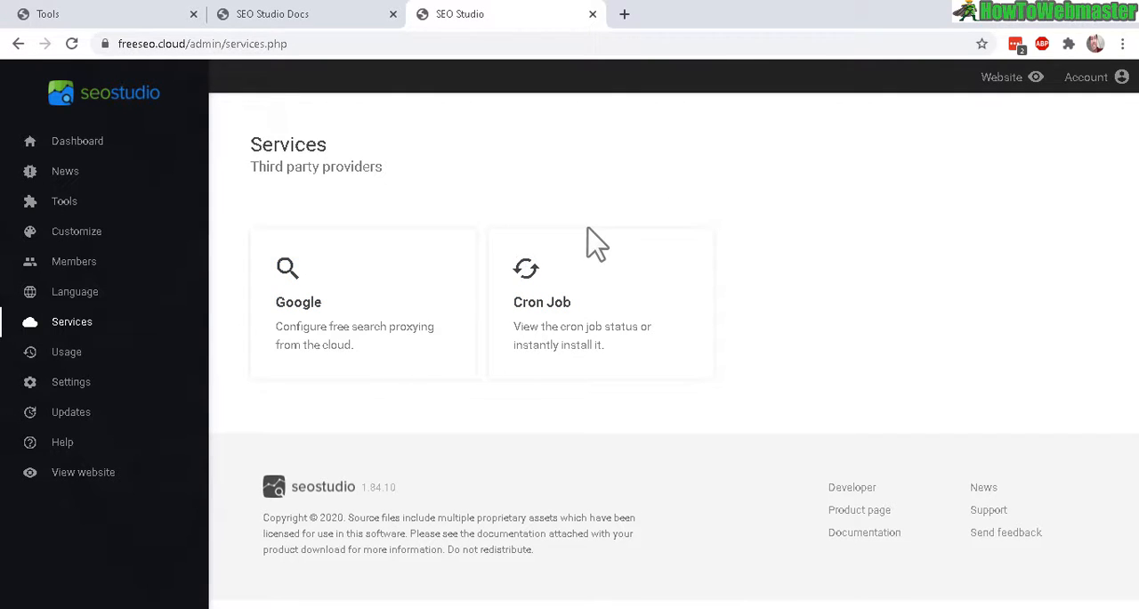
{"action": "mouse_move", "coordinate": [323, 347]}
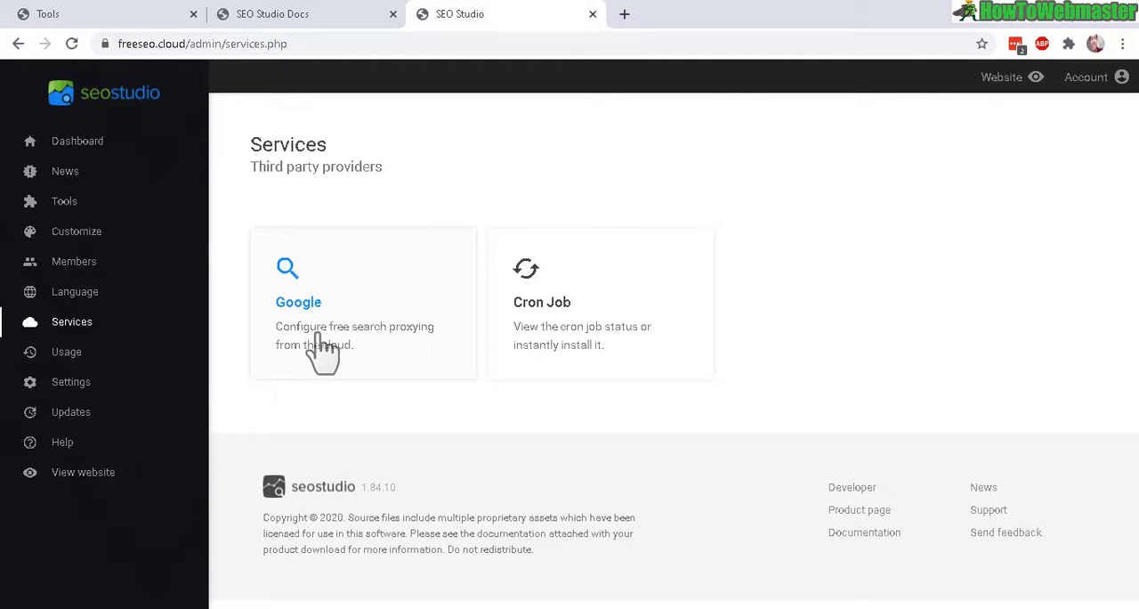
{"action": "mouse_move", "coordinate": [405, 347]}
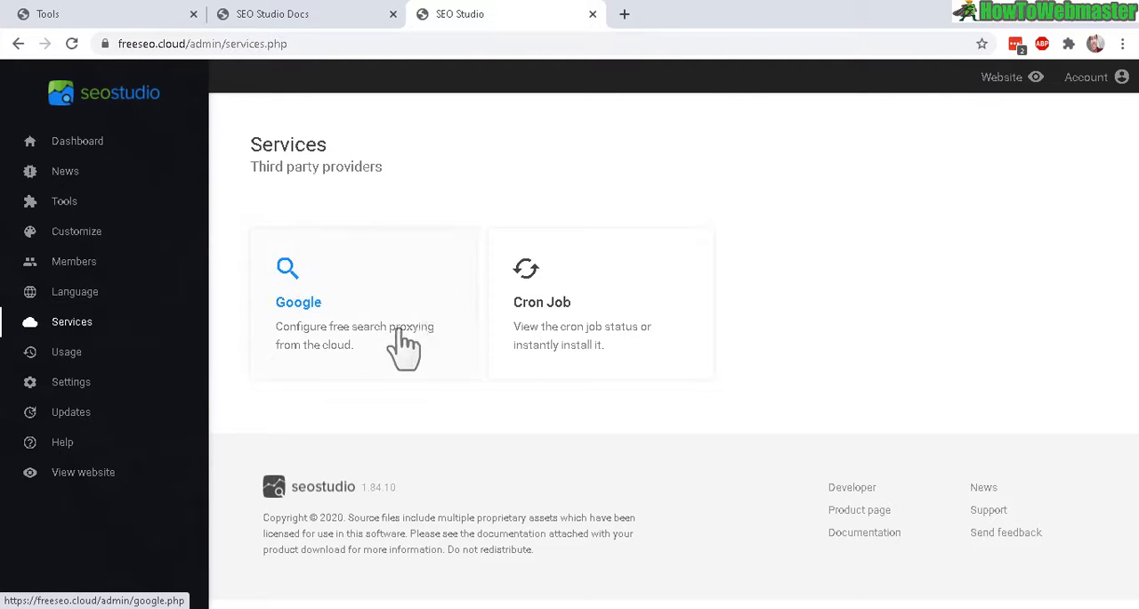
{"action": "mouse_move", "coordinate": [743, 269]}
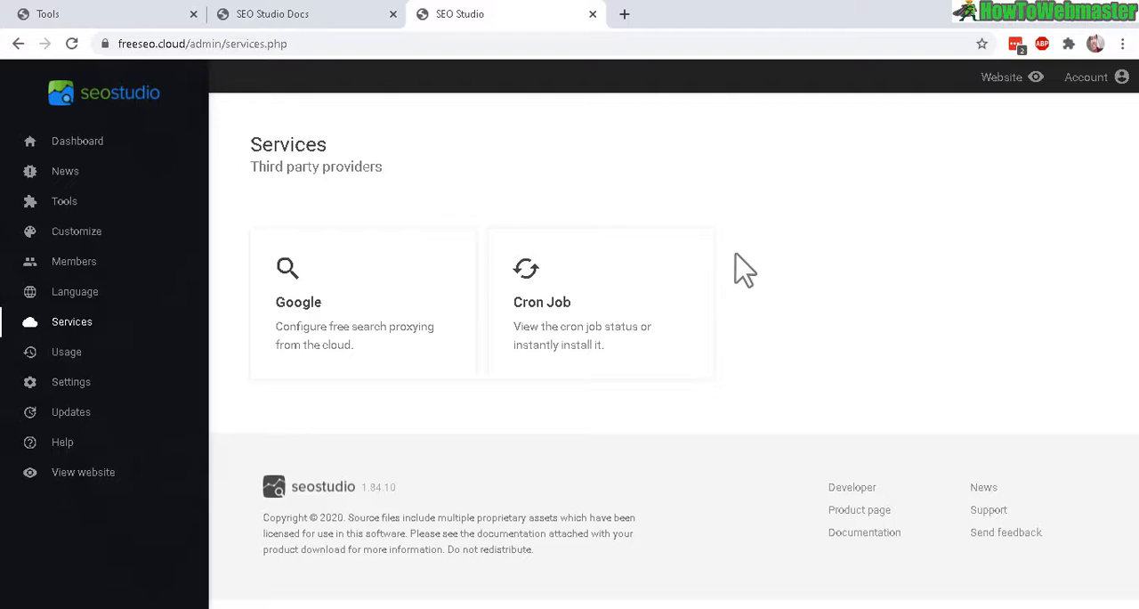
{"action": "mouse_move", "coordinate": [551, 254]}
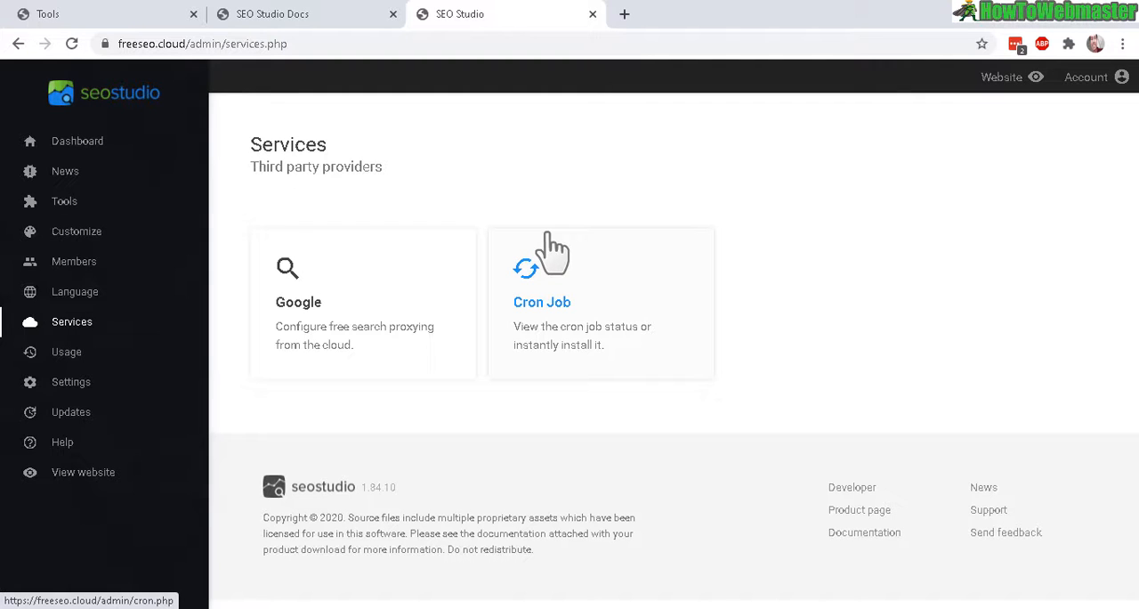
{"action": "mouse_move", "coordinate": [486, 249]}
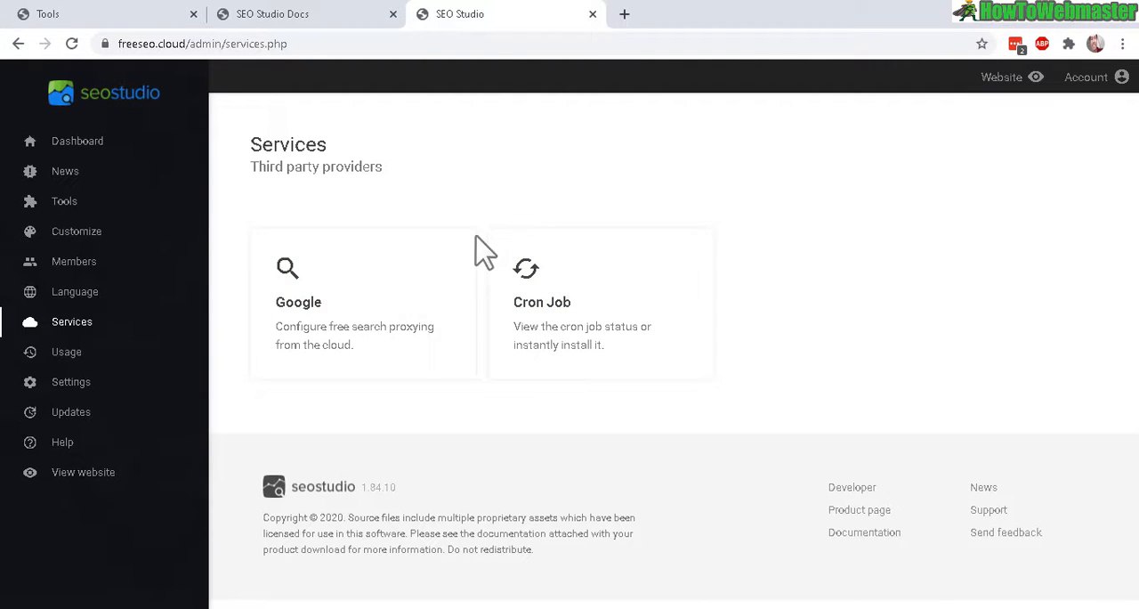
{"action": "mouse_move", "coordinate": [405, 370]}
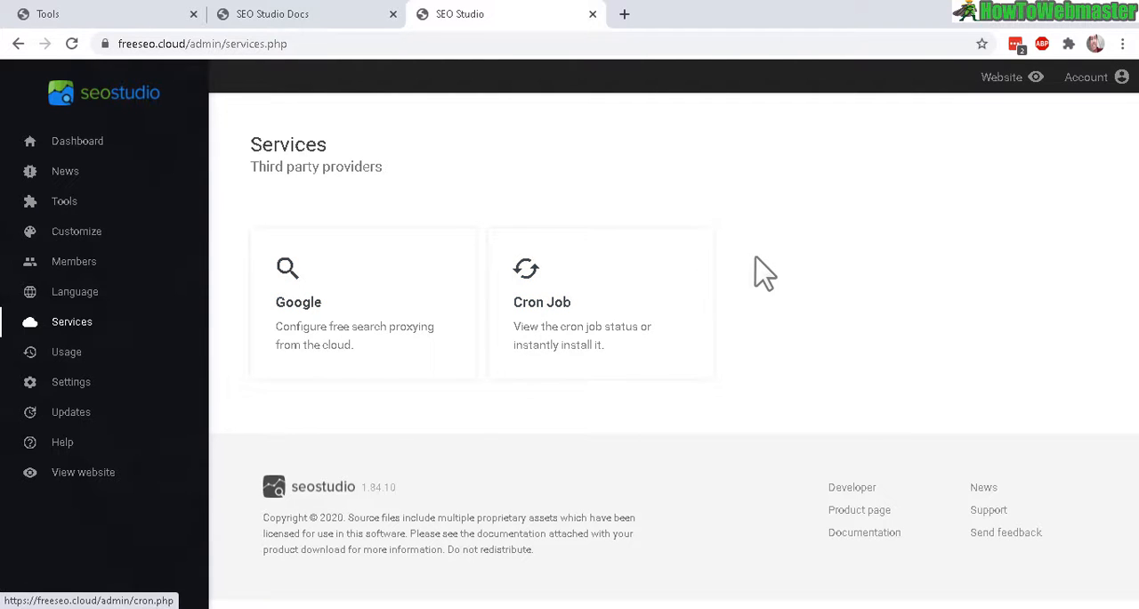
{"action": "mouse_move", "coordinate": [330, 142]}
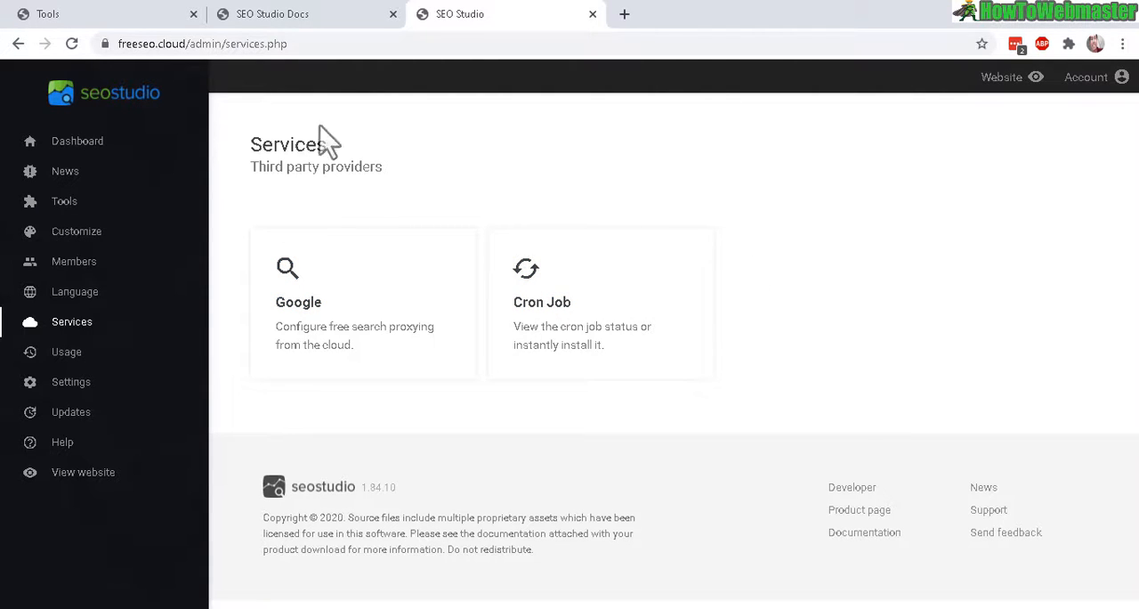
{"action": "mouse_move", "coordinate": [614, 398]}
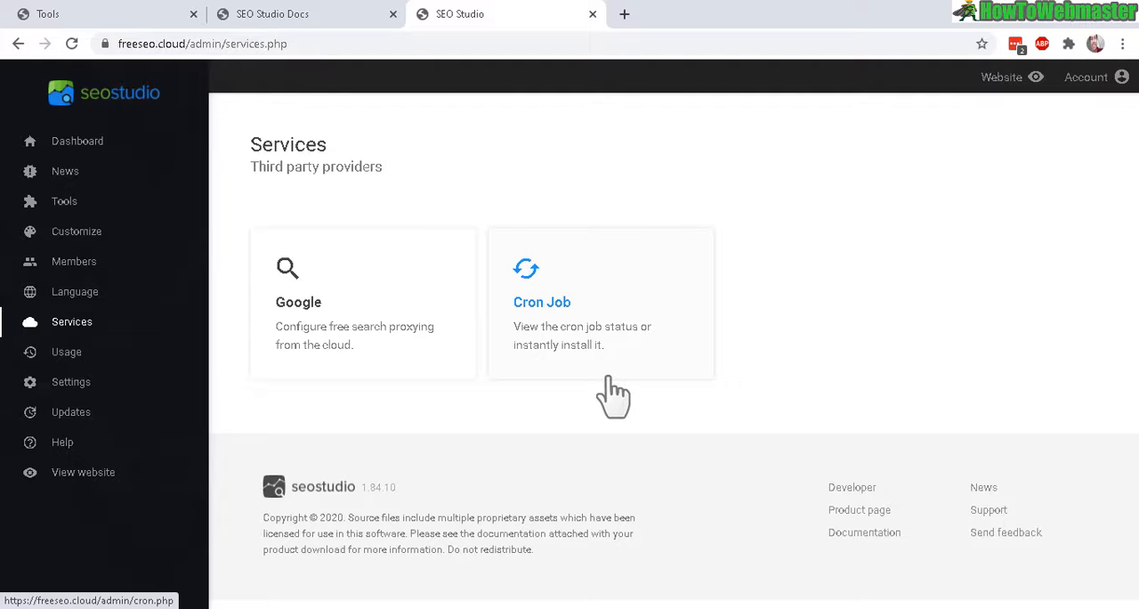
{"action": "mouse_move", "coordinate": [449, 387]}
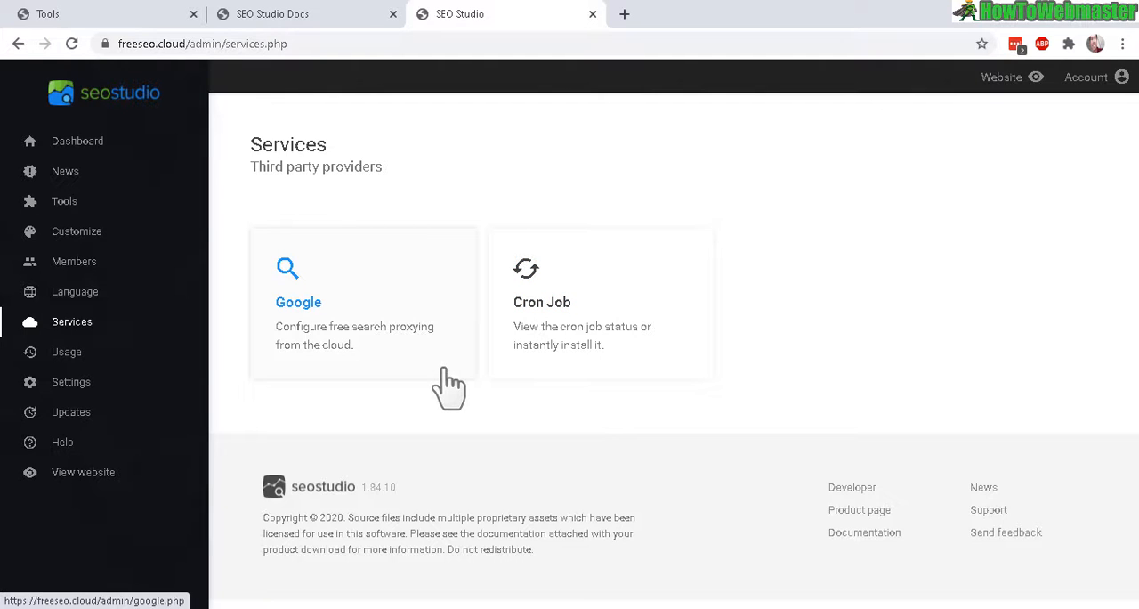
{"action": "mouse_move", "coordinate": [267, 361]}
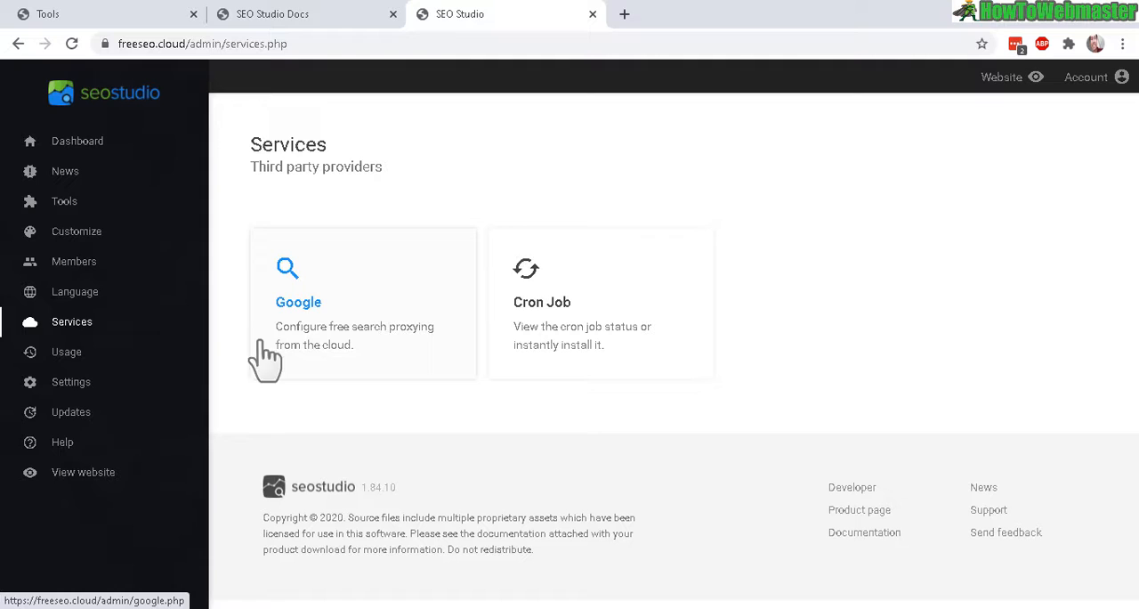
Open Tool usage to view the admin's google-serp run history.
{"action": "left_click", "coordinate": [66, 351]}
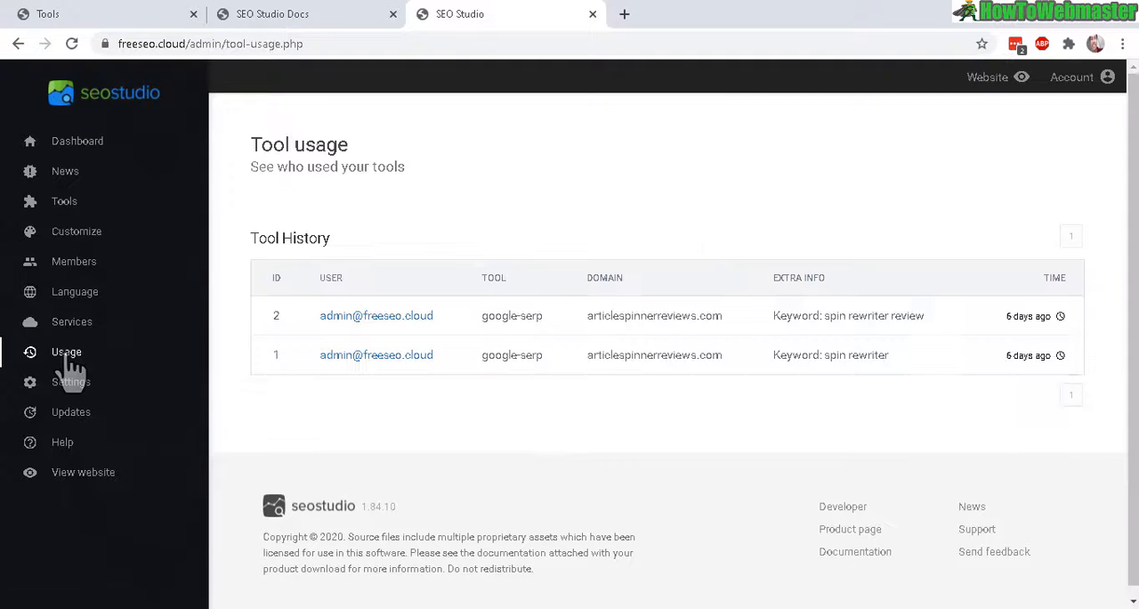
{"action": "mouse_move", "coordinate": [380, 194]}
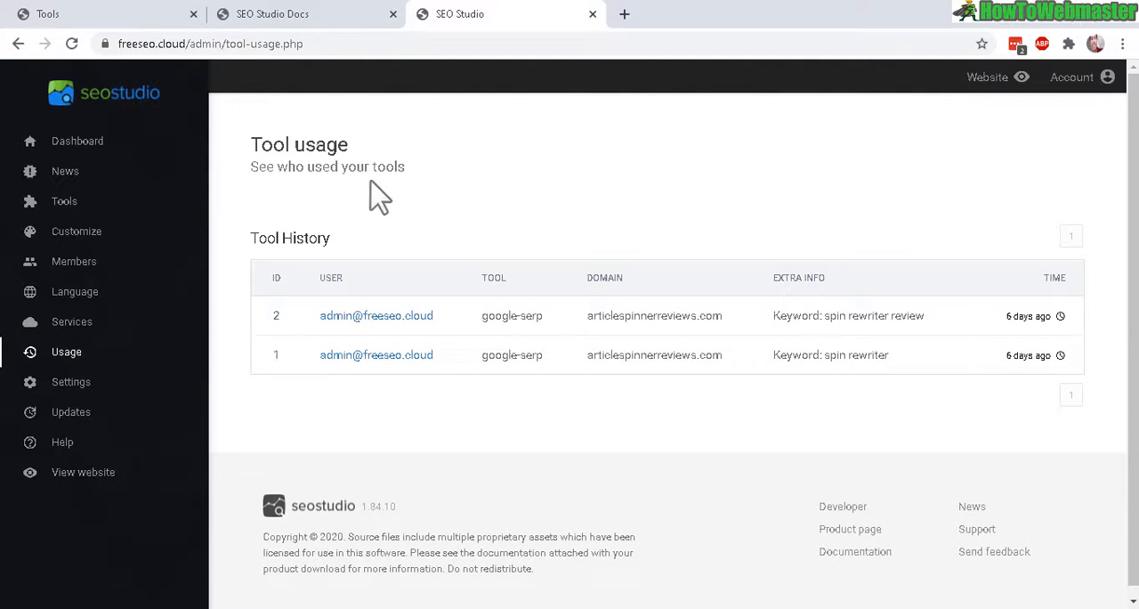
Highlight the Tool History heading, then open the Settings overview.
{"action": "double_click", "coordinate": [306, 237]}
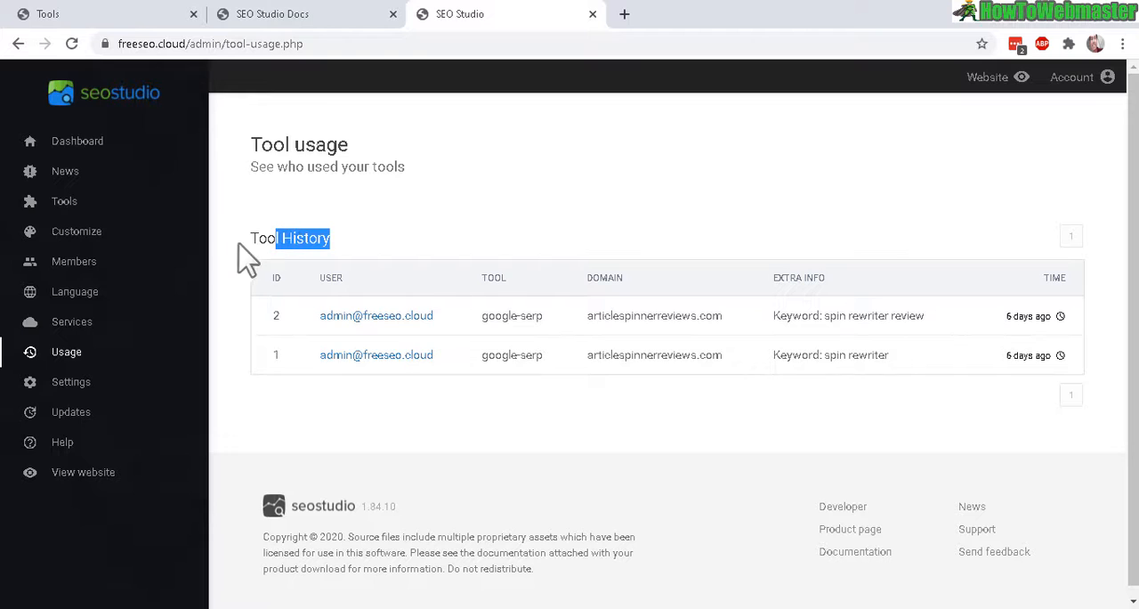
{"action": "mouse_move", "coordinate": [659, 311]}
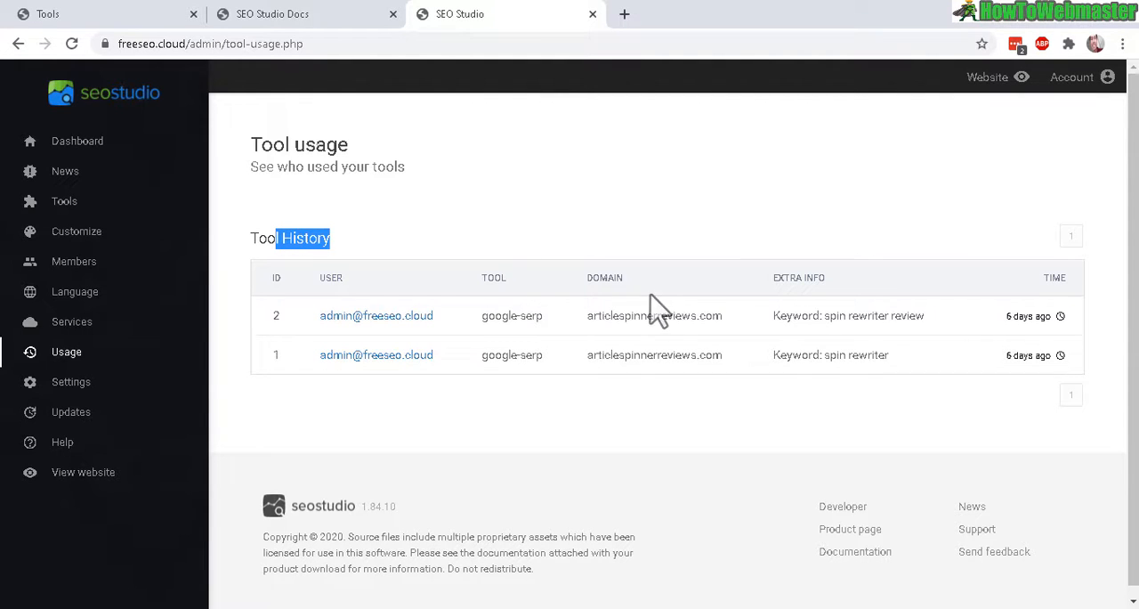
{"action": "mouse_move", "coordinate": [797, 320]}
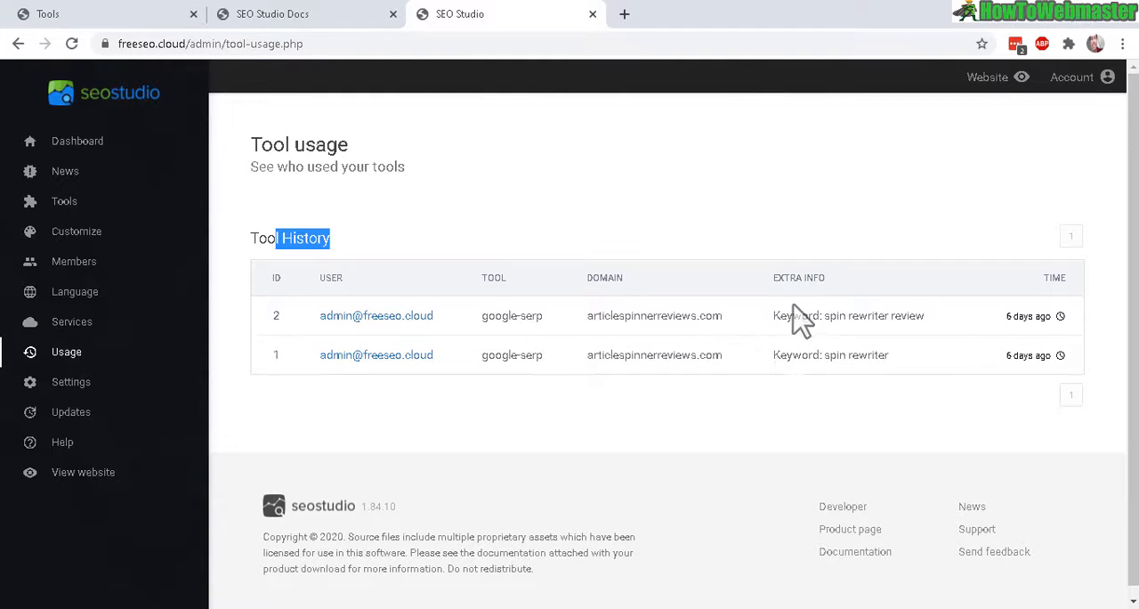
{"action": "left_click", "coordinate": [71, 381]}
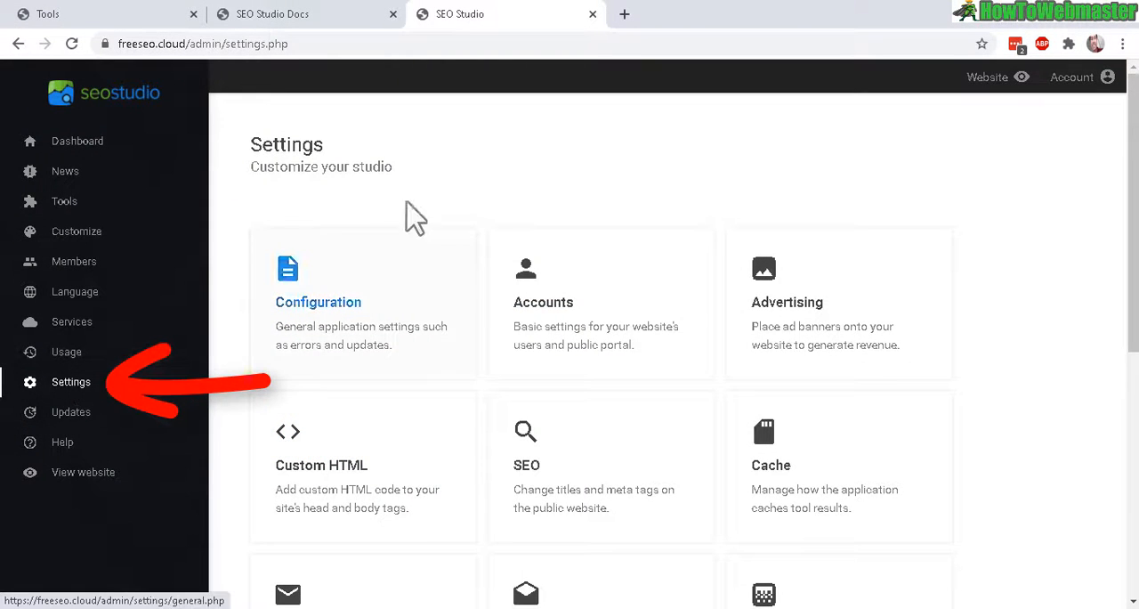
Review the general Configuration options unchanged and return to the Settings overview.
{"action": "scroll", "scroll_direction": "down", "scroll_amount": 3}
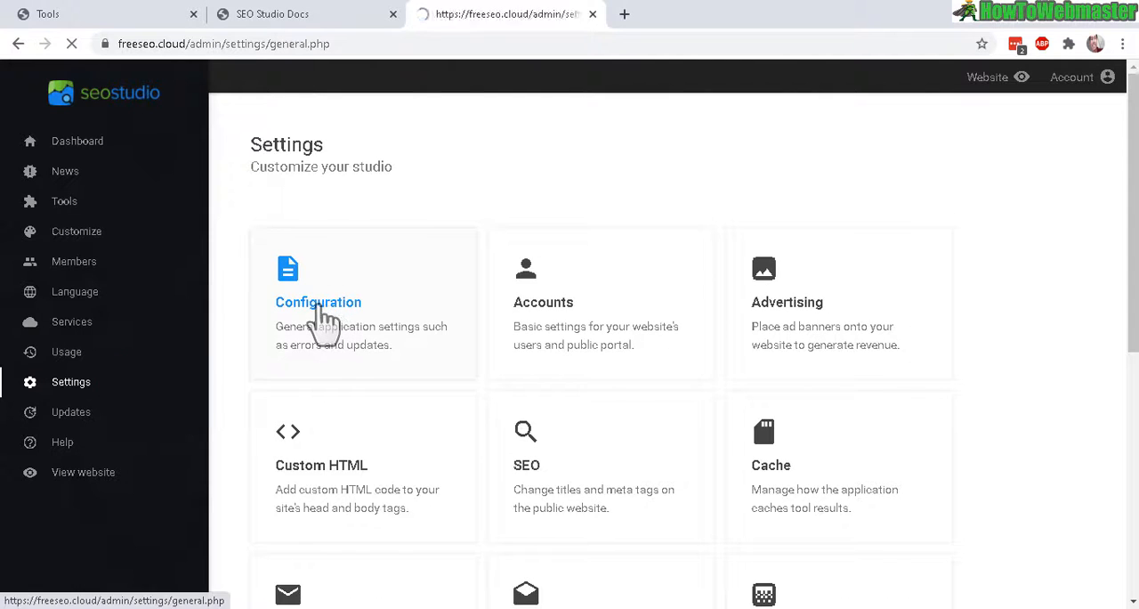
{"action": "left_click", "coordinate": [318, 302]}
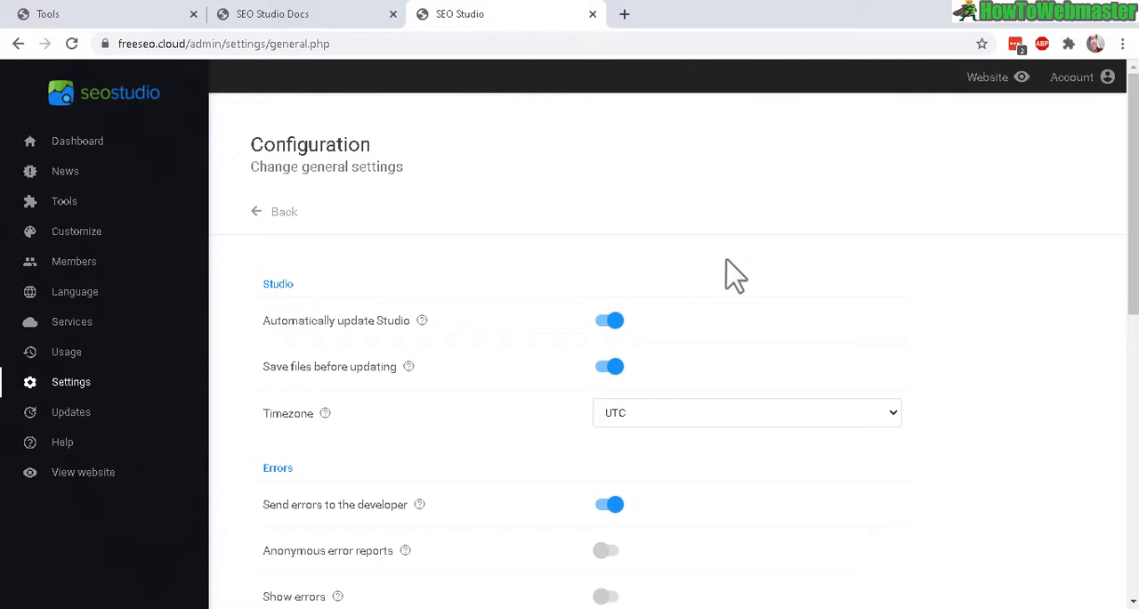
{"action": "scroll", "scroll_direction": "down", "scroll_amount": 3}
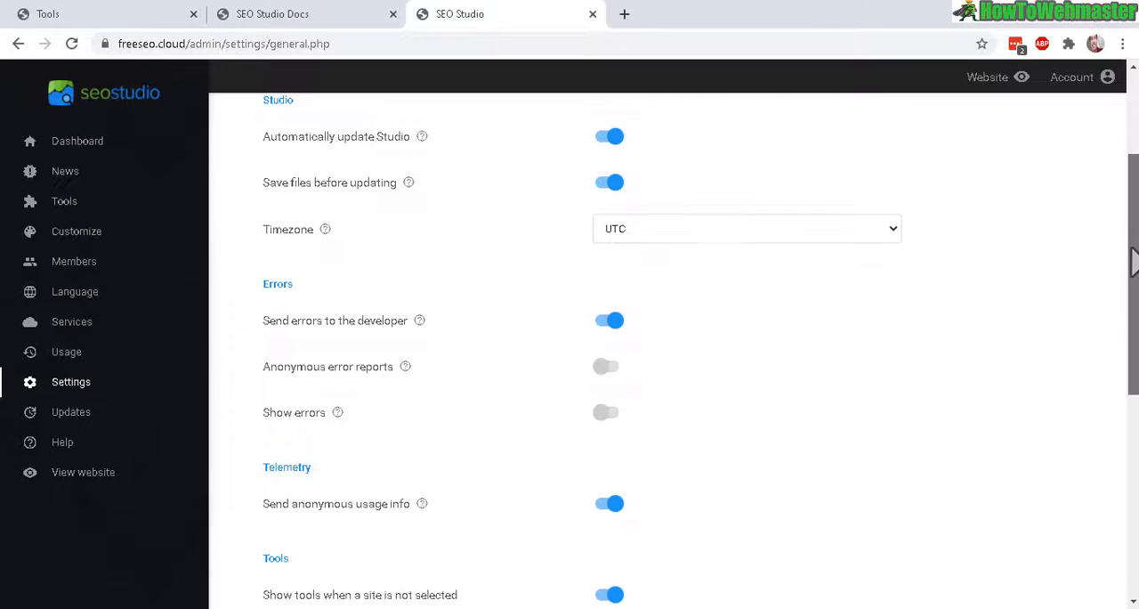
{"action": "mouse_move", "coordinate": [676, 169]}
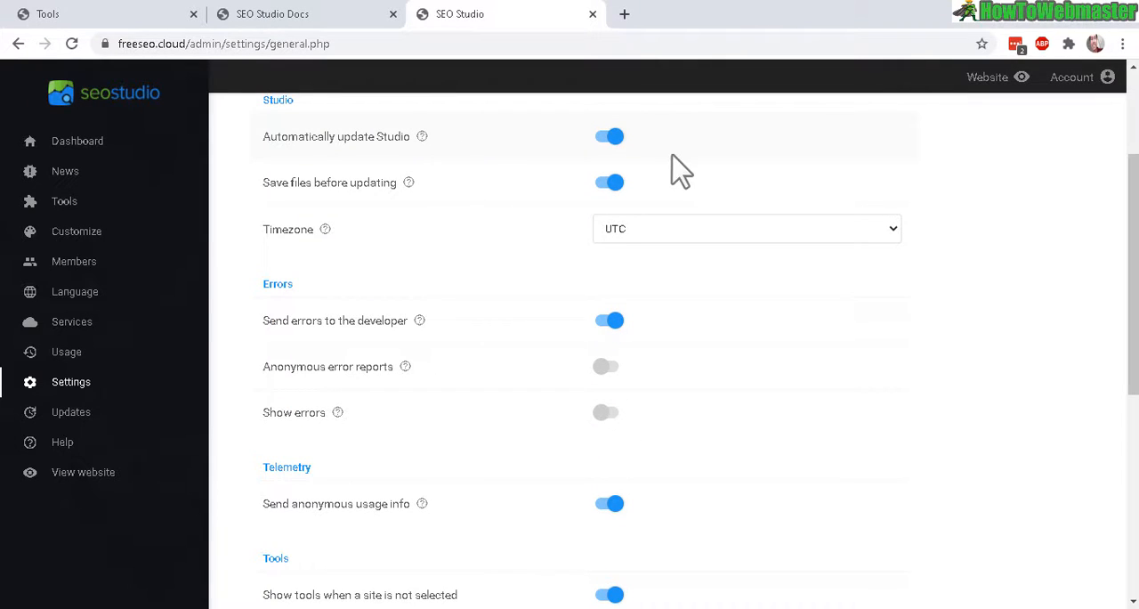
{"action": "scroll", "scroll_direction": "down", "scroll_amount": 3}
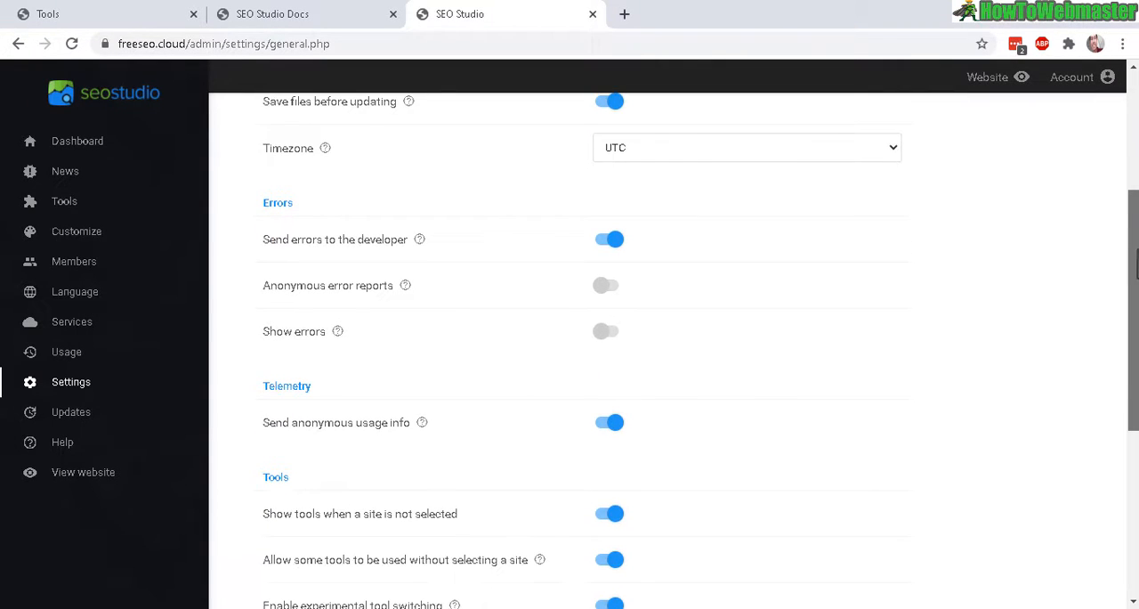
{"action": "mouse_move", "coordinate": [743, 429]}
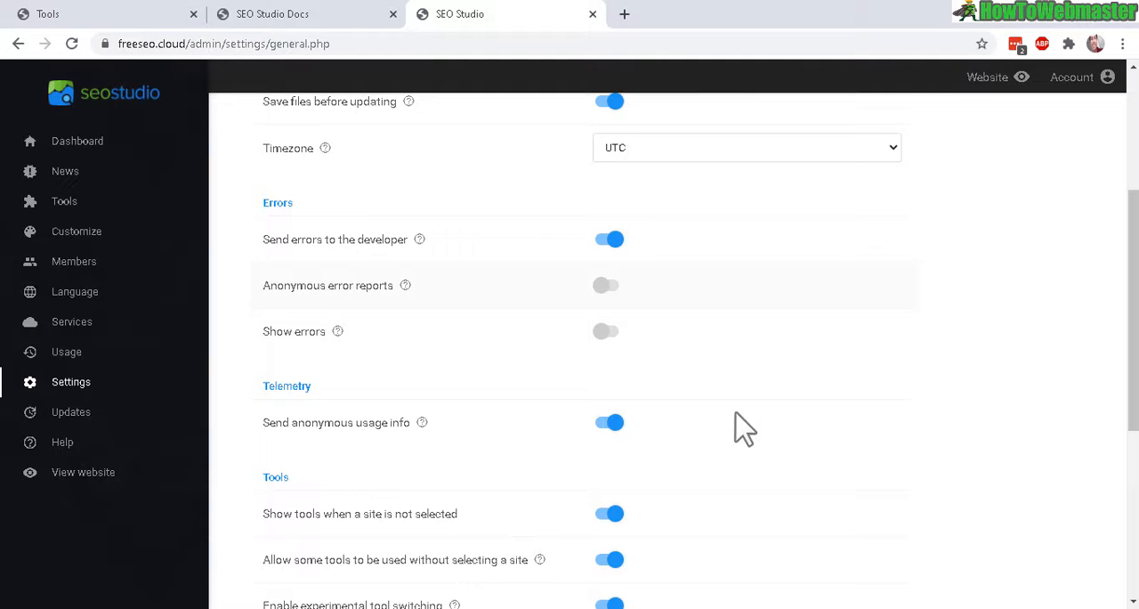
{"action": "scroll", "scroll_direction": "down", "scroll_amount": 3}
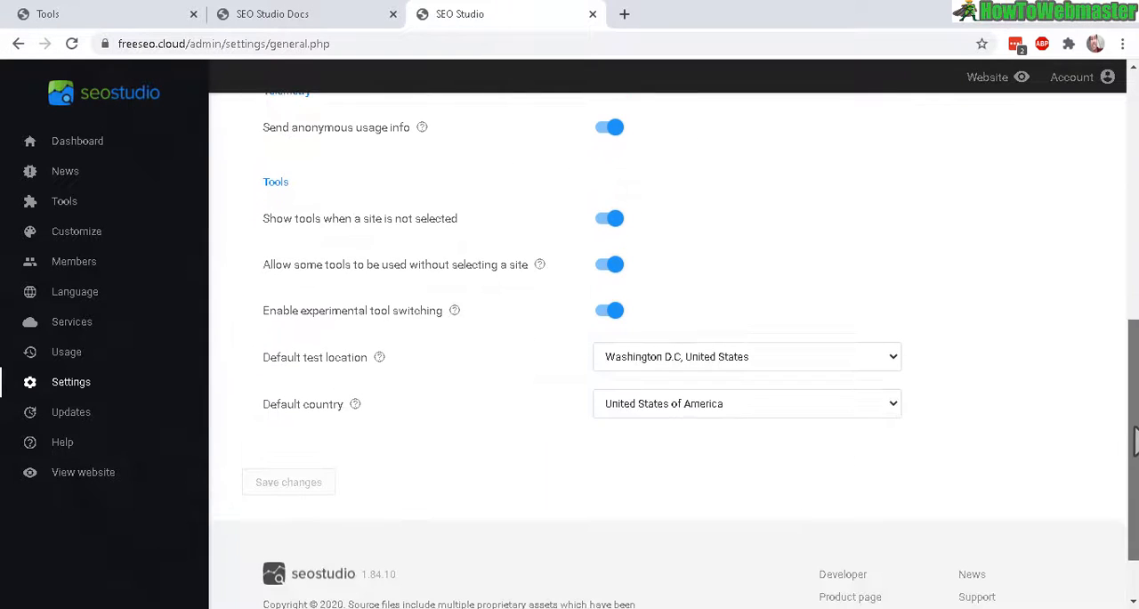
{"action": "scroll", "scroll_direction": "up", "scroll_amount": 3}
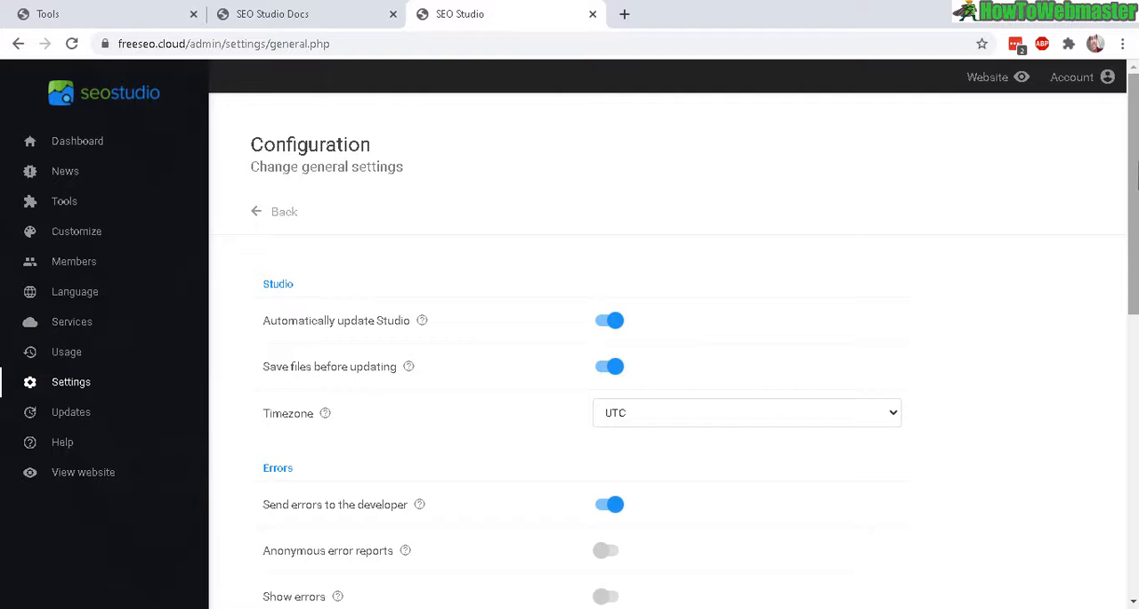
{"action": "left_click", "coordinate": [284, 211]}
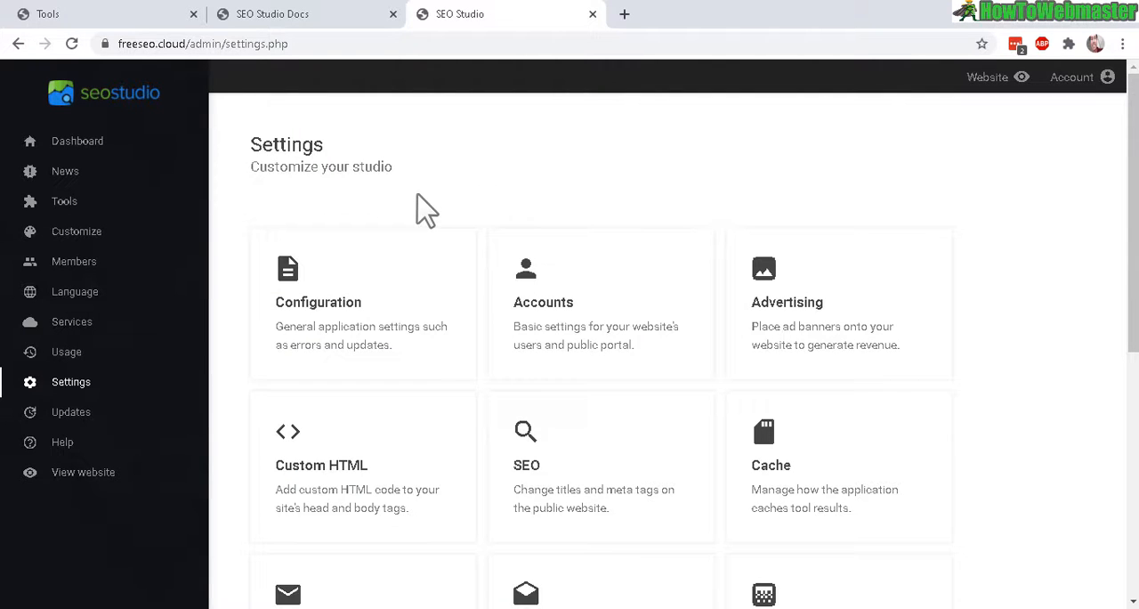
{"action": "mouse_move", "coordinate": [532, 222]}
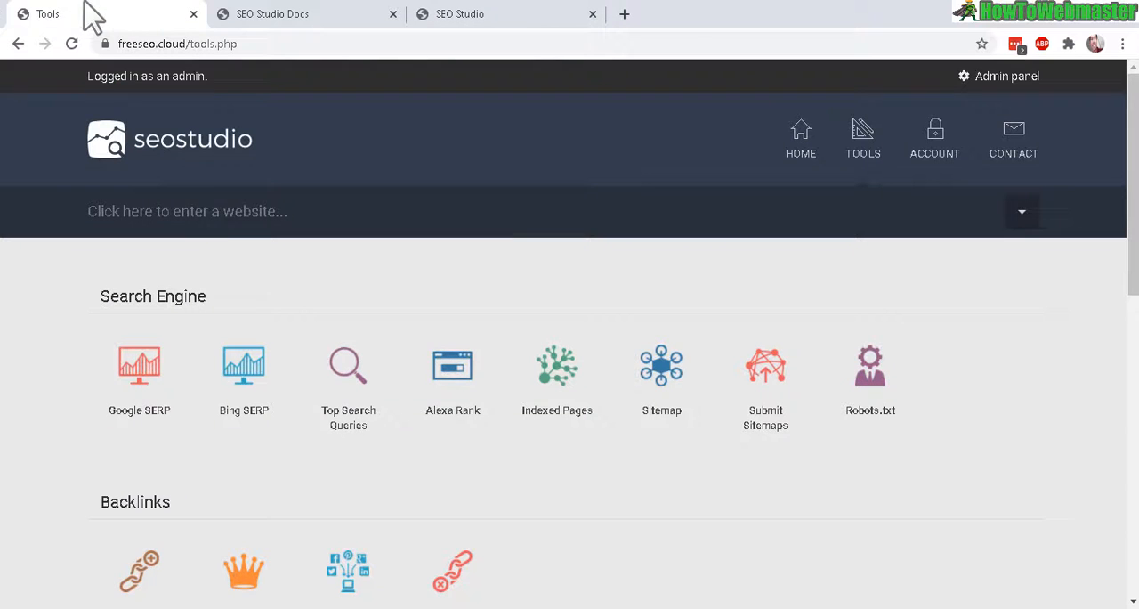
{"action": "mouse_move", "coordinate": [870, 383]}
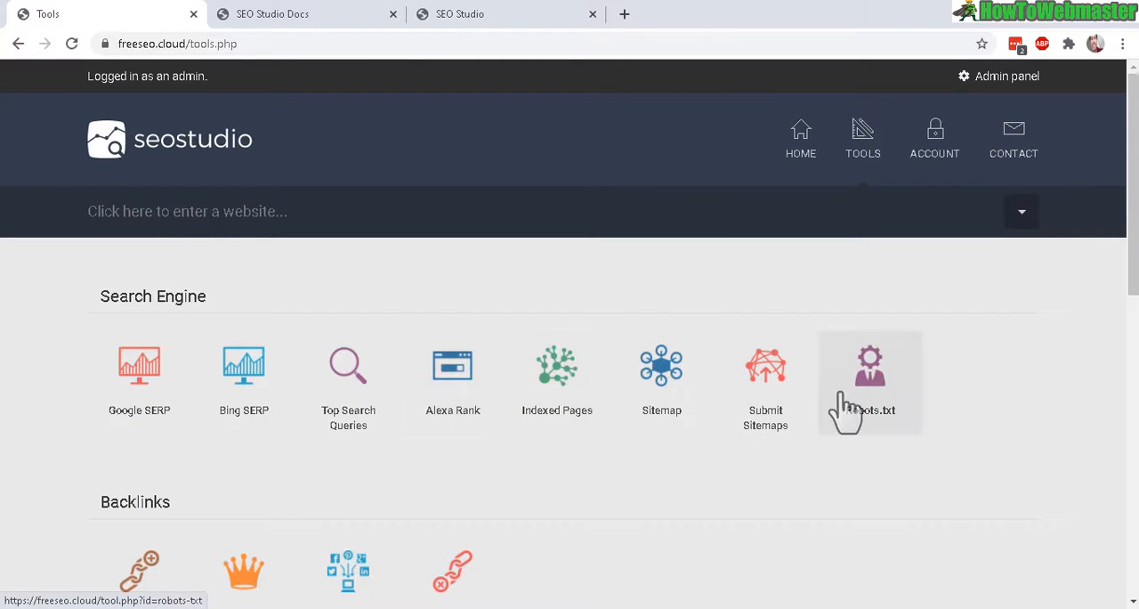
{"action": "mouse_move", "coordinate": [858, 273]}
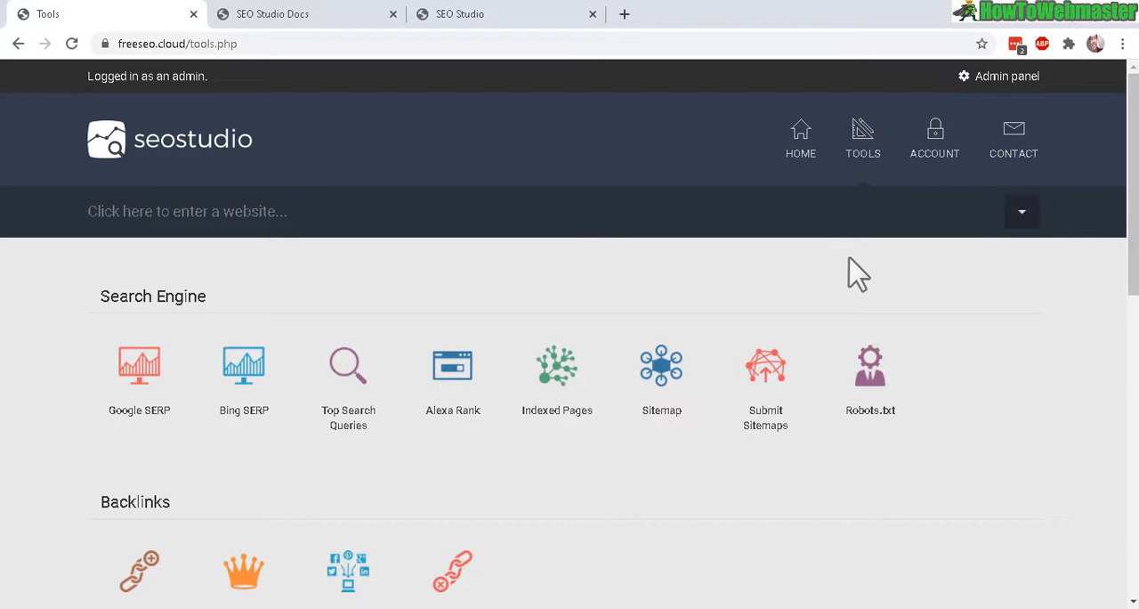
{"action": "mouse_move", "coordinate": [551, 173]}
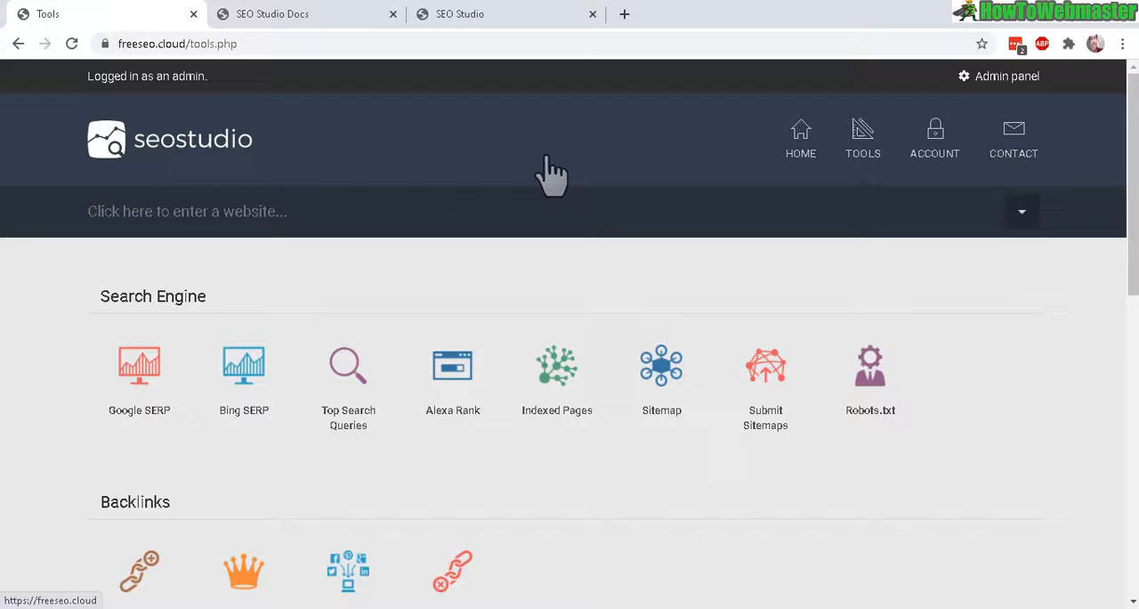
Switch back to the SEO Studio admin tab showing Settings.
{"action": "left_click", "coordinate": [1005, 75]}
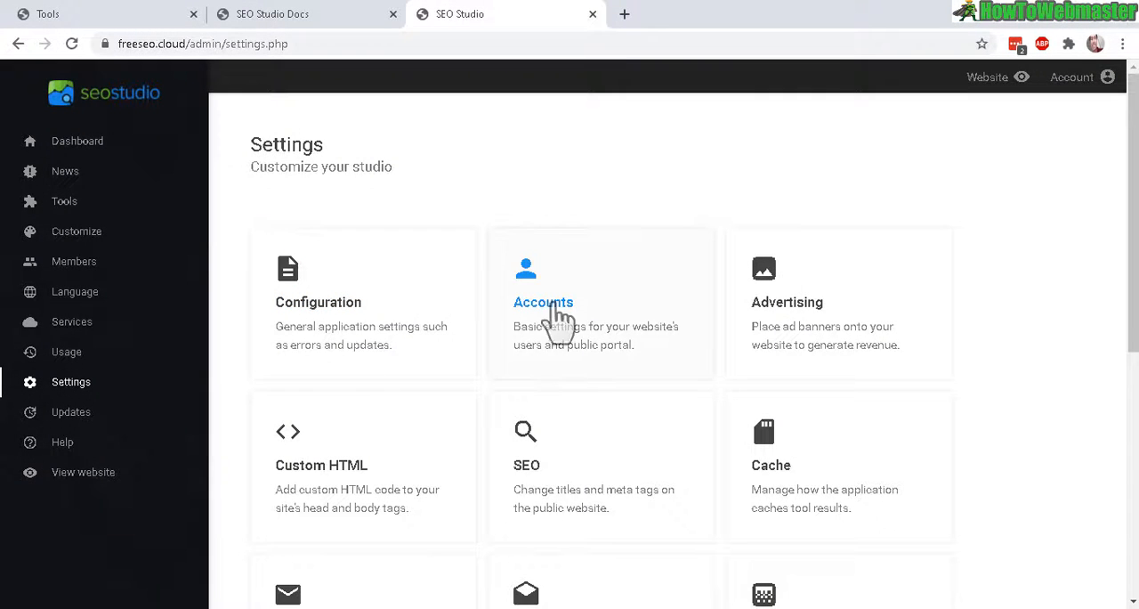
Open the Accounts settings and scroll through them without changes.
{"action": "left_click", "coordinate": [543, 303]}
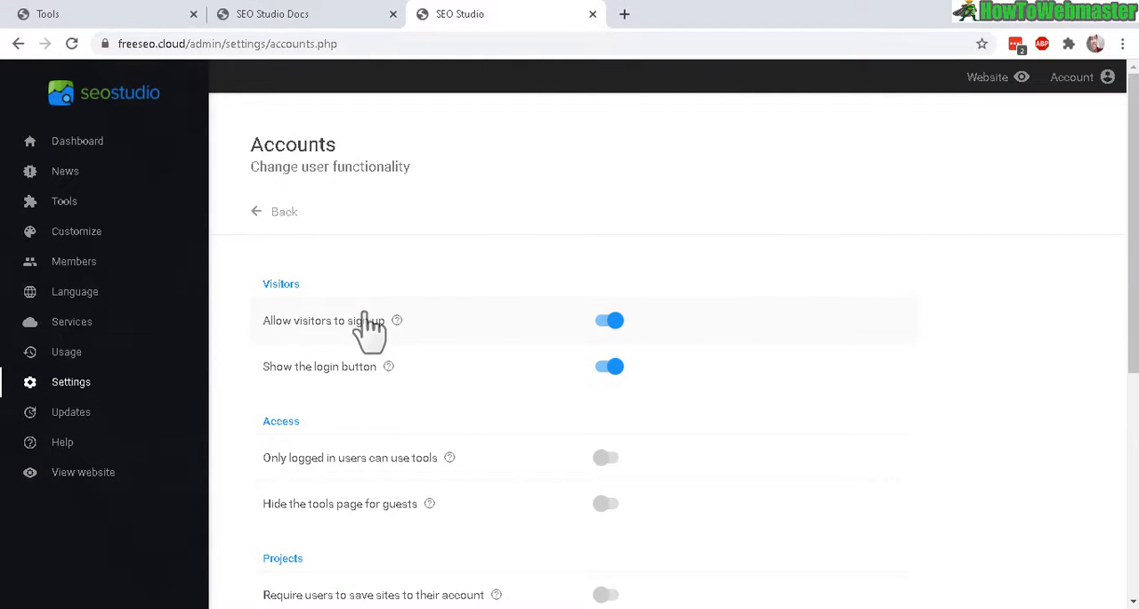
{"action": "scroll", "scroll_direction": "down", "scroll_amount": 3}
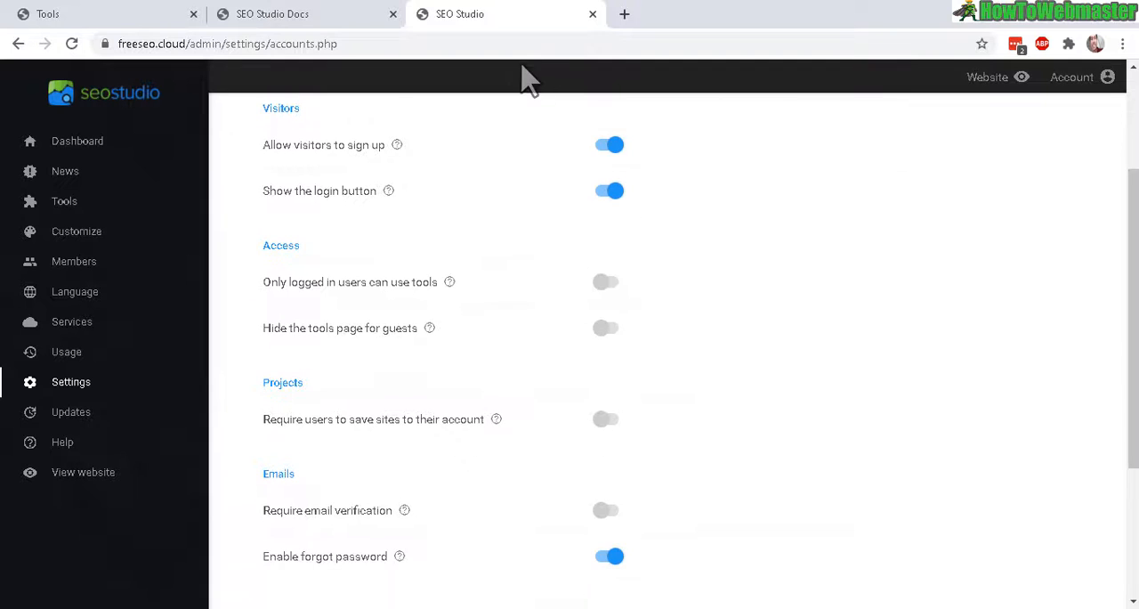
{"action": "scroll", "scroll_direction": "down", "scroll_amount": 3}
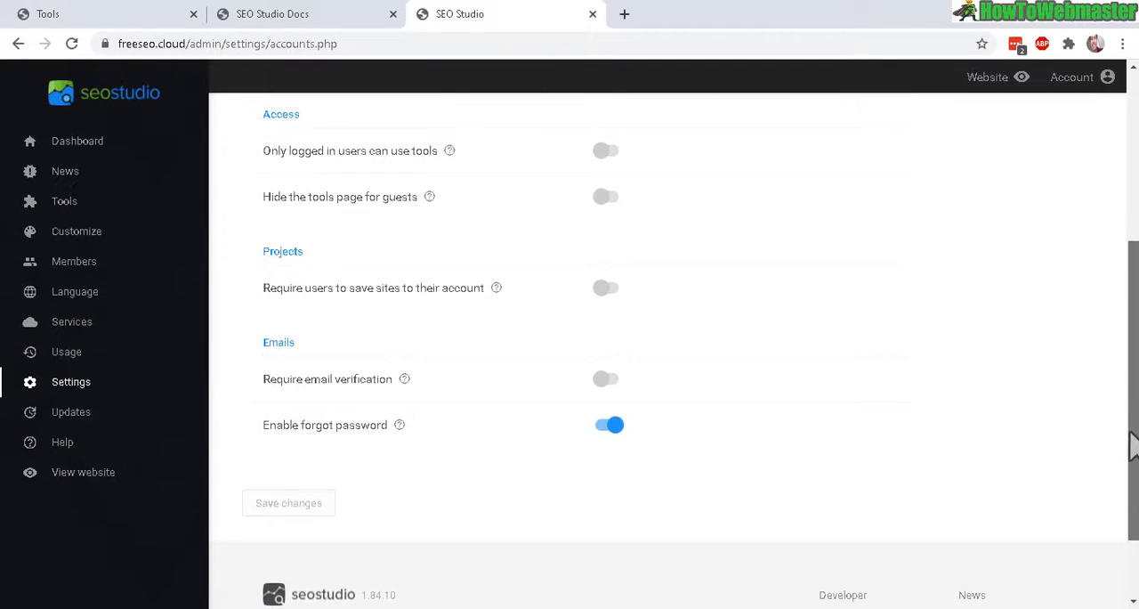
{"action": "scroll", "scroll_direction": "up", "scroll_amount": 3}
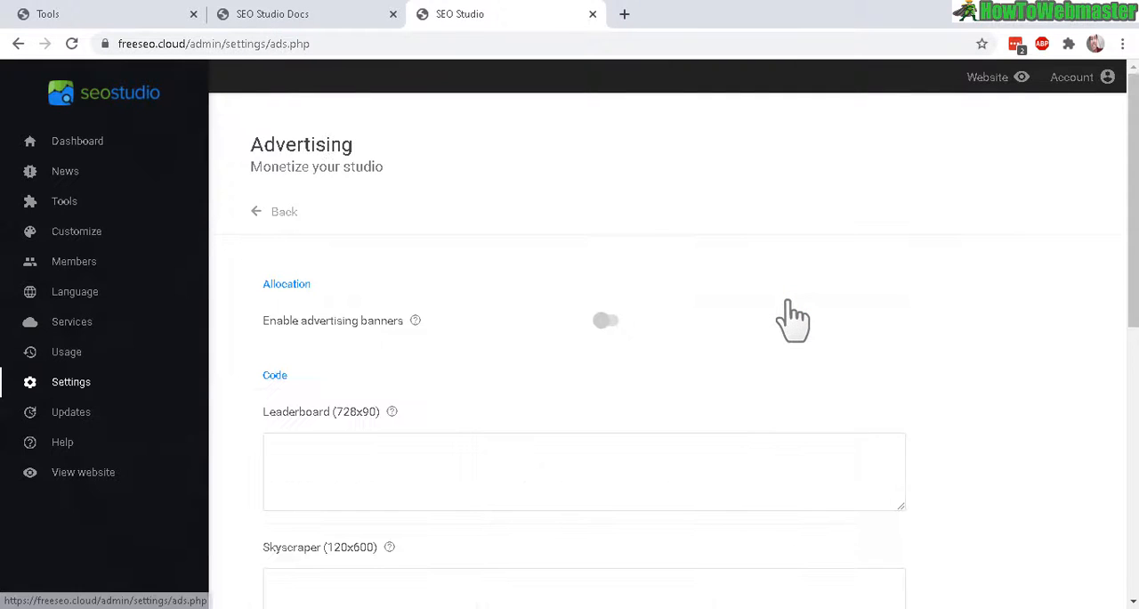
Enable advertising banners and save placeholder code for Leaderboard, Skyscraper, Square and Banner slots.
{"action": "scroll", "scroll_direction": "down", "scroll_amount": 3}
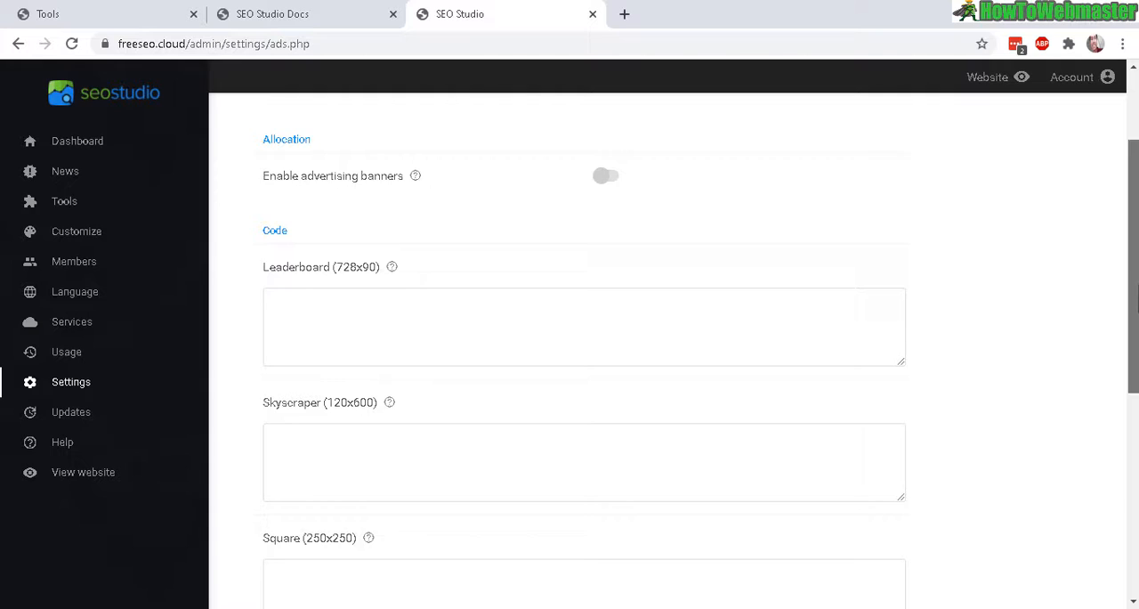
{"action": "scroll", "scroll_direction": "down", "scroll_amount": 3}
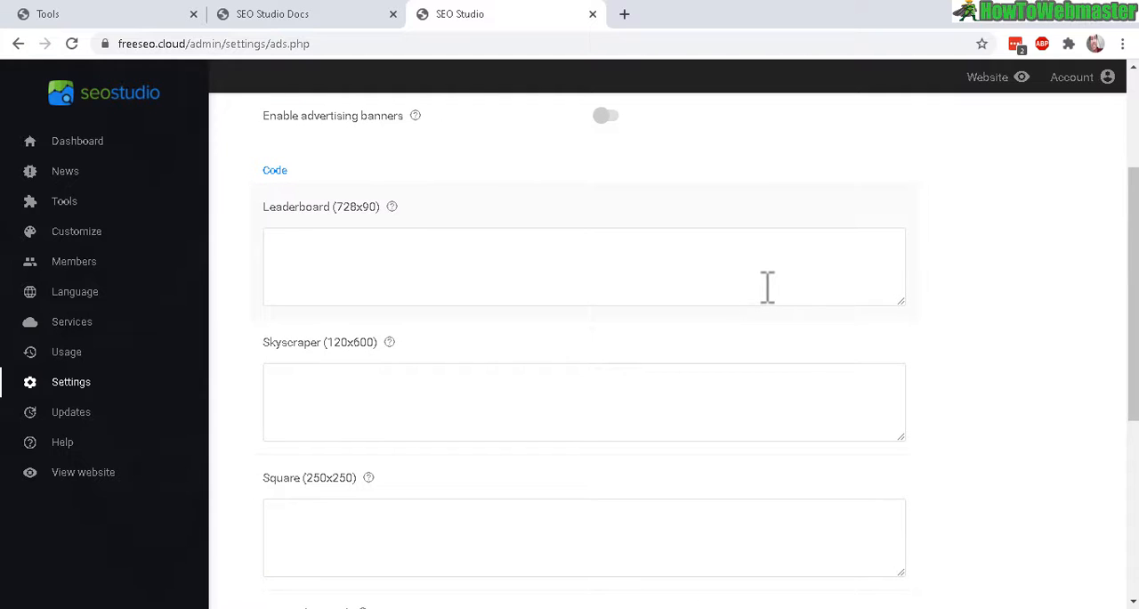
{"action": "mouse_move", "coordinate": [755, 293]}
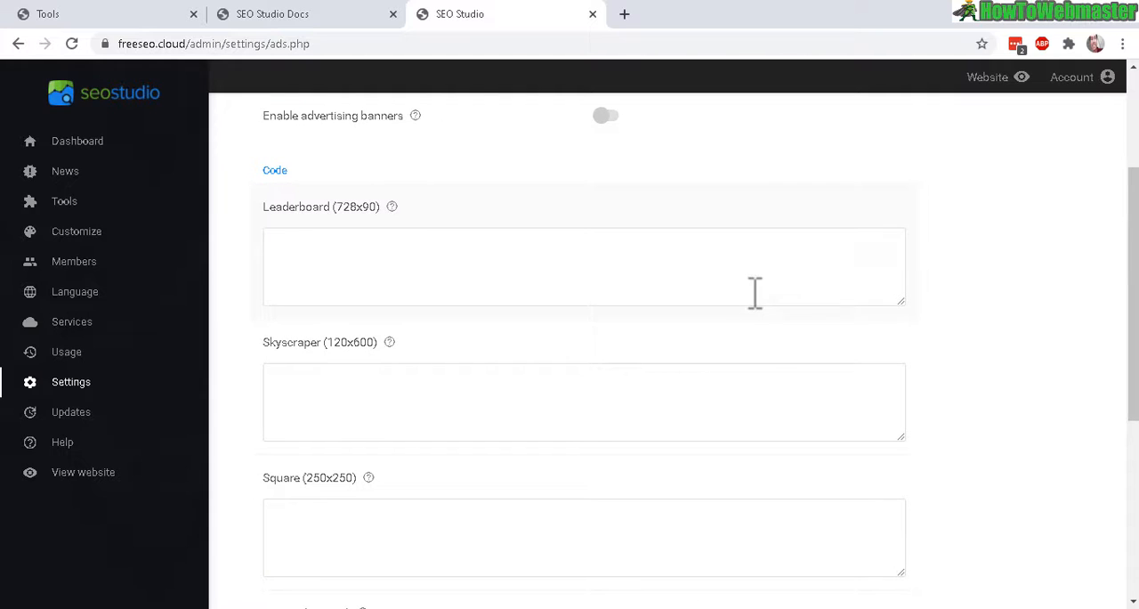
{"action": "mouse_move", "coordinate": [1081, 274]}
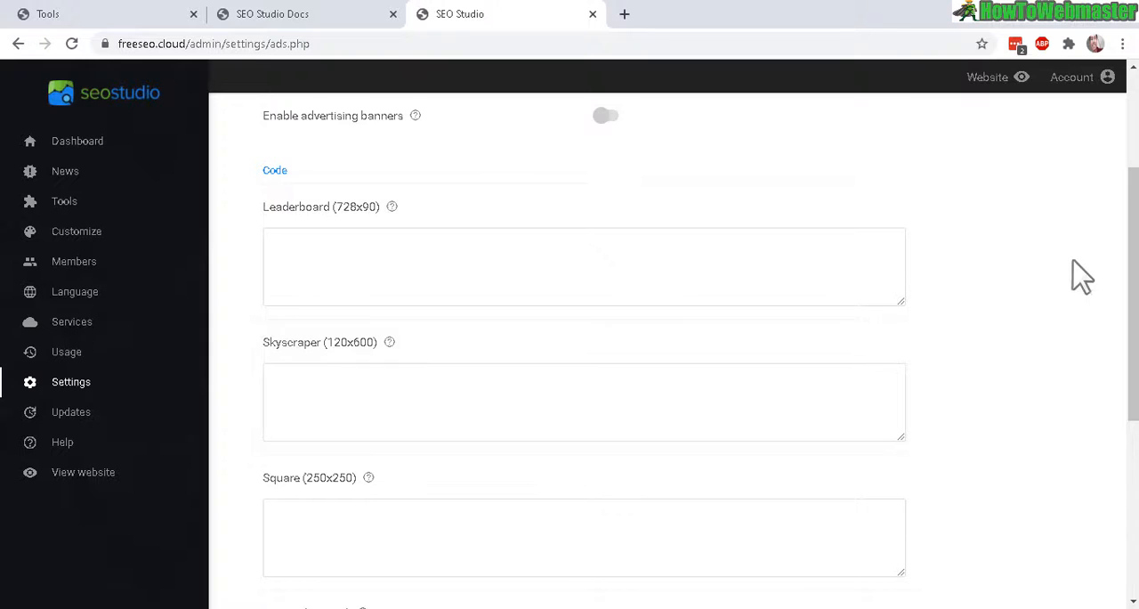
{"action": "scroll", "scroll_direction": "up", "scroll_amount": 3}
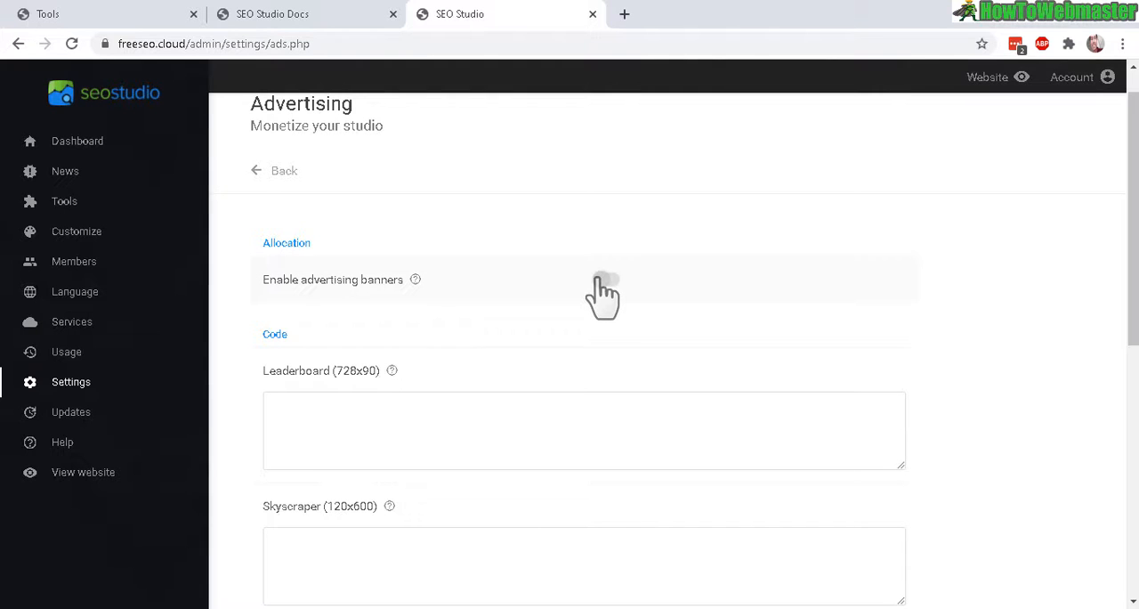
{"action": "left_click", "coordinate": [607, 279]}
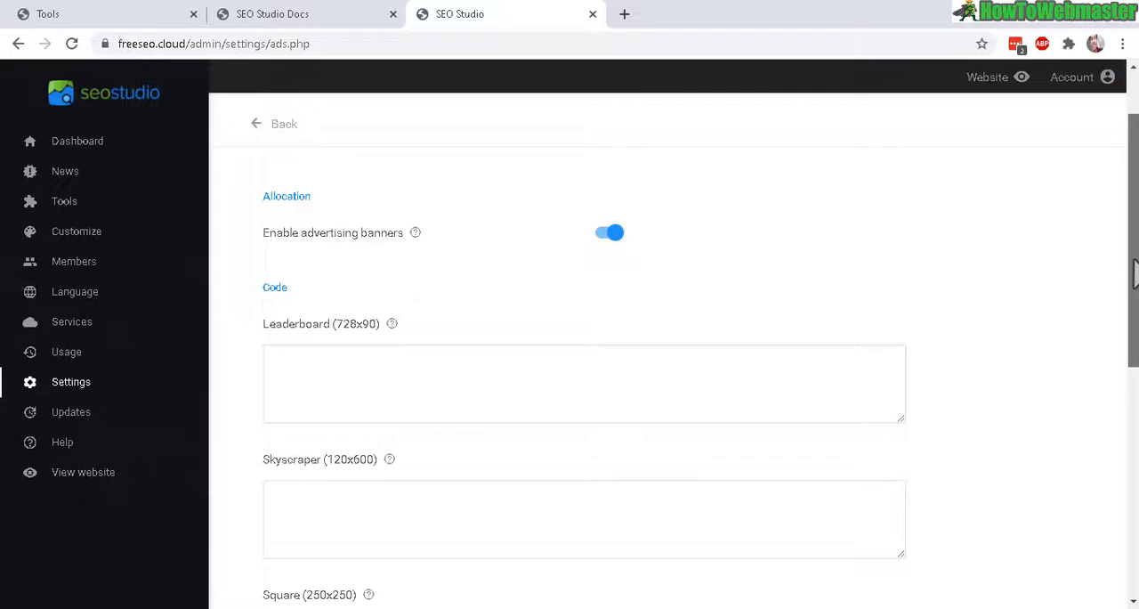
{"action": "scroll", "scroll_direction": "up", "scroll_amount": 3}
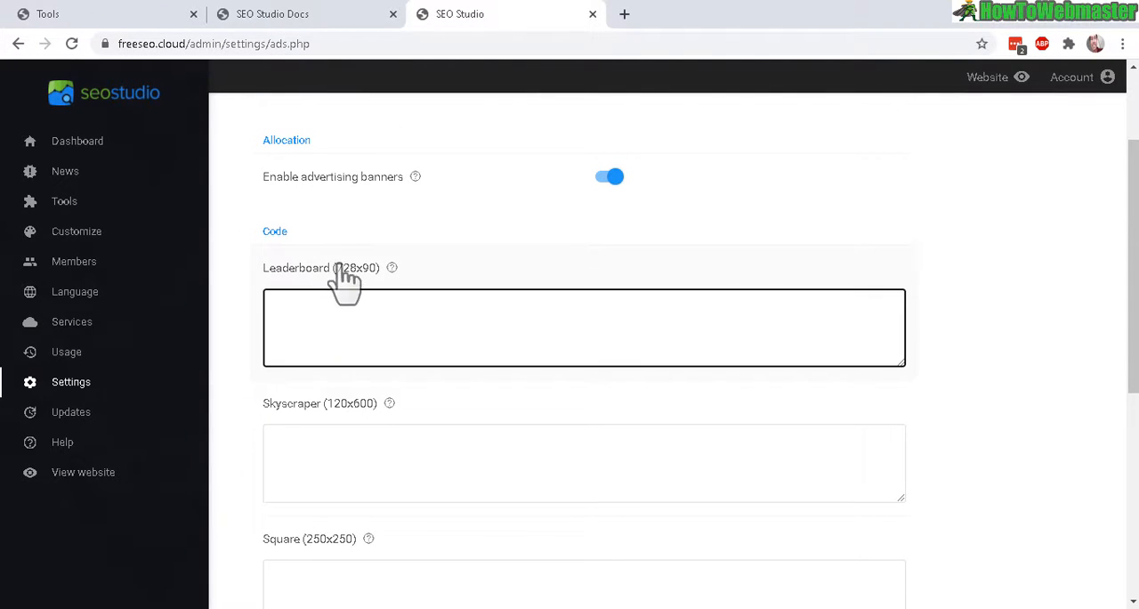
{"action": "scroll", "scroll_direction": "down", "scroll_amount": 3}
{"action": "type", "text": "square ads"}
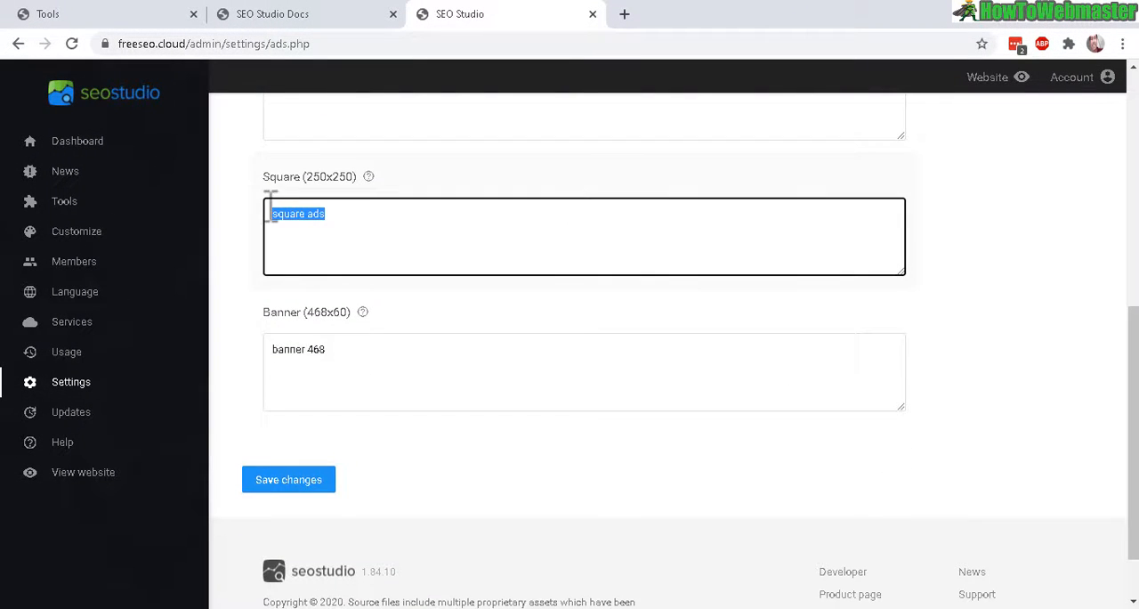
{"action": "left_click", "coordinate": [288, 479]}
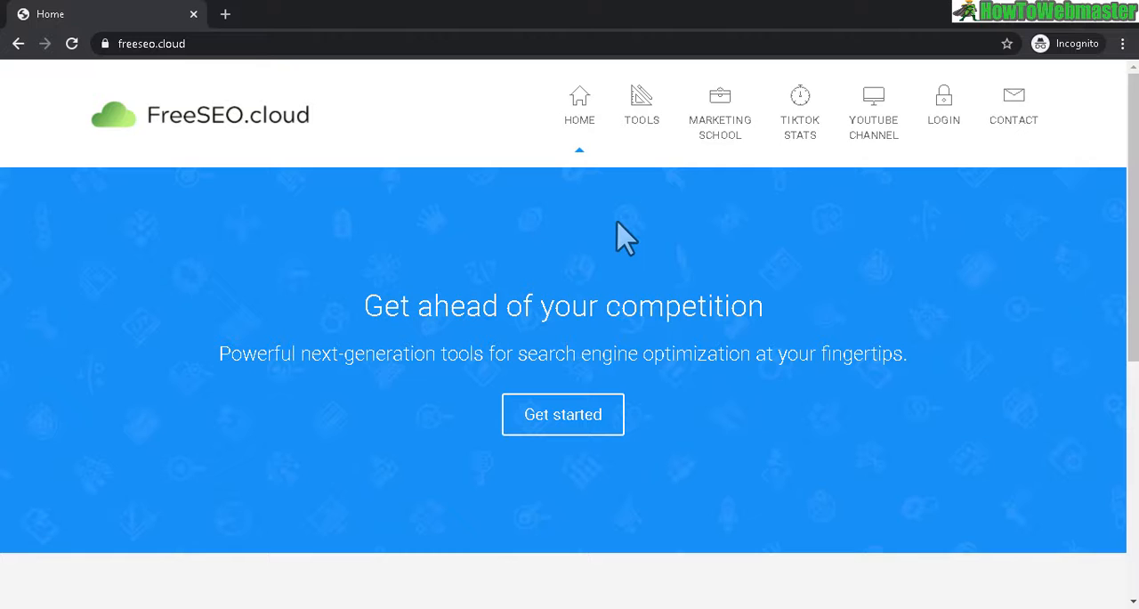
{"action": "mouse_move", "coordinate": [751, 260]}
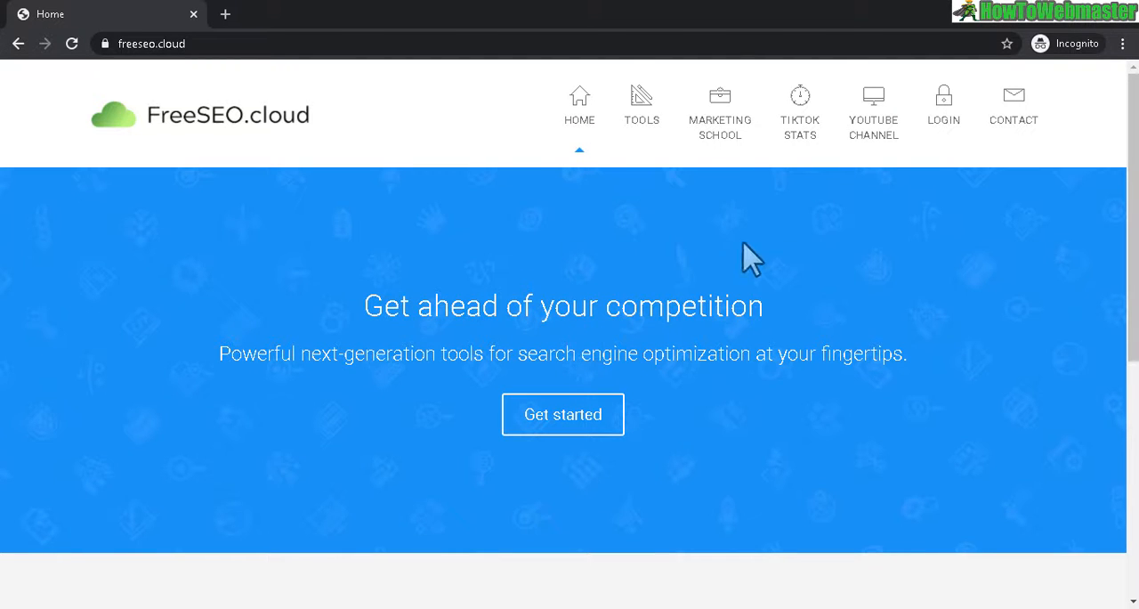
Check the placeholder skyscraper and leaderboard ads on the public Tools and Google SERP pages.
{"action": "left_click", "coordinate": [641, 107]}
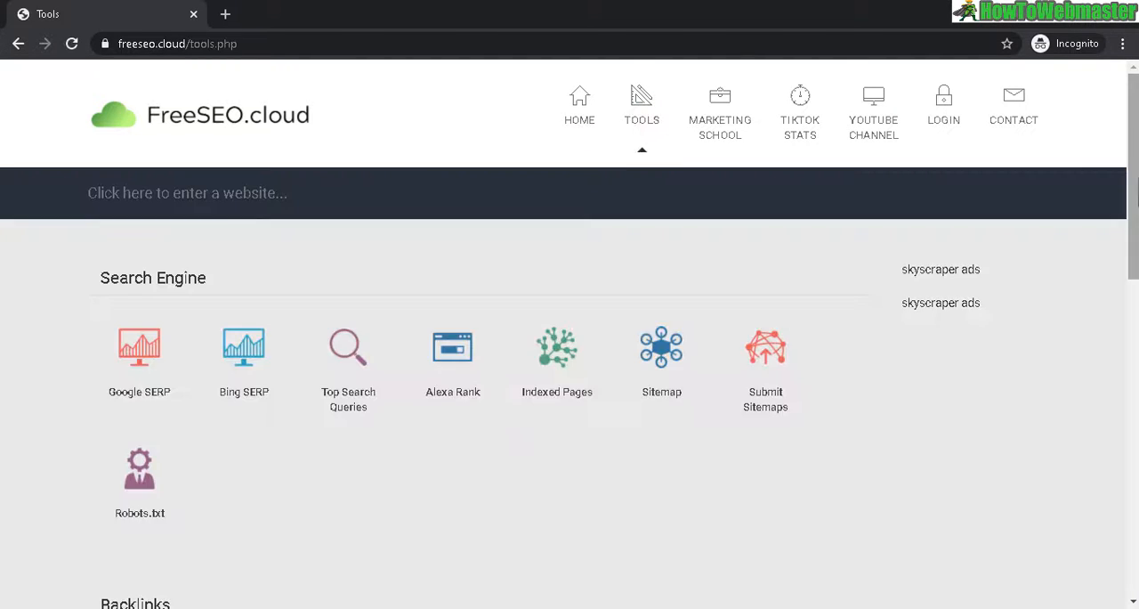
{"action": "mouse_move", "coordinate": [1003, 290]}
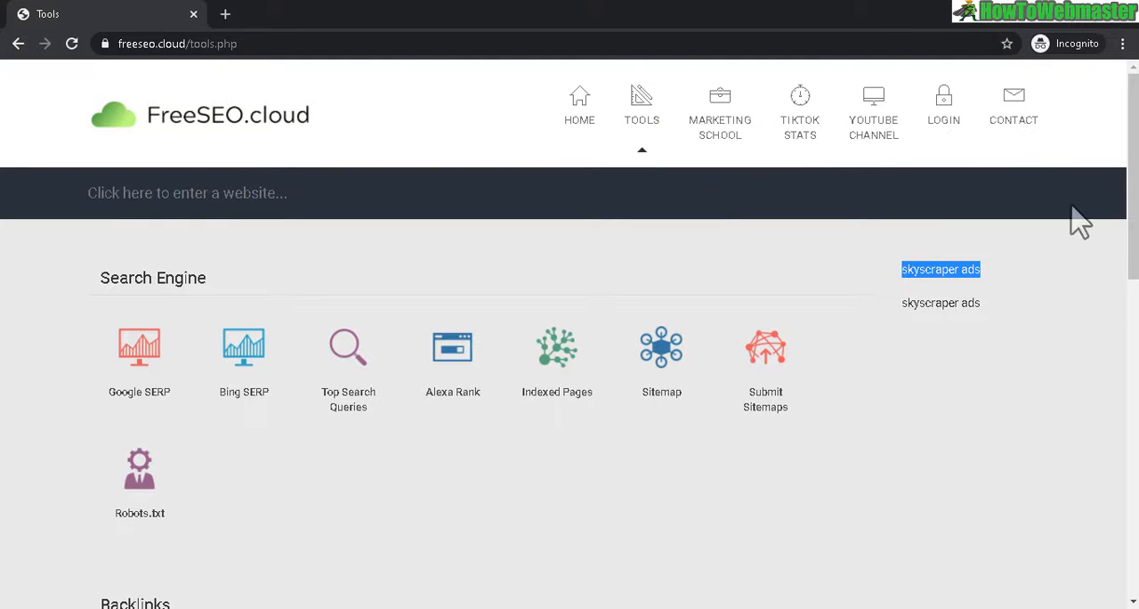
{"action": "scroll", "scroll_direction": "down", "scroll_amount": 3}
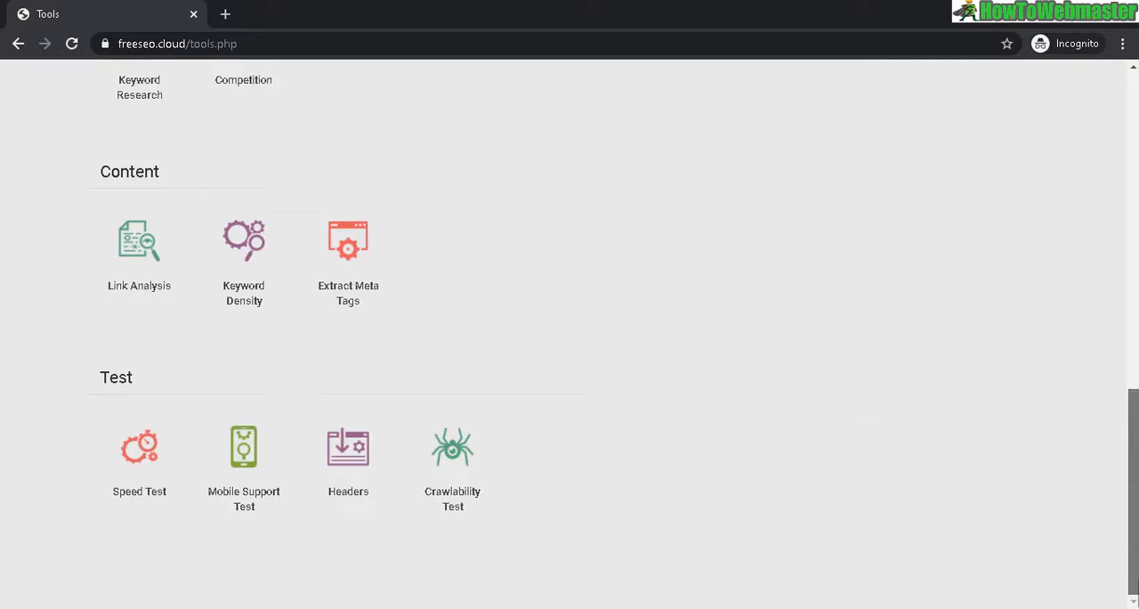
{"action": "scroll", "scroll_direction": "up", "scroll_amount": 3}
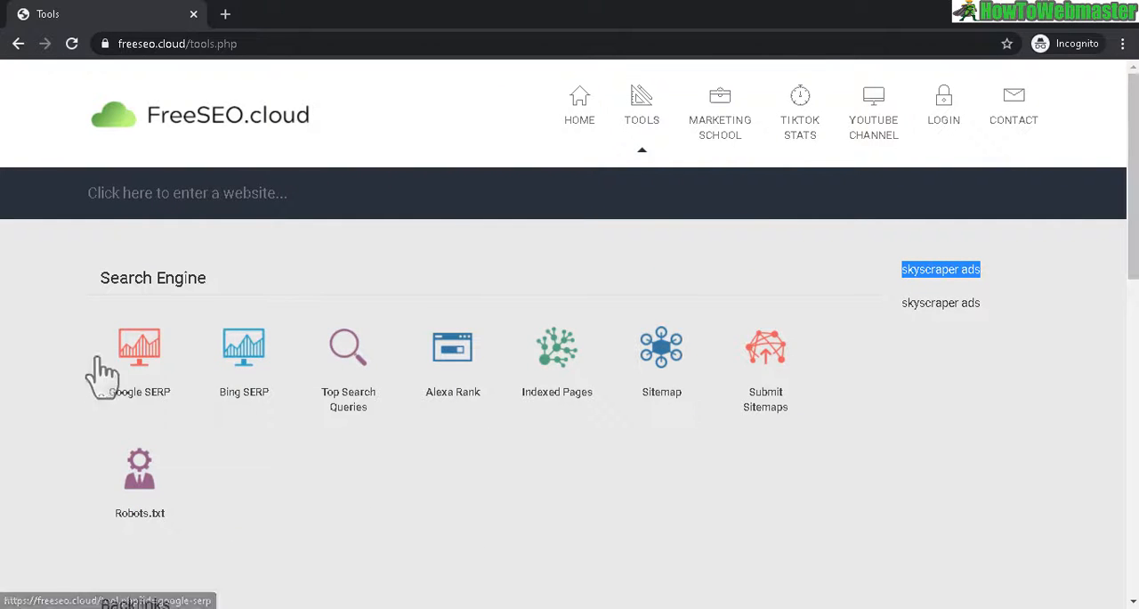
{"action": "left_click", "coordinate": [139, 356]}
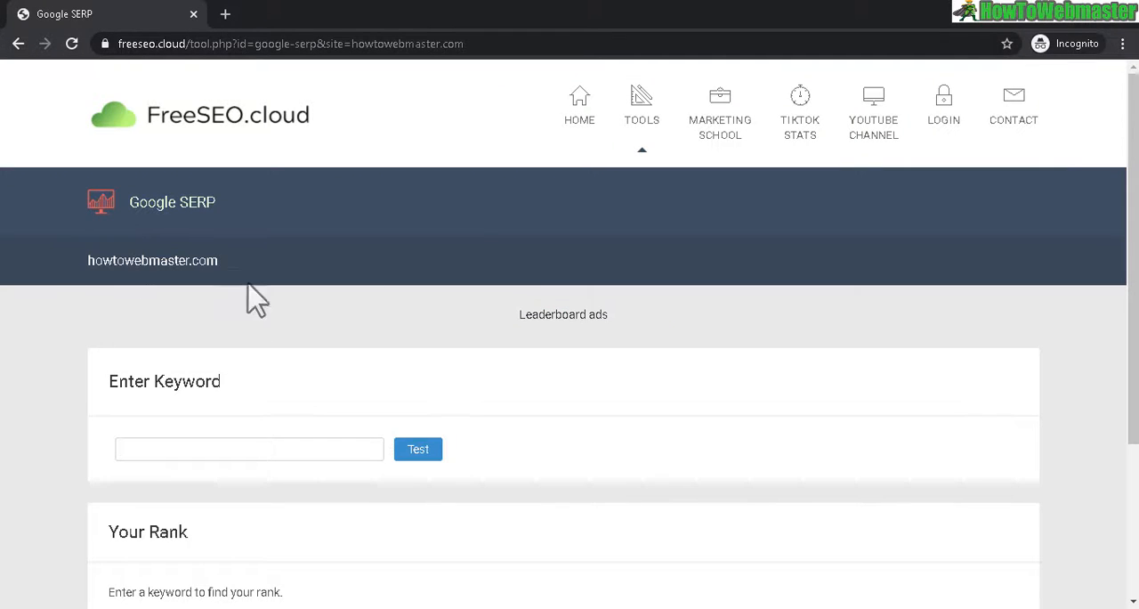
{"action": "mouse_move", "coordinate": [614, 334]}
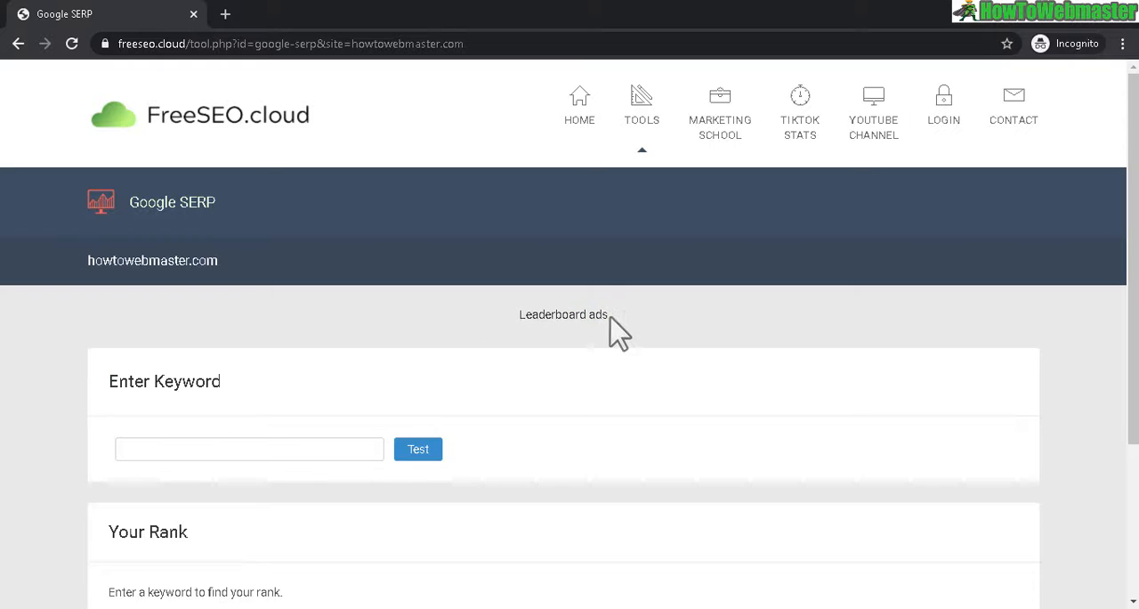
{"action": "double_click", "coordinate": [563, 315]}
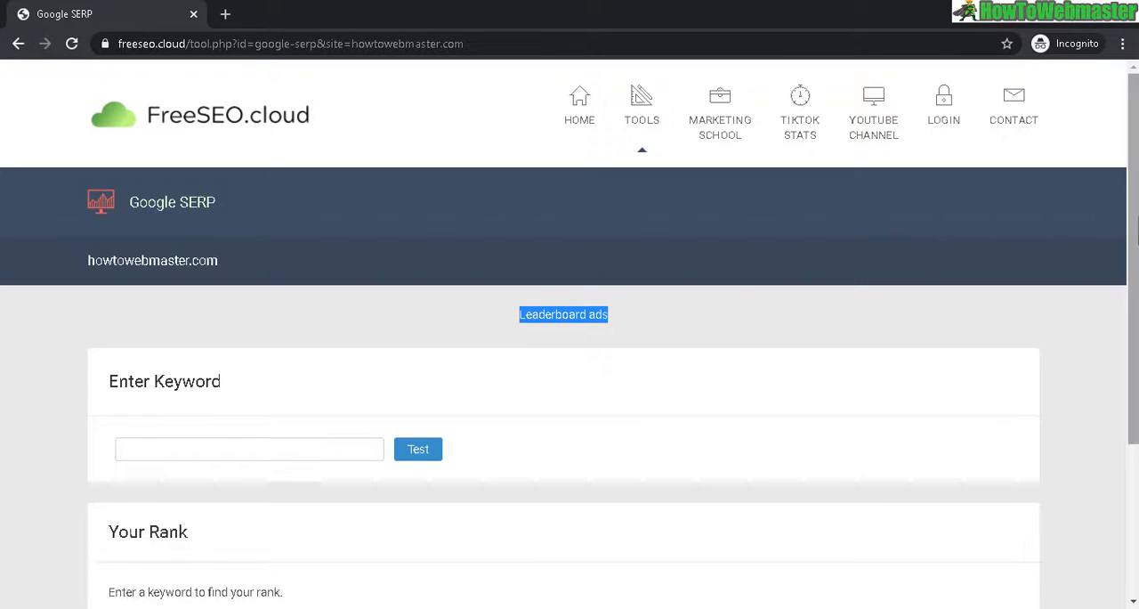
{"action": "scroll", "scroll_direction": "down", "scroll_amount": 3}
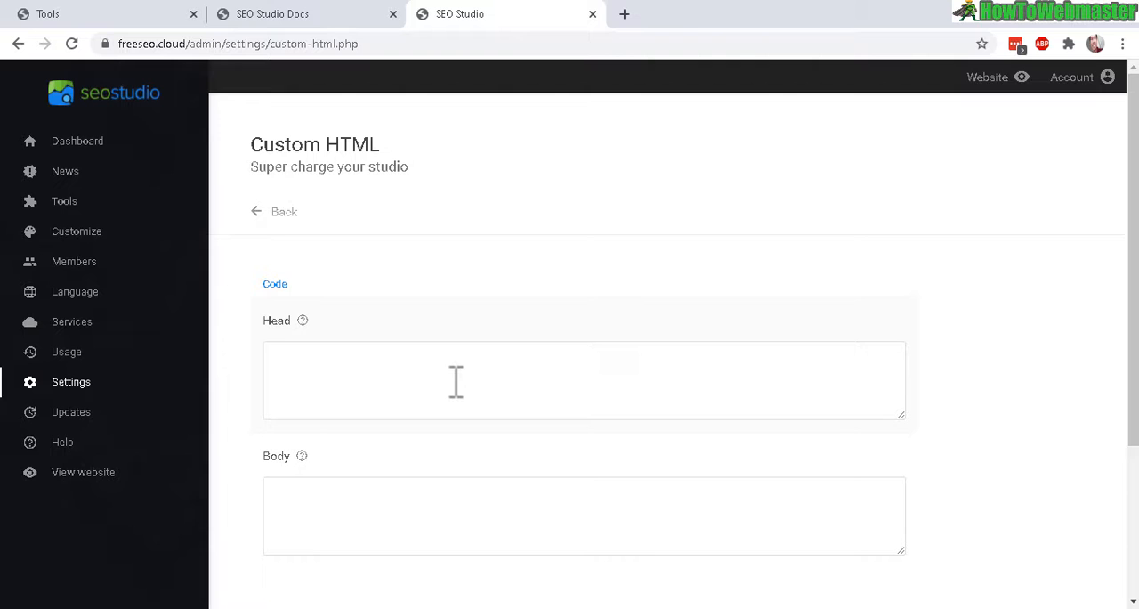
Leave the Custom HTML head code field and return to the Settings overview.
{"action": "left_click", "coordinate": [584, 380]}
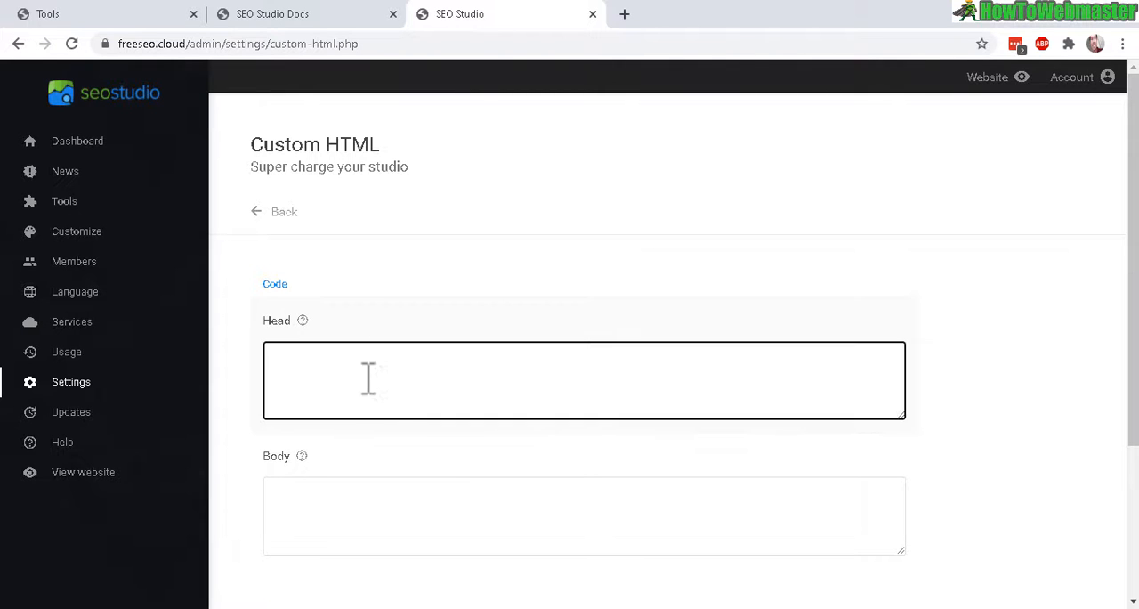
{"action": "left_click", "coordinate": [283, 212]}
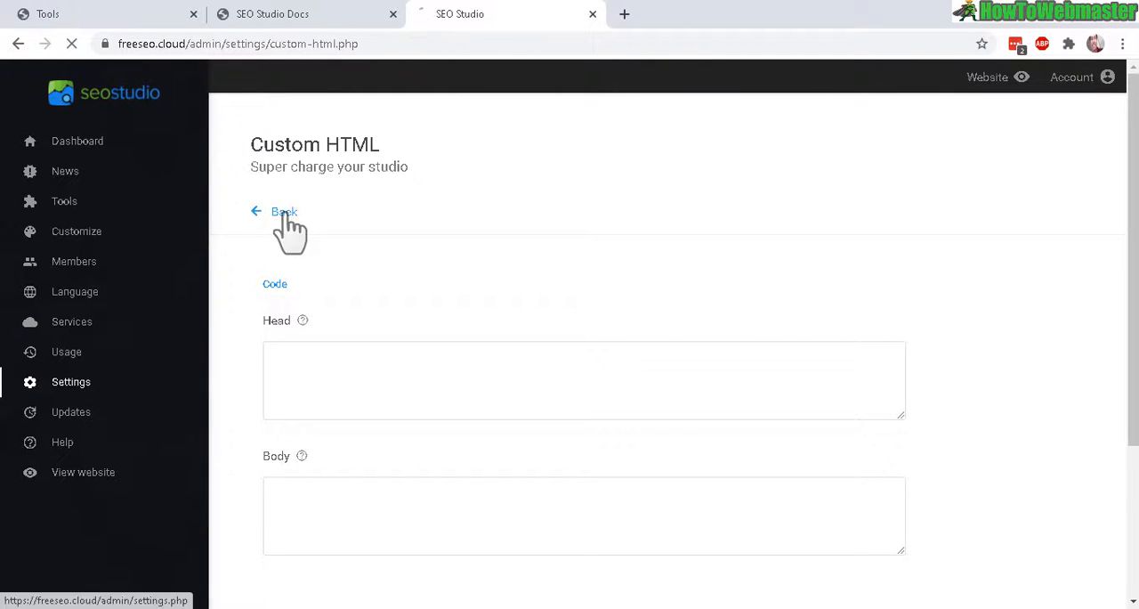
{"action": "left_click", "coordinate": [283, 211]}
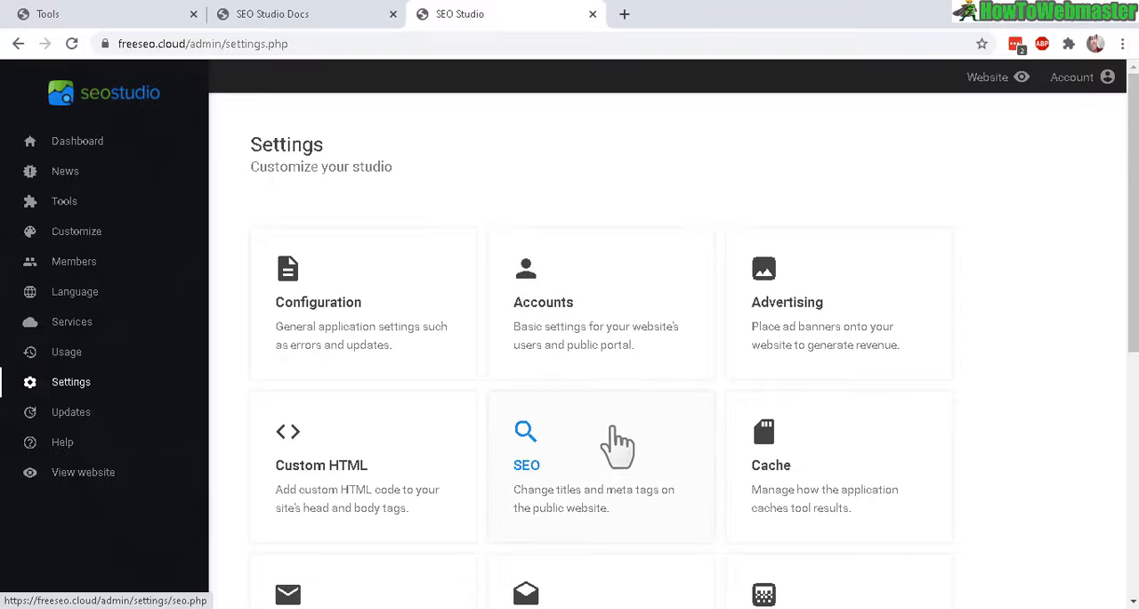
Save the English Home and Tools page titles, then check the public tools page.
{"action": "left_click", "coordinate": [526, 464]}
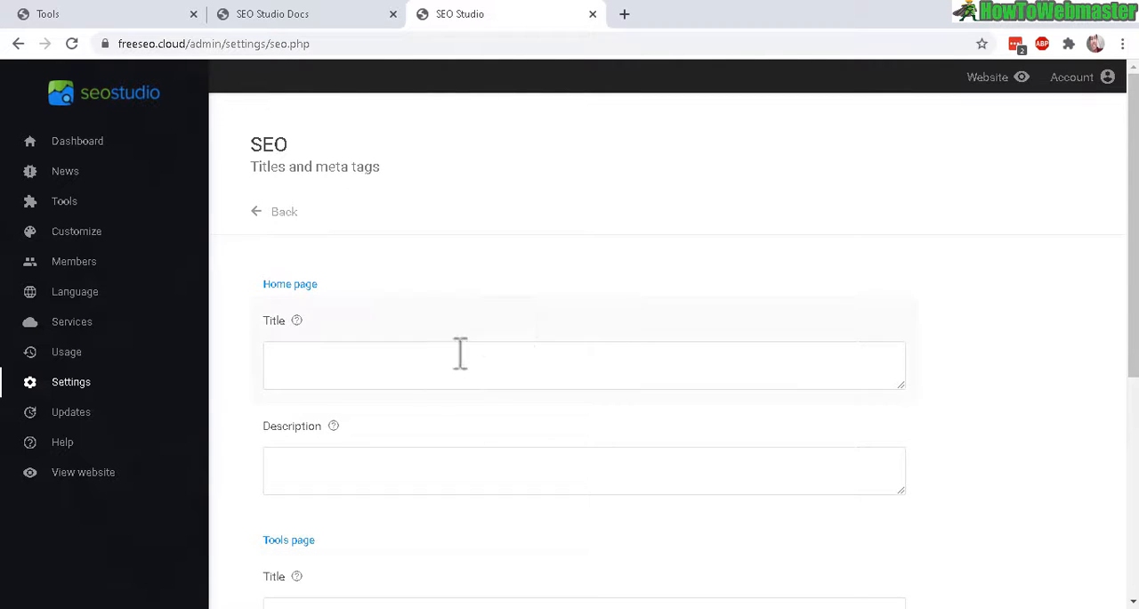
{"action": "scroll", "scroll_direction": "down", "scroll_amount": 3}
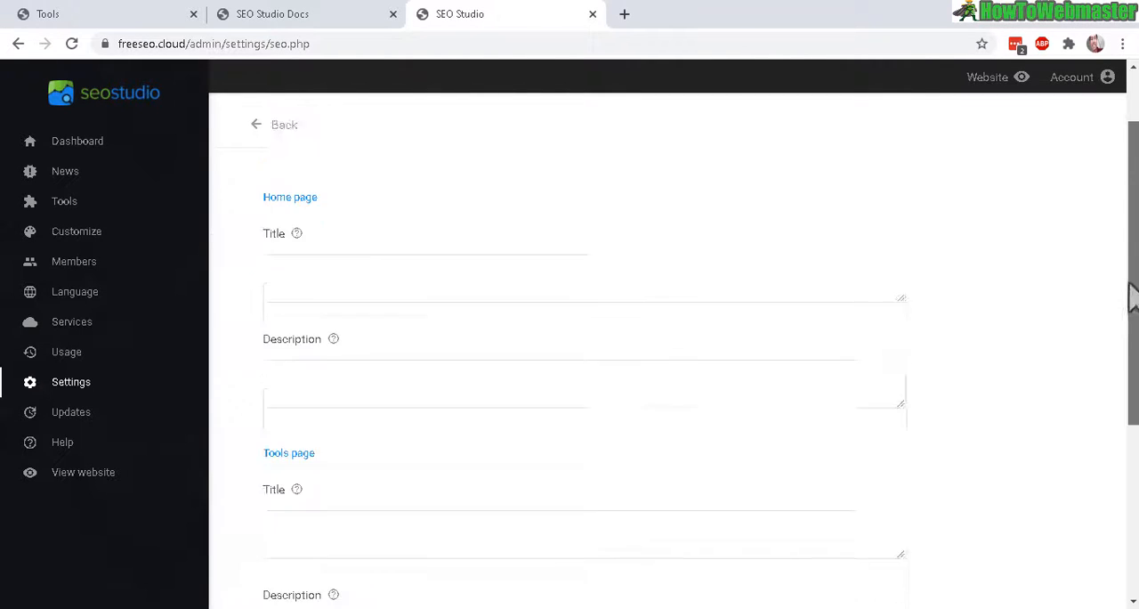
{"action": "scroll", "scroll_direction": "down", "scroll_amount": 3}
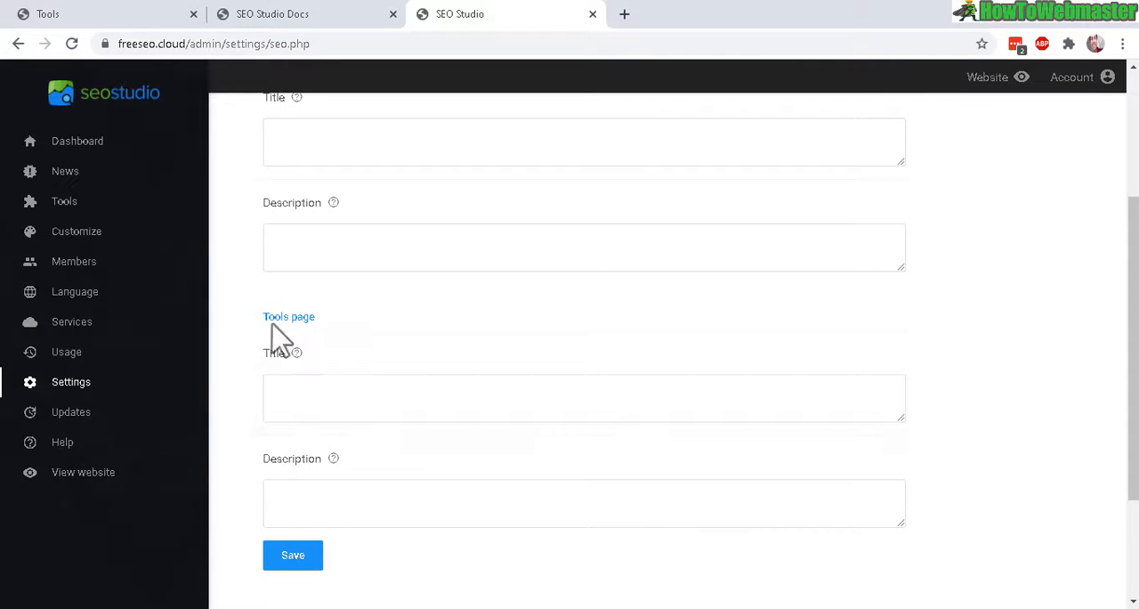
{"action": "scroll", "scroll_direction": "up", "scroll_amount": 3}
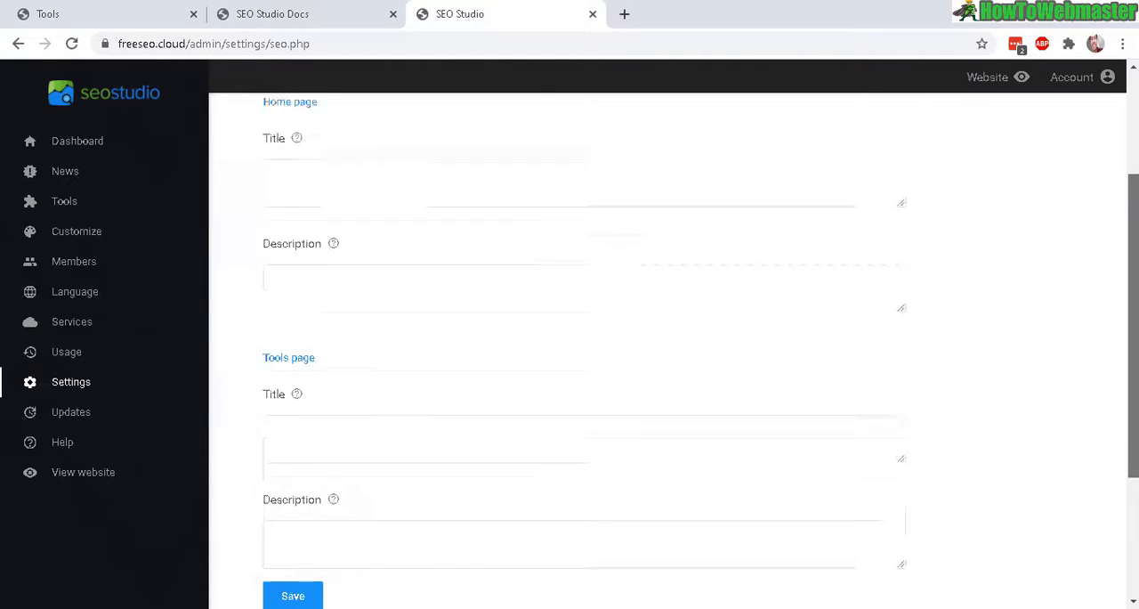
{"action": "scroll", "scroll_direction": "up", "scroll_amount": 3}
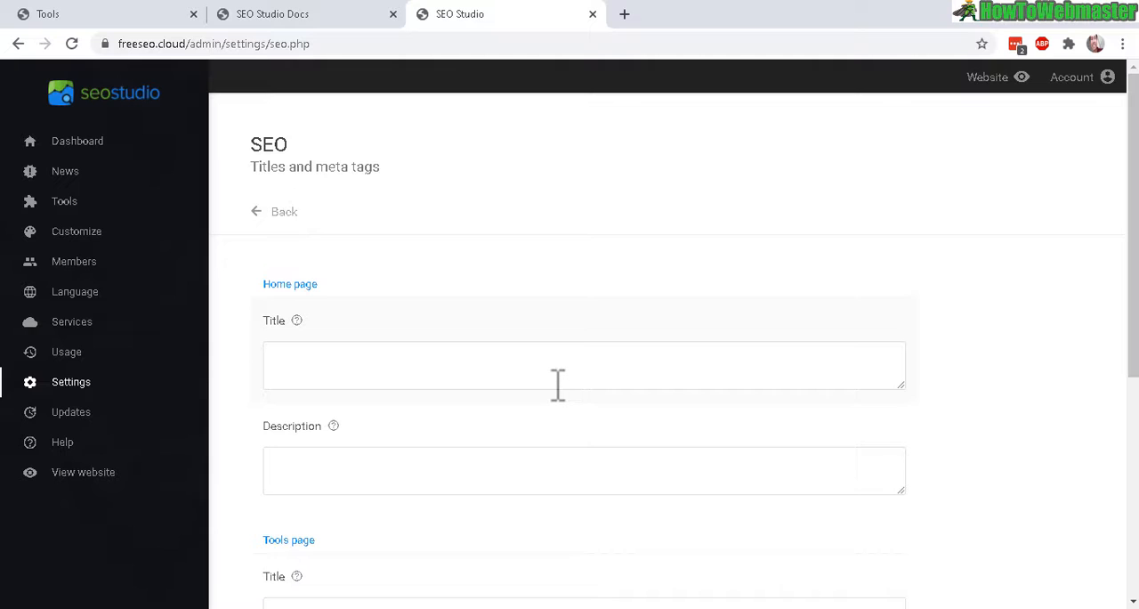
{"action": "left_click", "coordinate": [584, 365]}
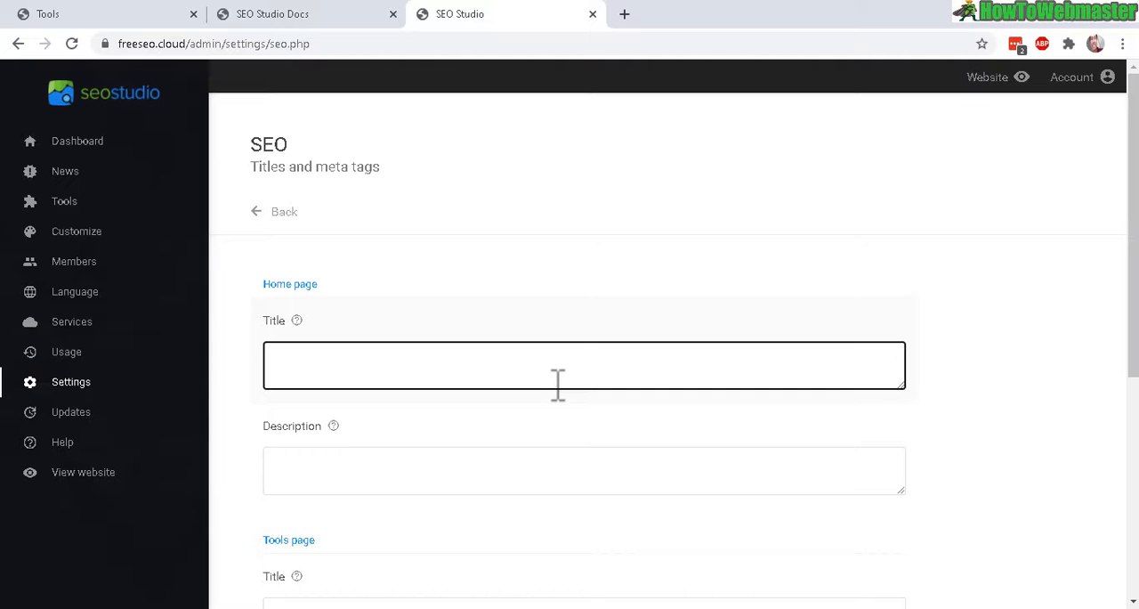
{"action": "mouse_move", "coordinate": [935, 423]}
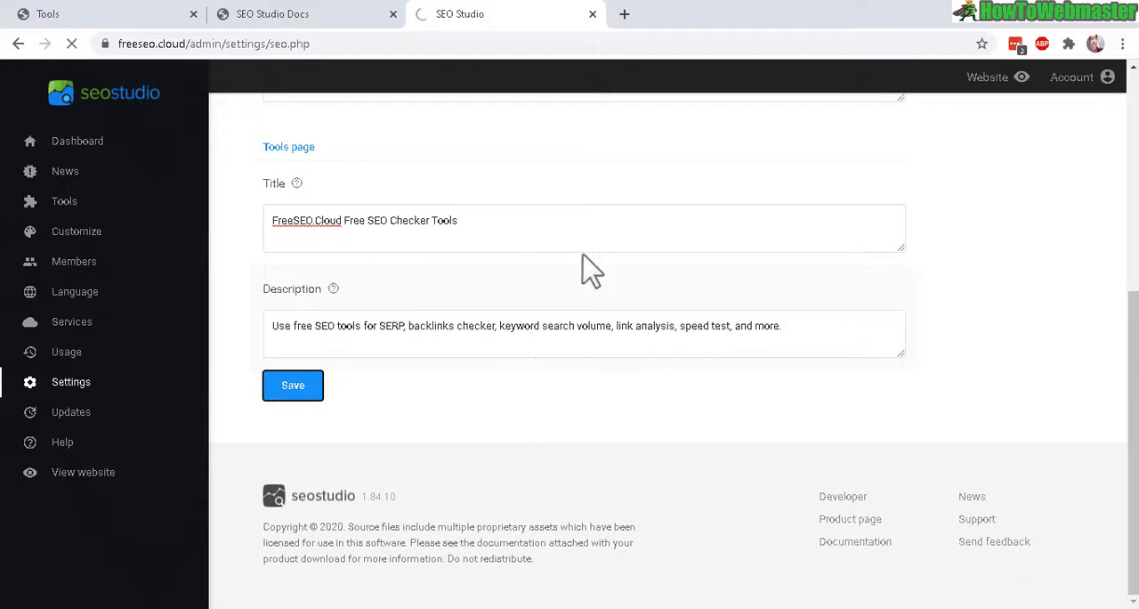
{"action": "left_click", "coordinate": [293, 384]}
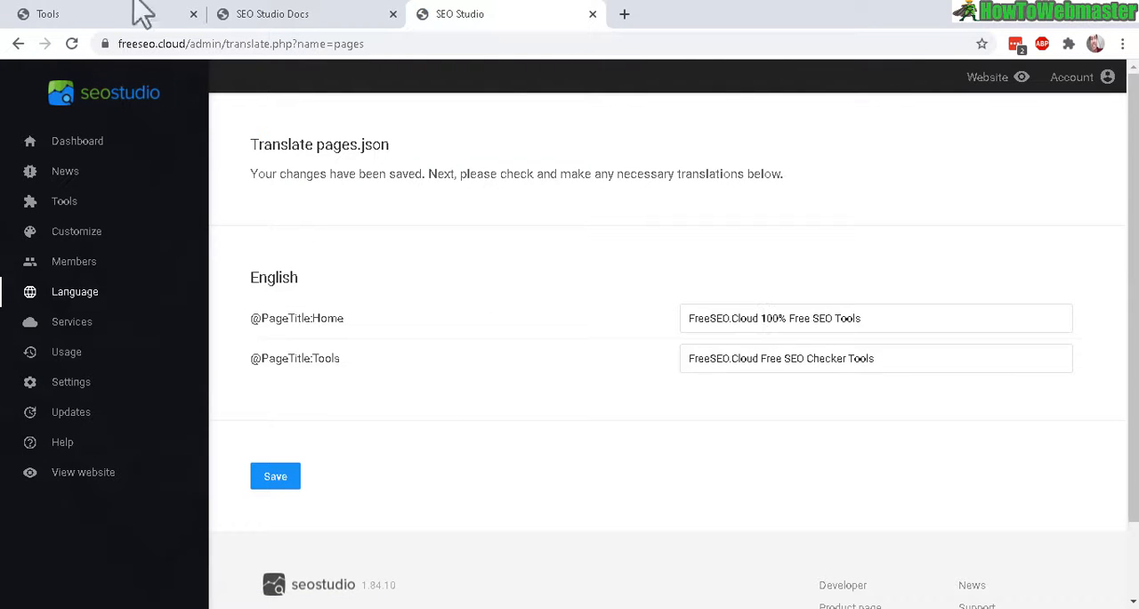
{"action": "left_click", "coordinate": [45, 13]}
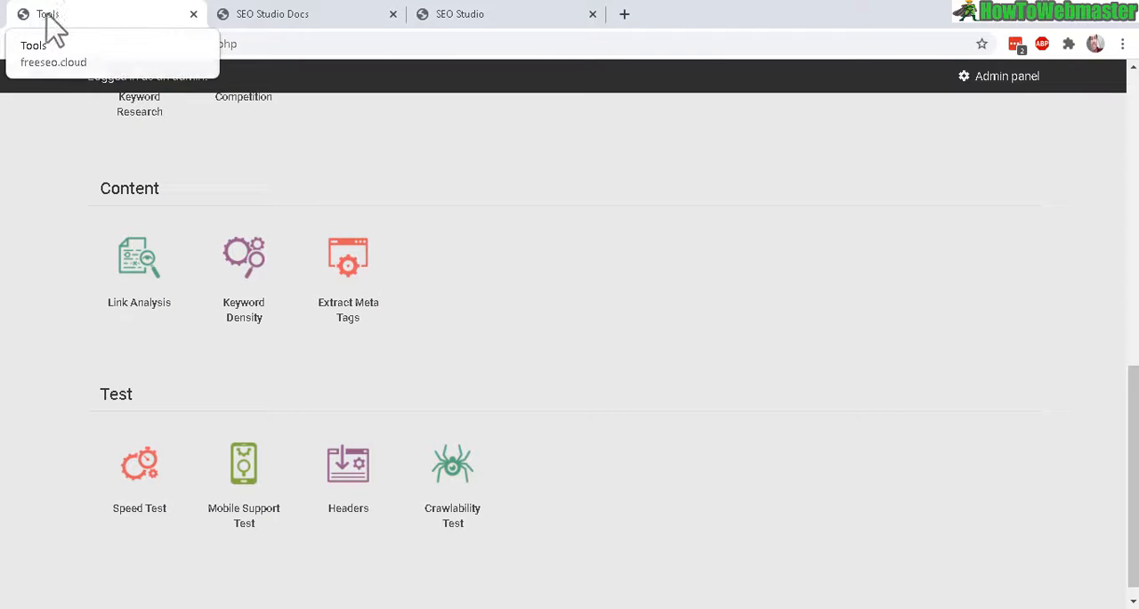
{"action": "mouse_move", "coordinate": [369, 187]}
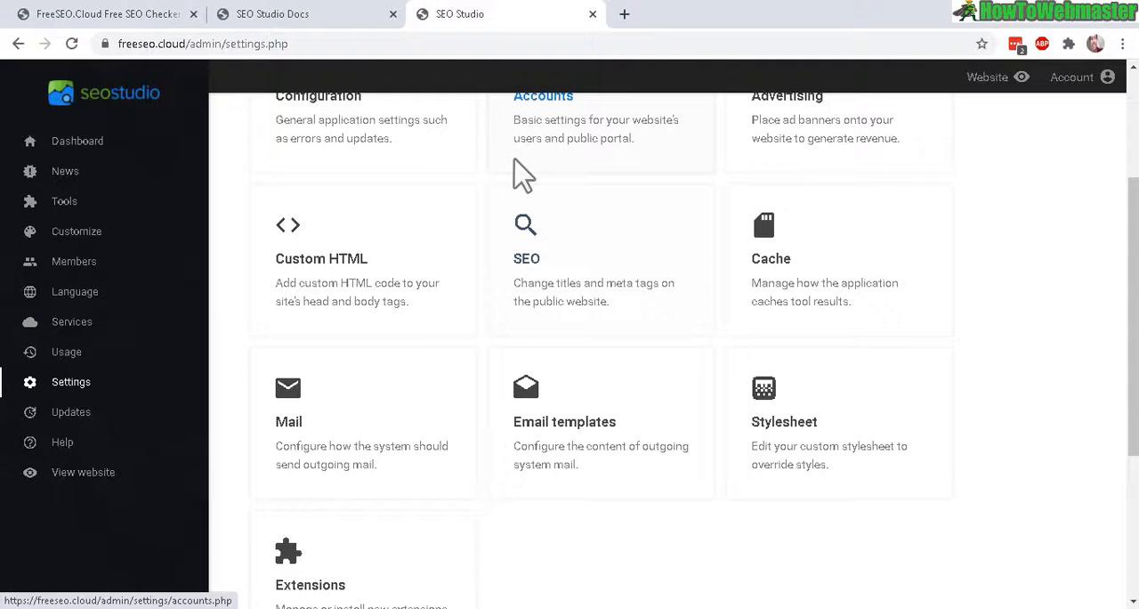
{"action": "mouse_move", "coordinate": [709, 270]}
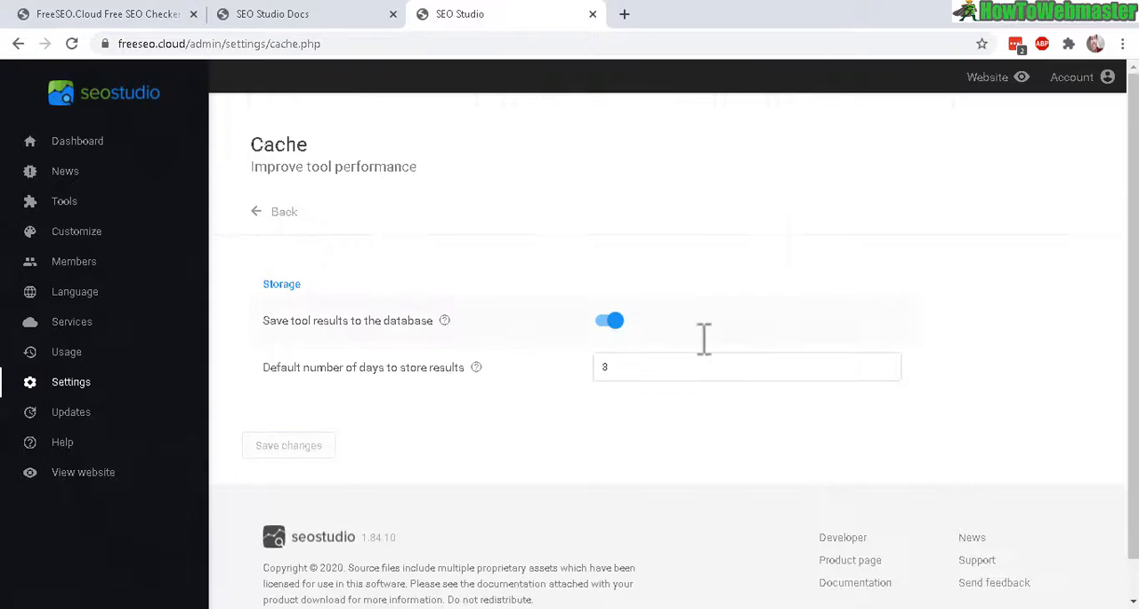
{"action": "mouse_move", "coordinate": [594, 338]}
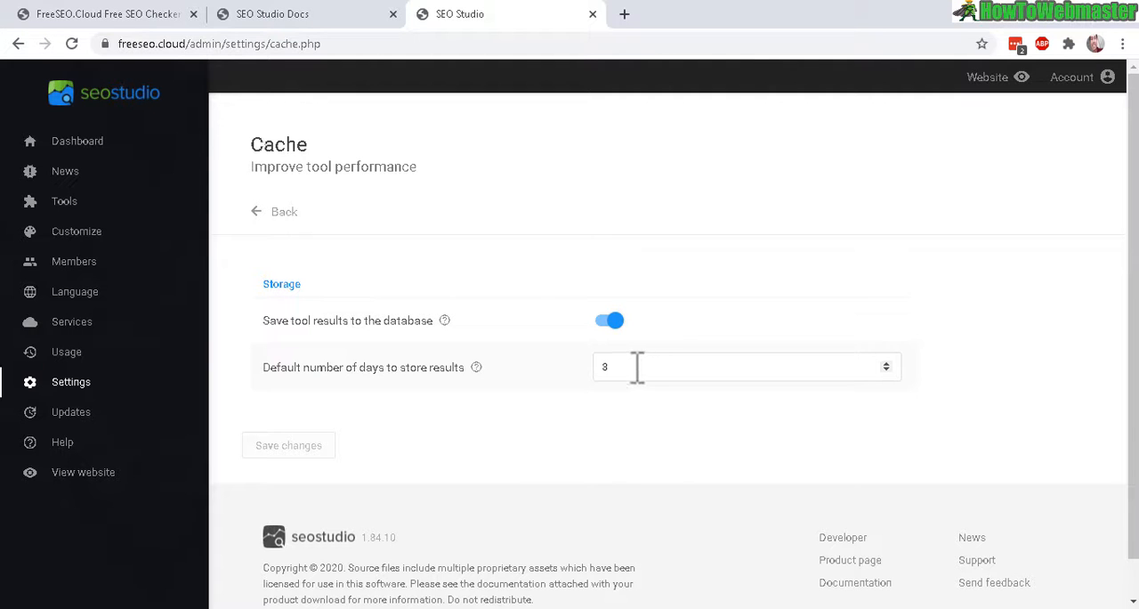
{"action": "mouse_move", "coordinate": [472, 273]}
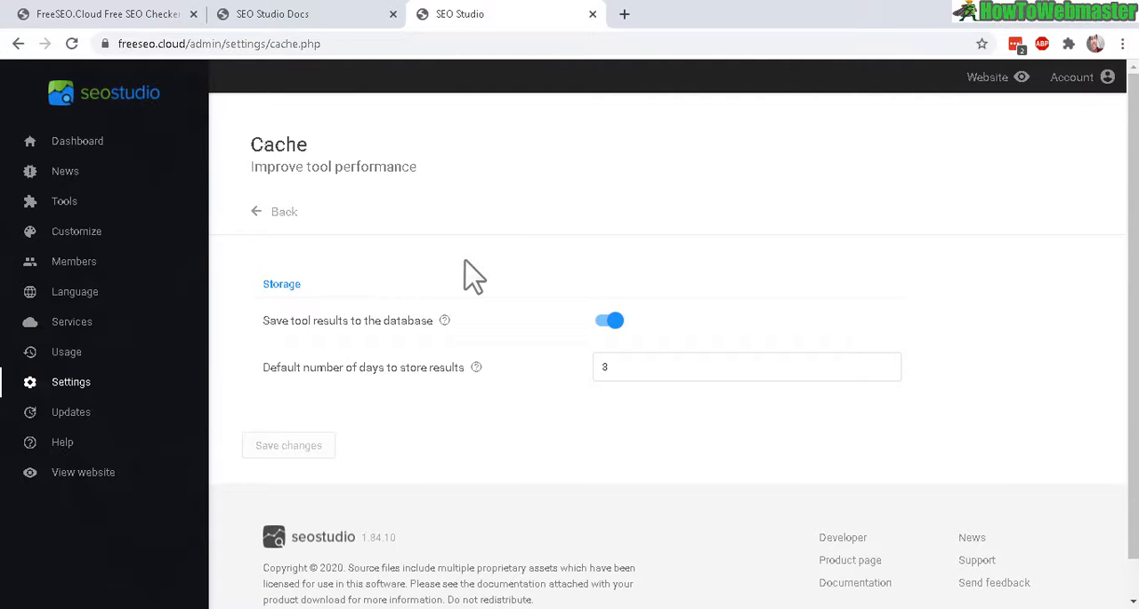
{"action": "left_click", "coordinate": [284, 211]}
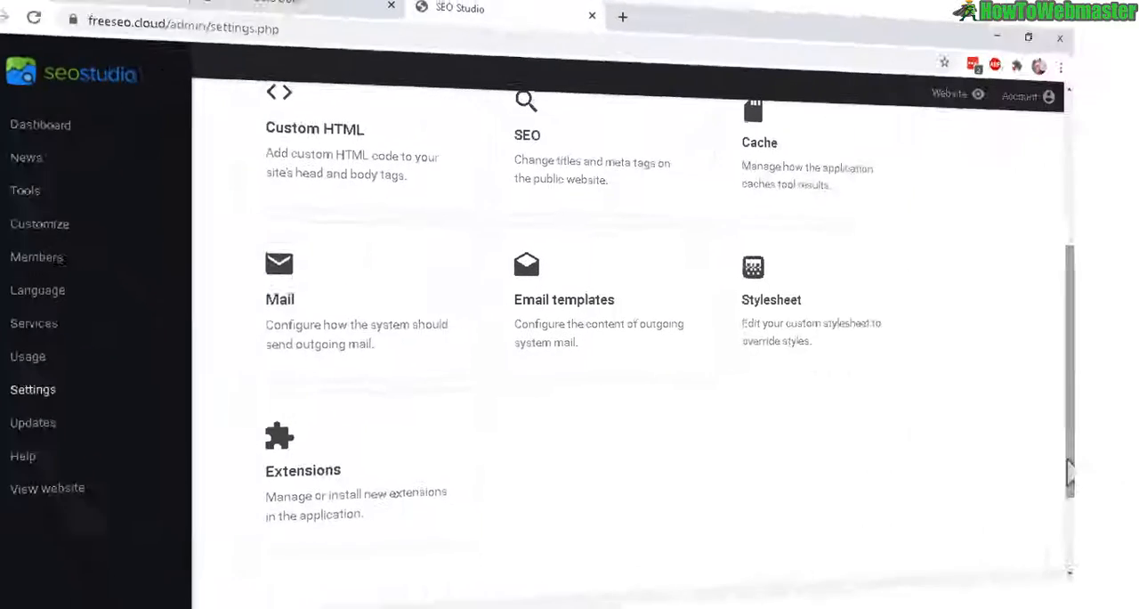
{"action": "left_click", "coordinate": [280, 281]}
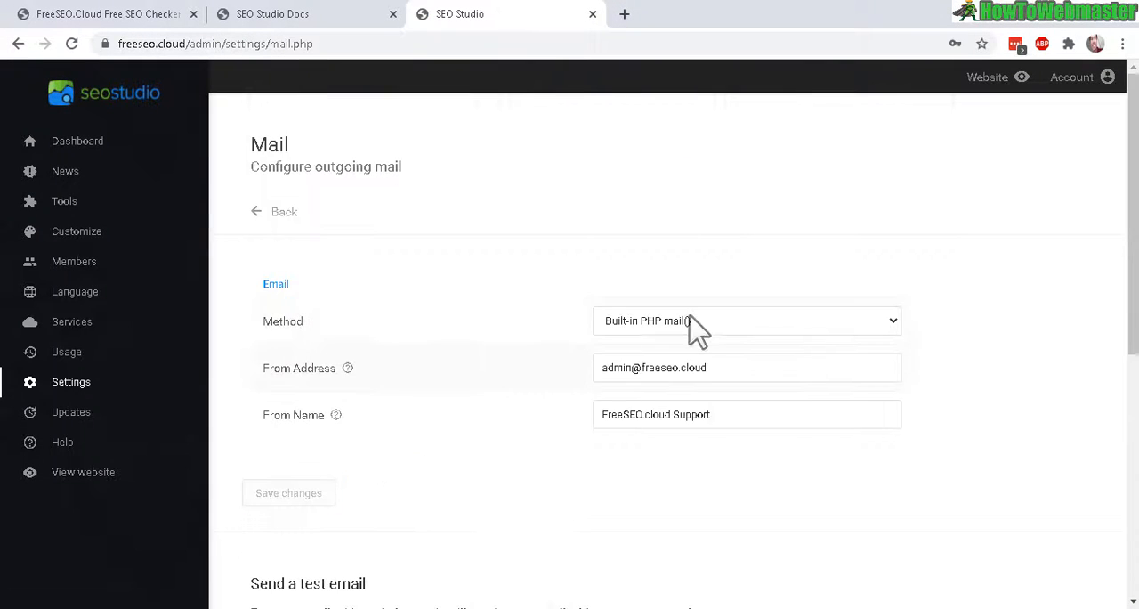
{"action": "mouse_move", "coordinate": [837, 333]}
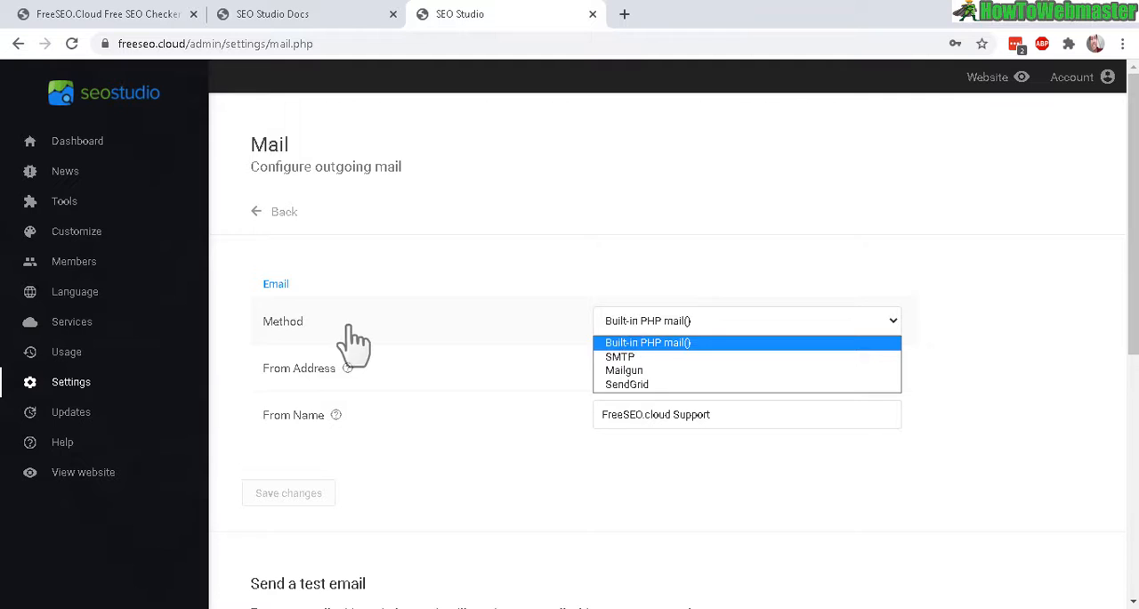
{"action": "mouse_move", "coordinate": [706, 343]}
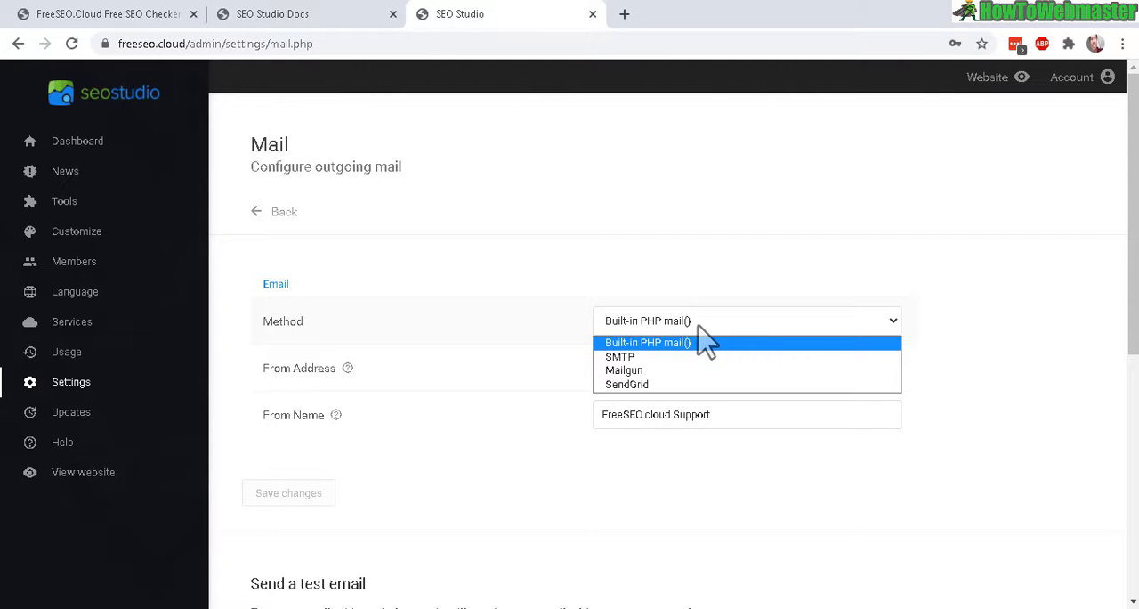
{"action": "left_click", "coordinate": [648, 342]}
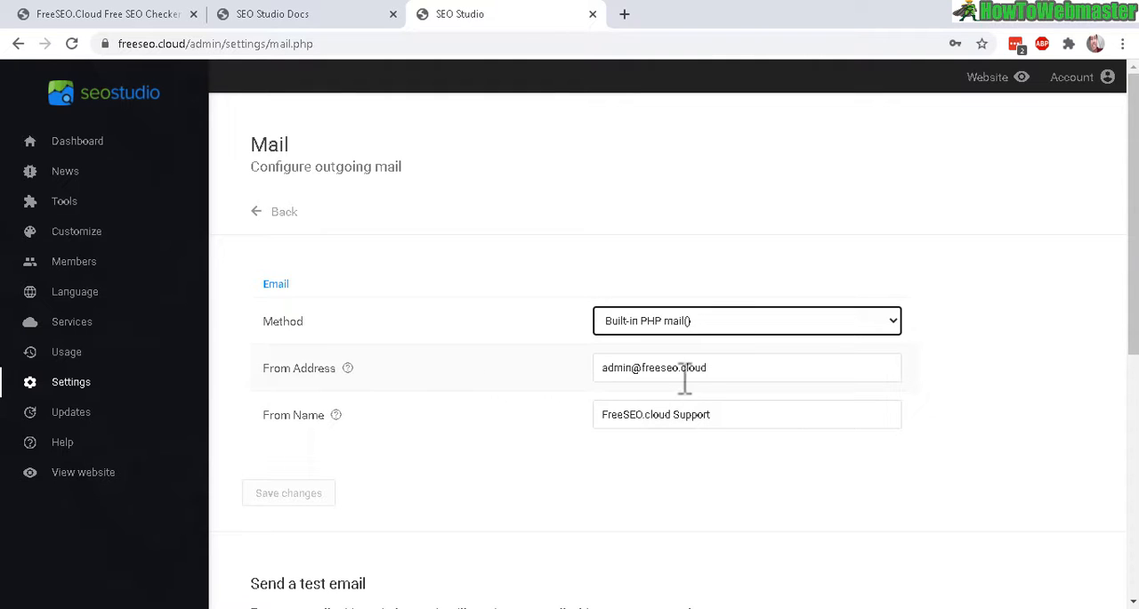
{"action": "triple_click", "coordinate": [747, 367]}
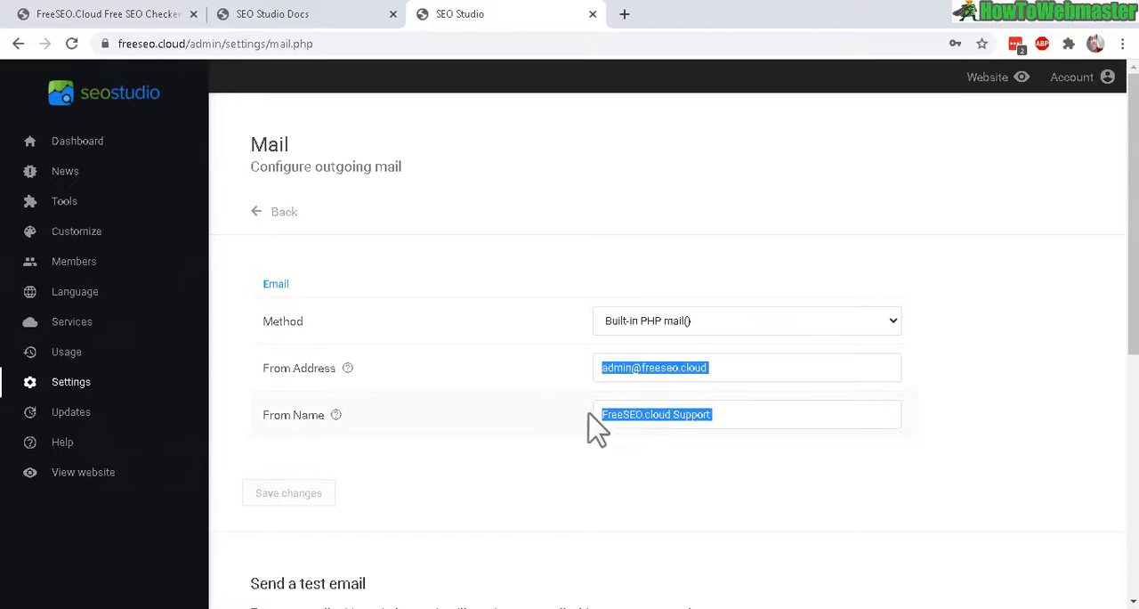
{"action": "left_click", "coordinate": [746, 414]}
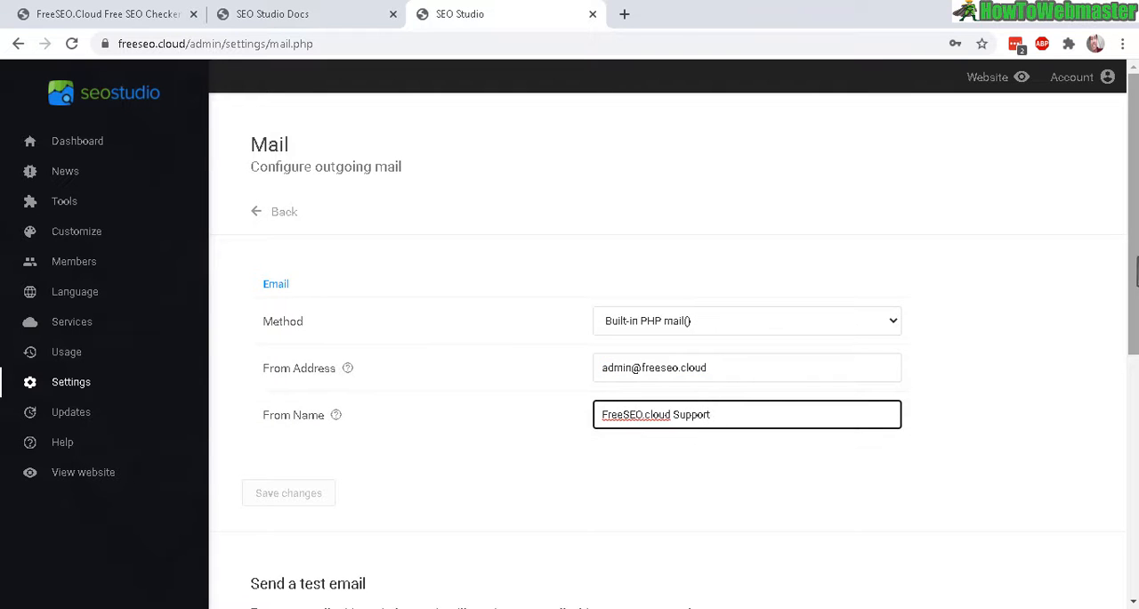
{"action": "scroll", "scroll_direction": "down", "scroll_amount": 3}
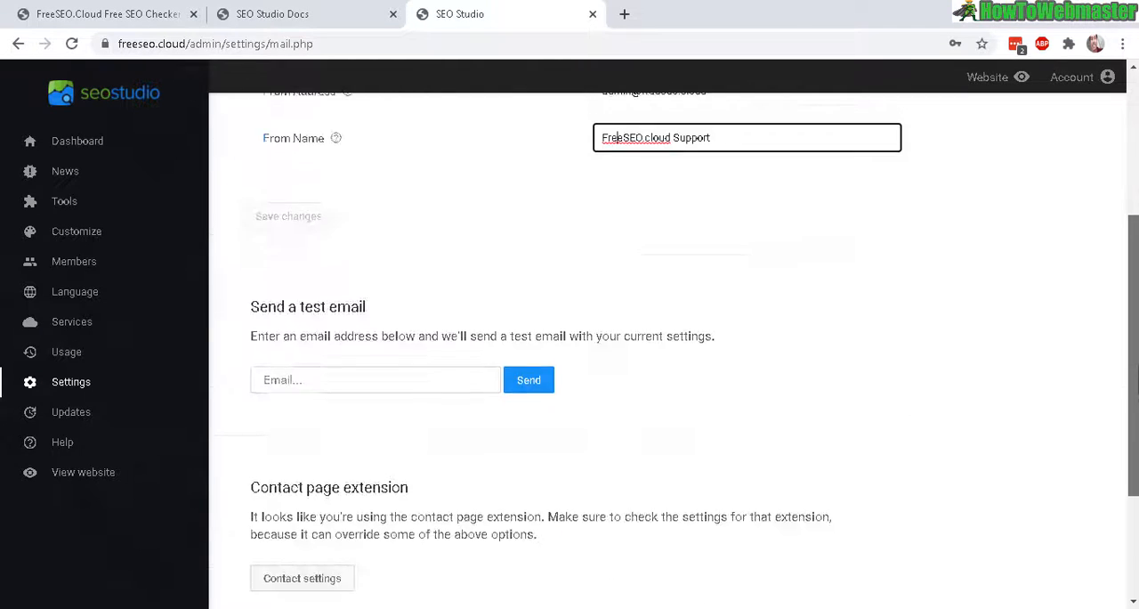
{"action": "scroll", "scroll_direction": "up", "scroll_amount": 3}
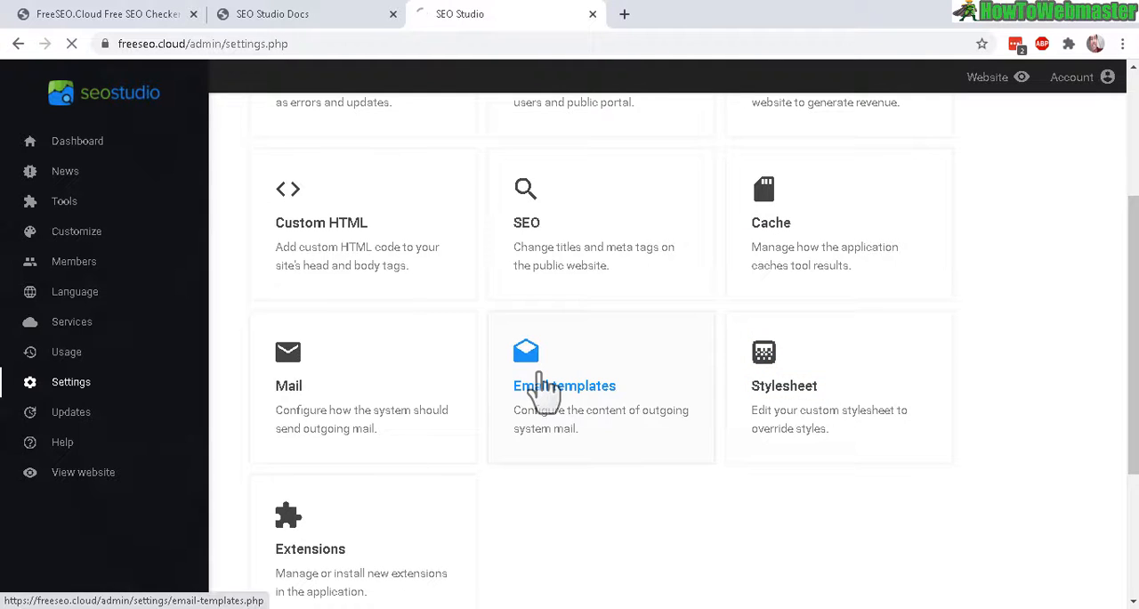
{"action": "left_click", "coordinate": [565, 385]}
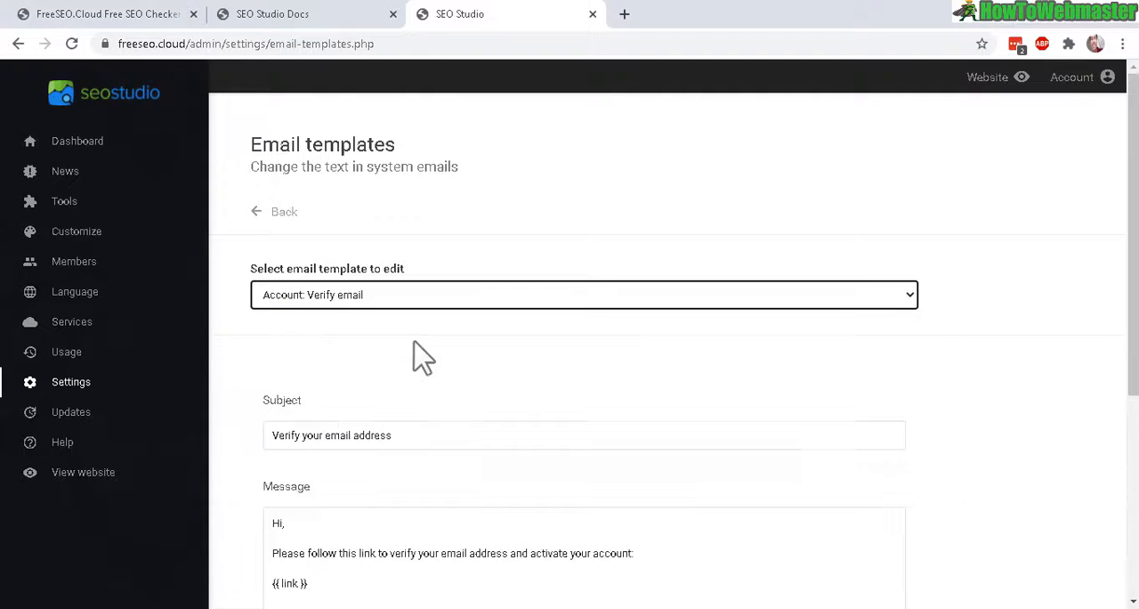
{"action": "scroll", "scroll_direction": "down", "scroll_amount": 3}
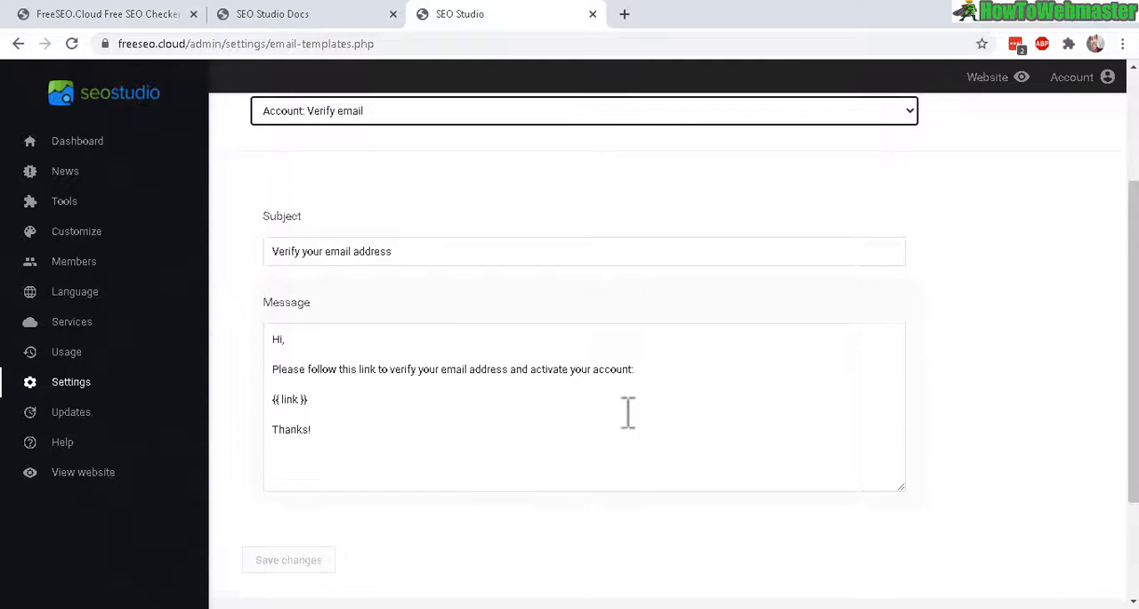
{"action": "scroll", "scroll_direction": "up", "scroll_amount": 3}
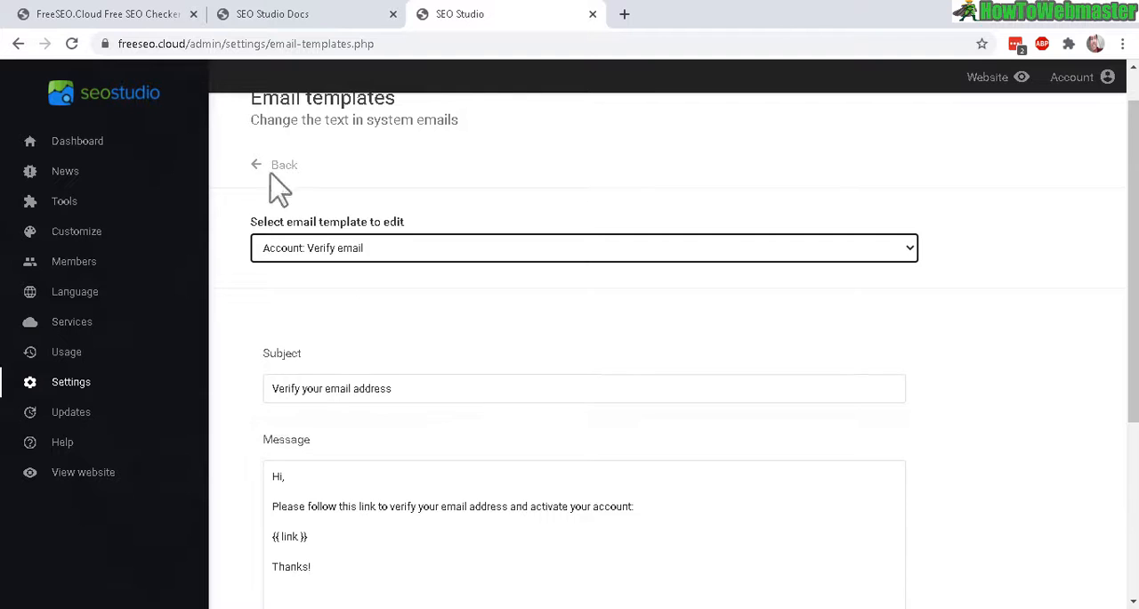
{"action": "left_click", "coordinate": [284, 165]}
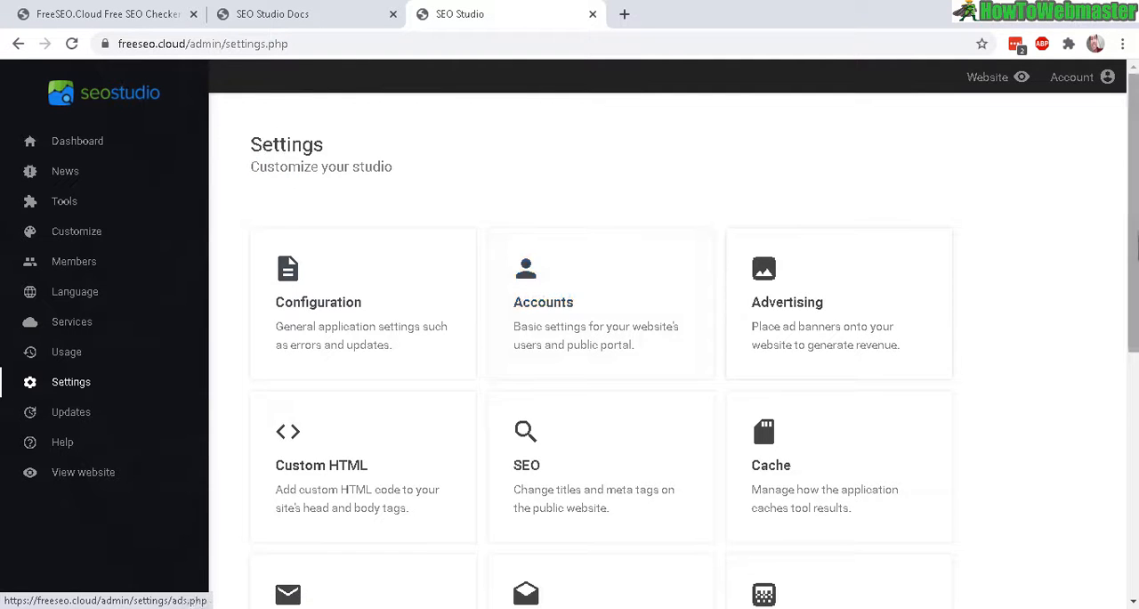
{"action": "scroll", "scroll_direction": "down", "scroll_amount": 3}
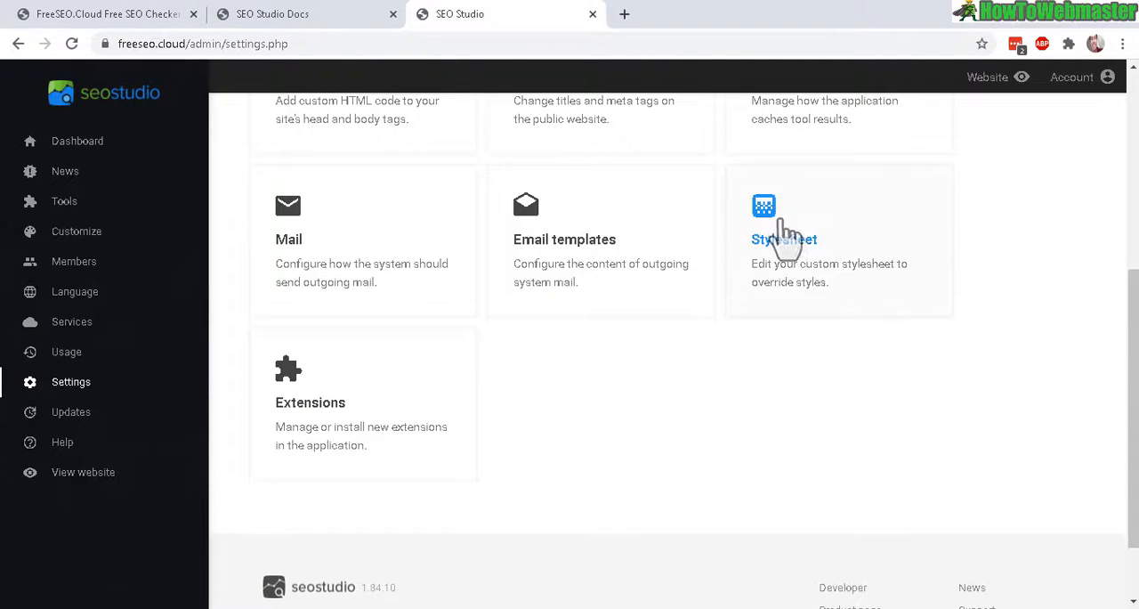
{"action": "left_click", "coordinate": [784, 238]}
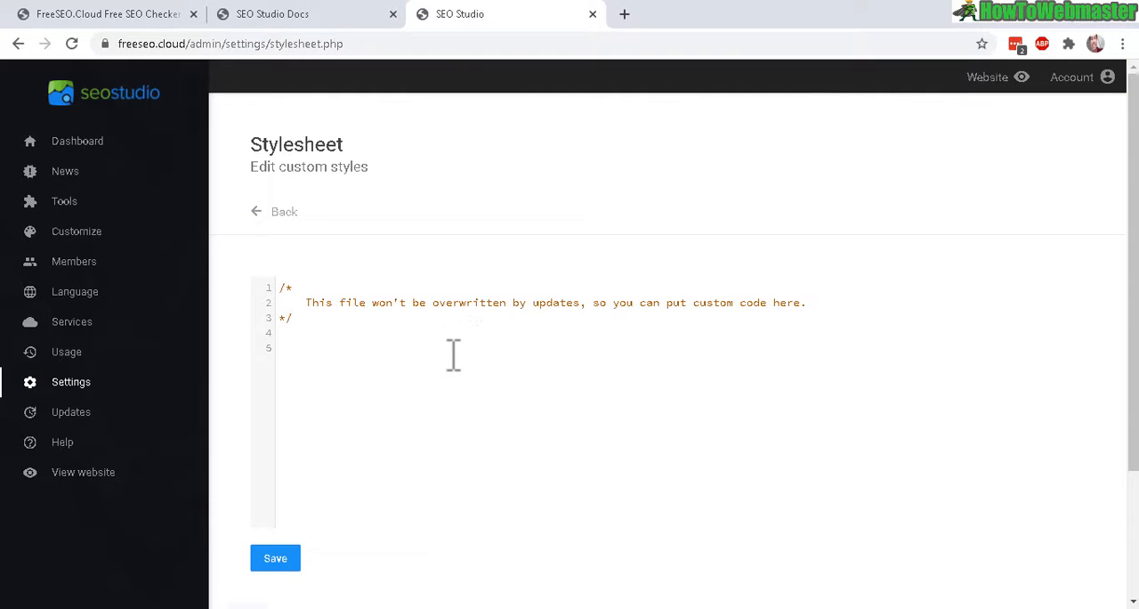
{"action": "mouse_move", "coordinate": [374, 245]}
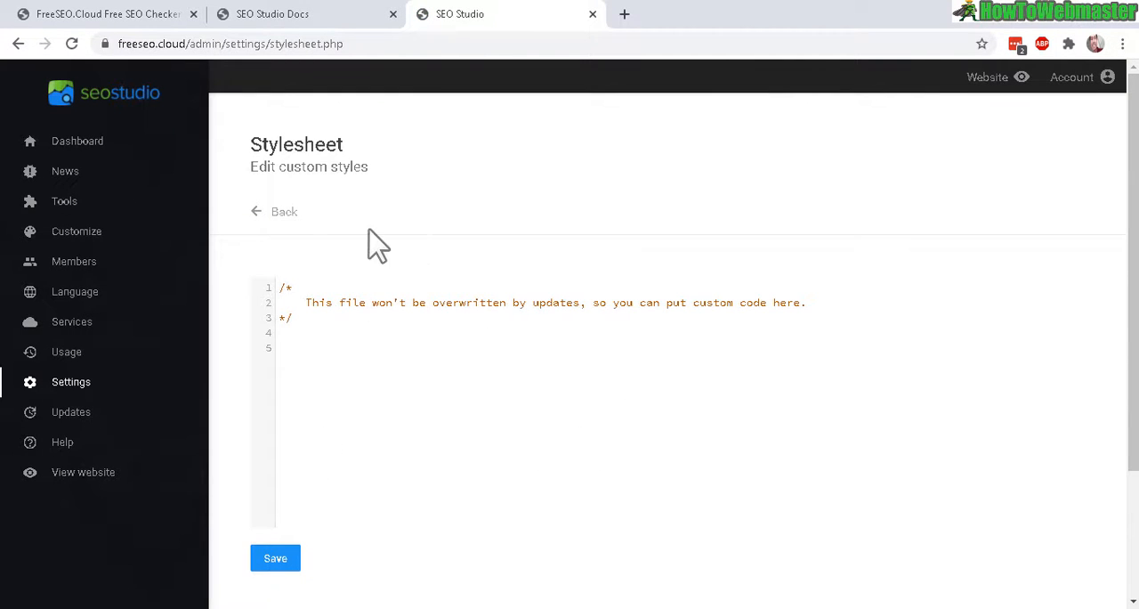
{"action": "left_click", "coordinate": [284, 212]}
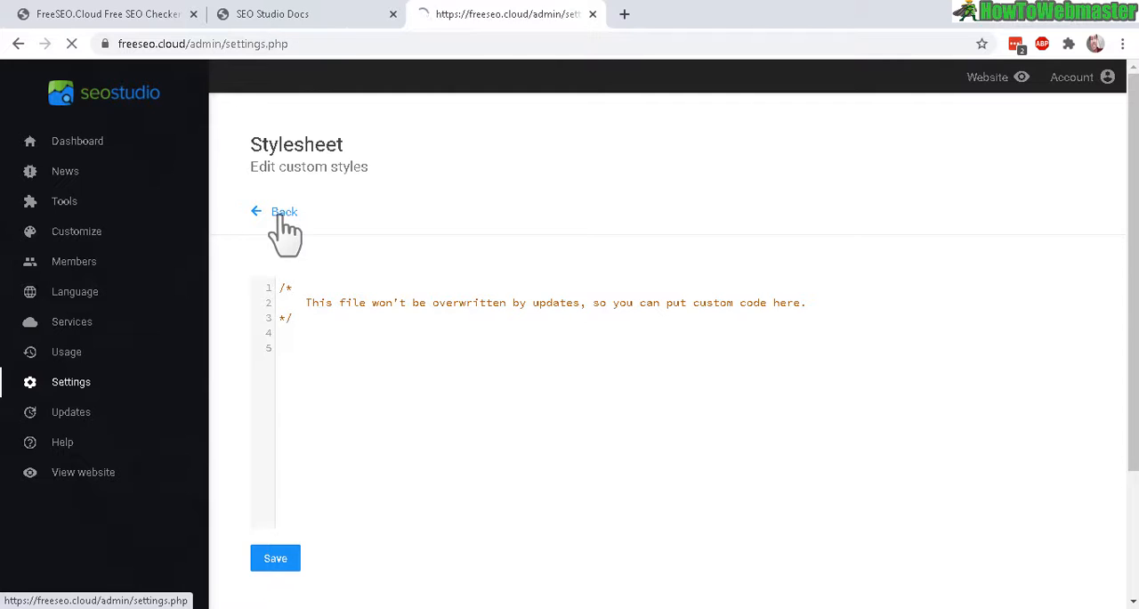
{"action": "left_click", "coordinate": [284, 212]}
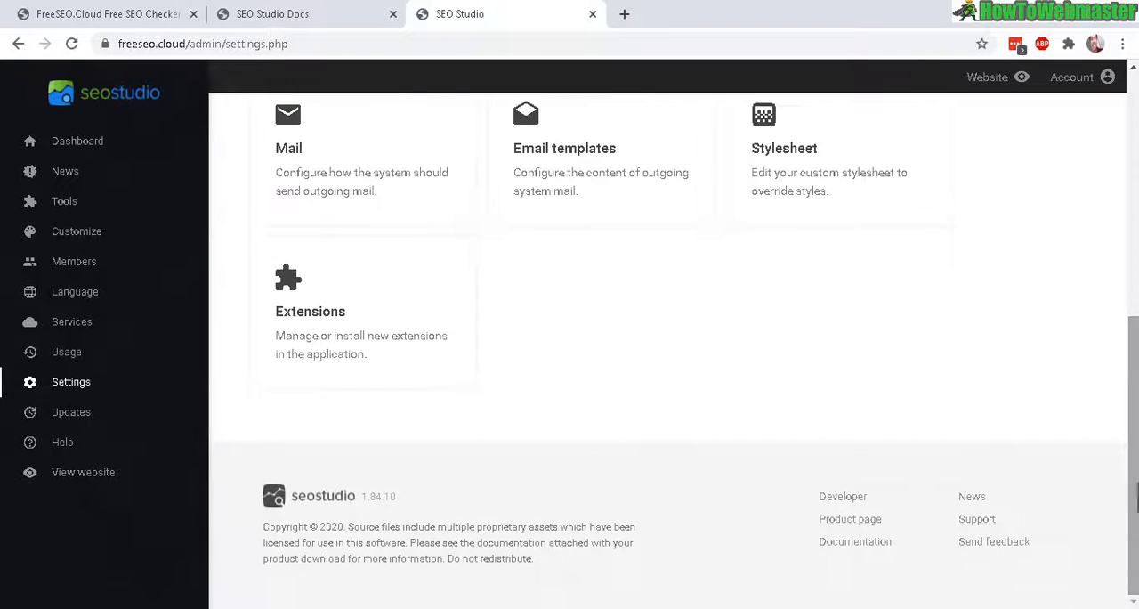
{"action": "scroll", "scroll_direction": "up", "scroll_amount": 3}
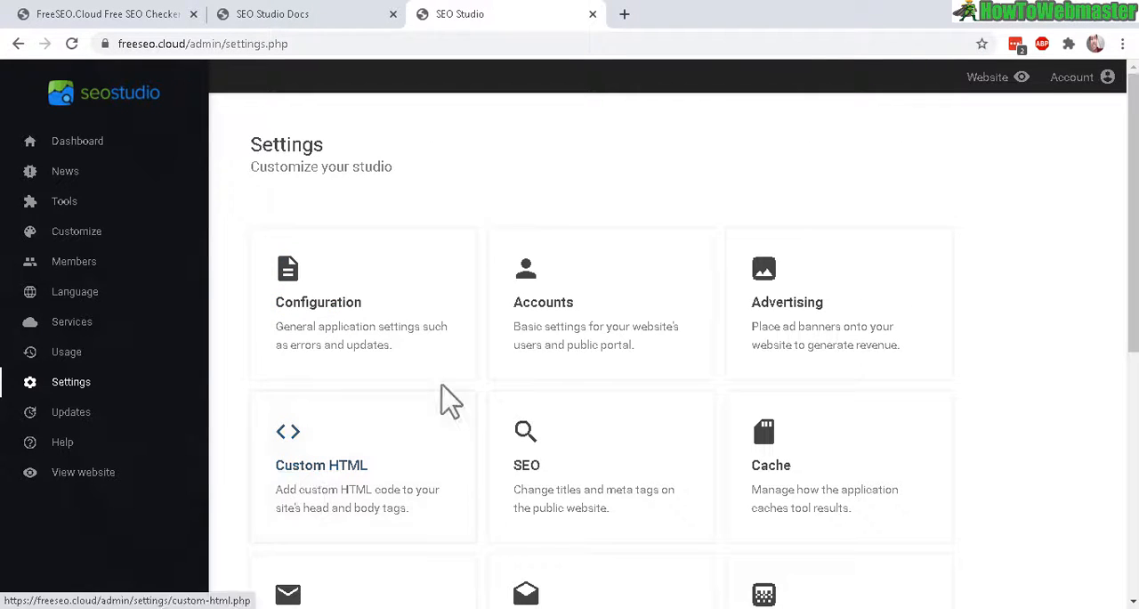
{"action": "left_click", "coordinate": [71, 412]}
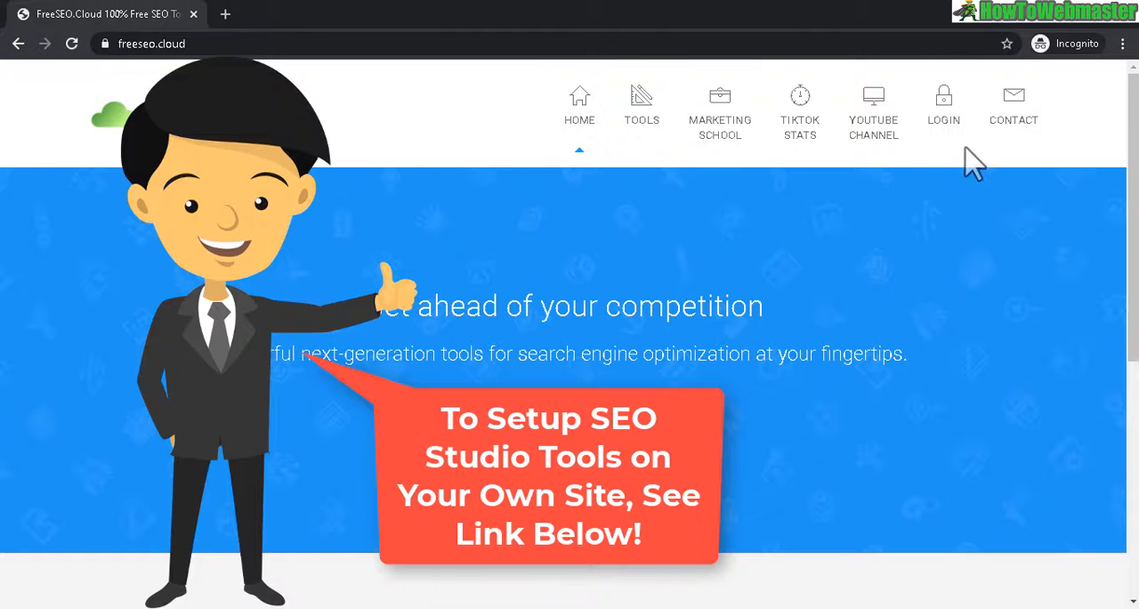
Show the live FreeSEO.cloud tools list: Search Engine, Backlinks, Research and Content tools.
{"action": "left_click", "coordinate": [641, 106]}
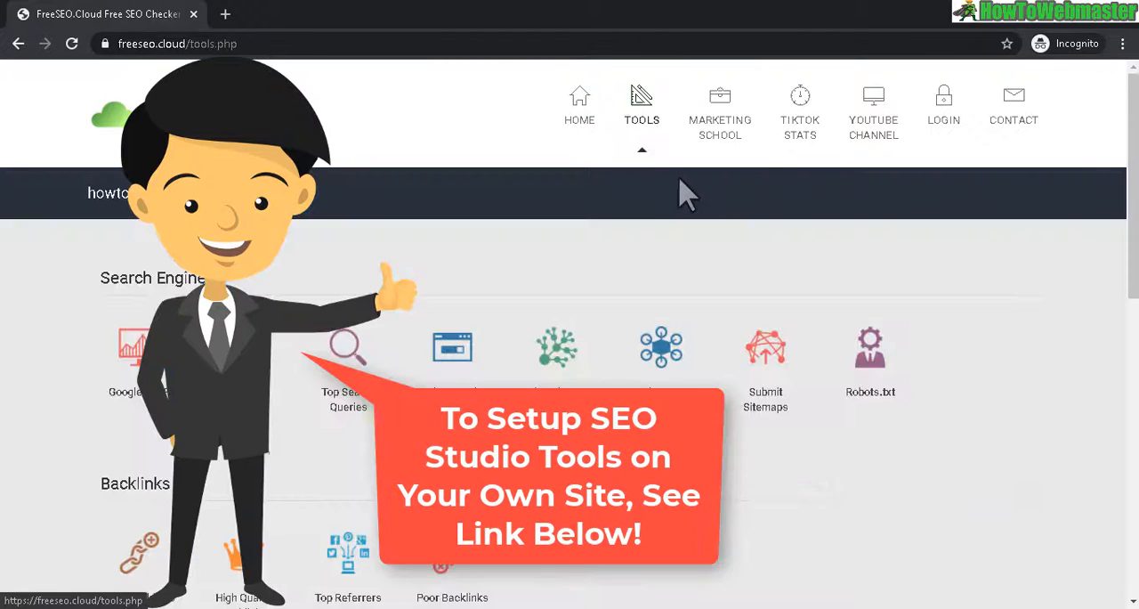
{"action": "scroll", "scroll_direction": "down", "scroll_amount": 3}
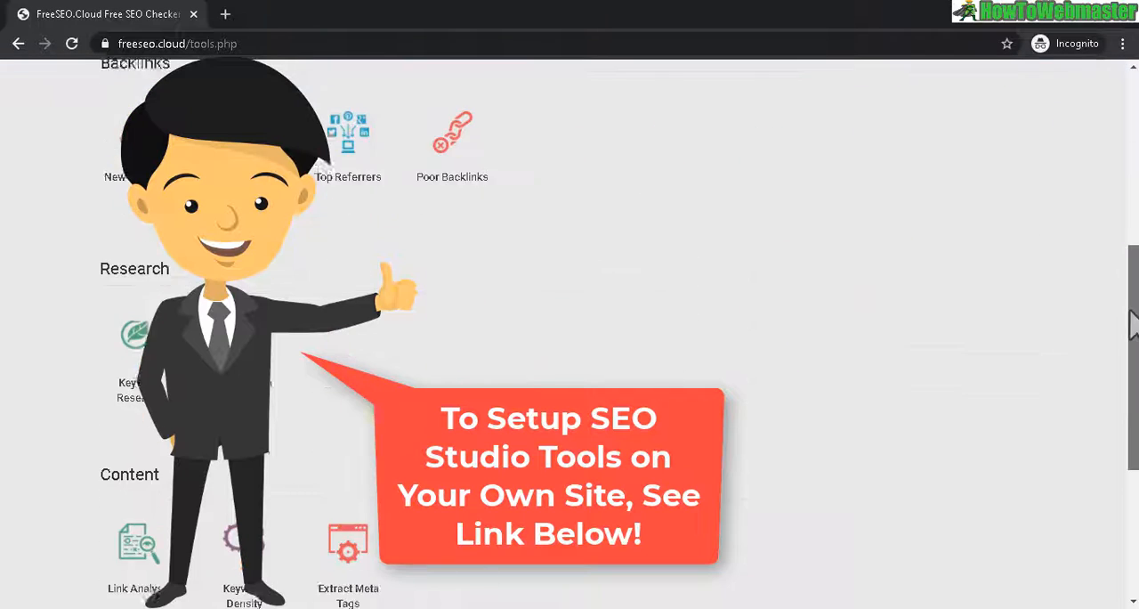
{"action": "scroll", "scroll_direction": "up", "scroll_amount": 3}
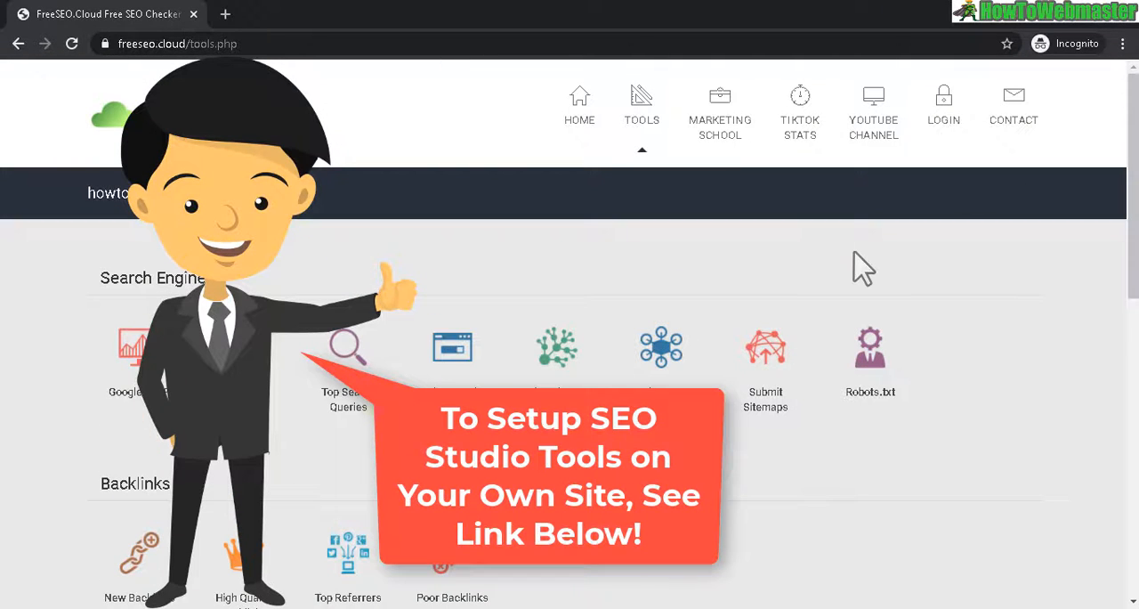